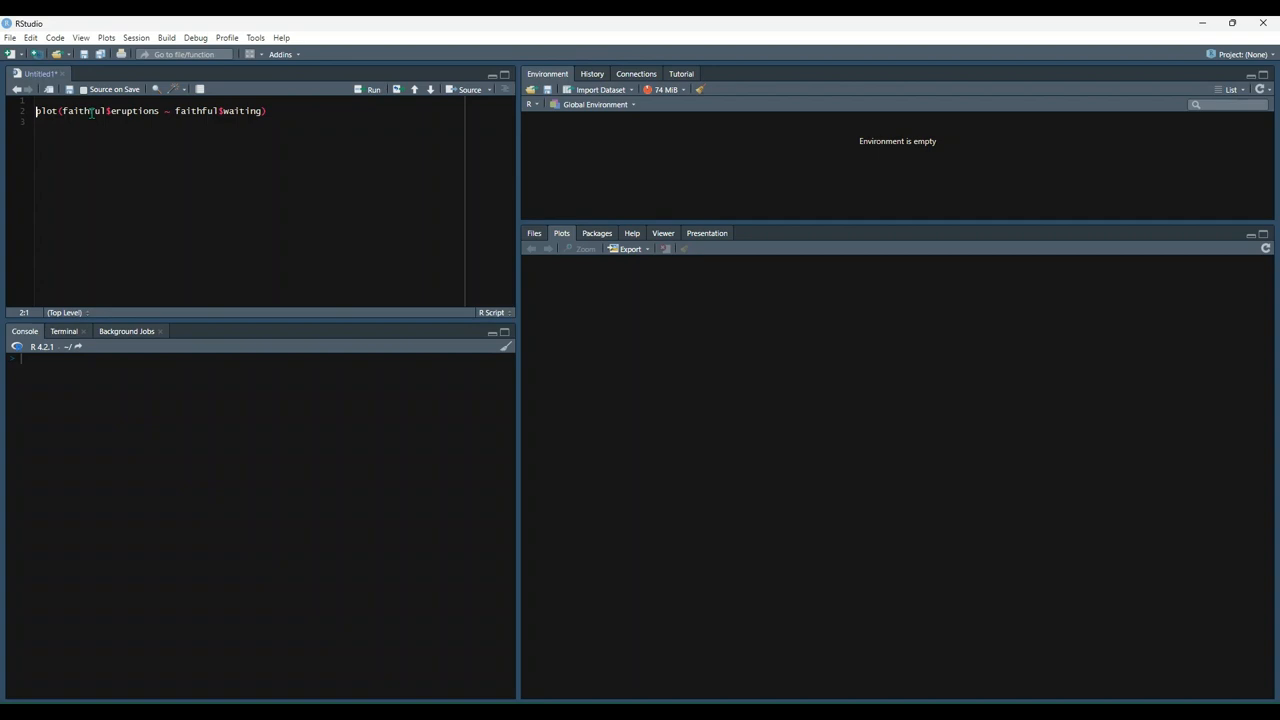
Step: Run the plot(faithful$eruptions ~ faithful$waiting) line to draw the scatter plot
{"action": "left_click", "coordinate": [372, 88]}
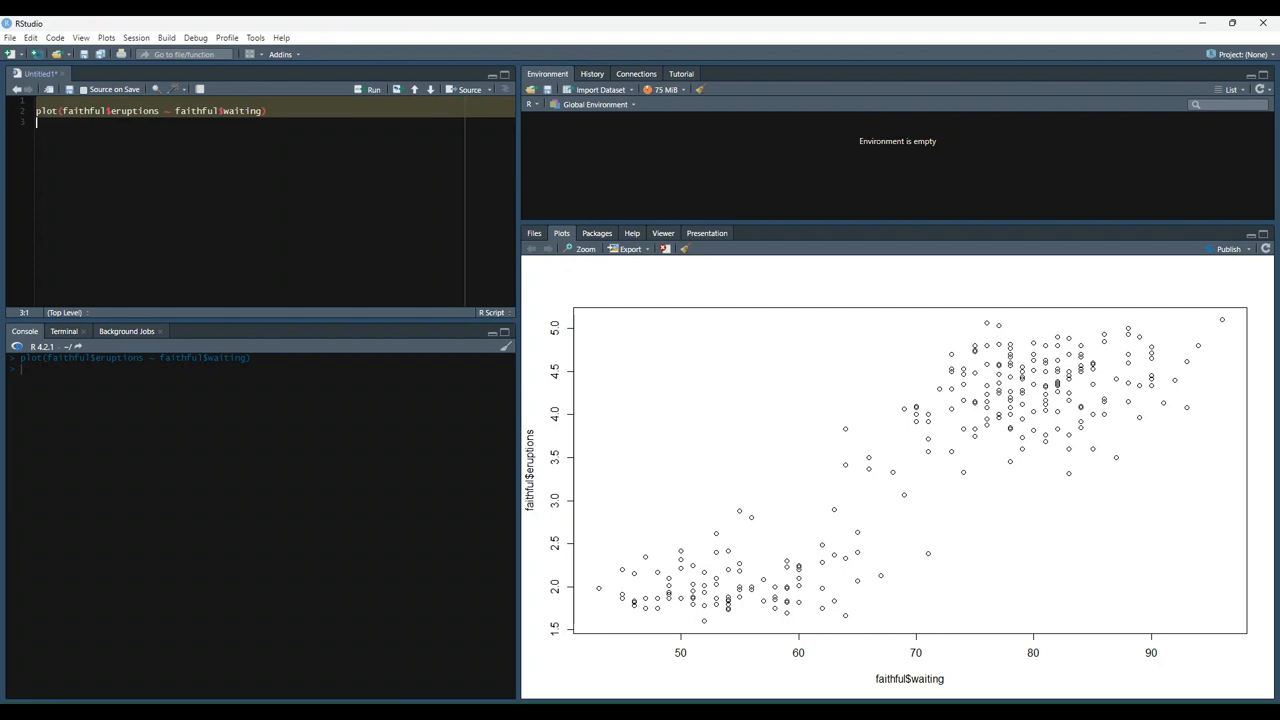
{"action": "mouse_move", "coordinate": [624, 558]}
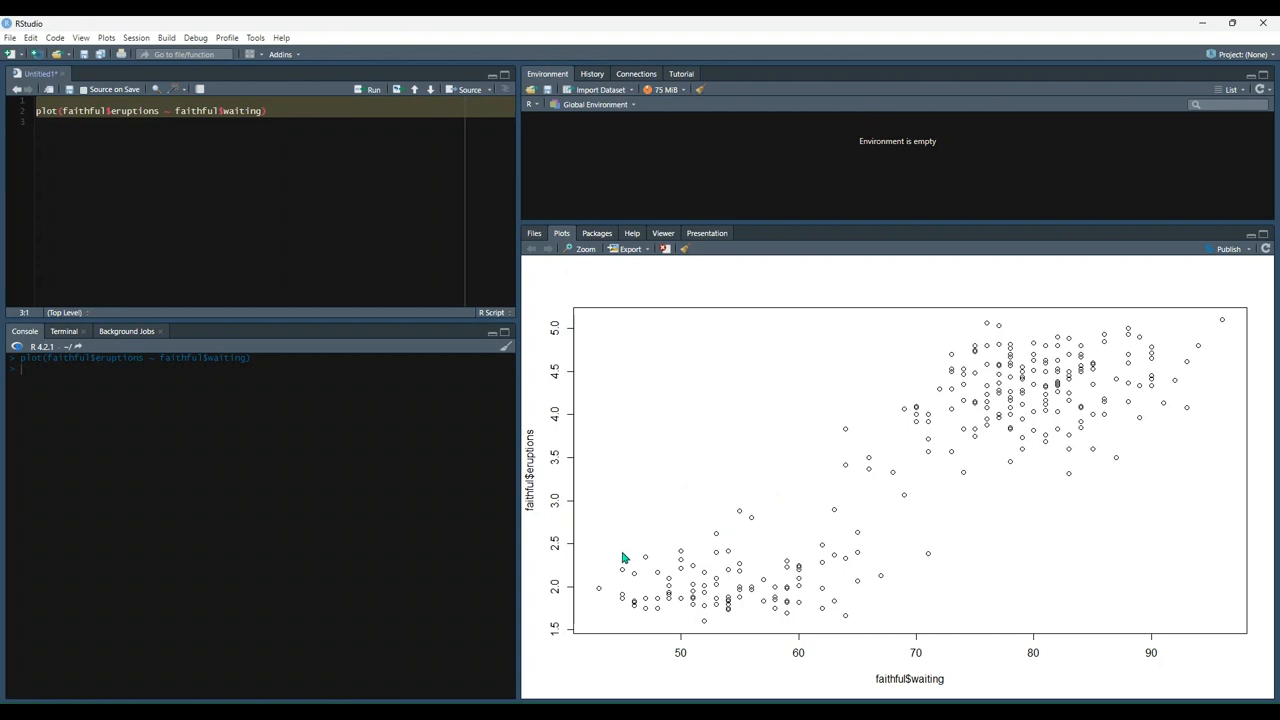
{"action": "mouse_move", "coordinate": [718, 554]}
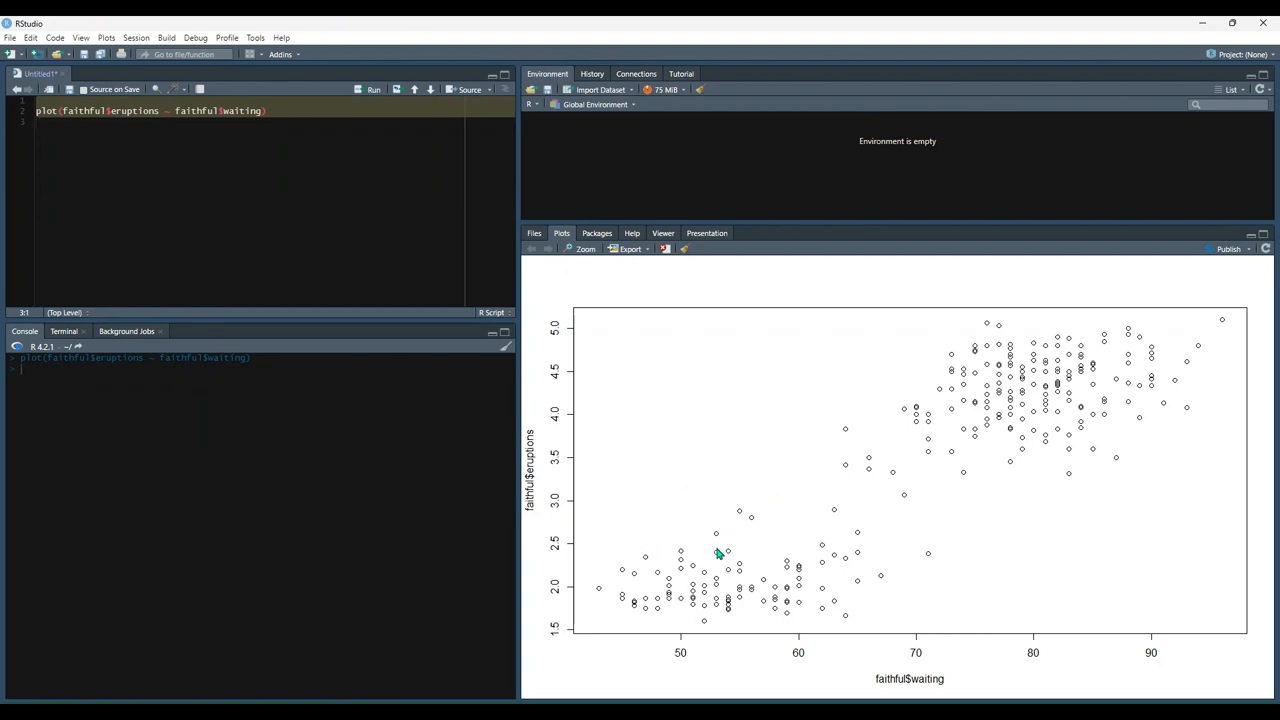
{"action": "mouse_move", "coordinate": [720, 552]}
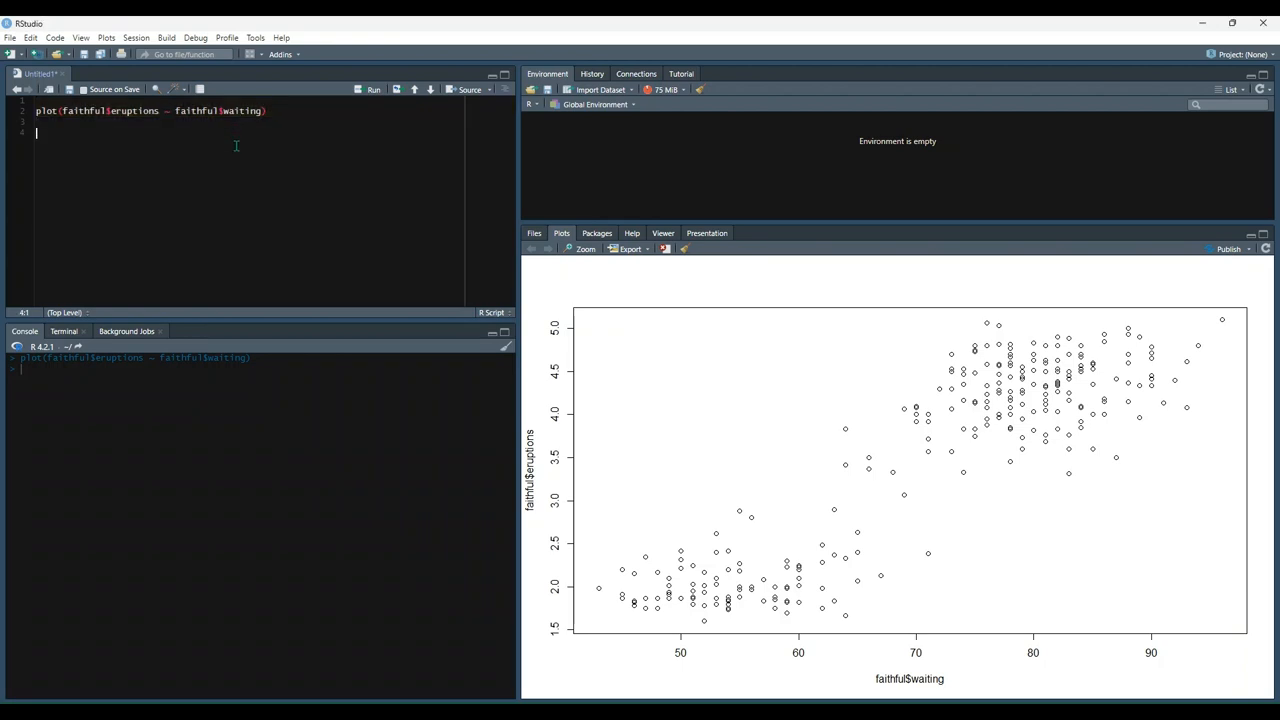
Step: Add ggpubr::show_point_shapes() and run it to display the 26 point shapes
{"action": "type", "text": "ggpubr::show_point_shapes()"}
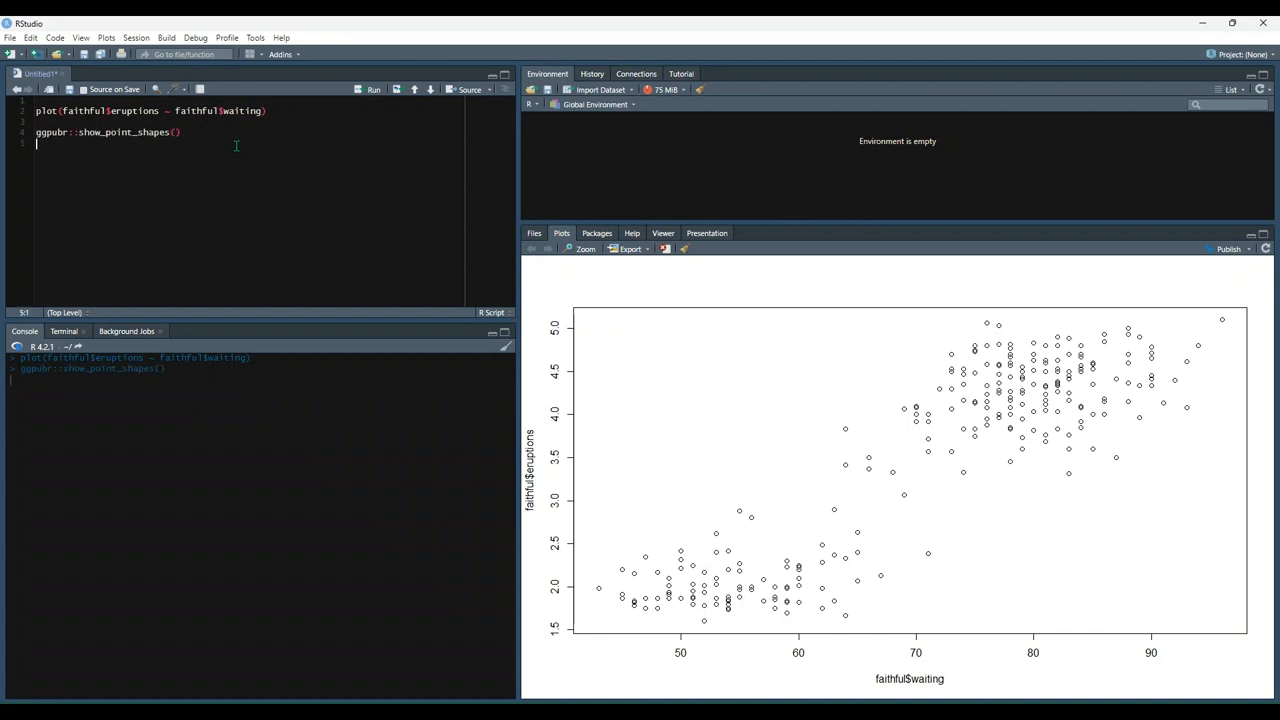
{"action": "left_click", "coordinate": [372, 88]}
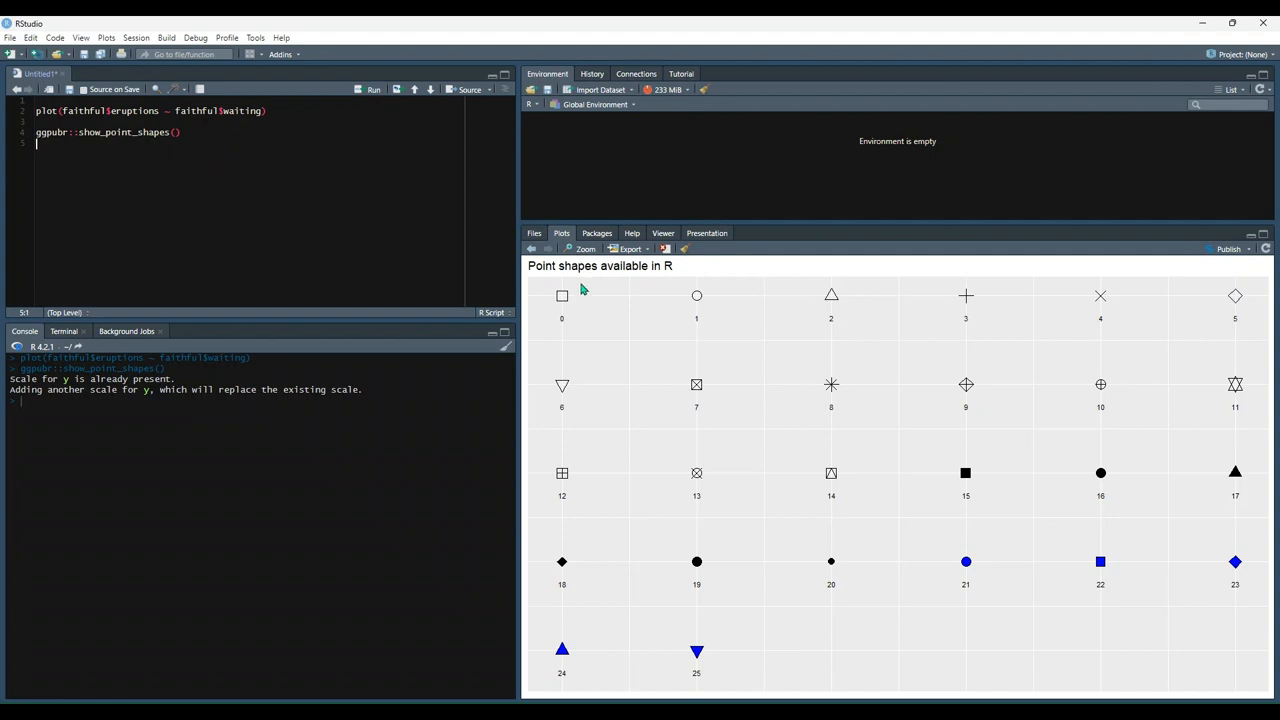
{"action": "mouse_move", "coordinate": [688, 302]}
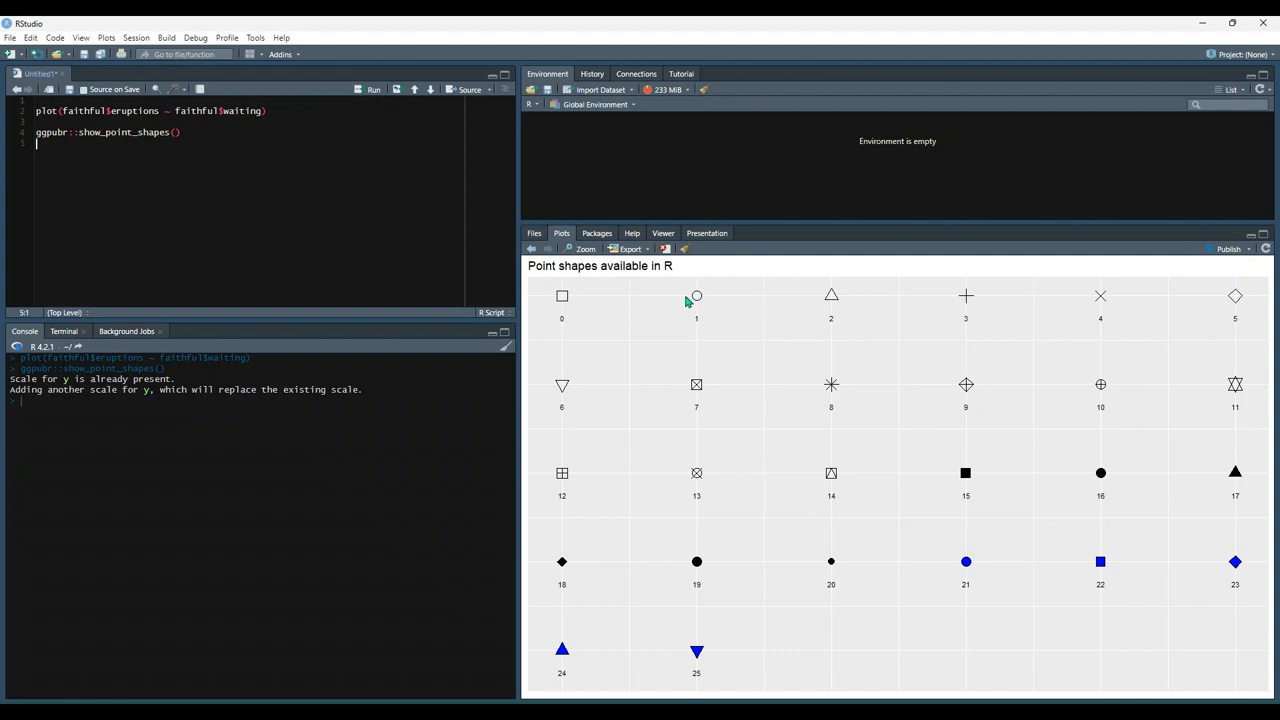
{"action": "mouse_move", "coordinate": [688, 312]}
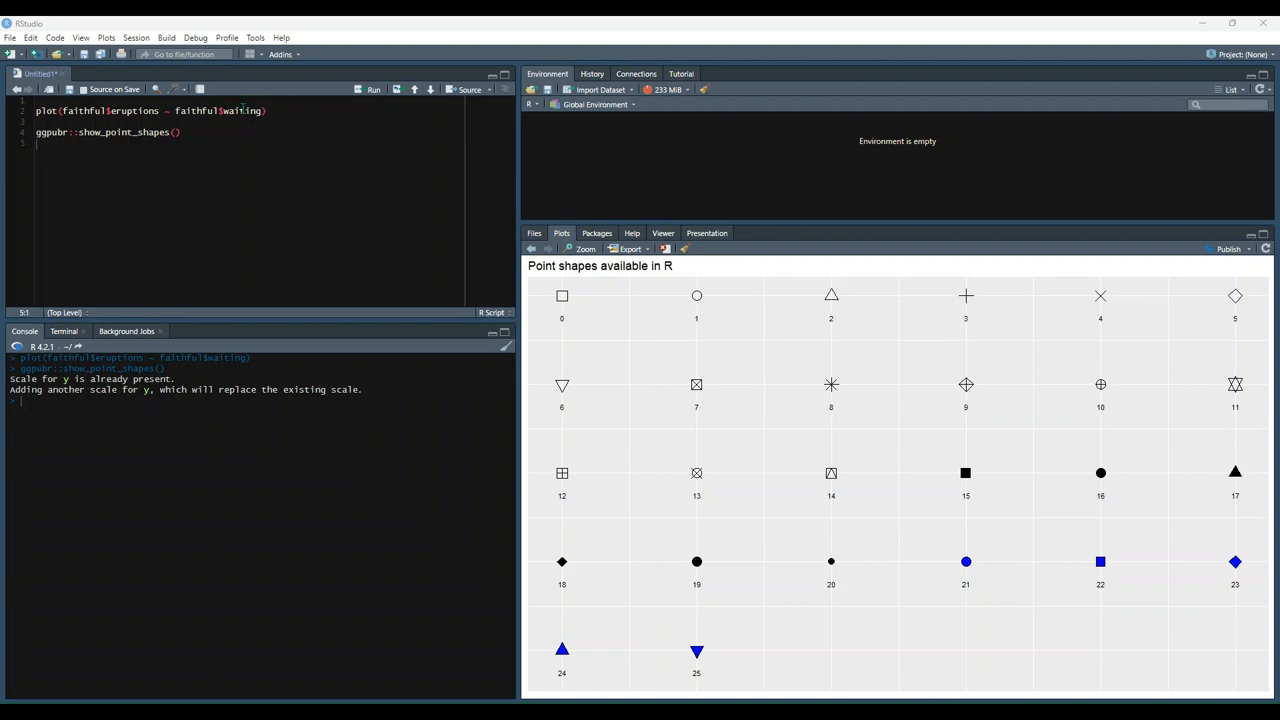
Step: Add col=rgb(0.4,0.4,0.8,0.6), pch=16, cex=1.2 to the plot call and view the restyled dots
{"action": "left_click", "coordinate": [262, 110]}
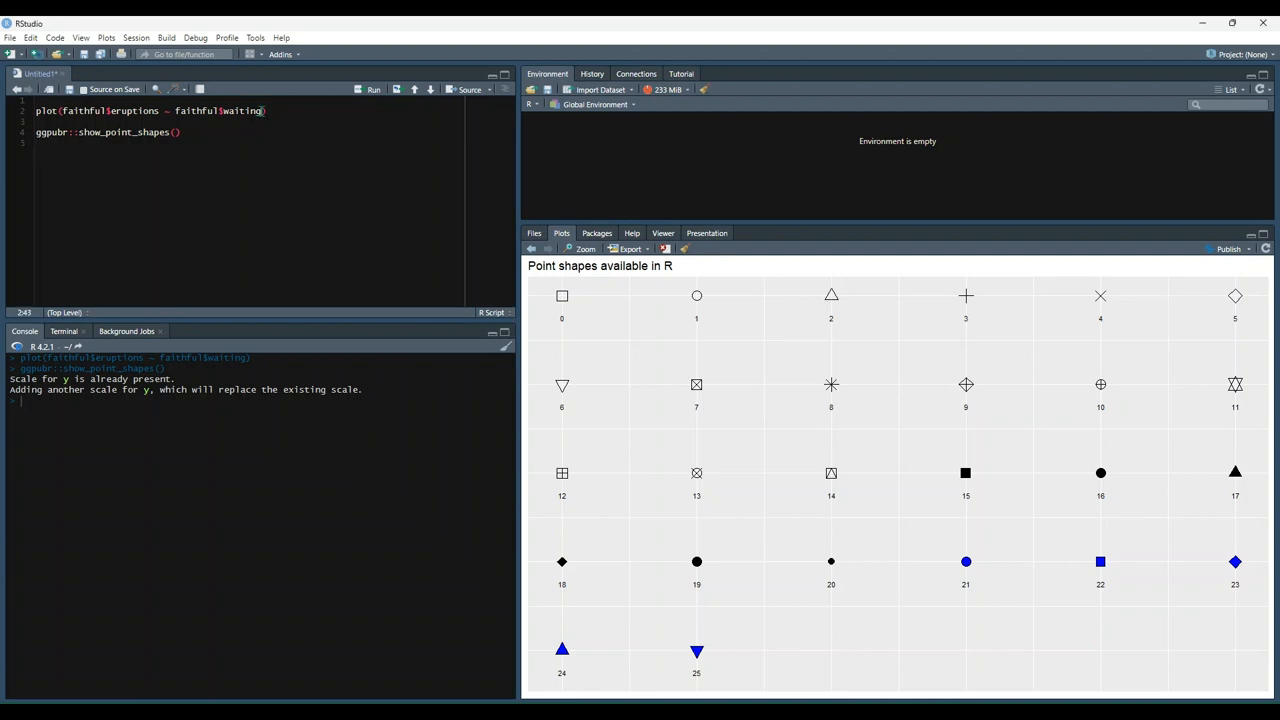
{"action": "type", "text": ", col=rgb(0.4,0.4,0.8,0.6)"}
{"action": "type", "text": ", pch=16"}
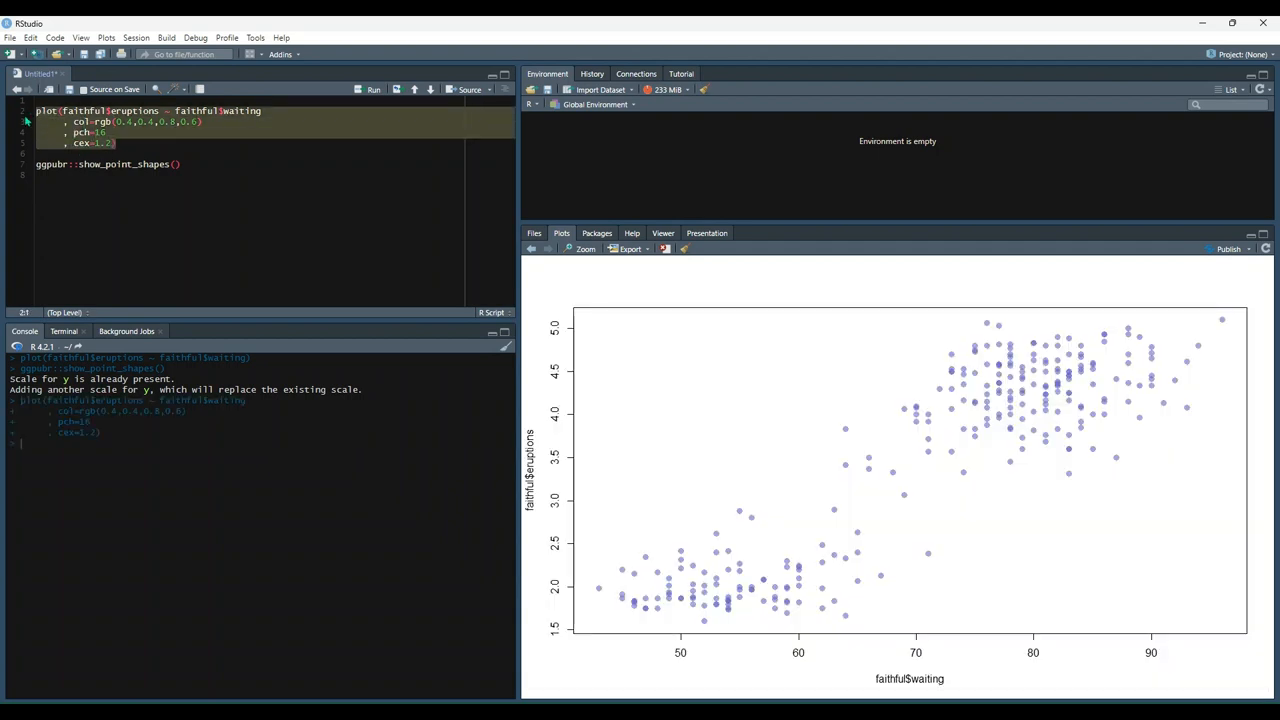
{"action": "left_click", "coordinate": [372, 88]}
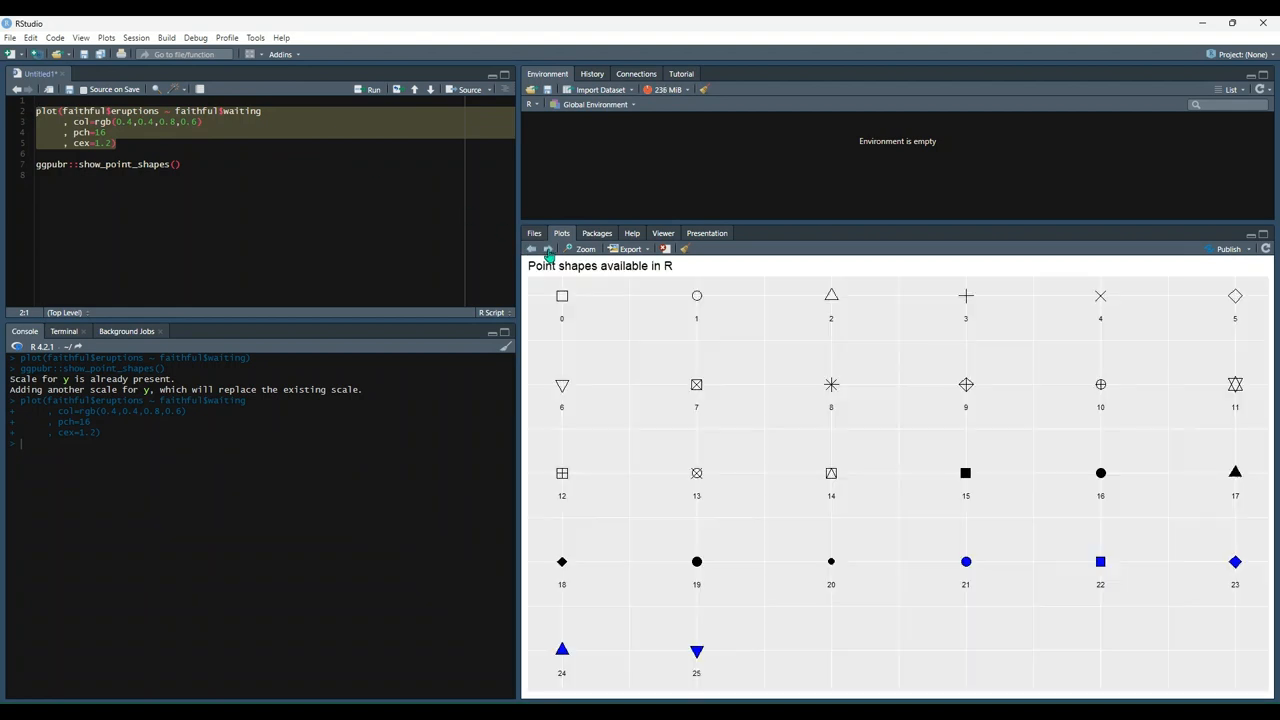
{"action": "left_click", "coordinate": [532, 248]}
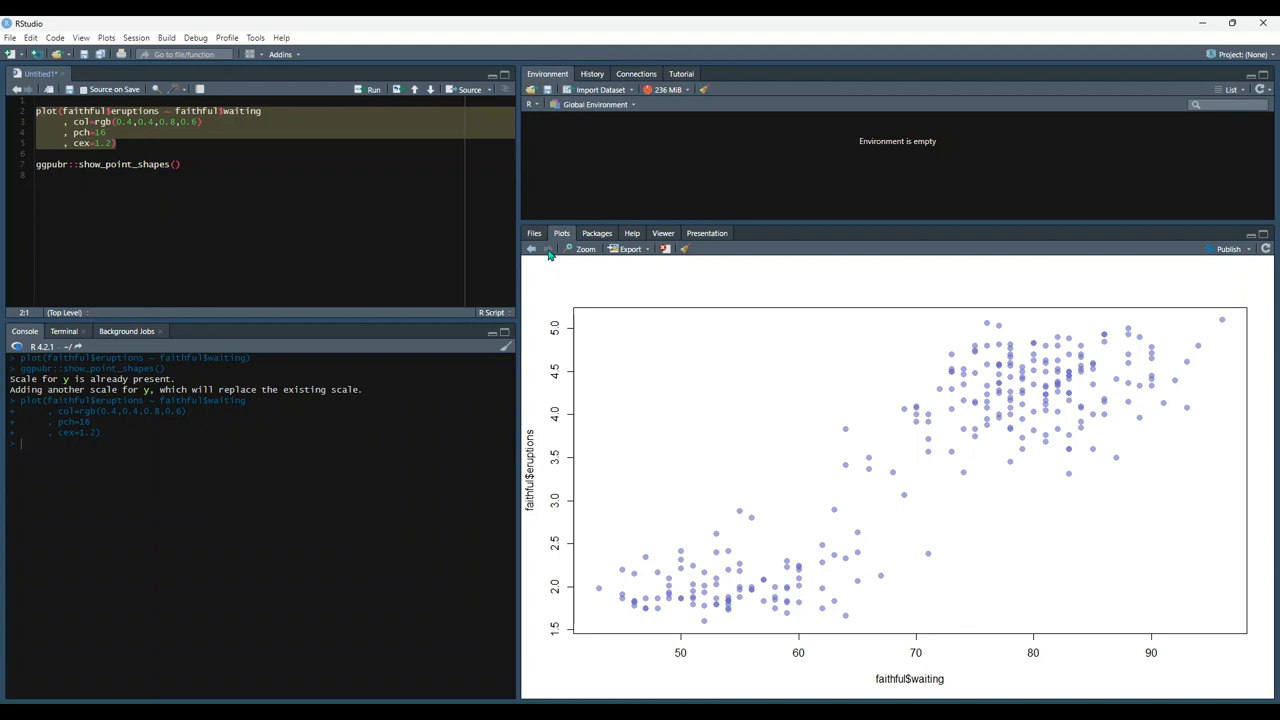
{"action": "mouse_move", "coordinate": [924, 450]}
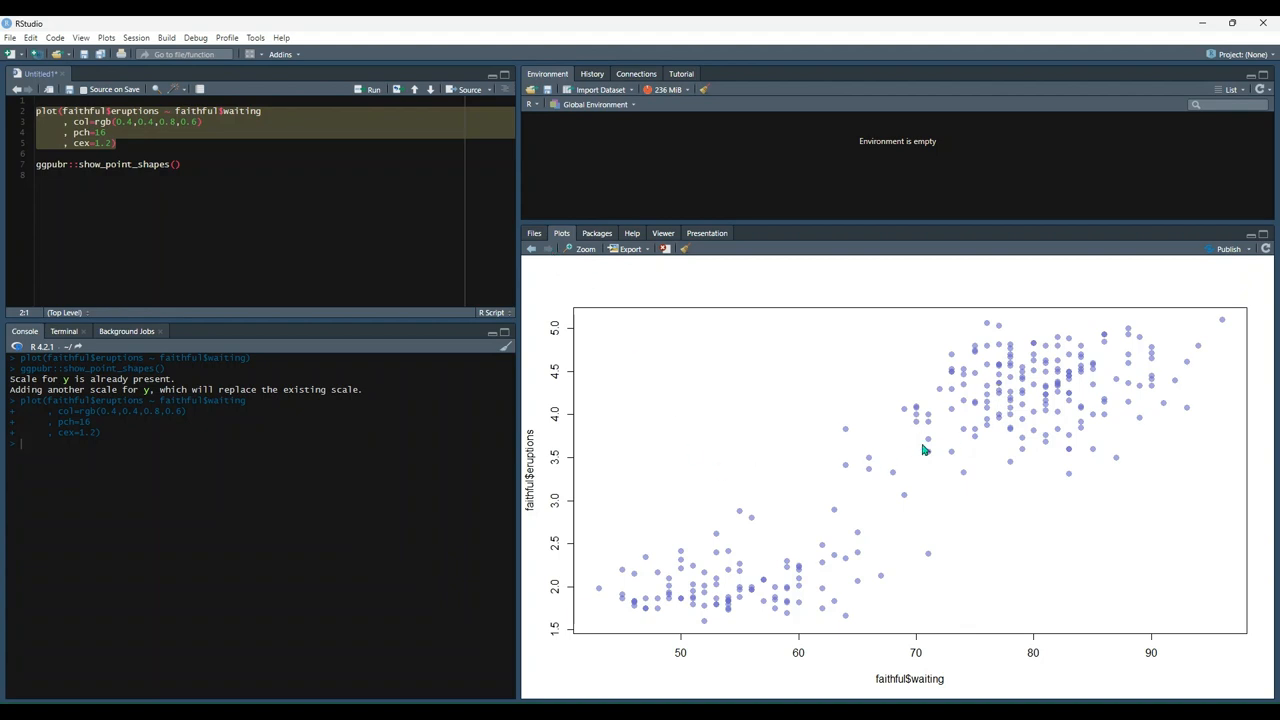
{"action": "mouse_move", "coordinate": [740, 516]}
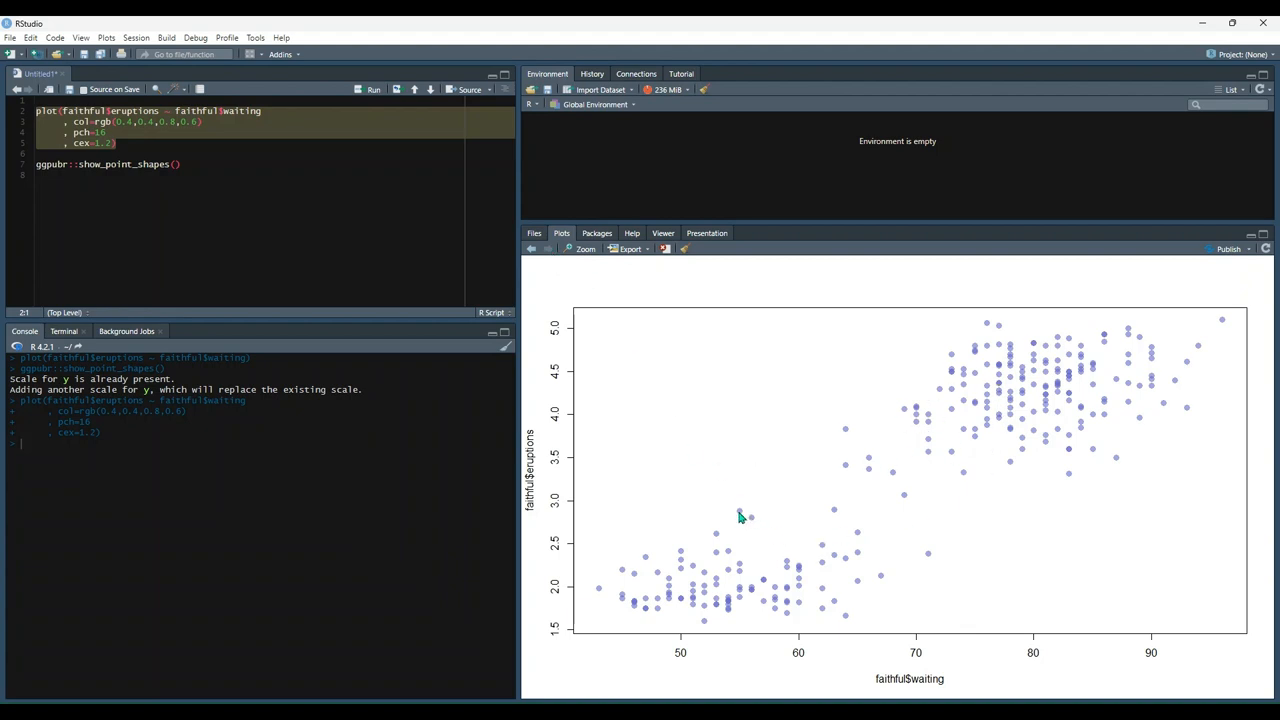
{"action": "mouse_move", "coordinate": [858, 440]}
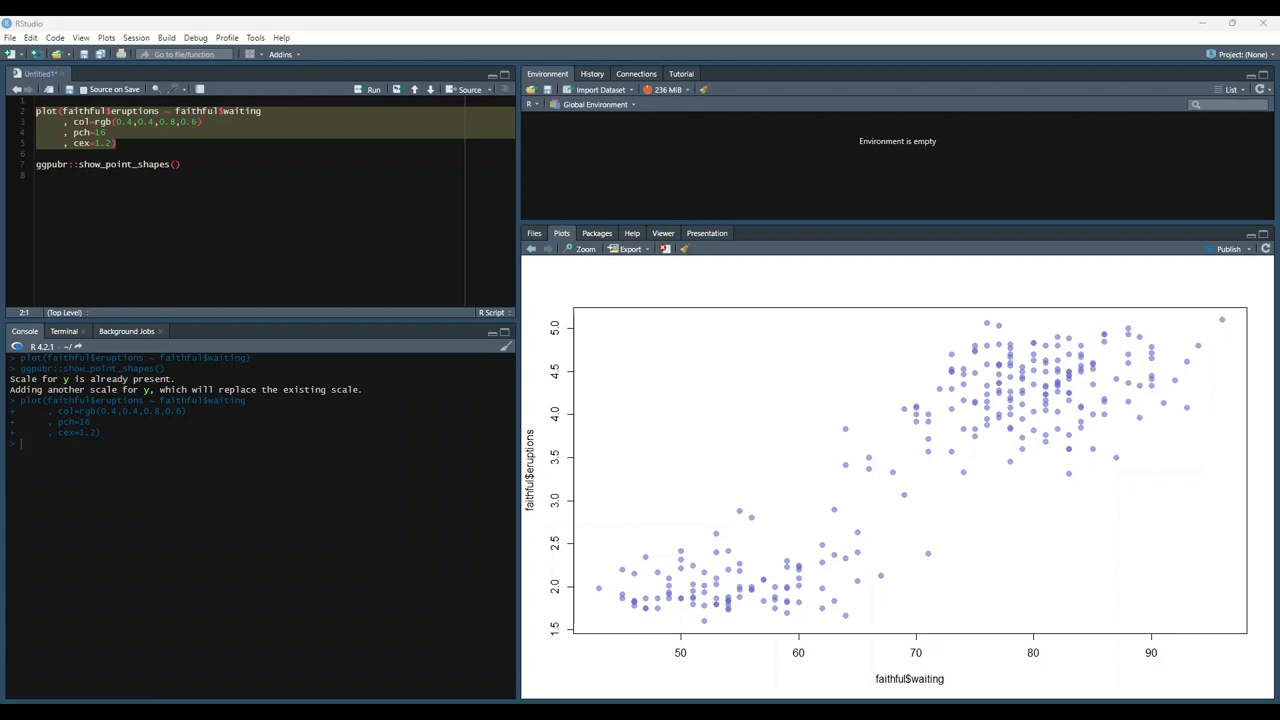
Step: Add xlab="", ylab="", xaxt="n", yaxt="n" and redraw the plot without axes
{"action": "left_click", "coordinate": [114, 144]}
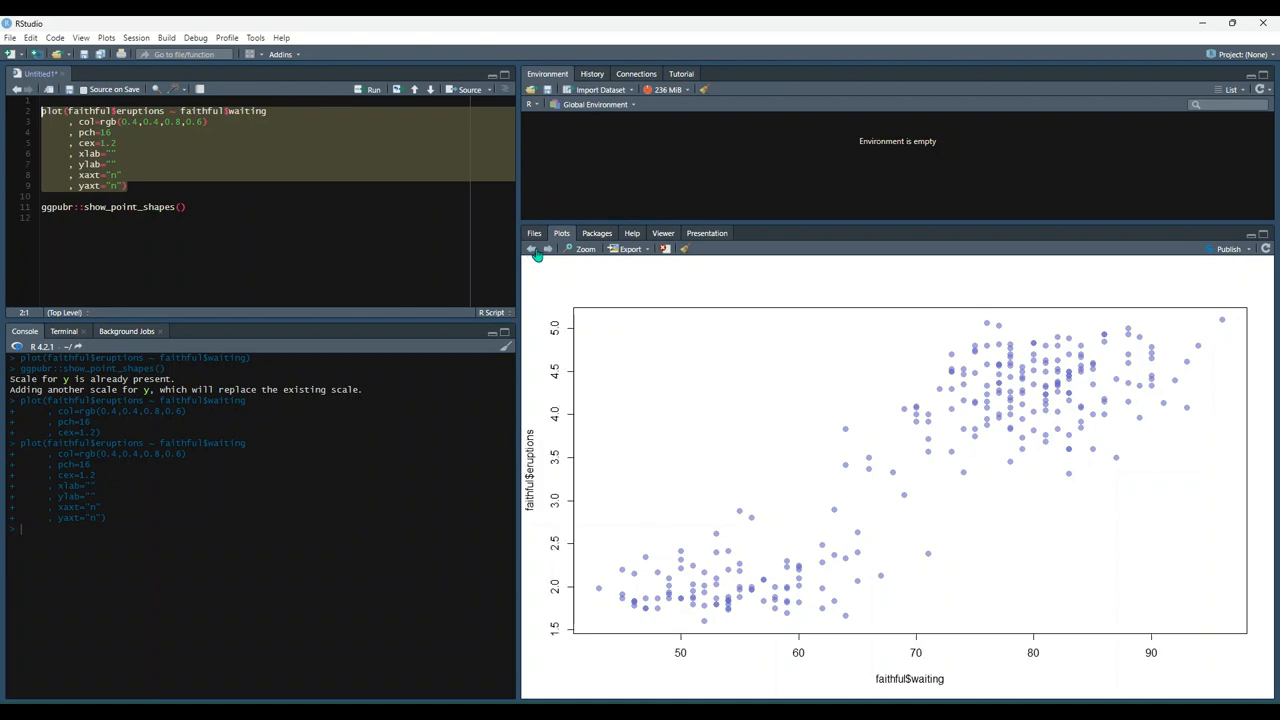
{"action": "left_click", "coordinate": [532, 248]}
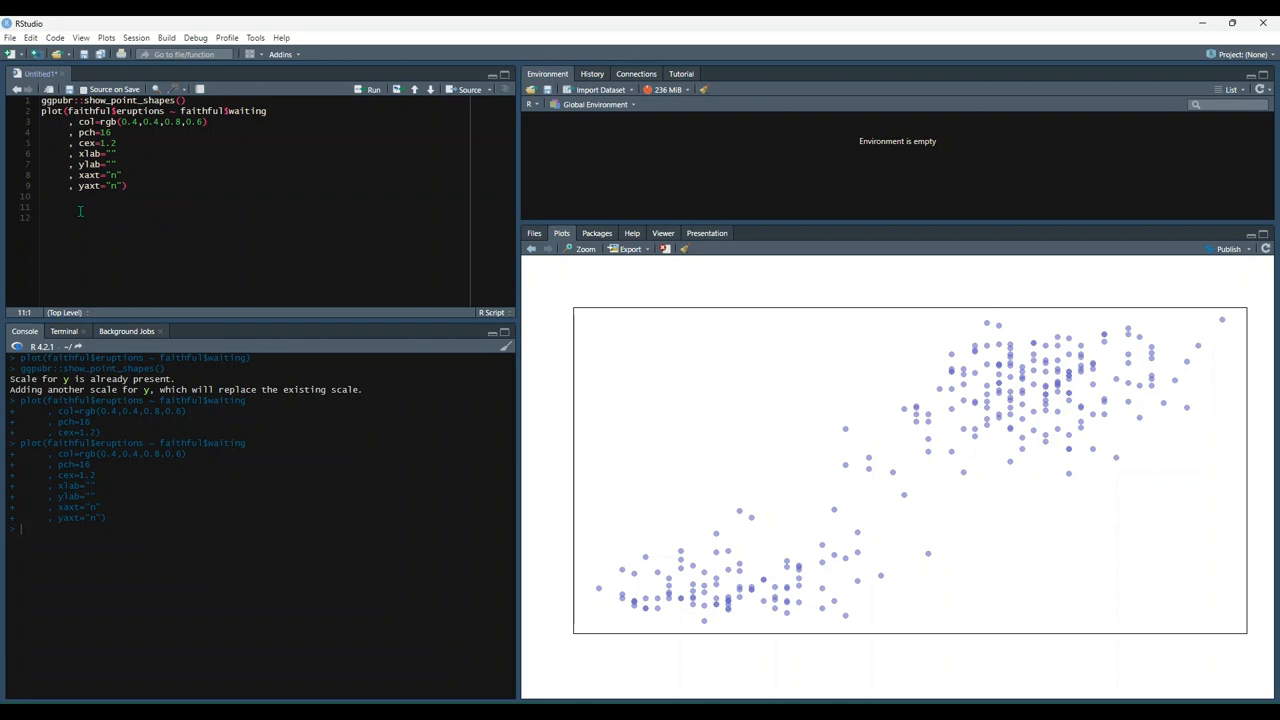
Step: Fit model <- lm(faithful$eruptions ~ faithful$waiting) and run it
{"action": "type", "text": "model"}
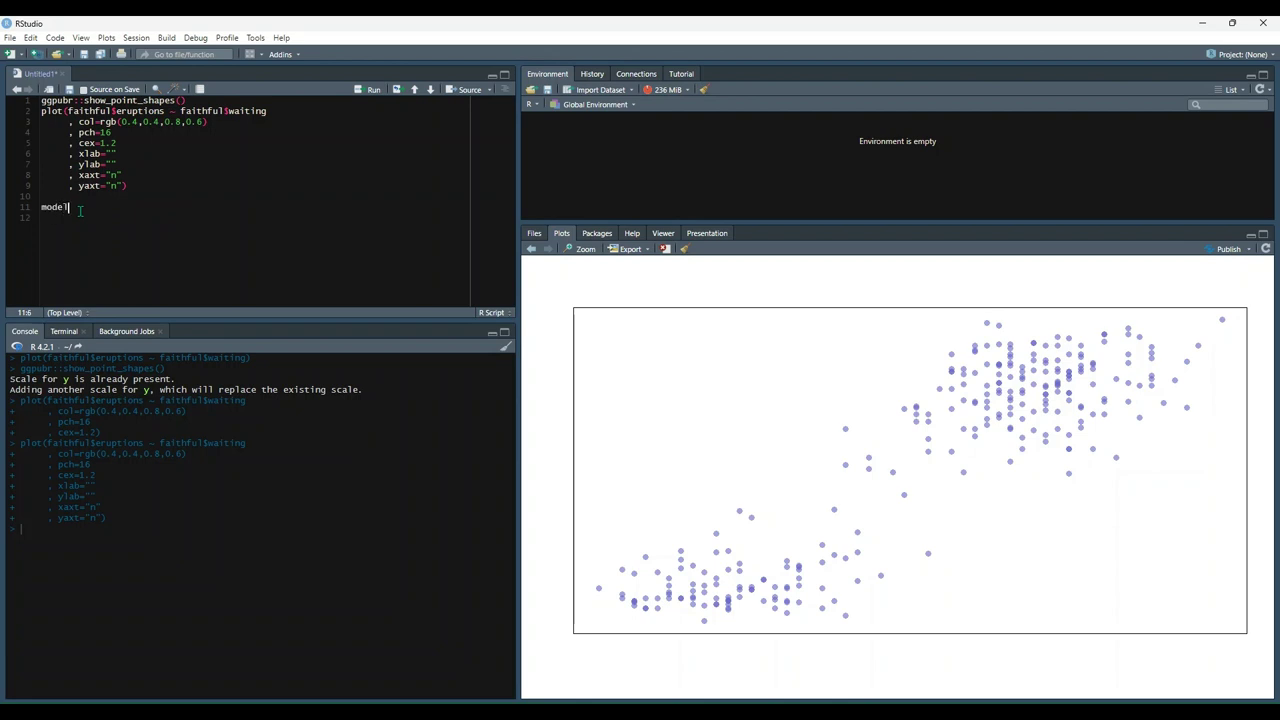
{"action": "type", "text": "<-"}
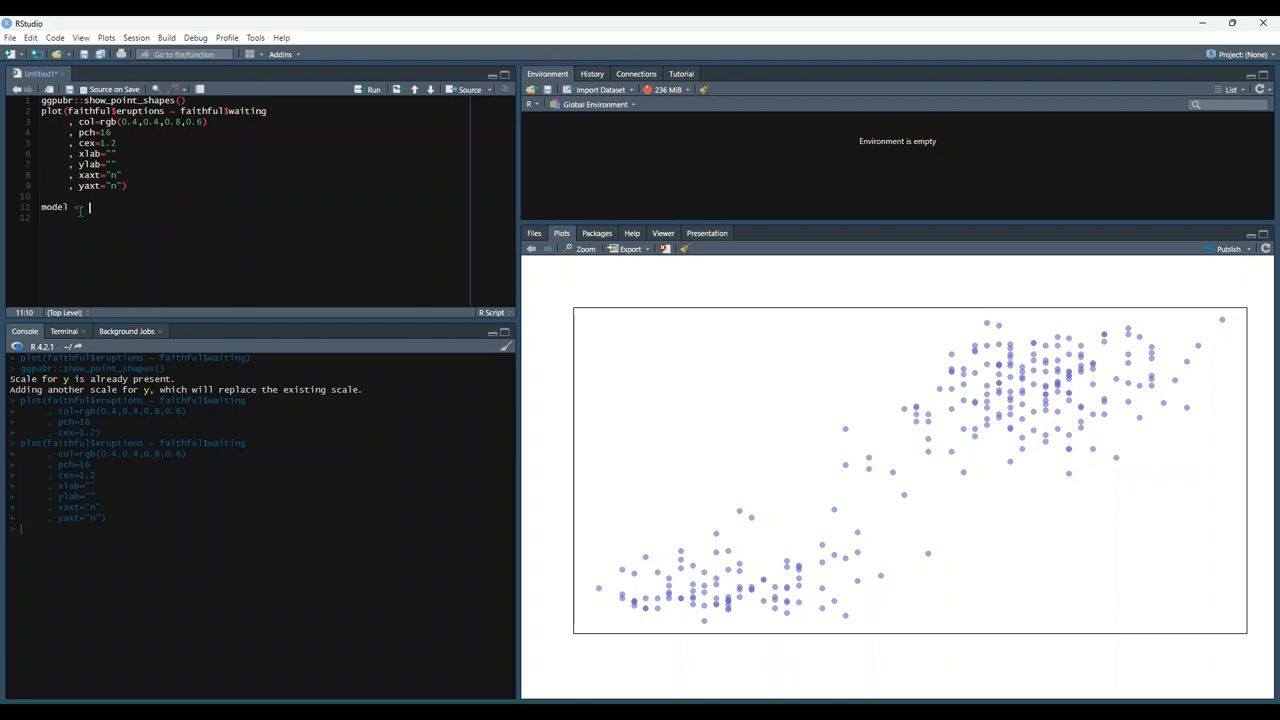
{"action": "type", "text": "lm("}
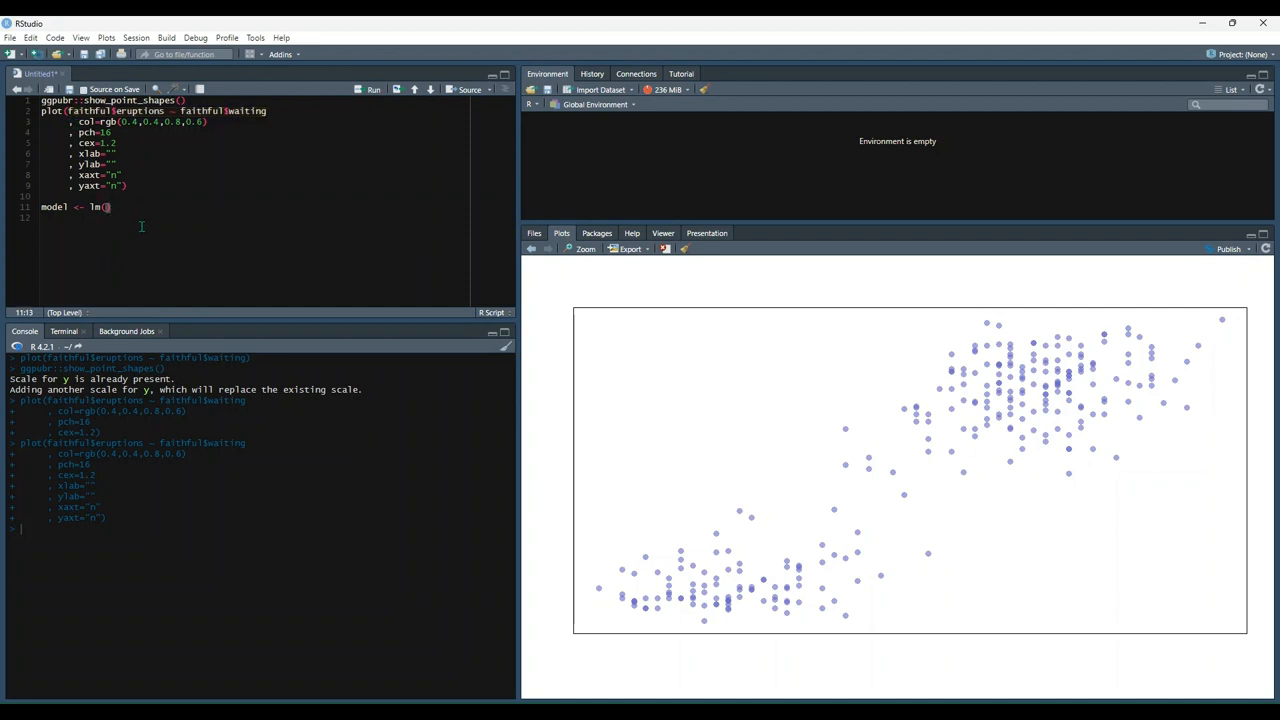
{"action": "type", "text": "faithful$eruptions ~ faithful$waiting"}
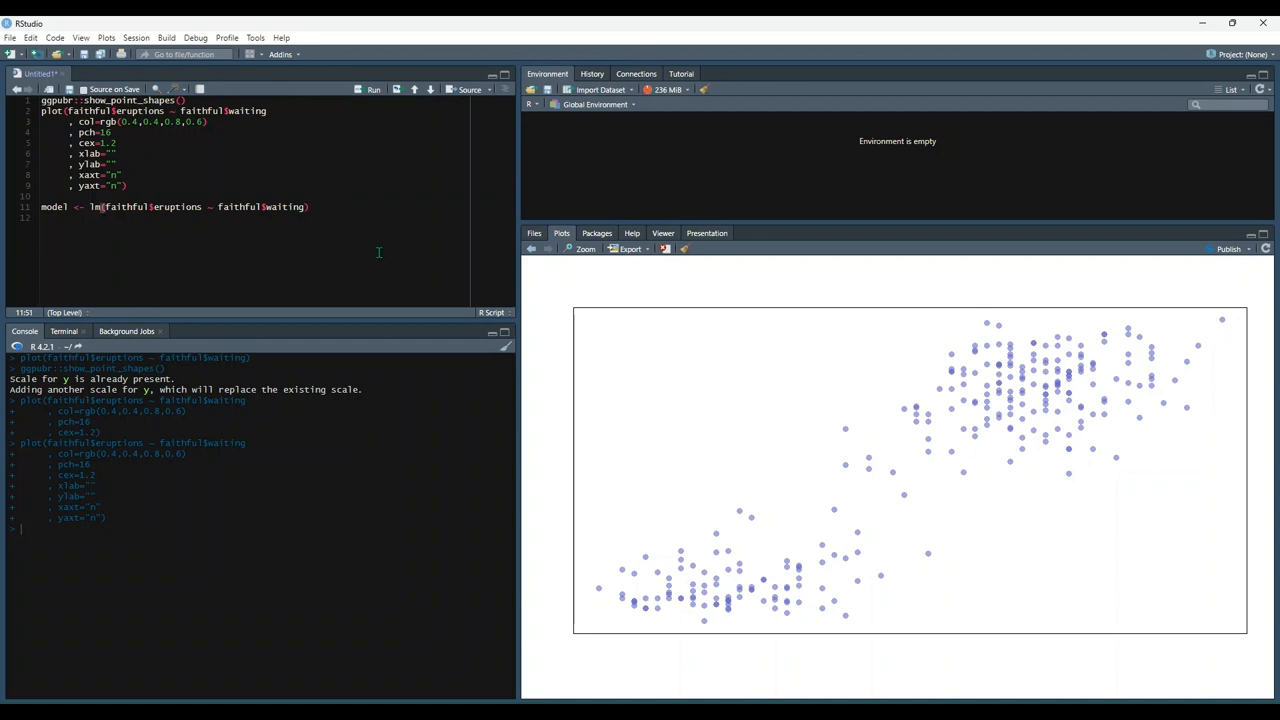
{"action": "left_click", "coordinate": [372, 88]}
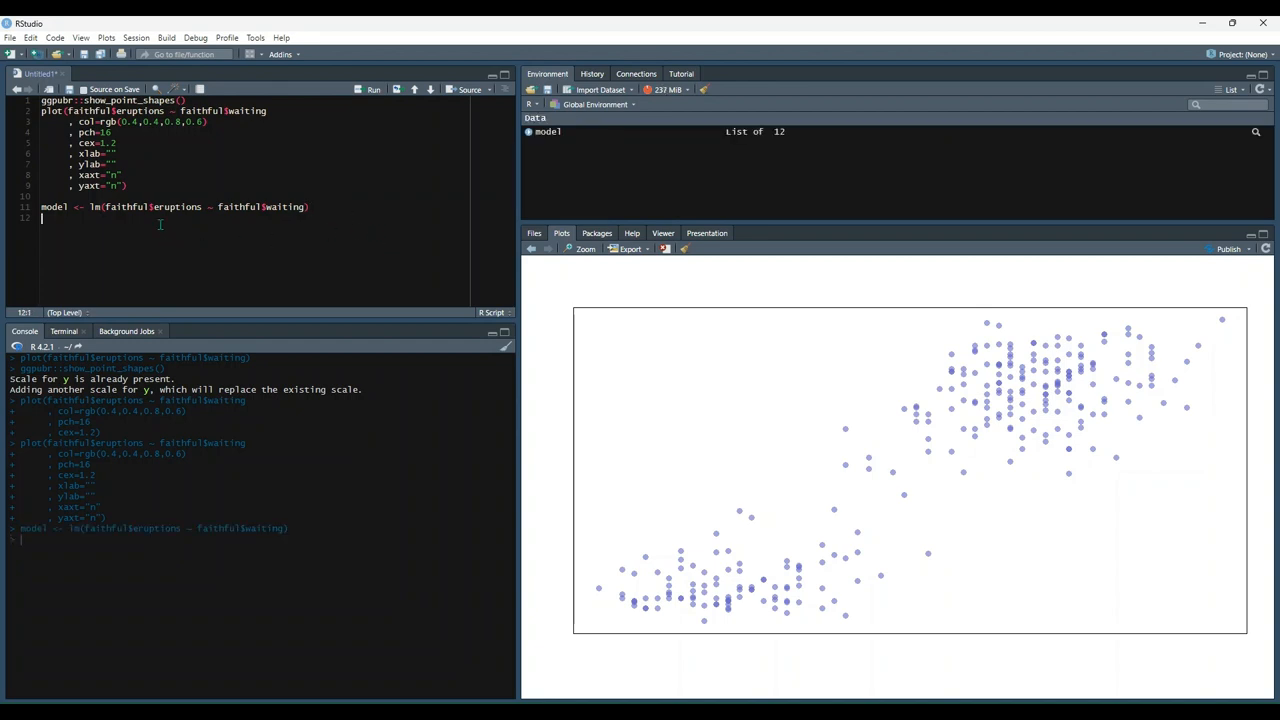
Step: Write abline(model, col=2, lwd=2) to draw the red regression line
{"action": "type", "text": "abline"}
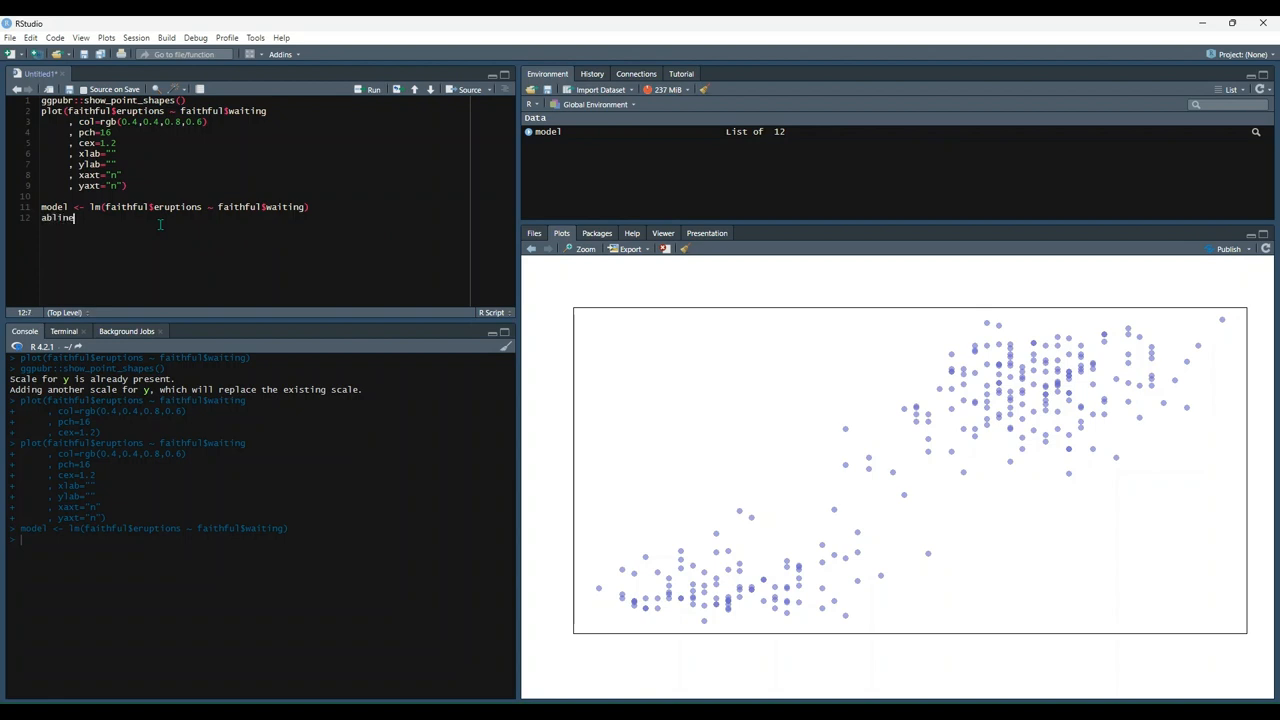
{"action": "type", "text": "(model,"}
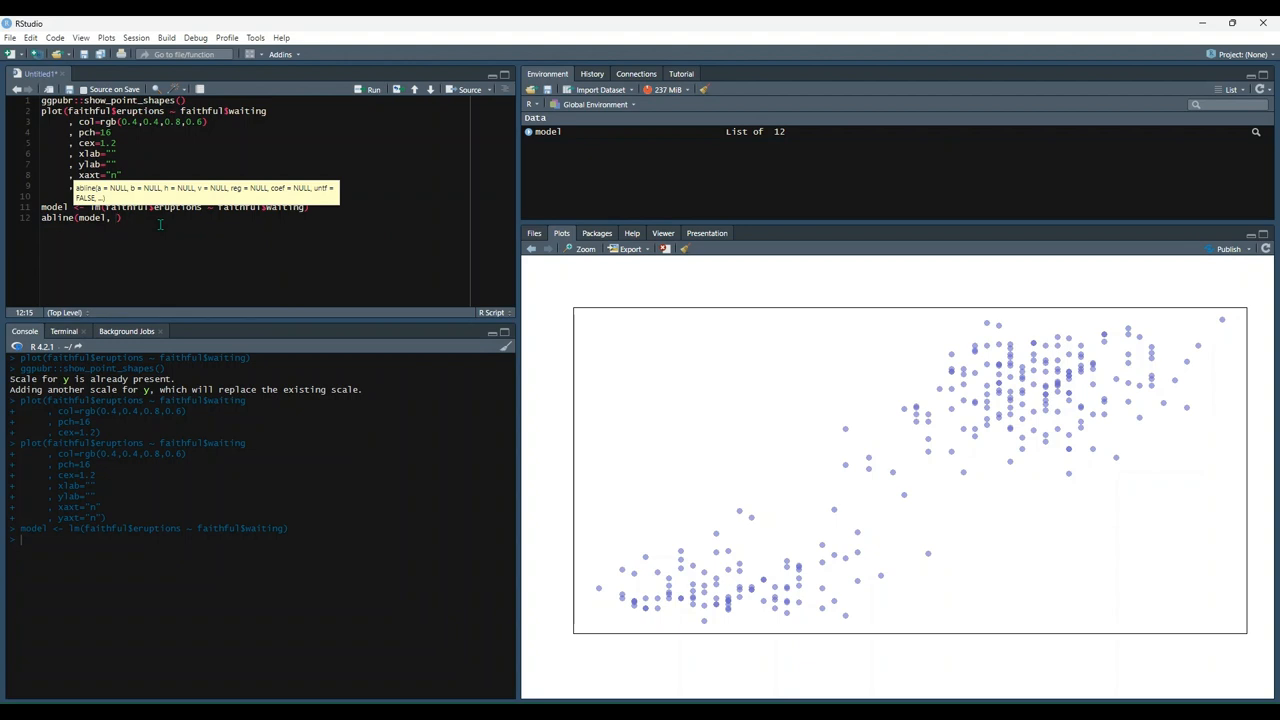
{"action": "type", "text": "col="}
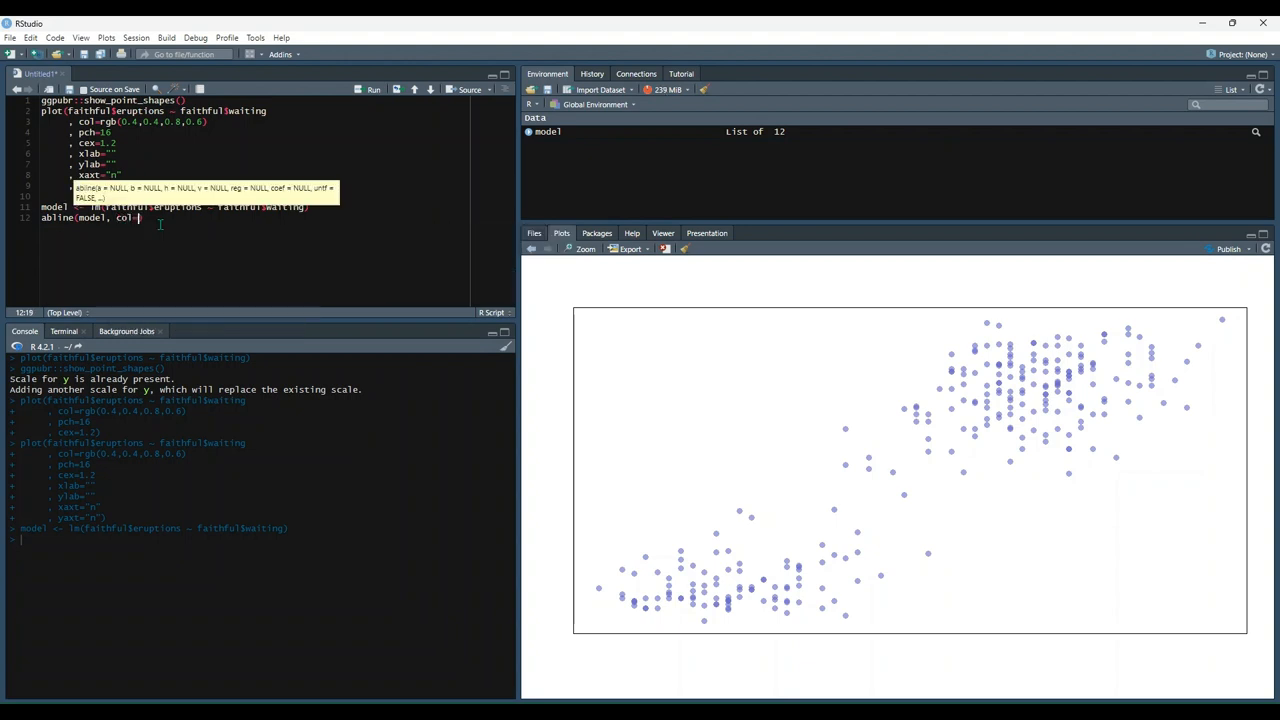
{"action": "type", "text": "2, l"}
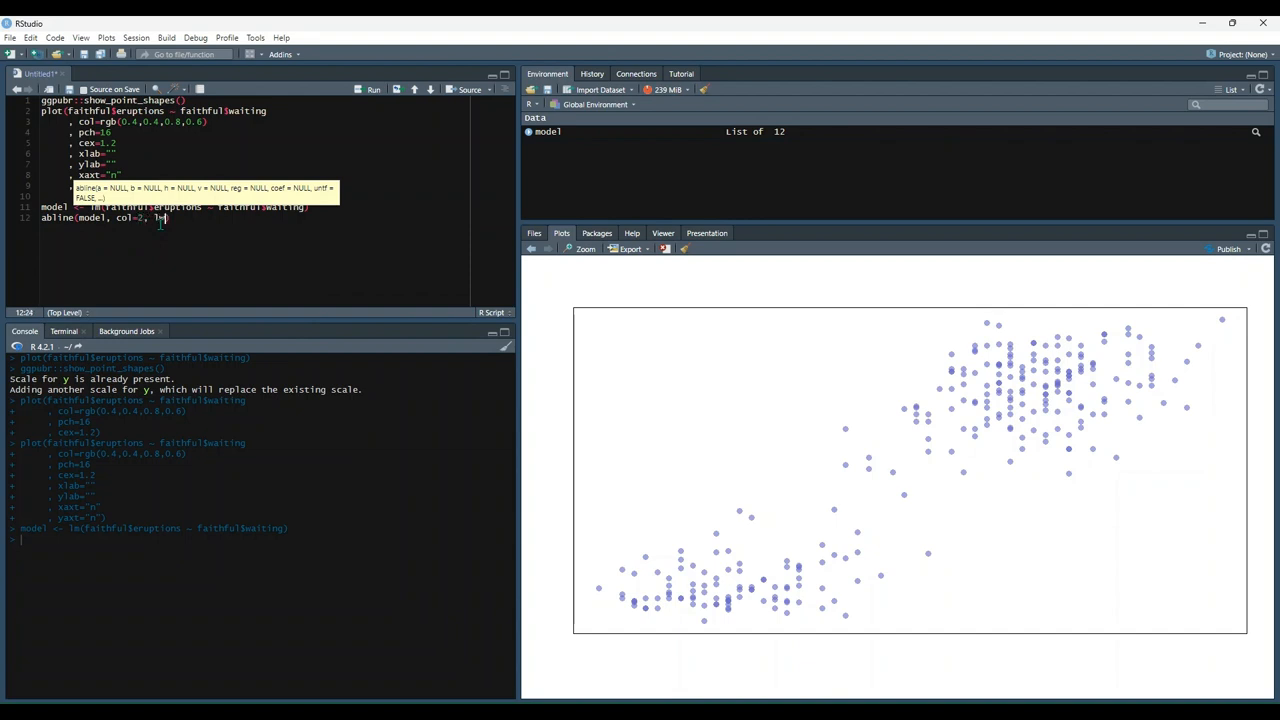
{"action": "type", "text": "wd=2"}
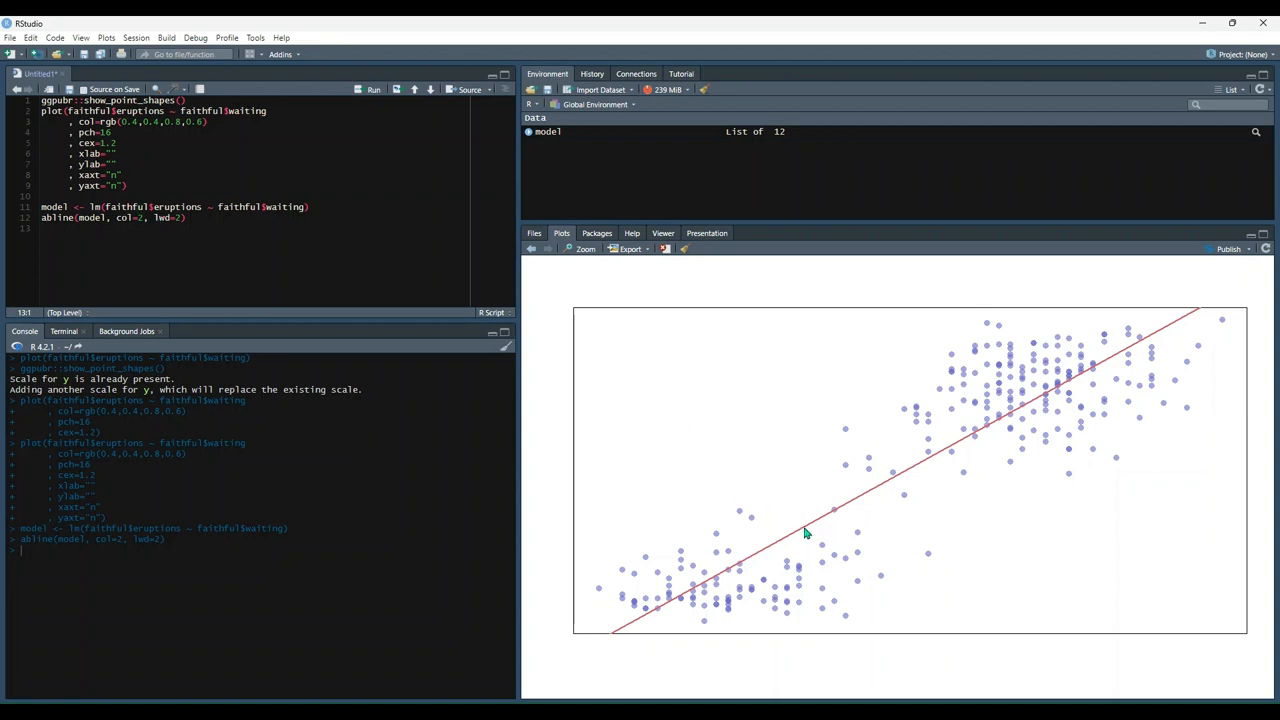
{"action": "mouse_move", "coordinate": [1184, 342]}
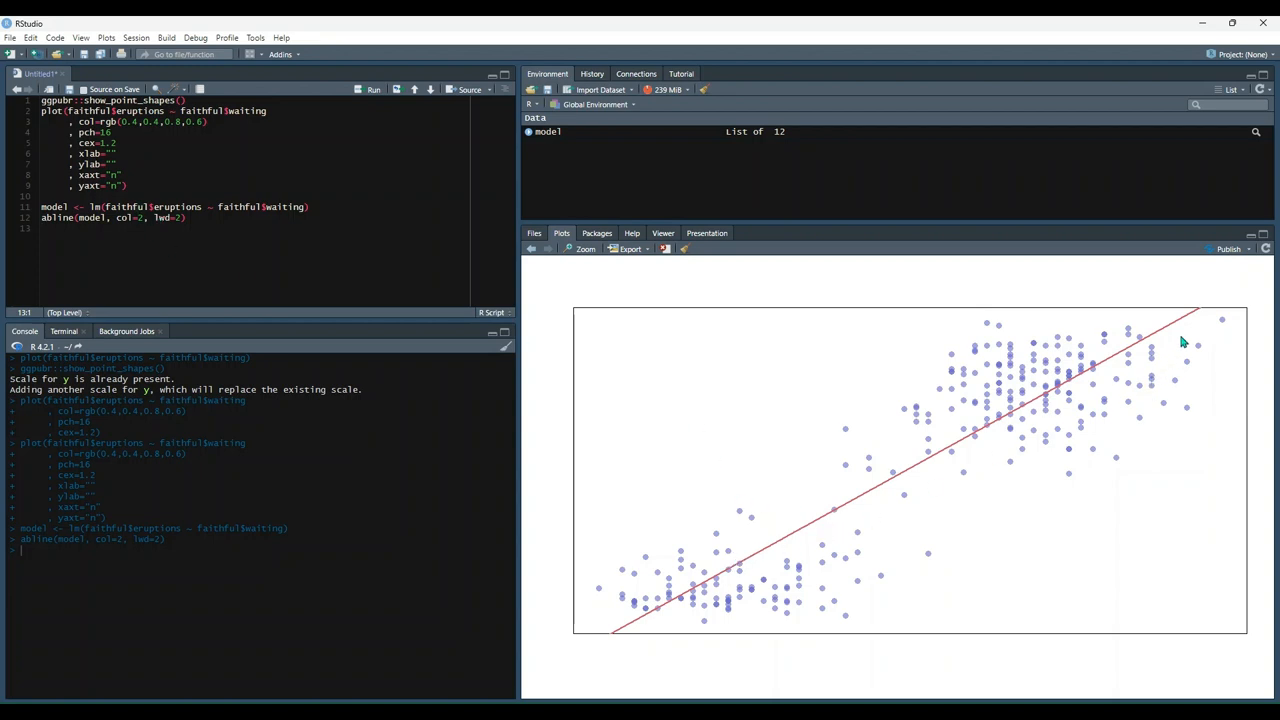
{"action": "mouse_move", "coordinate": [714, 492]}
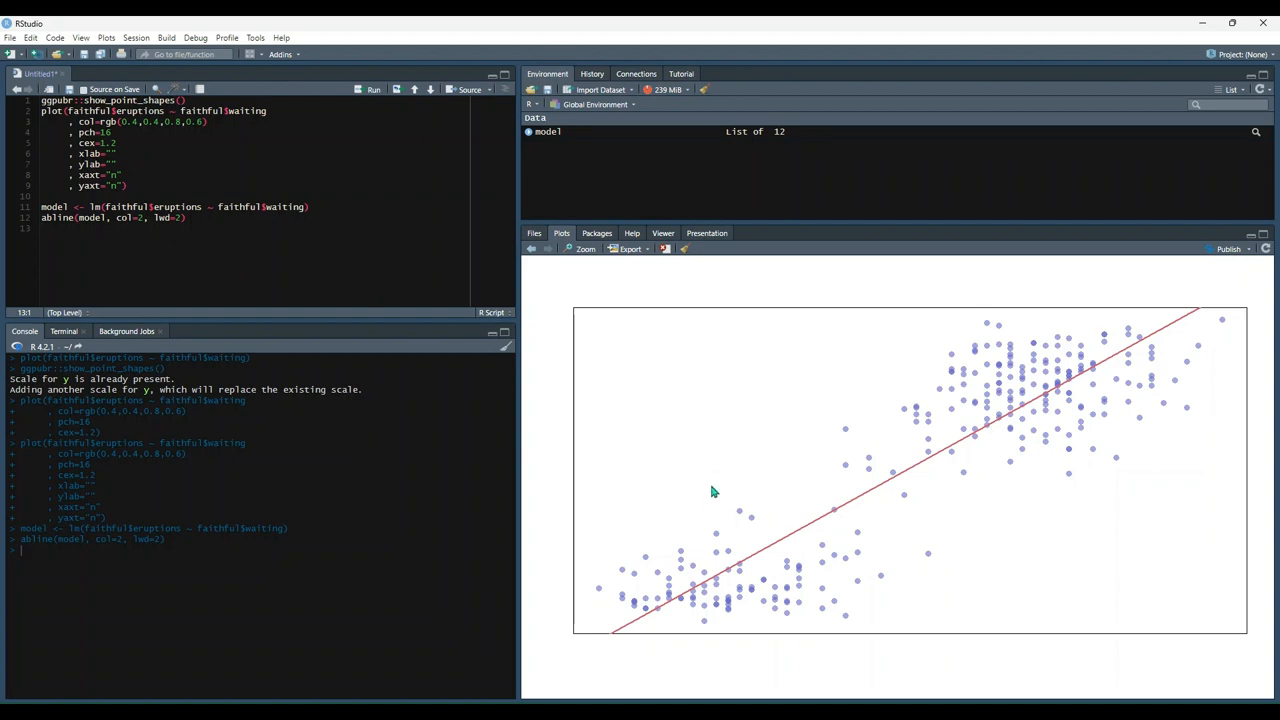
{"action": "mouse_move", "coordinate": [840, 532]}
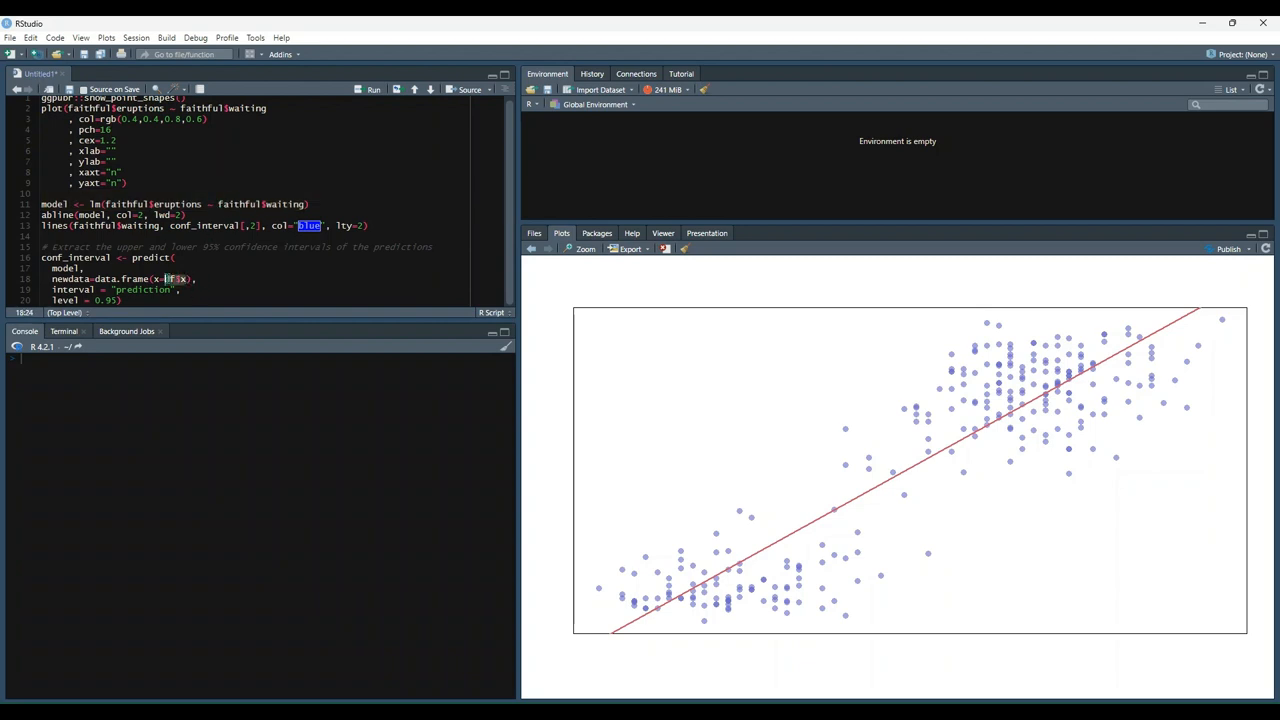
Step: Run the model and predict() block with interval="prediction", level=0.95 to create conf_interval
{"action": "type", "text": "faithful$waiting"}
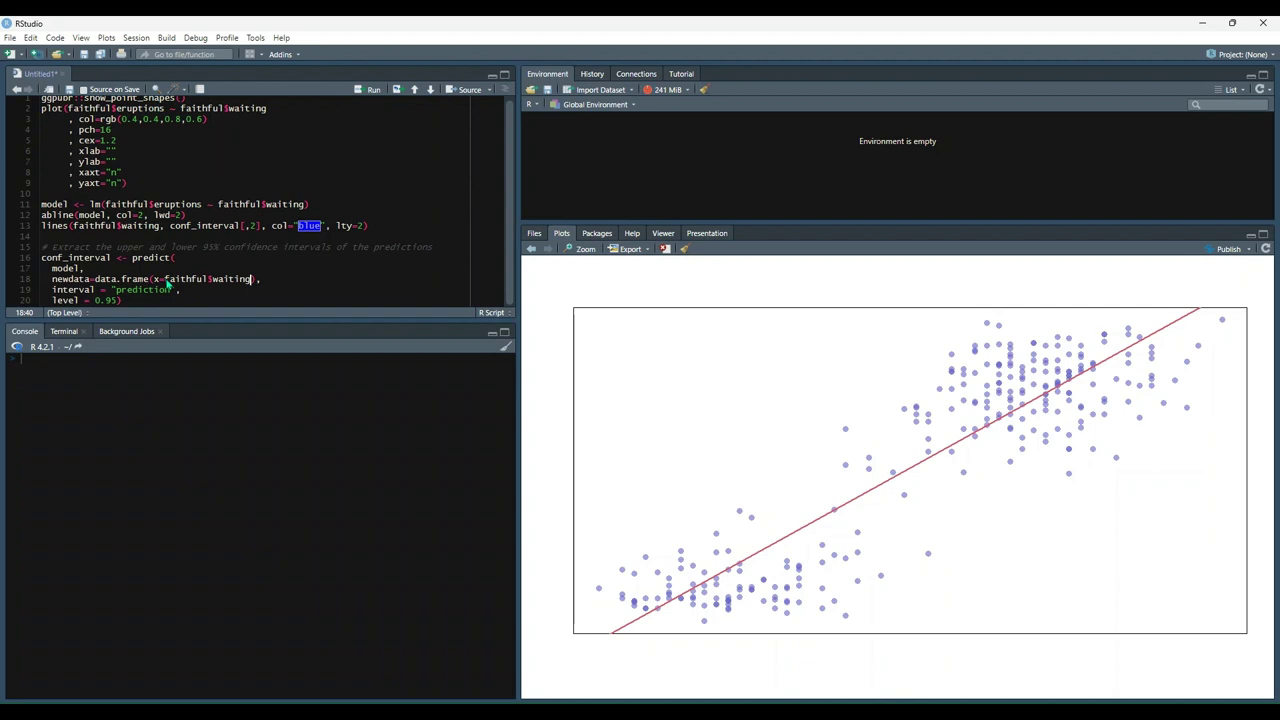
{"action": "left_click", "coordinate": [122, 300]}
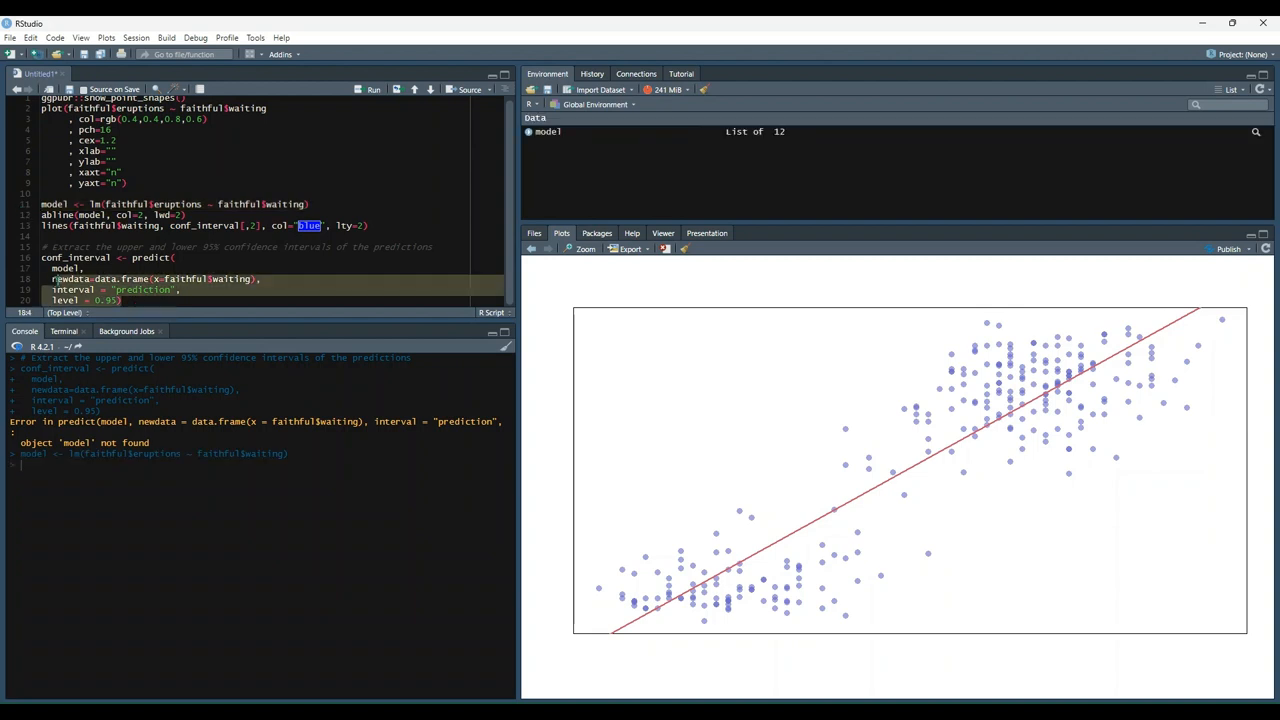
{"action": "left_click", "coordinate": [374, 88]}
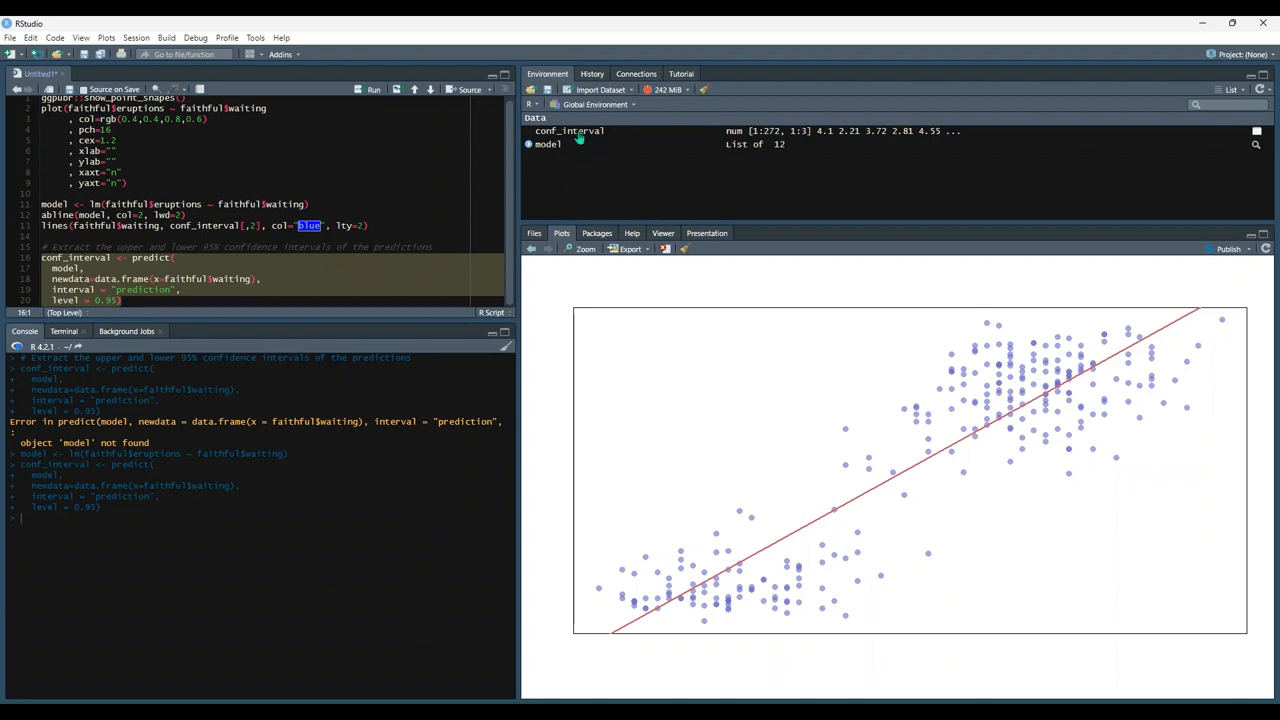
{"action": "mouse_move", "coordinate": [884, 316]}
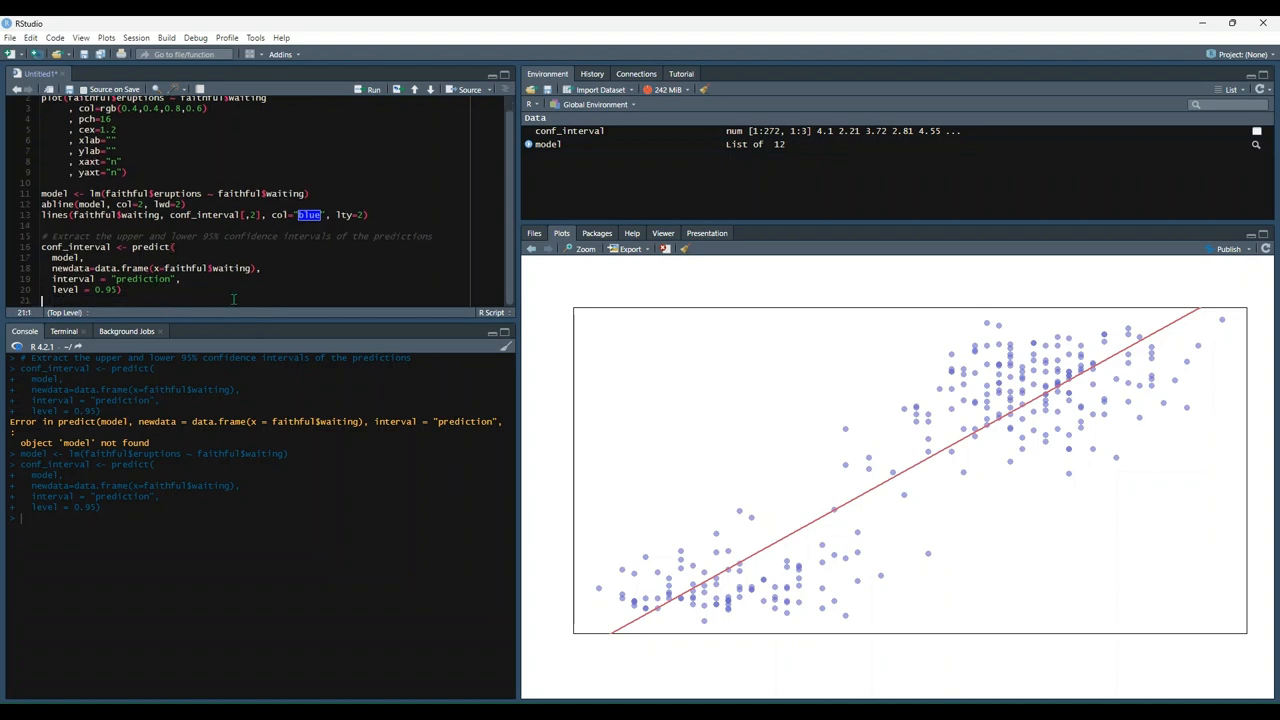
Step: Write lines(faithful$waiting, conf_interval[,2], col="blue", lty=2) for the lower bound
{"action": "scroll", "scroll_direction": "up", "scroll_amount": 3}
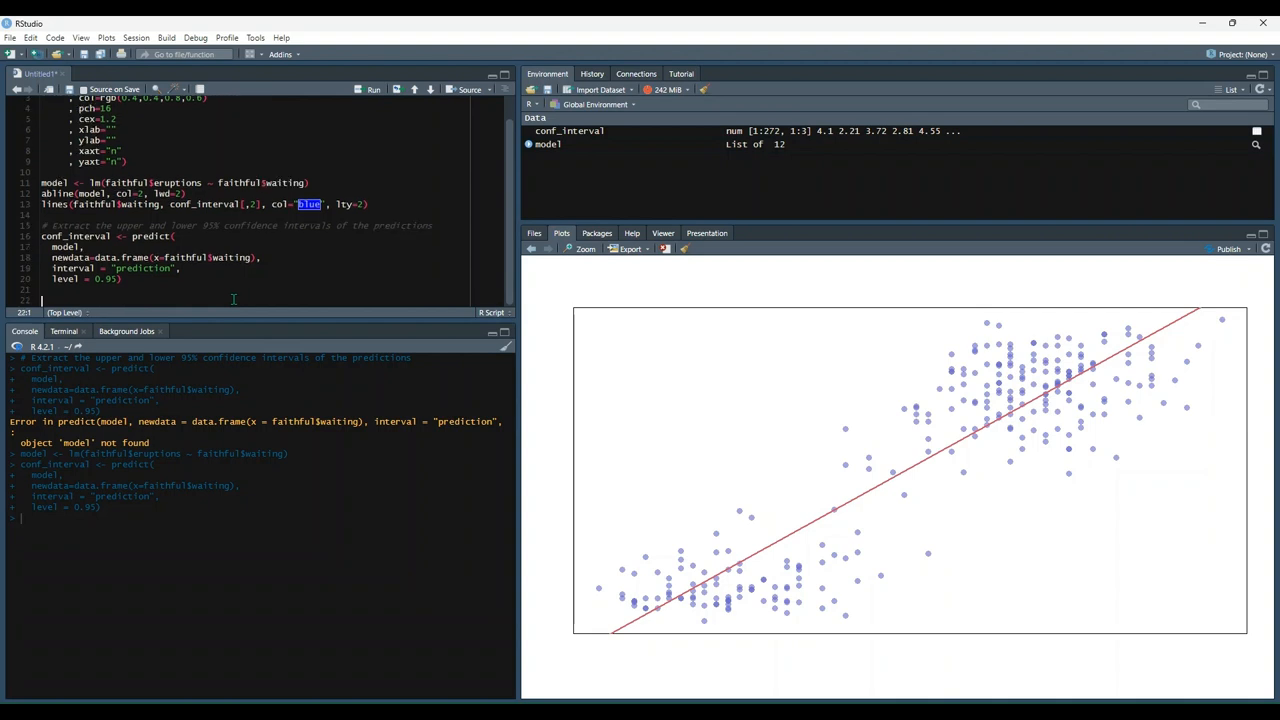
{"action": "type", "text": "lines"}
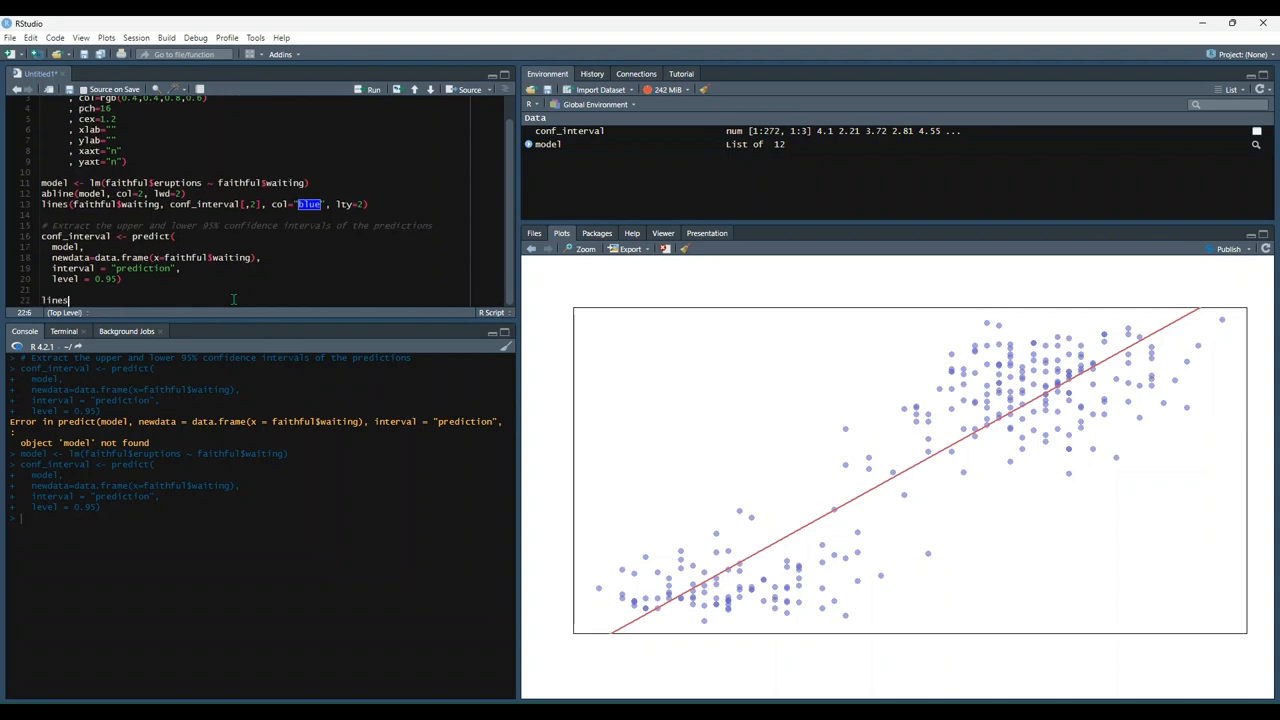
{"action": "type", "text": "(faithful$waiting"}
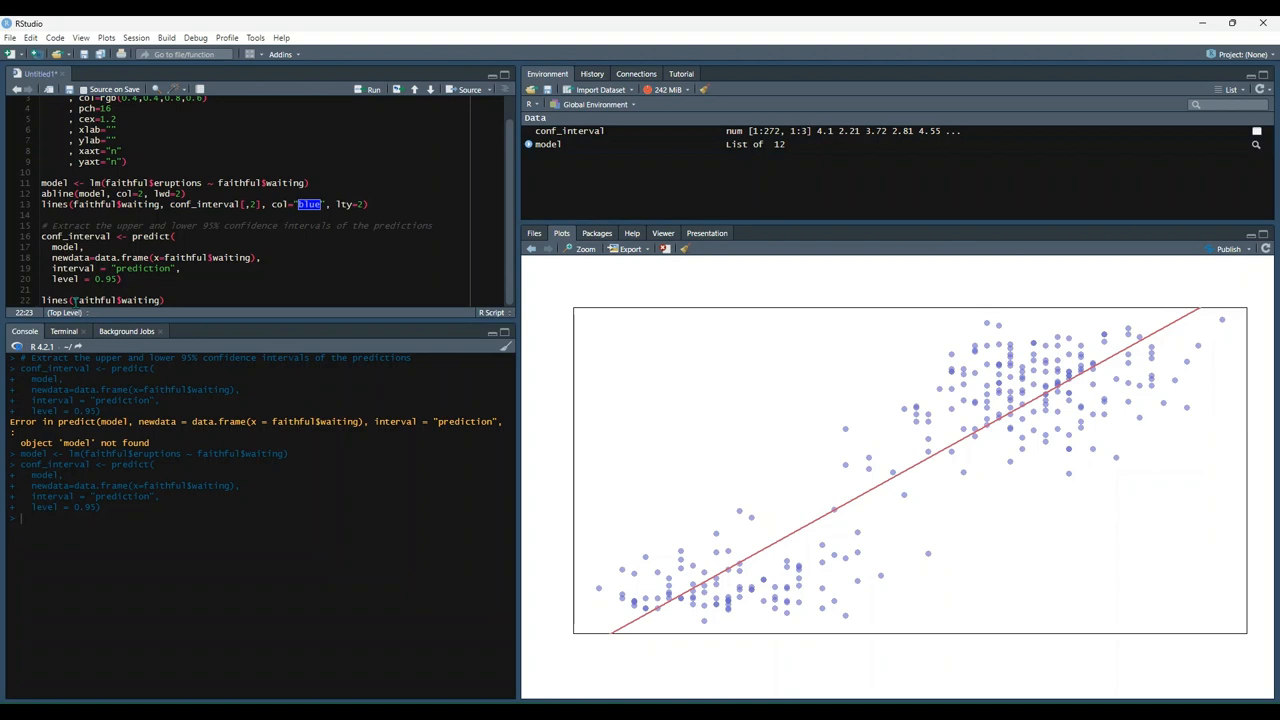
{"action": "type", "text": ", conf_interval["}
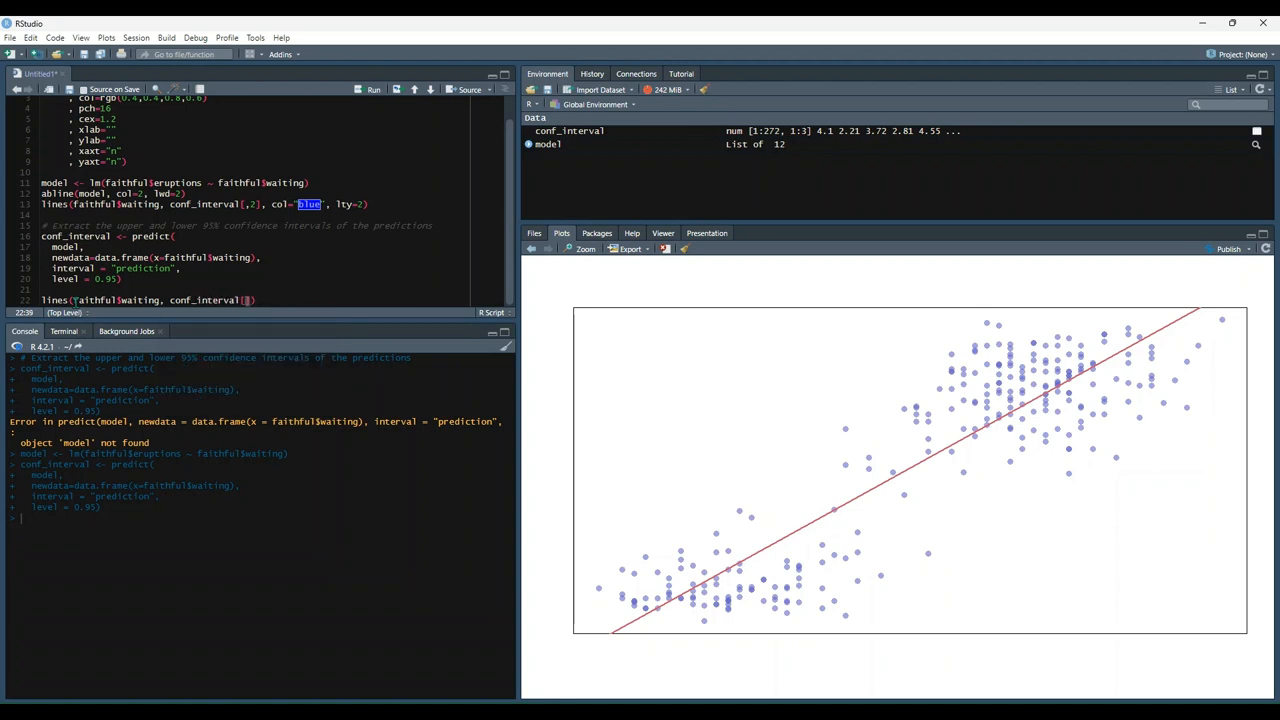
{"action": "type", "text": "2"}
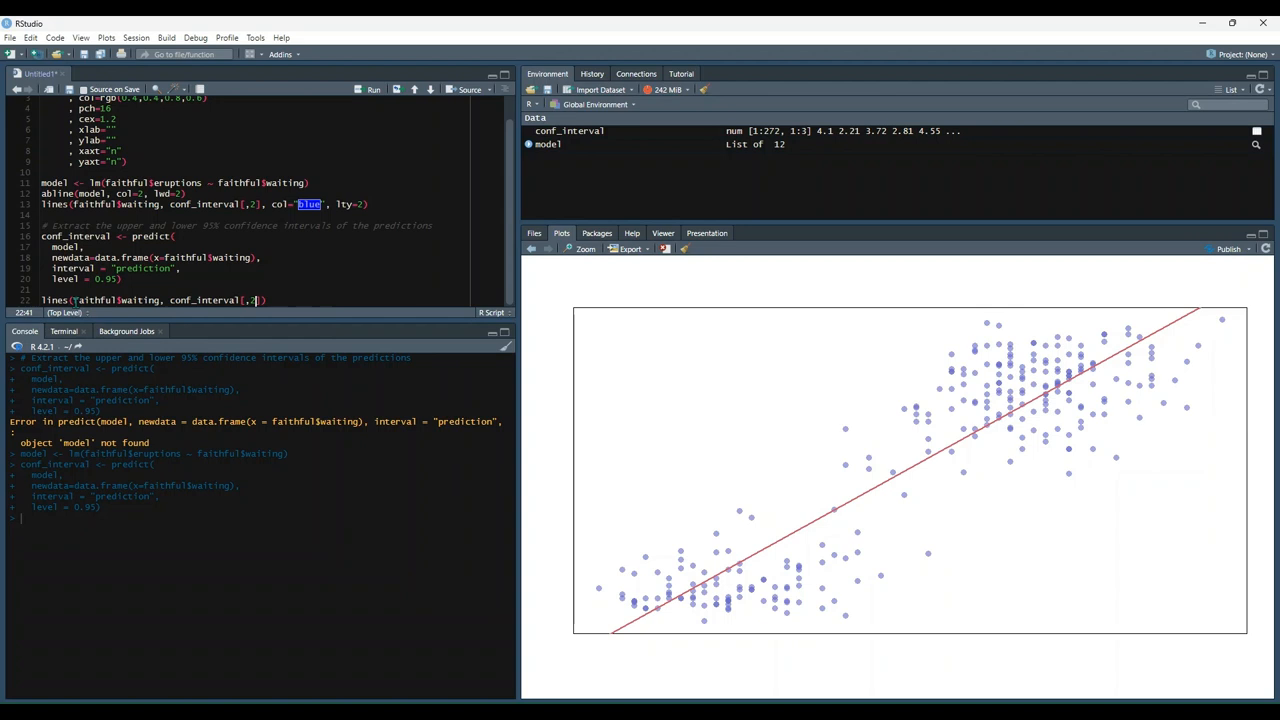
{"action": "key", "text": "Right"}
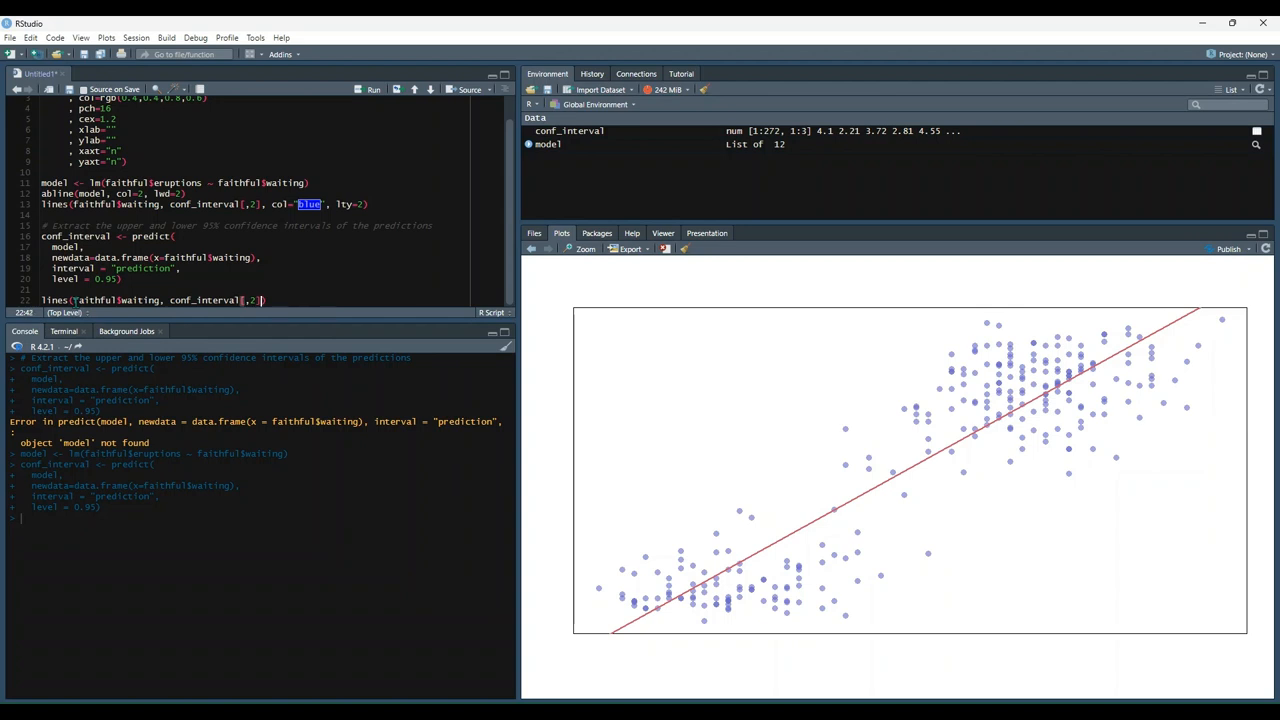
{"action": "type", "text": "col=\"blue"}
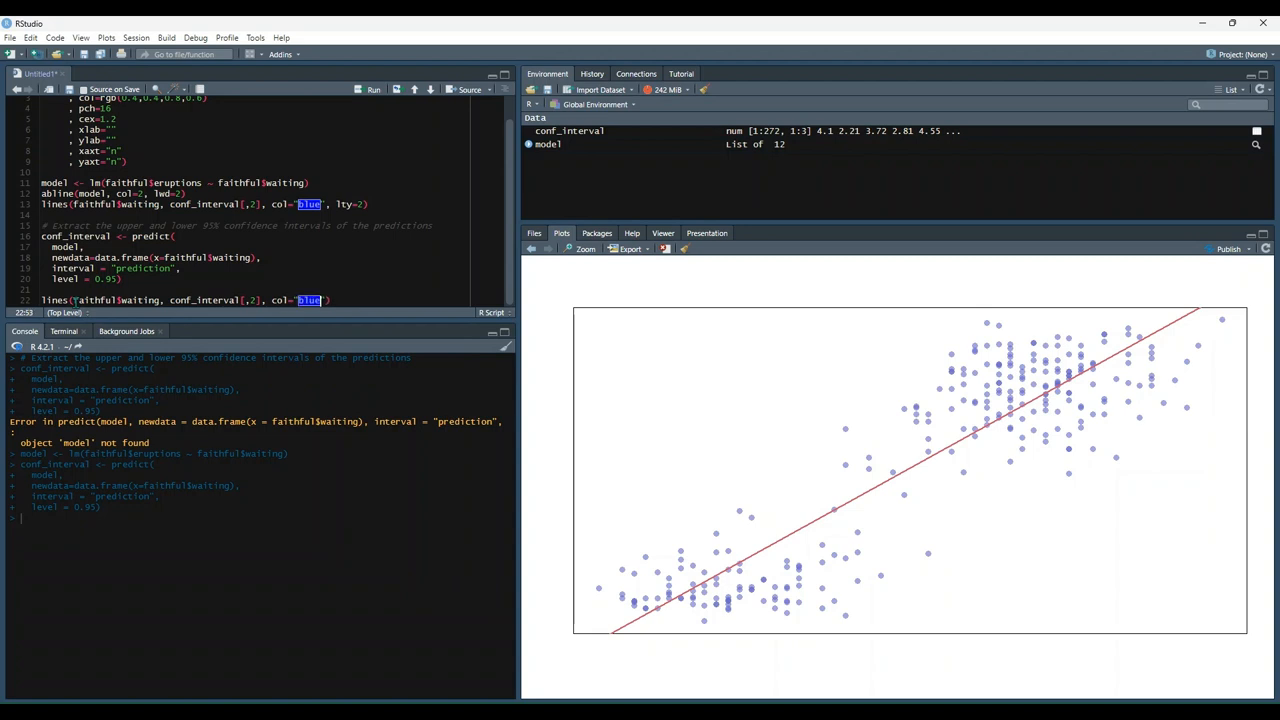
{"action": "type", "text": ", lty=2"}
{"action": "type", "text": "lines("}
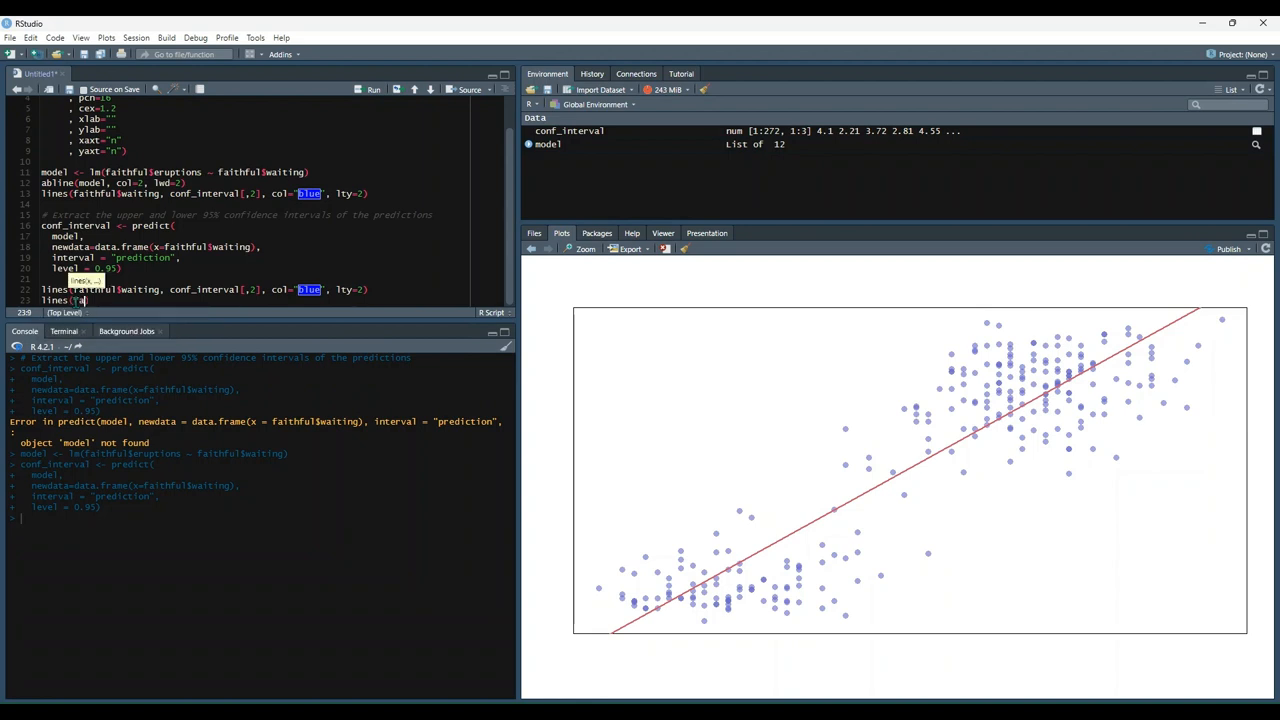
Step: Write the second lines() call with conf_interval[,3] and draw both blue interval lines
{"action": "type", "text": "faithful"}
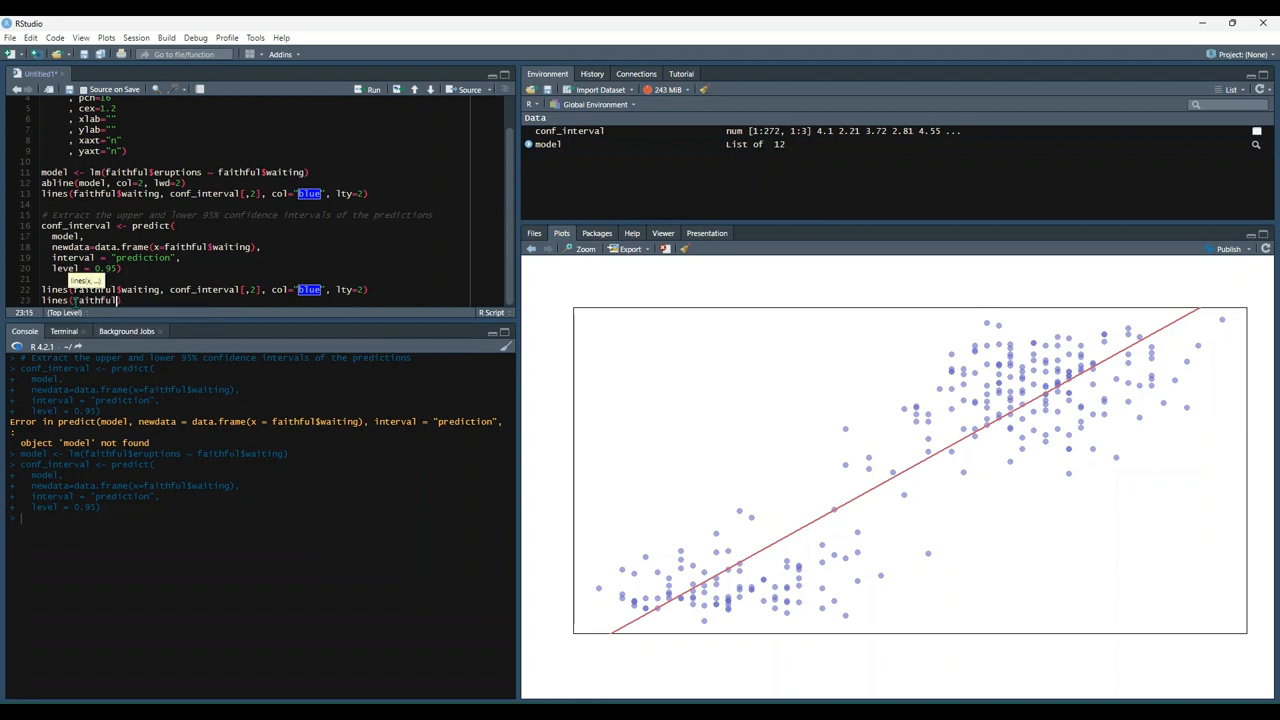
{"action": "type", "text": "$"}
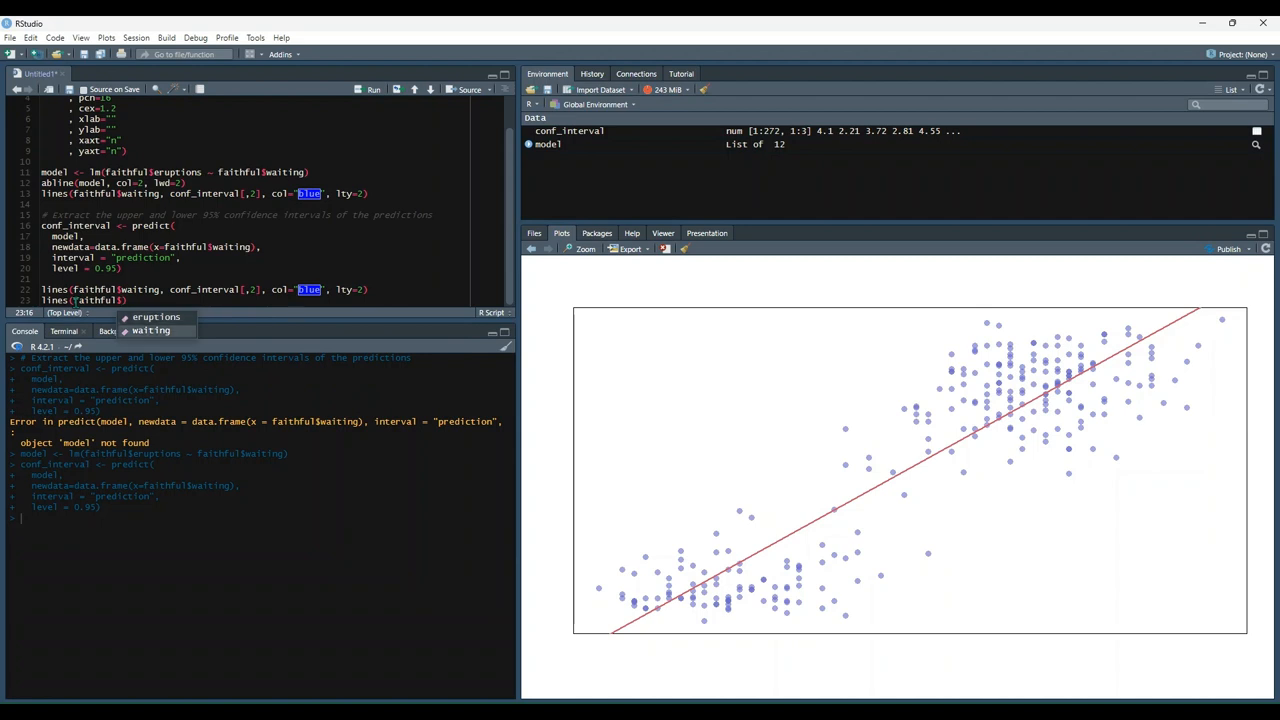
{"action": "type", "text": "conf"}
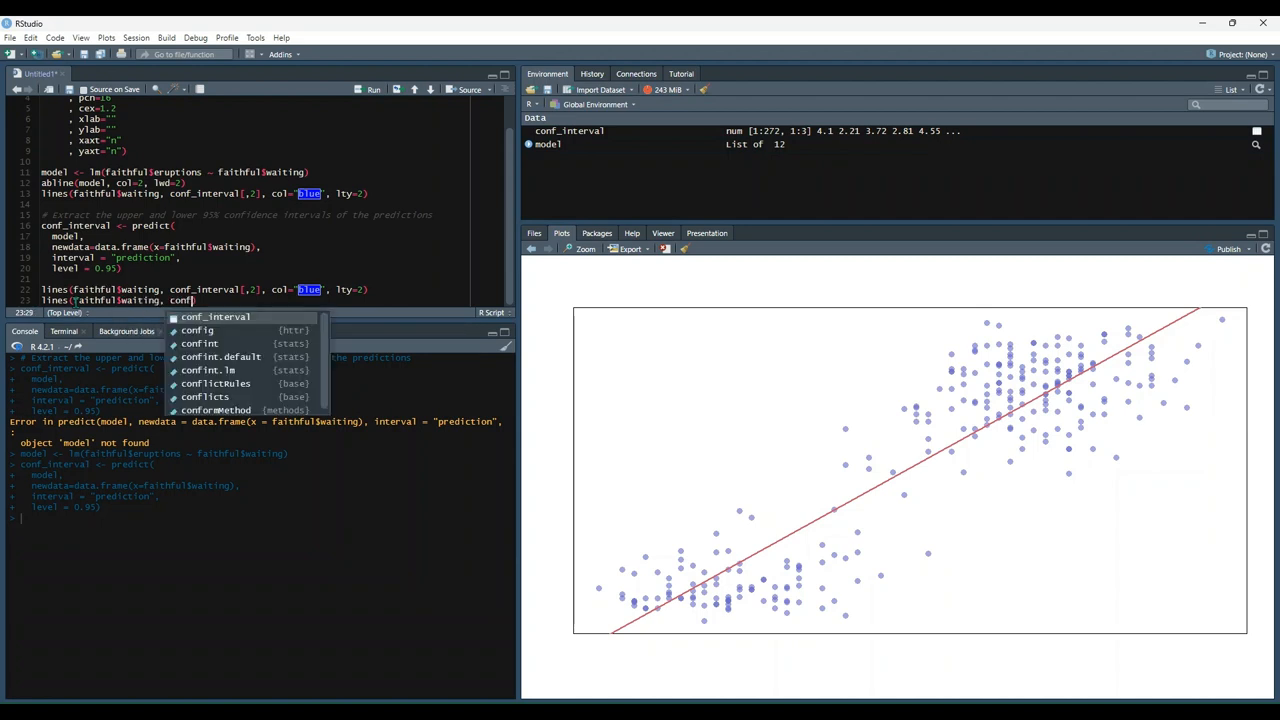
{"action": "left_click", "coordinate": [214, 316]}
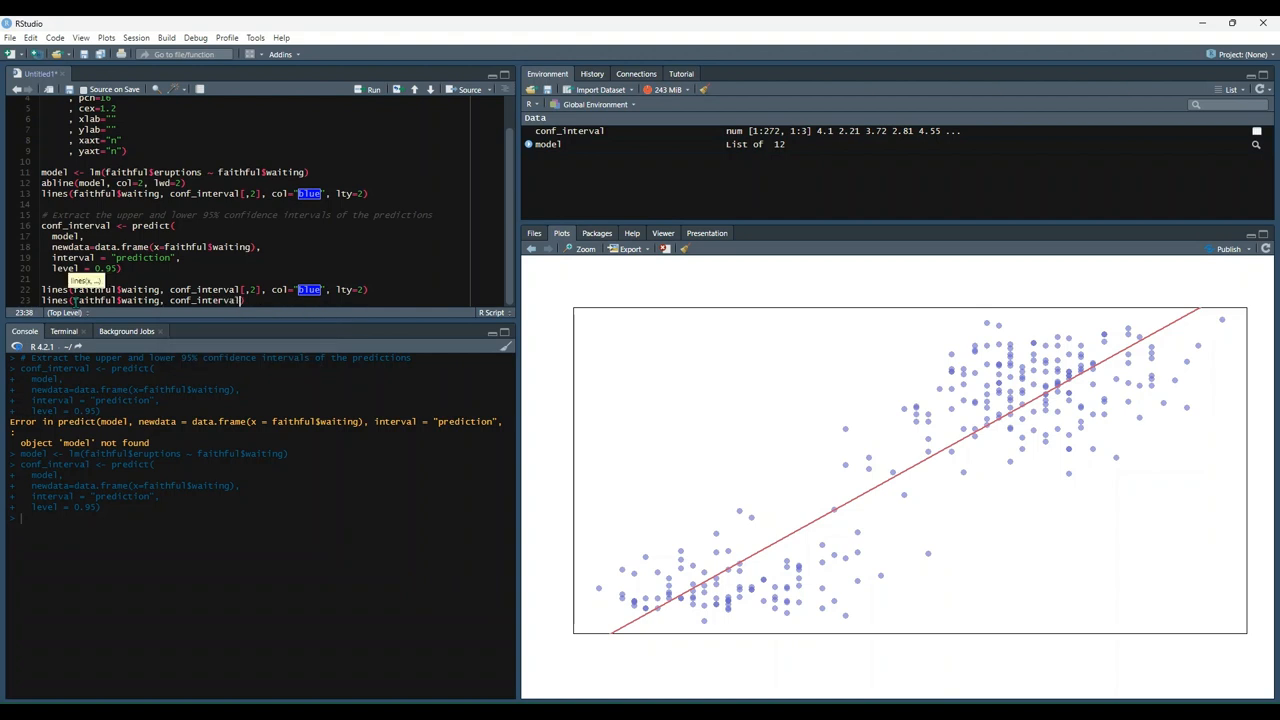
{"action": "type", "text": "[,3], col="}
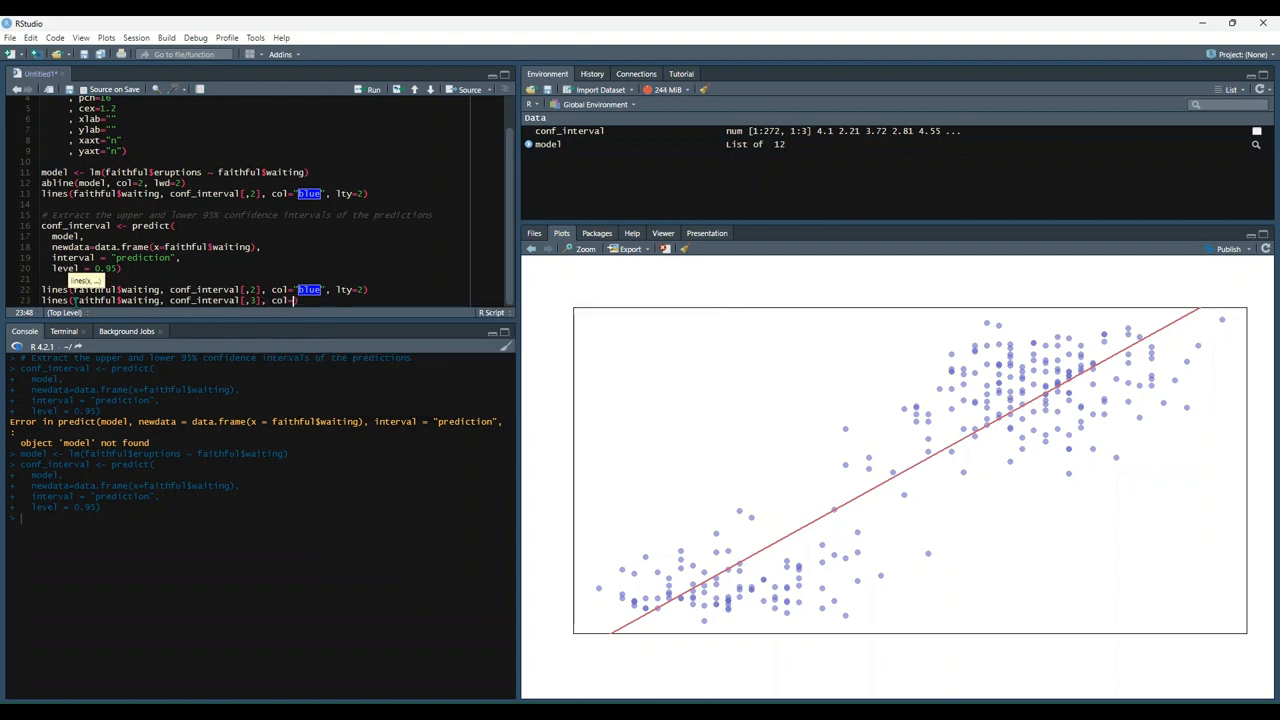
{"action": "type", "text": "blue\""}
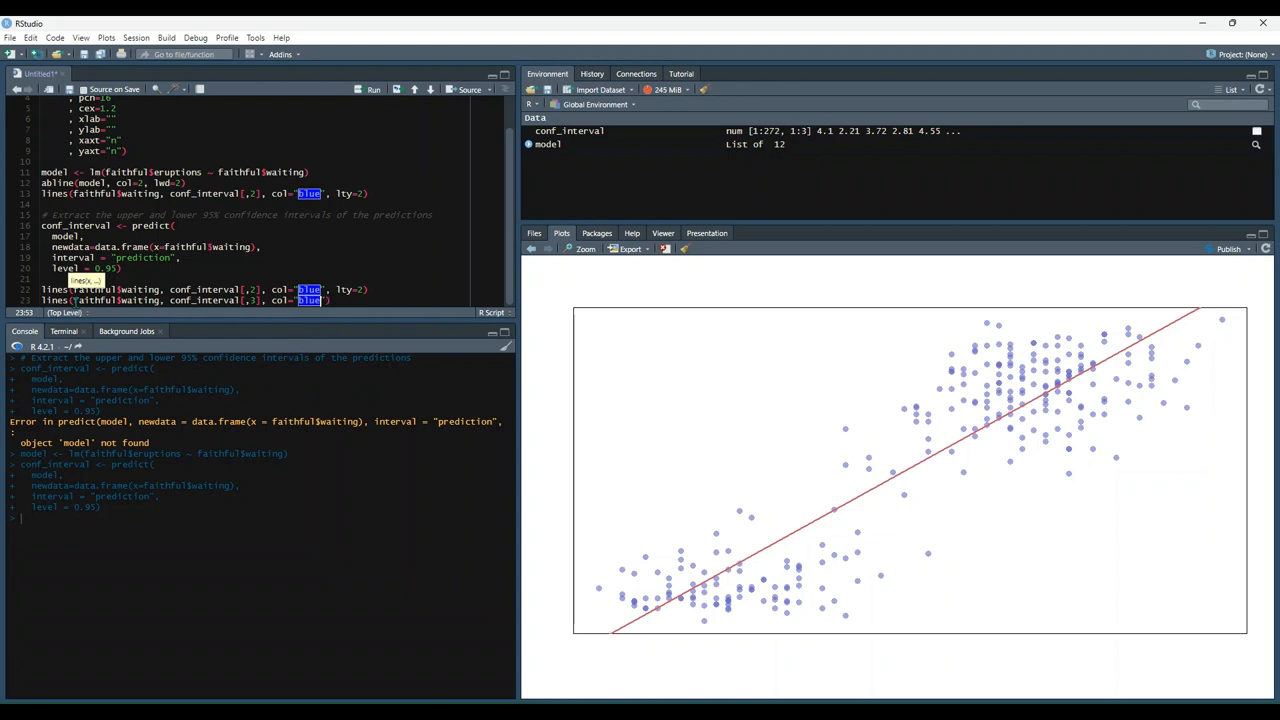
{"action": "type", "text": ", lty="}
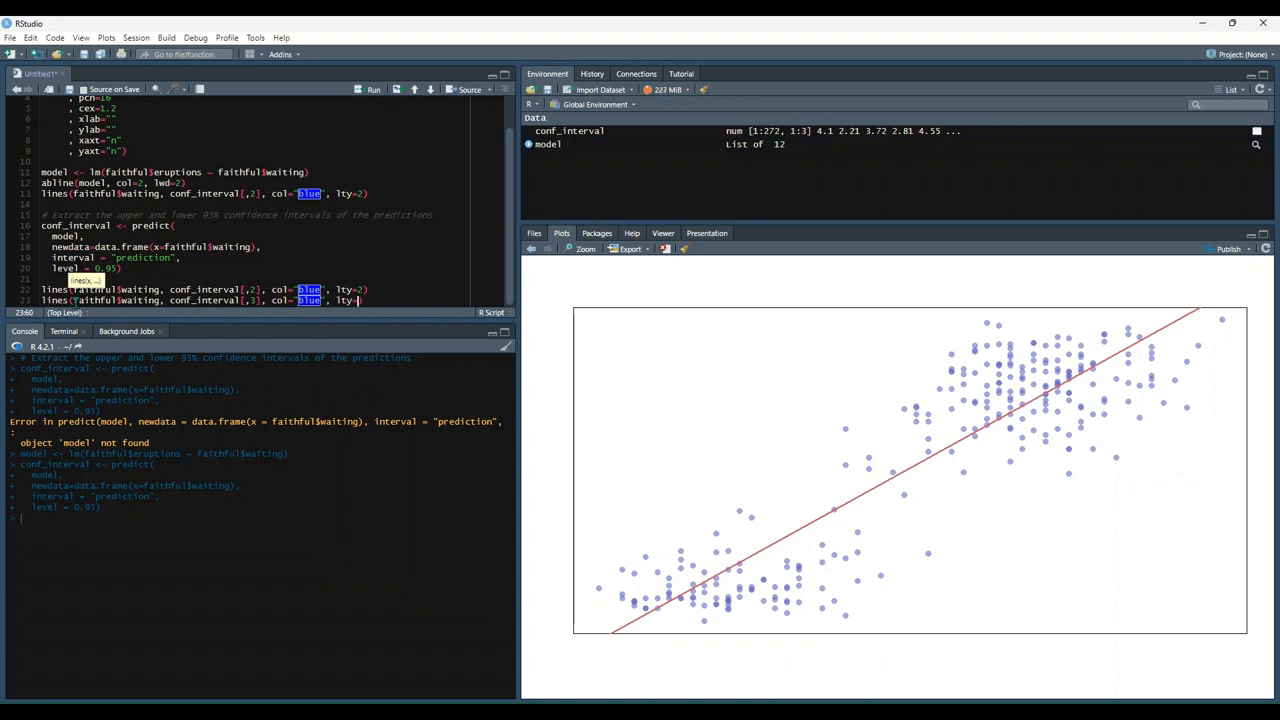
{"action": "left_click", "coordinate": [388, 300]}
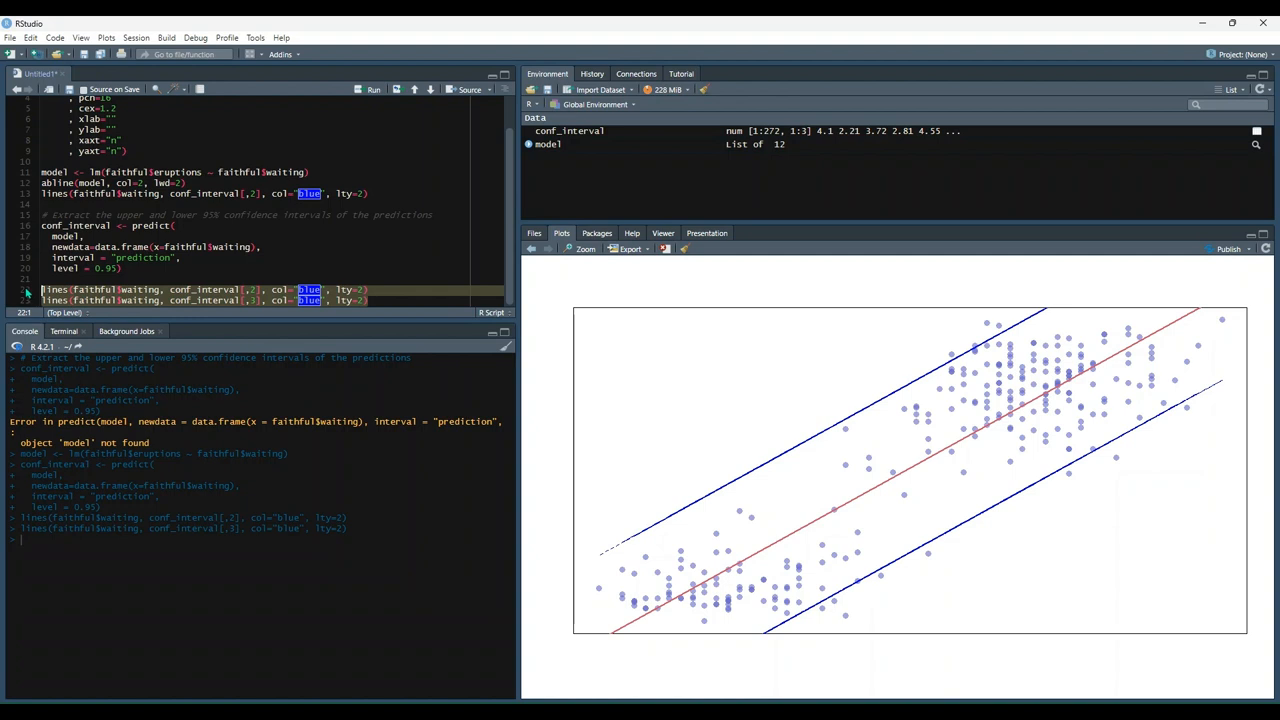
{"action": "mouse_move", "coordinate": [780, 610]}
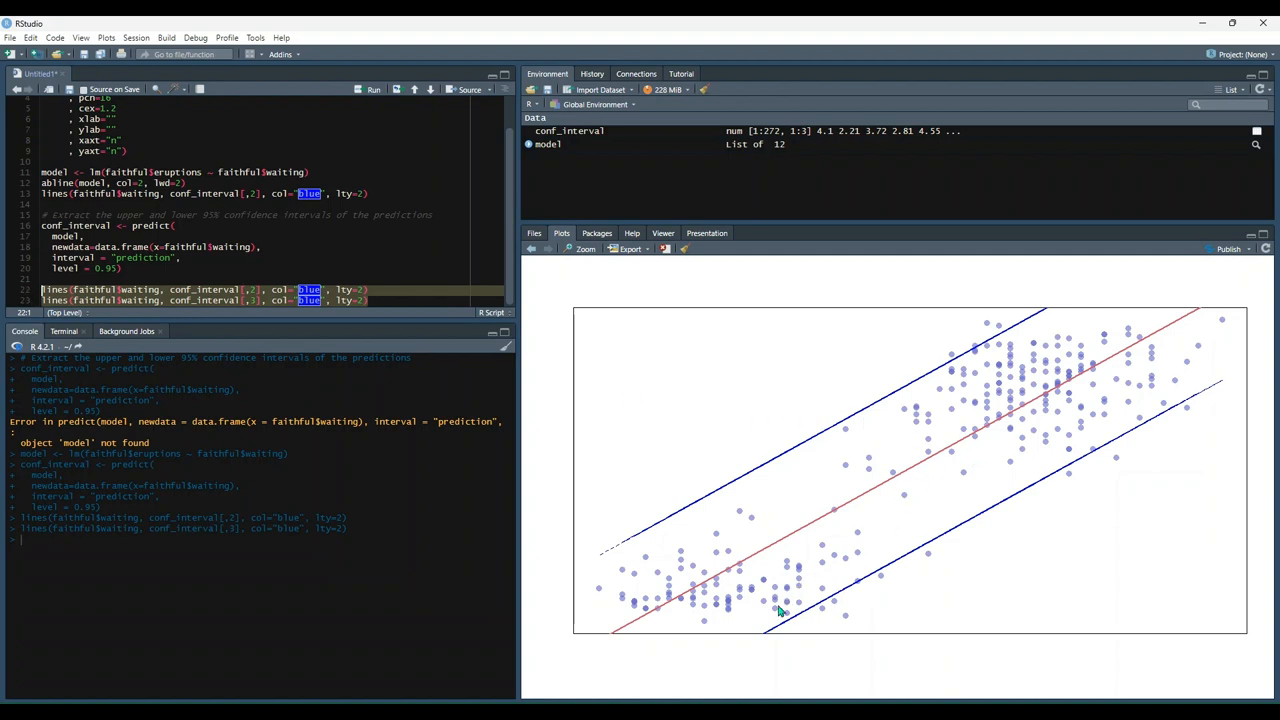
{"action": "mouse_move", "coordinate": [800, 562]}
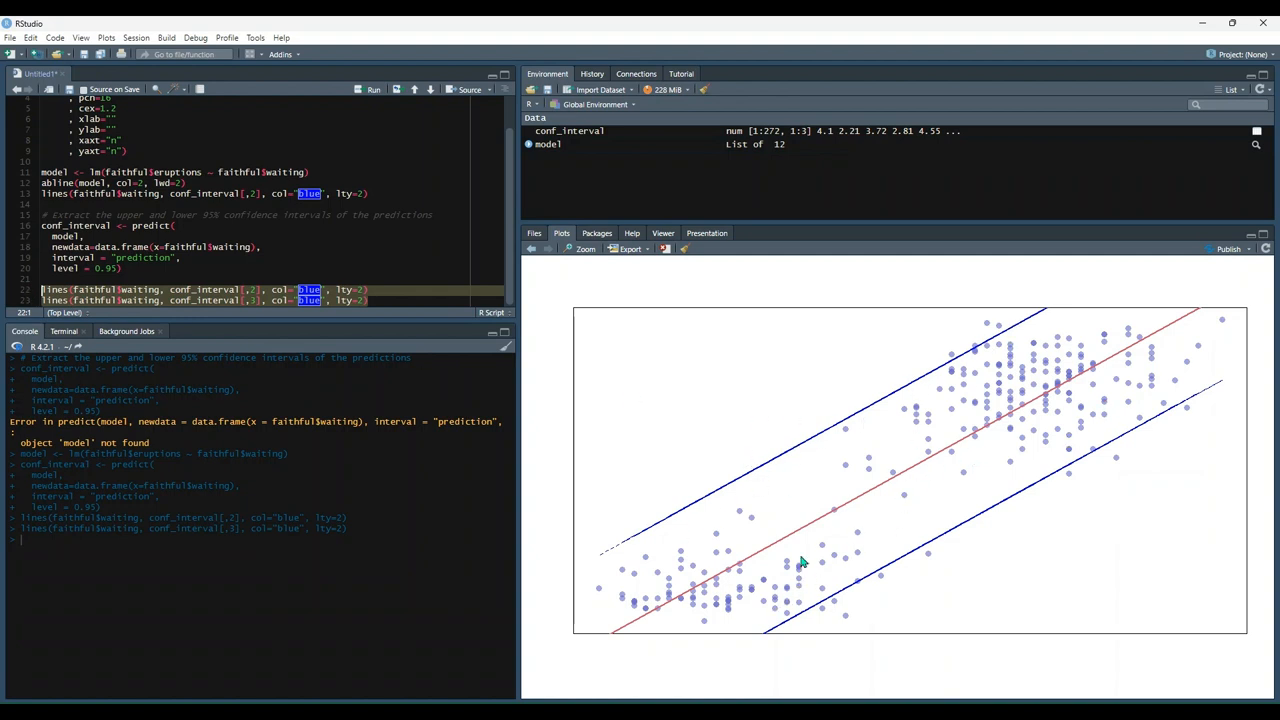
{"action": "mouse_move", "coordinate": [780, 672]}
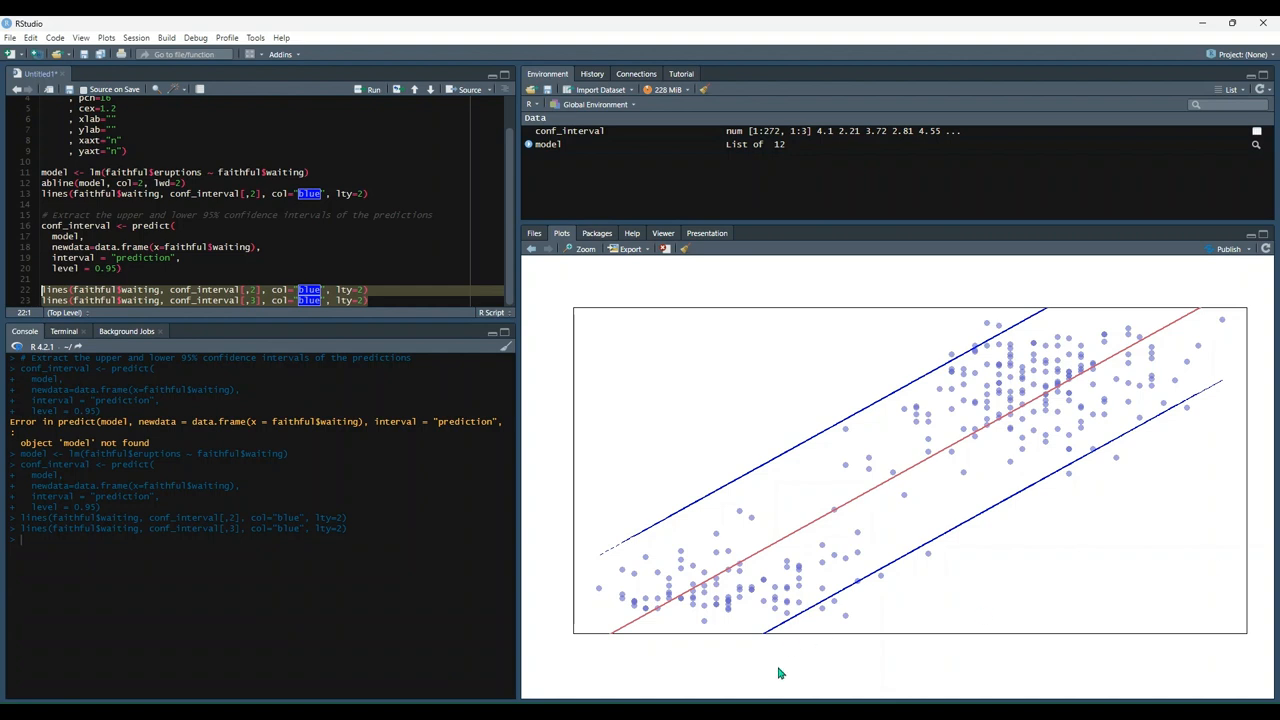
{"action": "mouse_move", "coordinate": [1052, 312]}
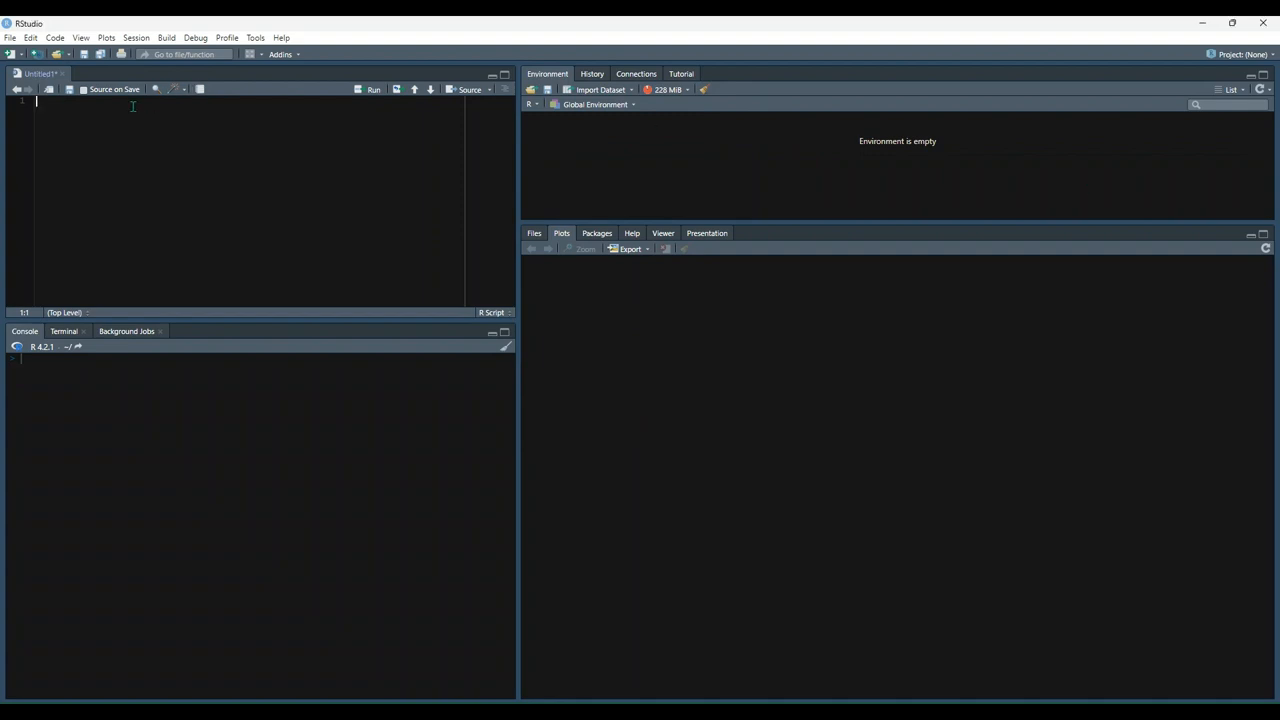
Step: Write boxplot(mtcars$mpg) in the new script and run it
{"action": "type", "text": "boxplot(mtcars$mpg)"}
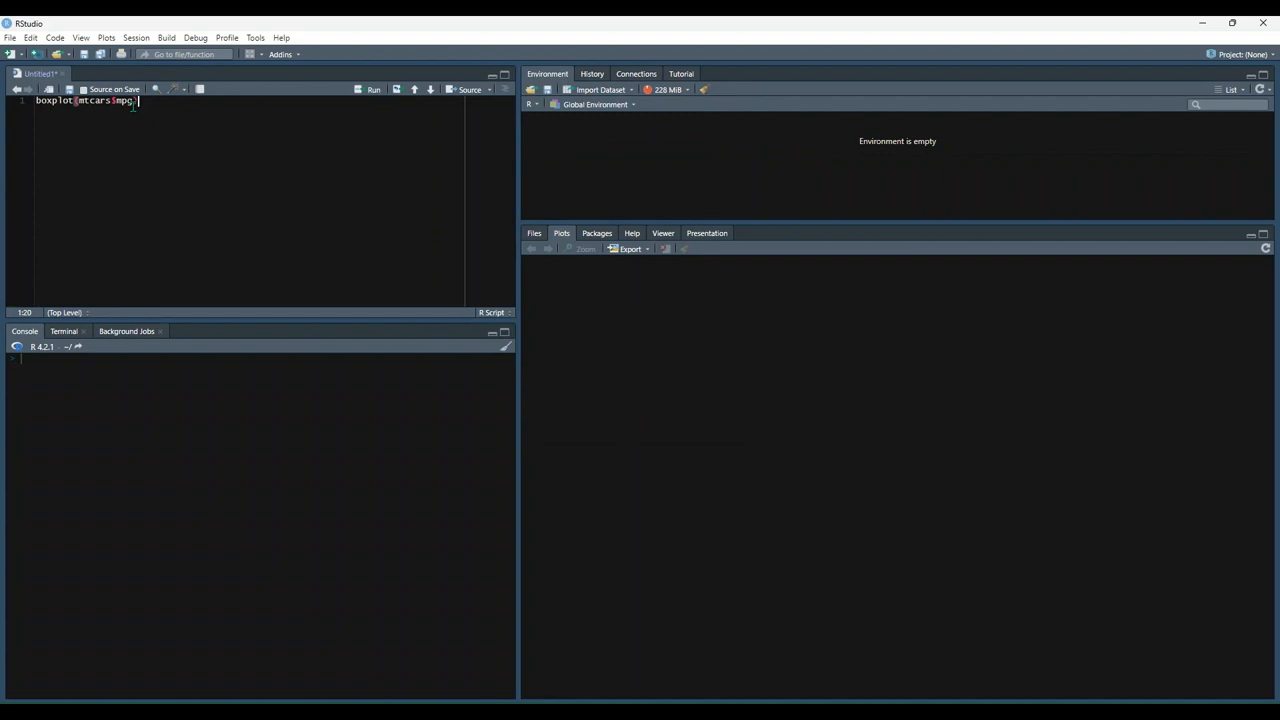
{"action": "left_click", "coordinate": [372, 88]}
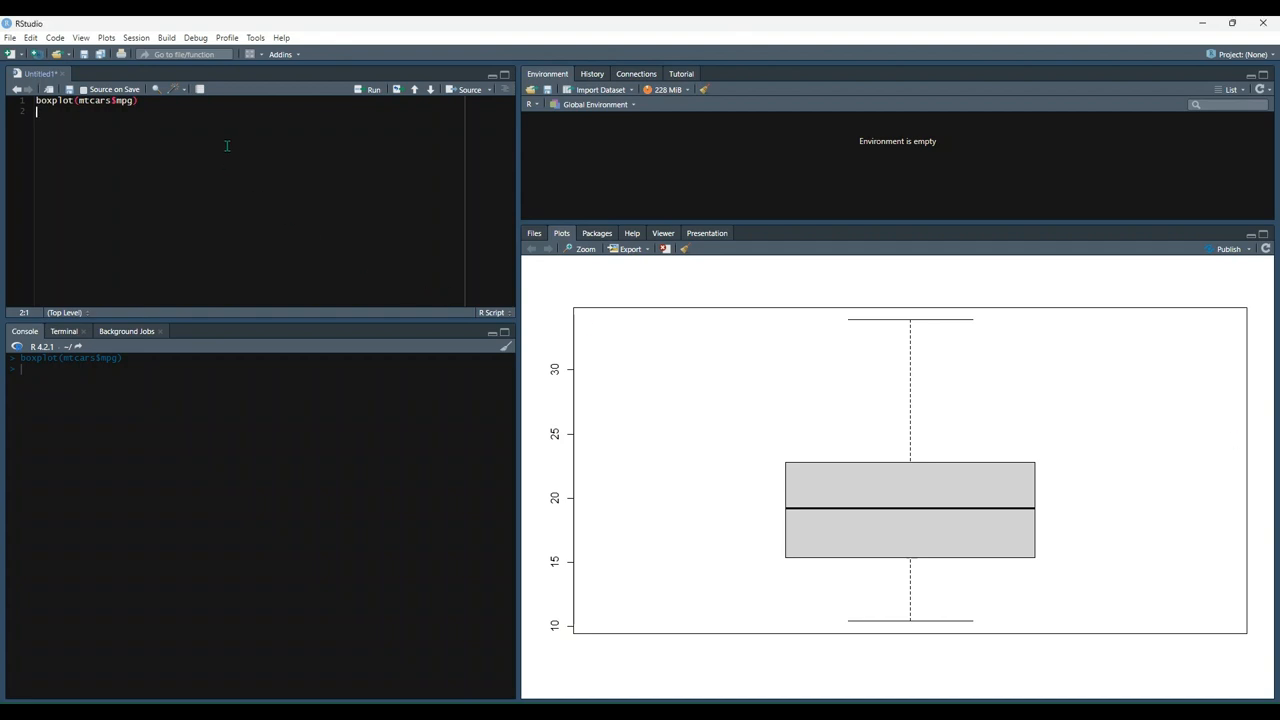
Step: Run boxplot(mpg ~ gear, data = mtcars) titled Car Mileage by Gear with gear and mileage axis labels
{"action": "type", "text": "boxplot(mpg ~ gear"}
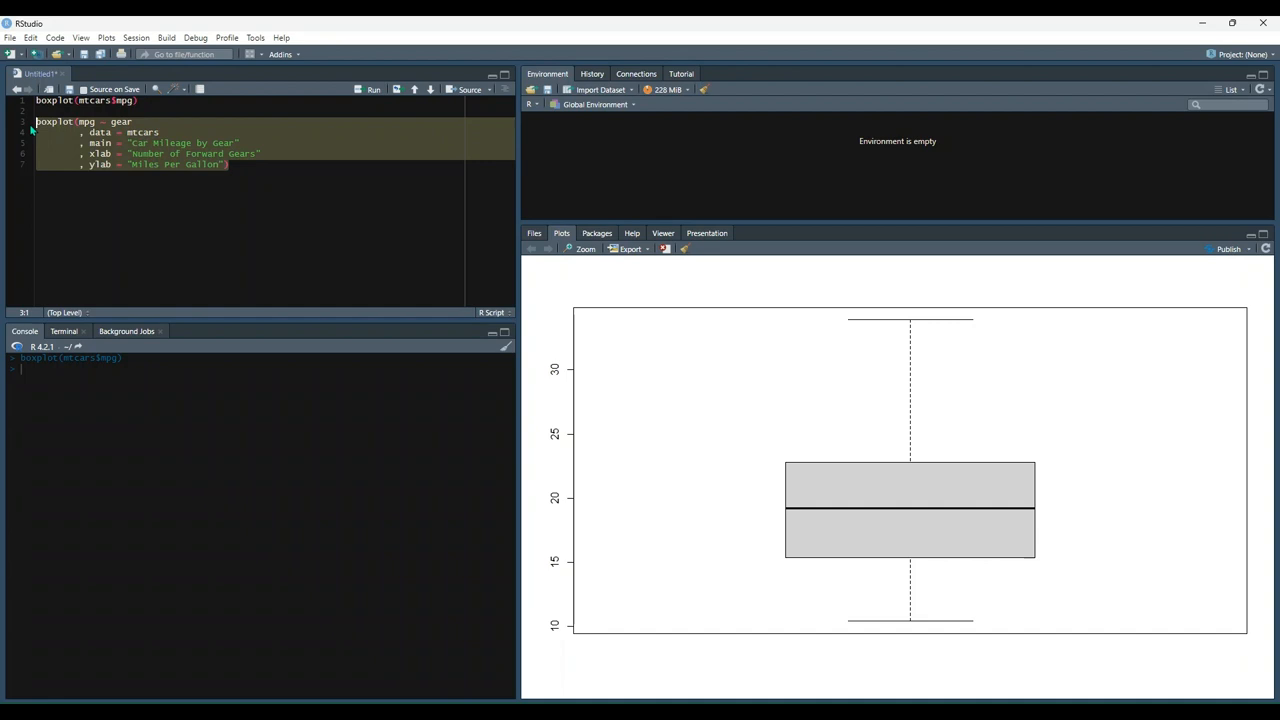
{"action": "left_click", "coordinate": [372, 88]}
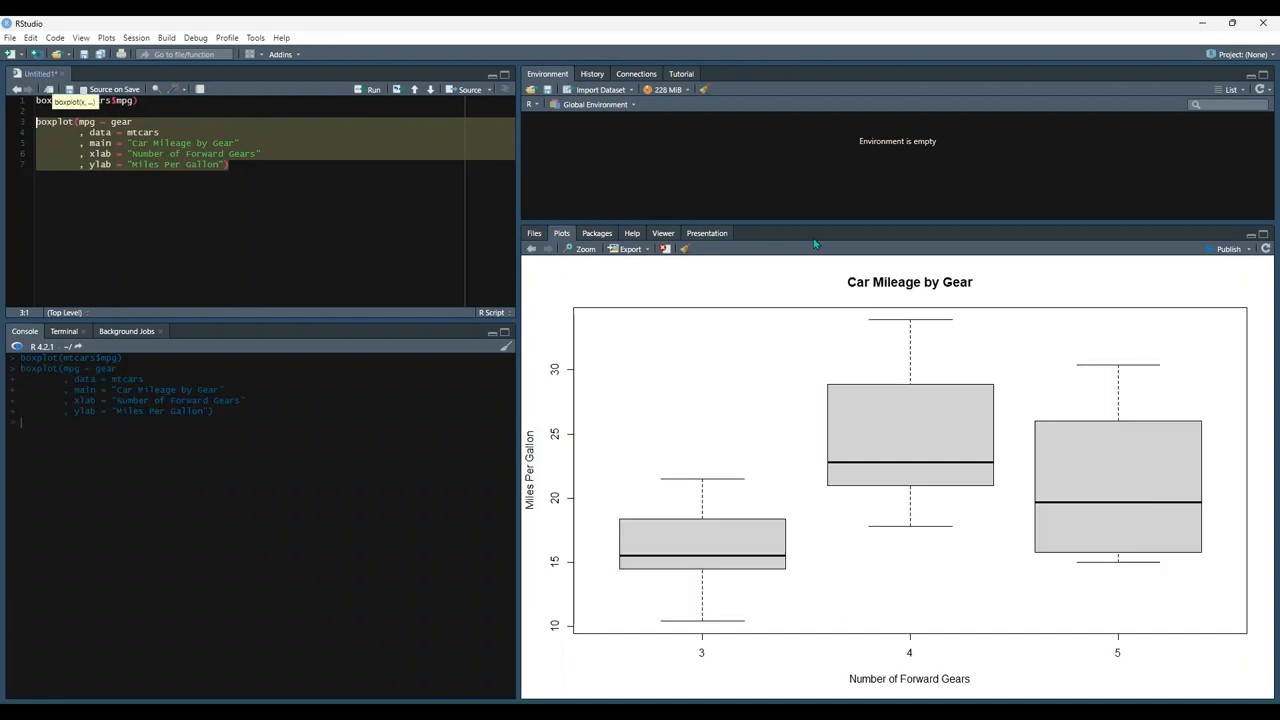
{"action": "left_click", "coordinate": [176, 144]}
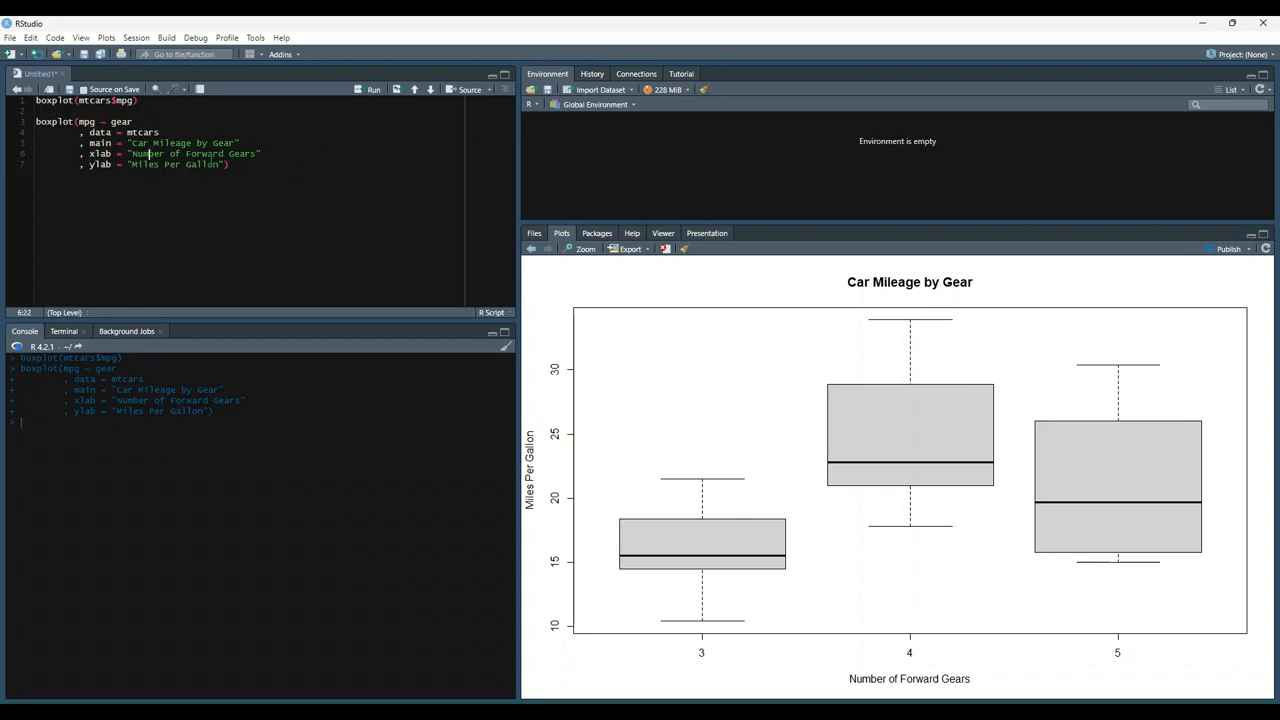
{"action": "mouse_move", "coordinate": [904, 680]}
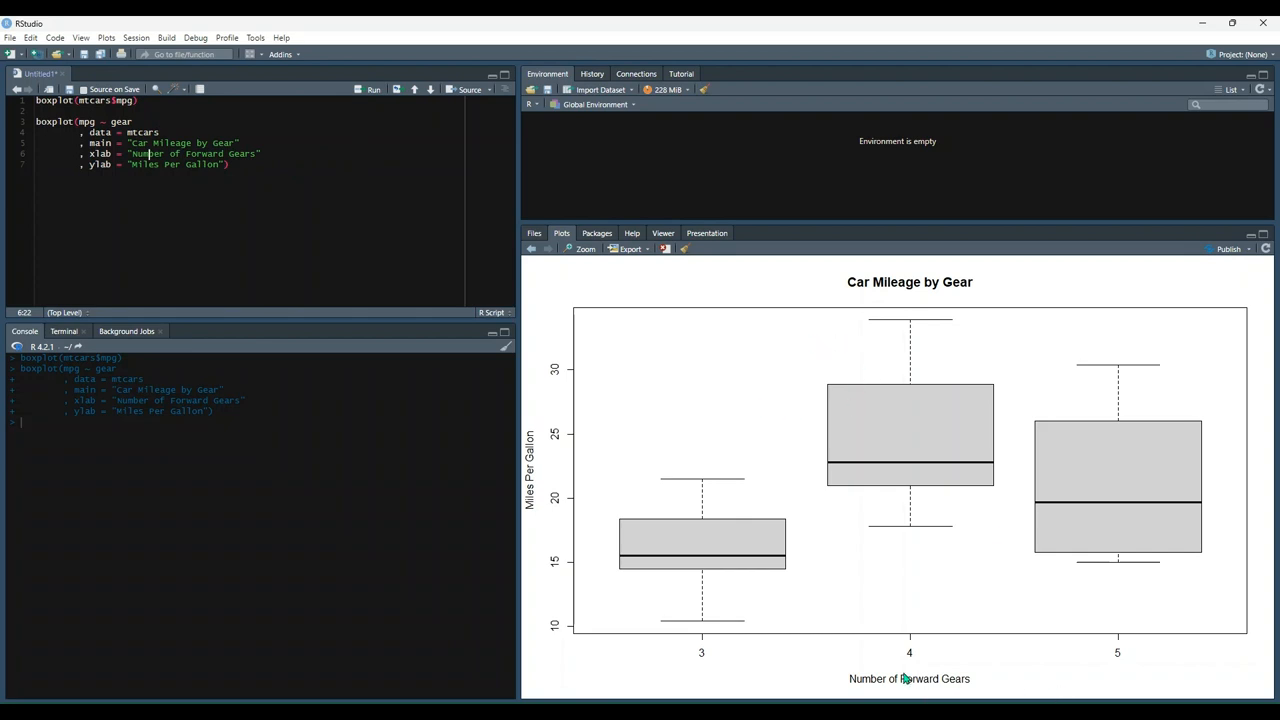
{"action": "left_click", "coordinate": [196, 184]}
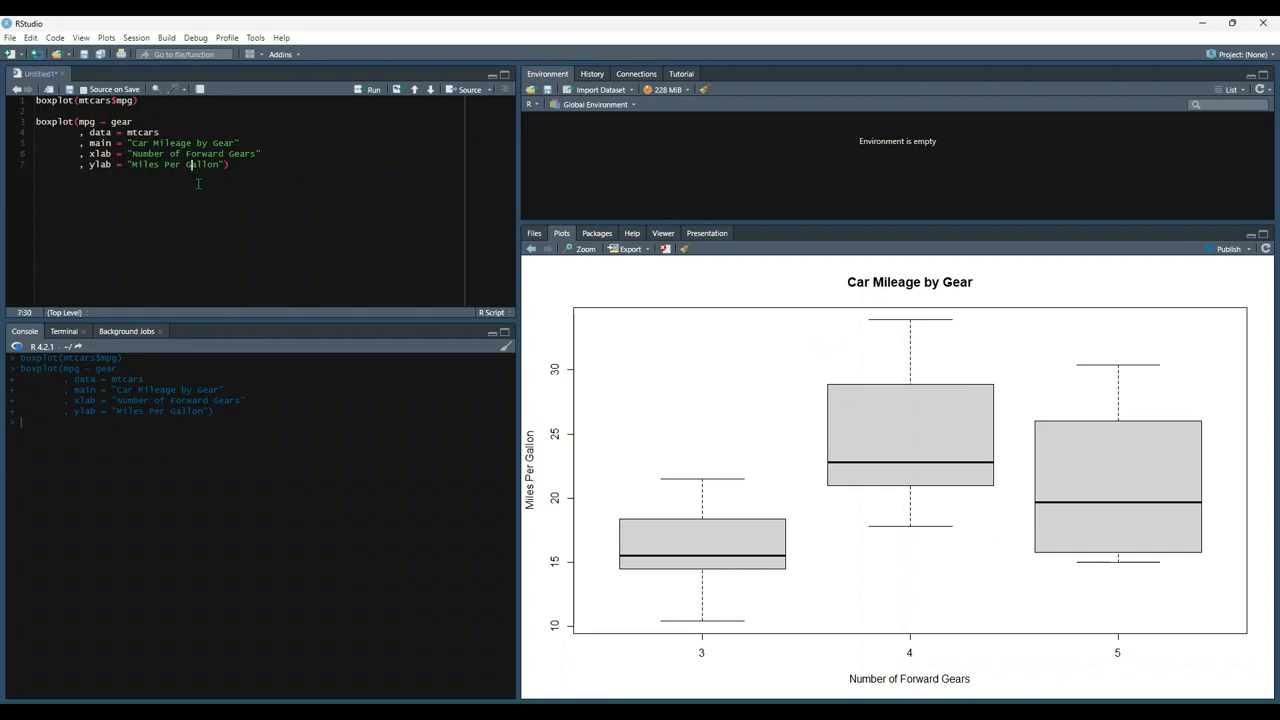
{"action": "mouse_move", "coordinate": [696, 644]}
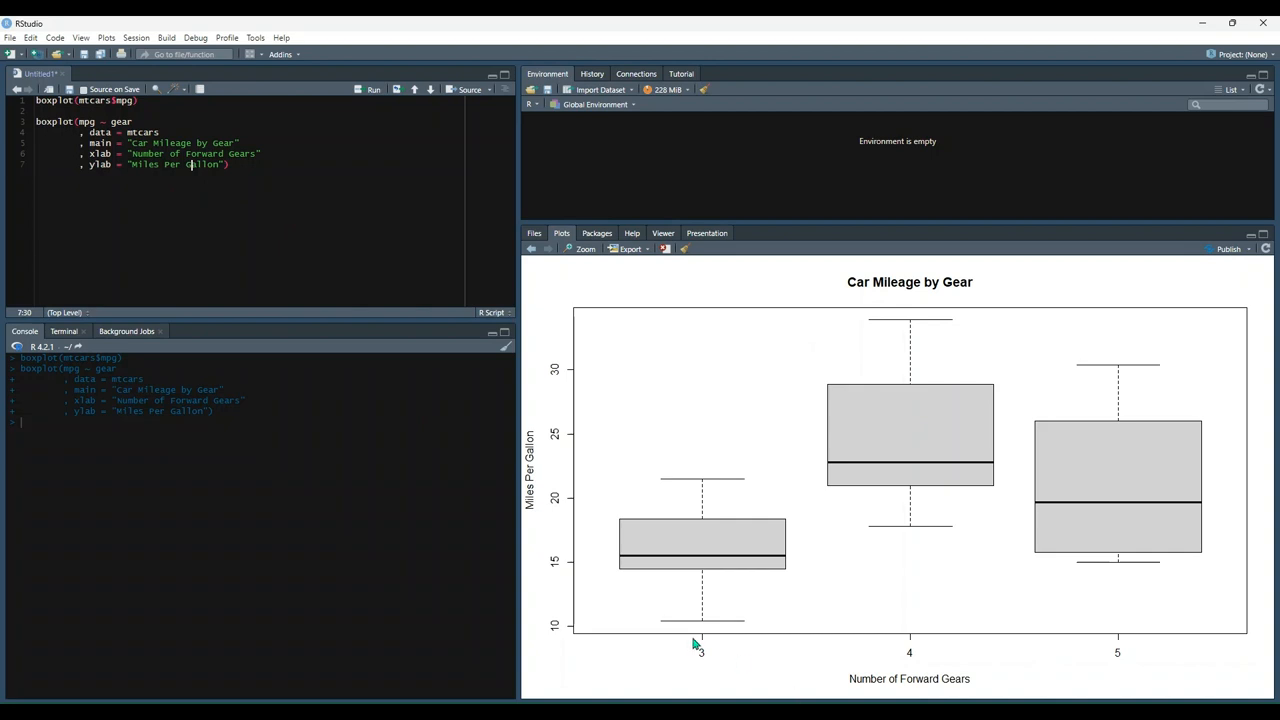
{"action": "mouse_move", "coordinate": [184, 216]}
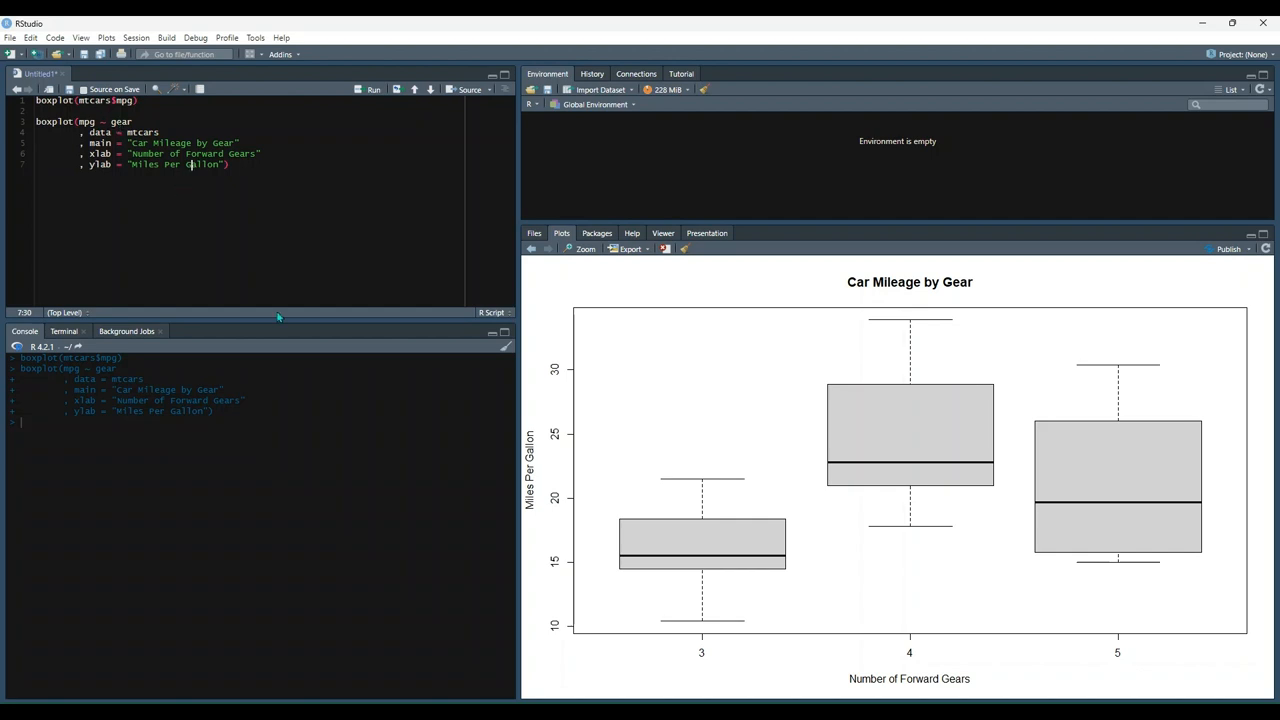
{"action": "mouse_move", "coordinate": [556, 380]}
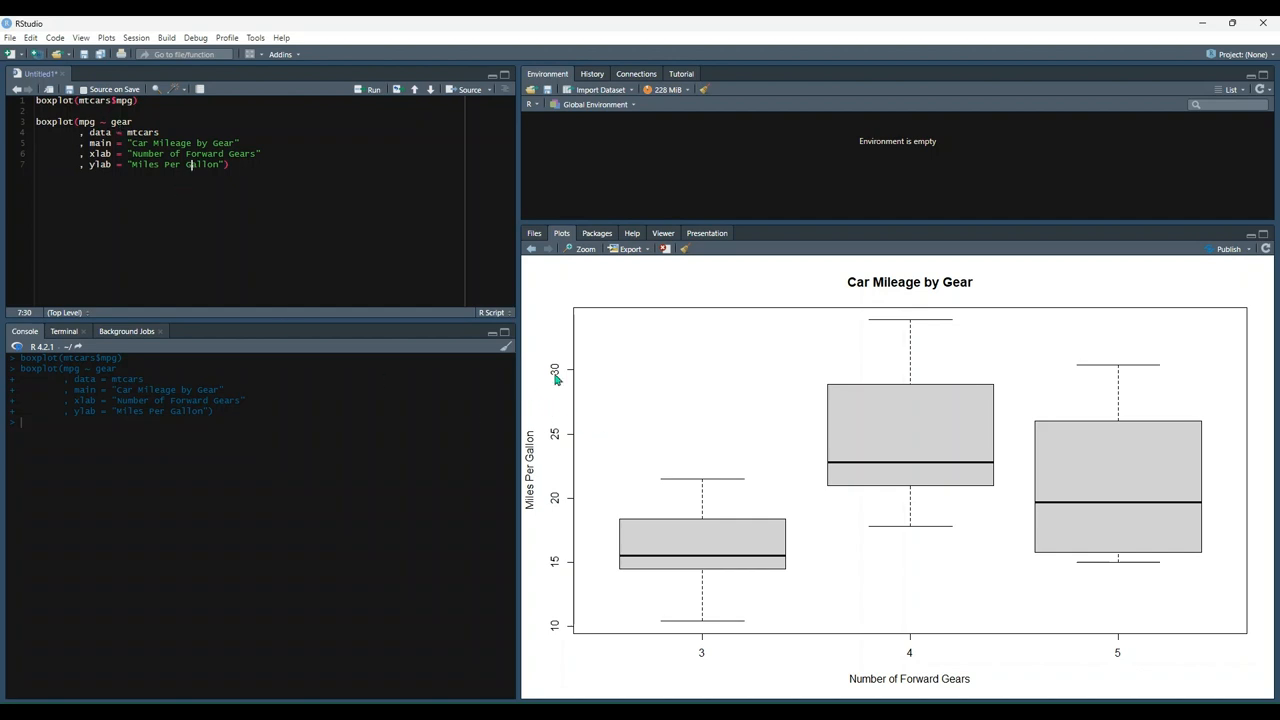
{"action": "mouse_move", "coordinate": [556, 380]}
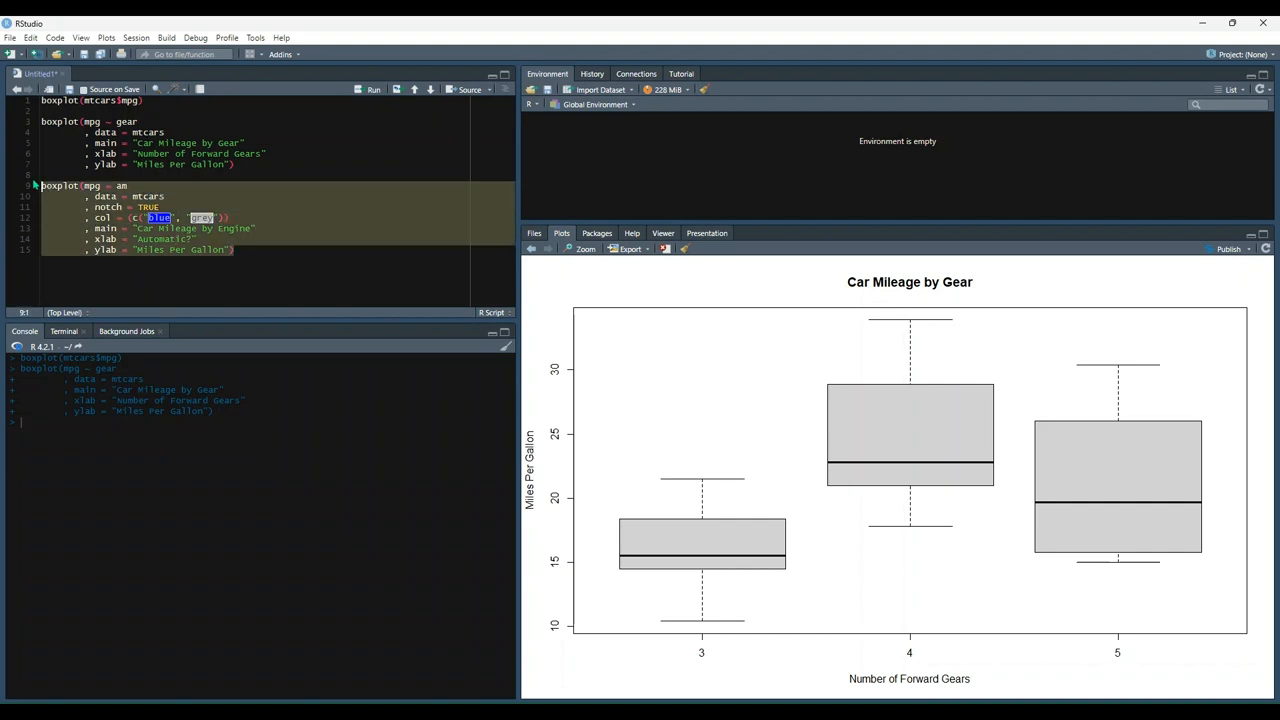
Step: Run the notched blue-and-grey boxplot(mpg ~ am) titled Car Mileage by Engine
{"action": "left_click", "coordinate": [372, 88]}
{"action": "type", "text": "Chambers, Cleveland, J. M., and P. A. Tukey. 1983. Graphical Methods for Data Analysis. Wadsworth & Brooks/Cole."}
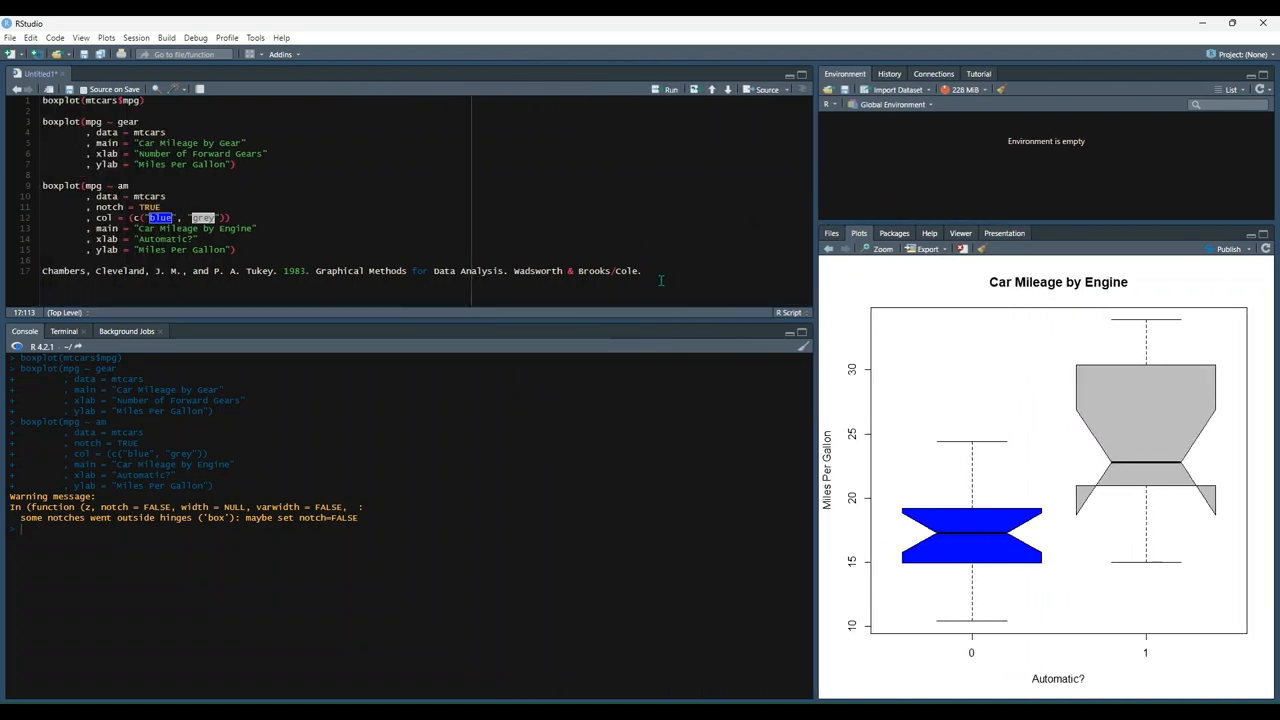
{"action": "mouse_move", "coordinate": [1164, 330]}
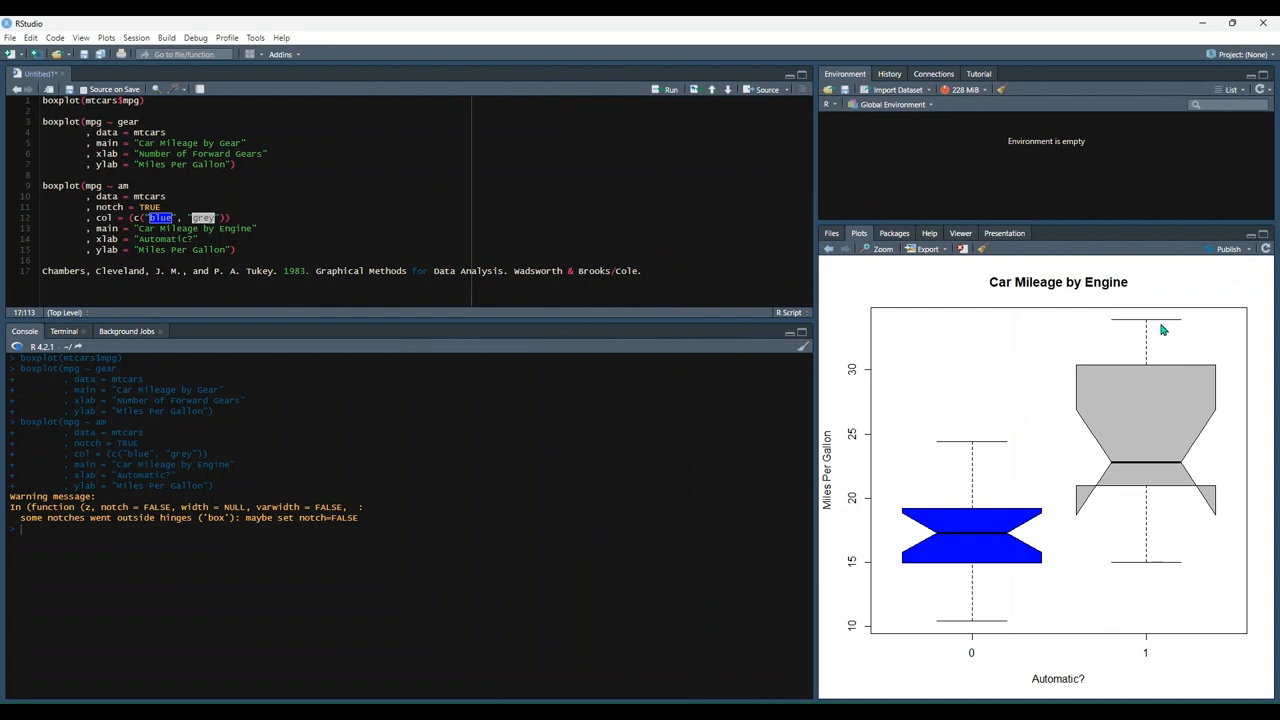
{"action": "mouse_move", "coordinate": [924, 432]}
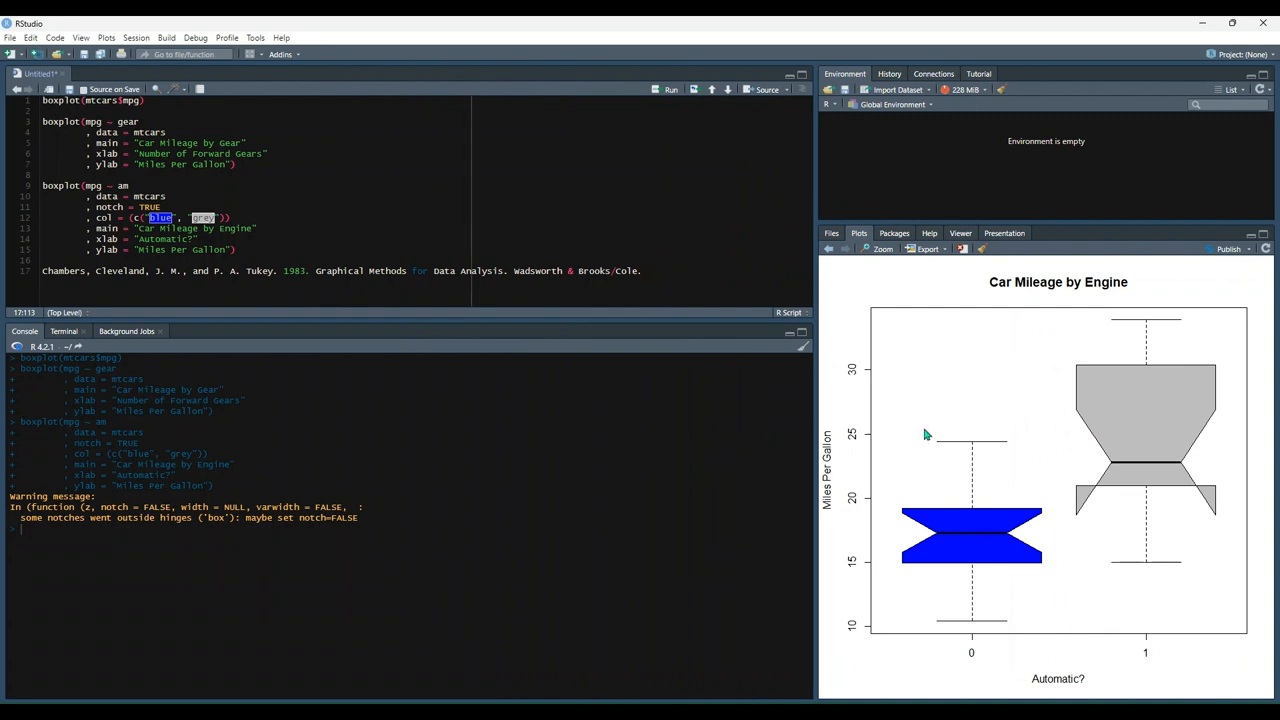
{"action": "mouse_move", "coordinate": [1084, 540]}
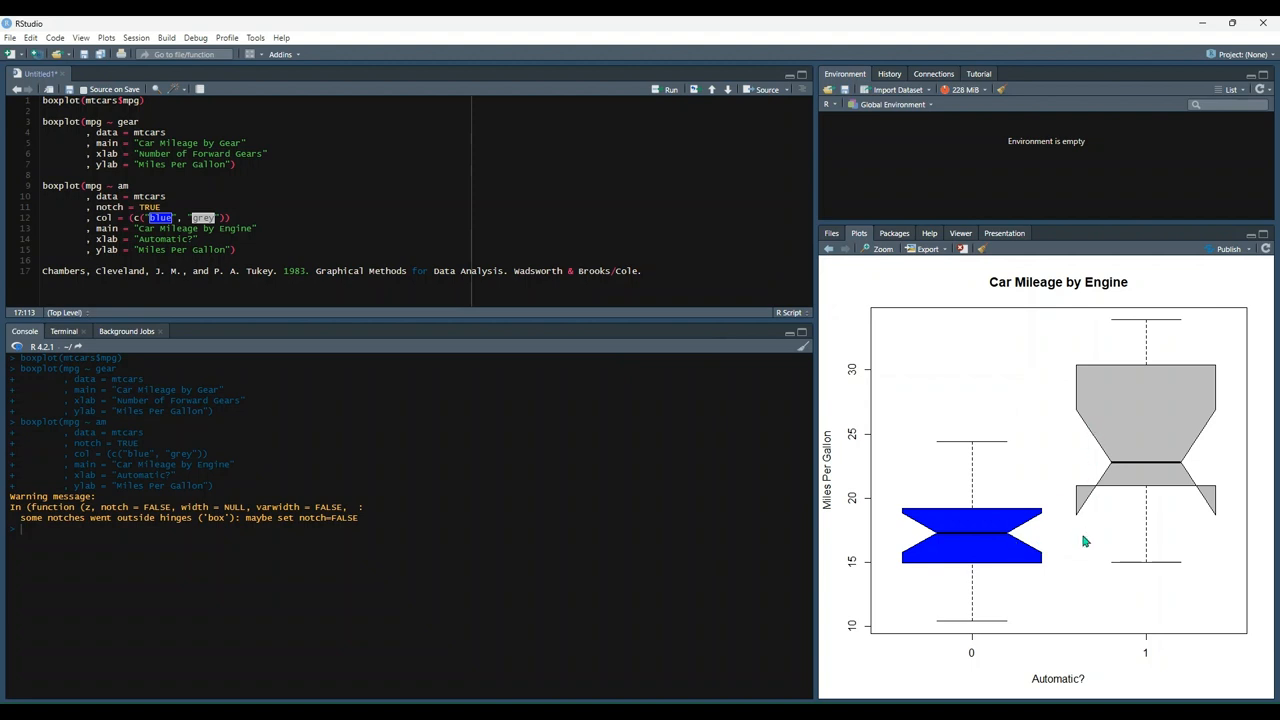
{"action": "mouse_move", "coordinate": [1100, 558]}
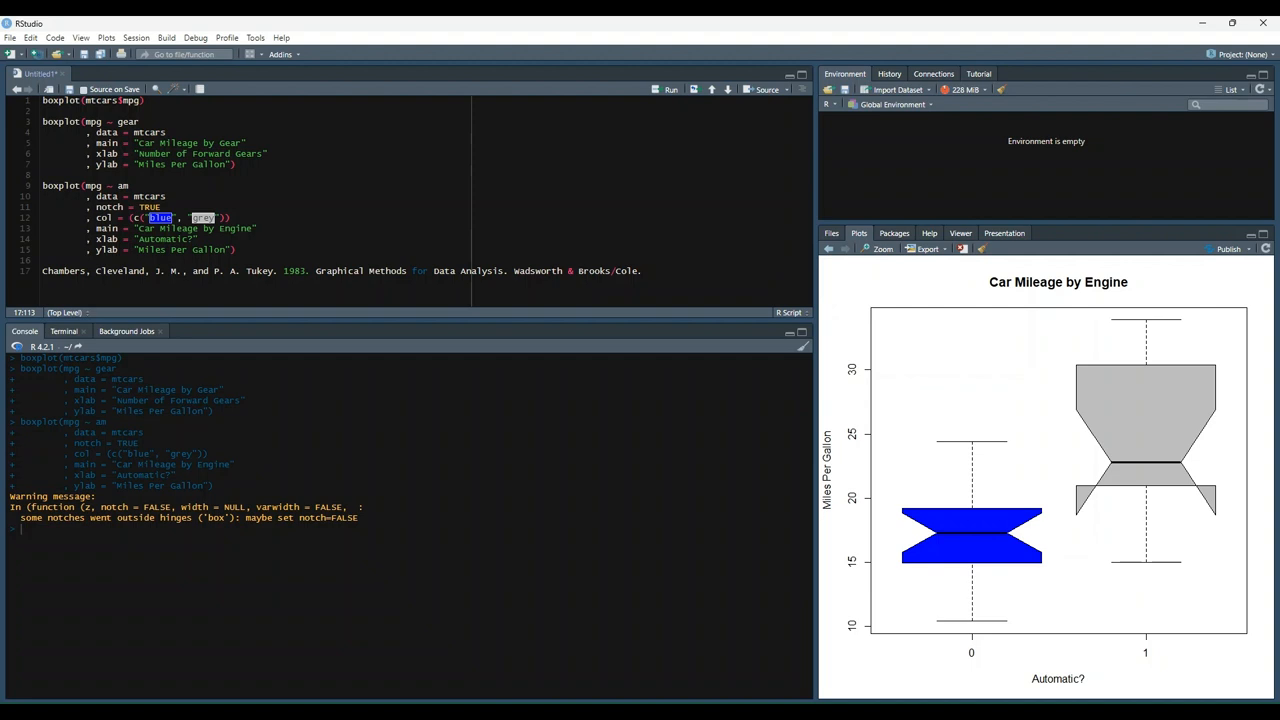
{"action": "mouse_move", "coordinate": [1128, 284]}
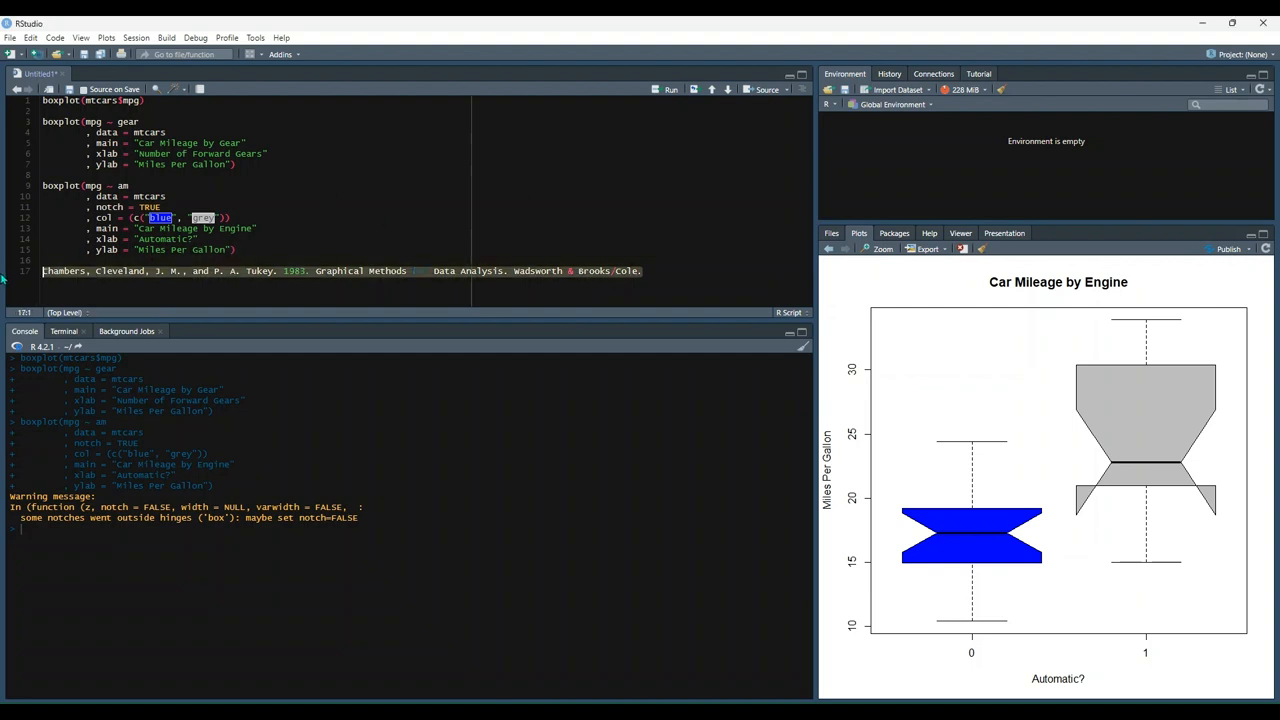
Step: Replace the citation line with pairs(iris) and run it to draw the iris scatterplot matrix
{"action": "type", "text": "pairs(iris)"}
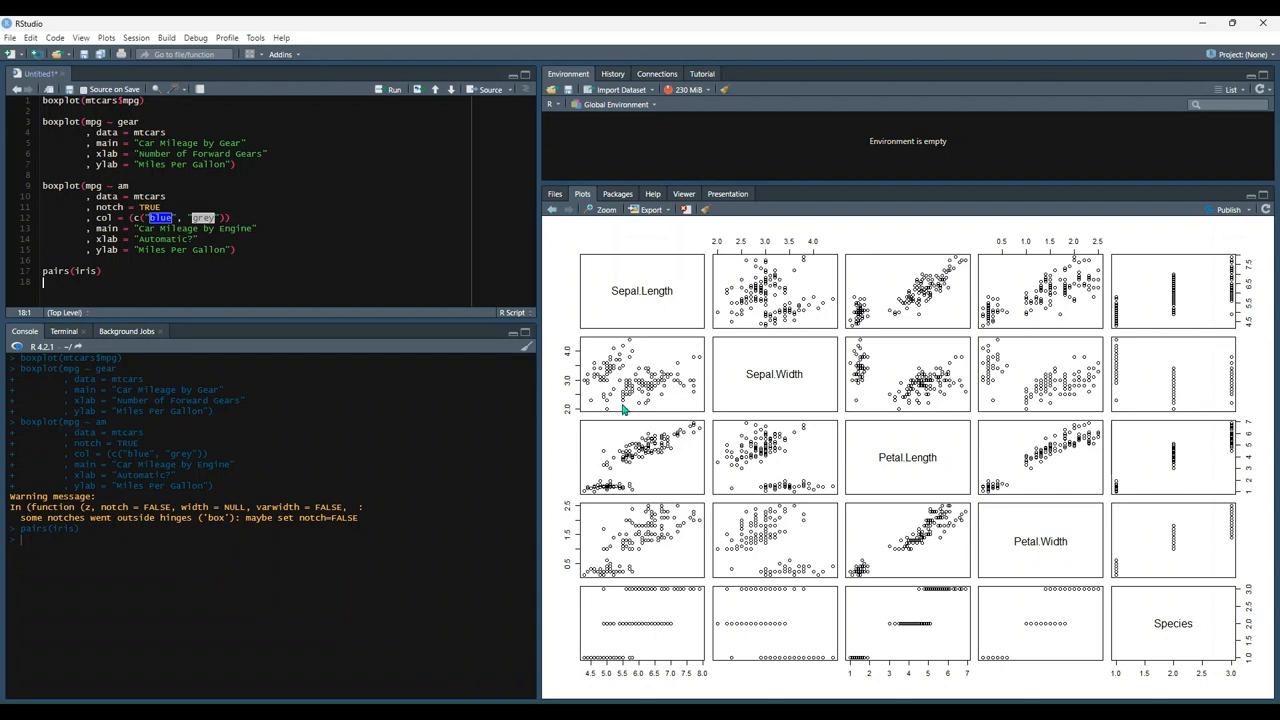
{"action": "mouse_move", "coordinate": [748, 480]}
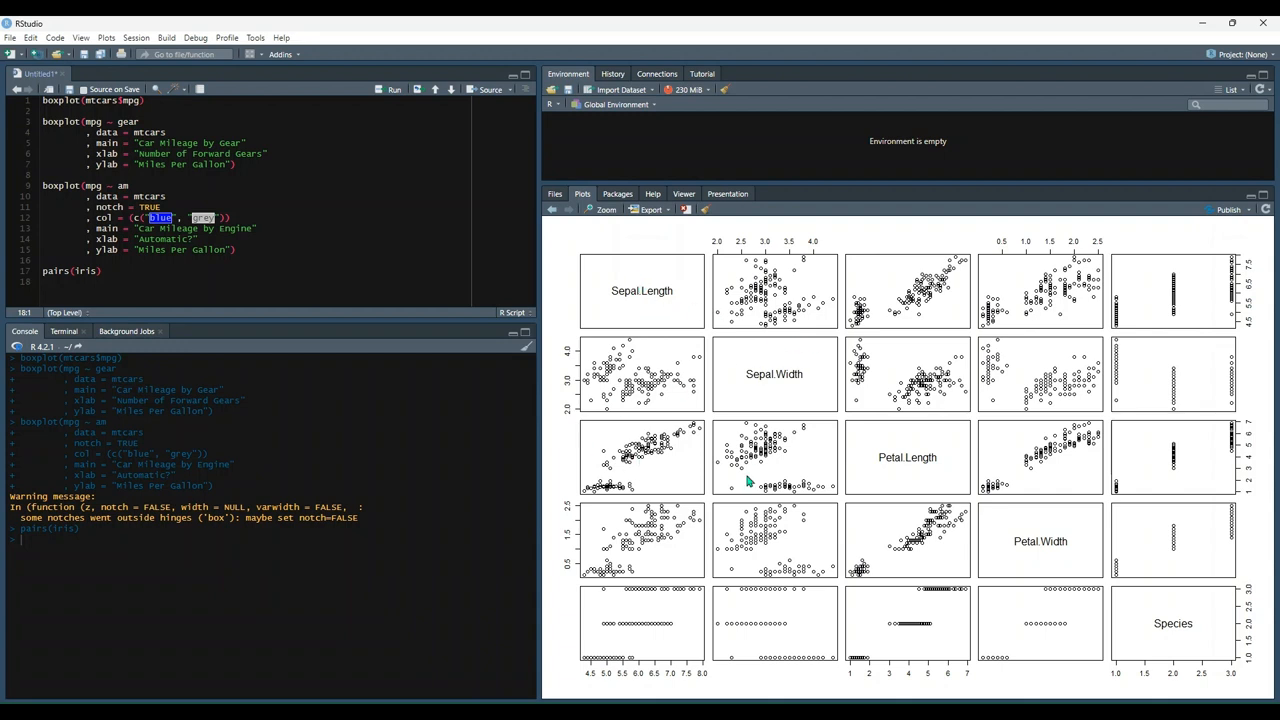
{"action": "mouse_move", "coordinate": [746, 392]}
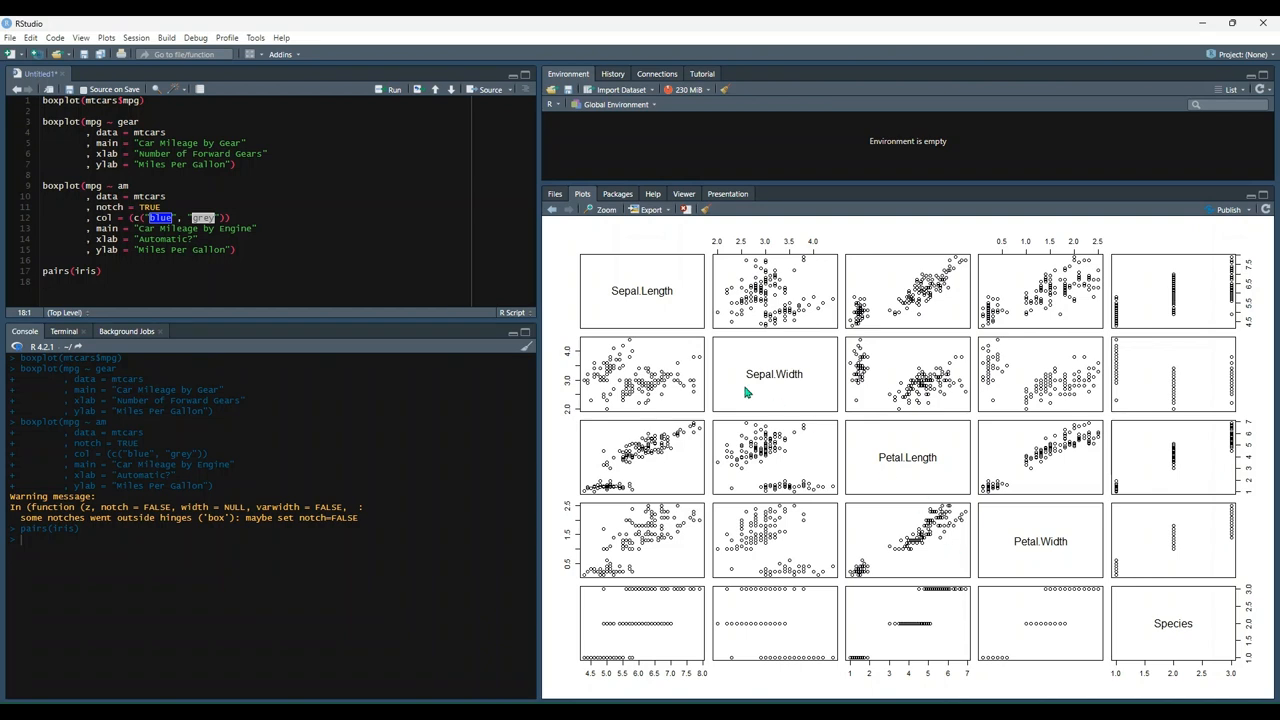
{"action": "mouse_move", "coordinate": [662, 304]}
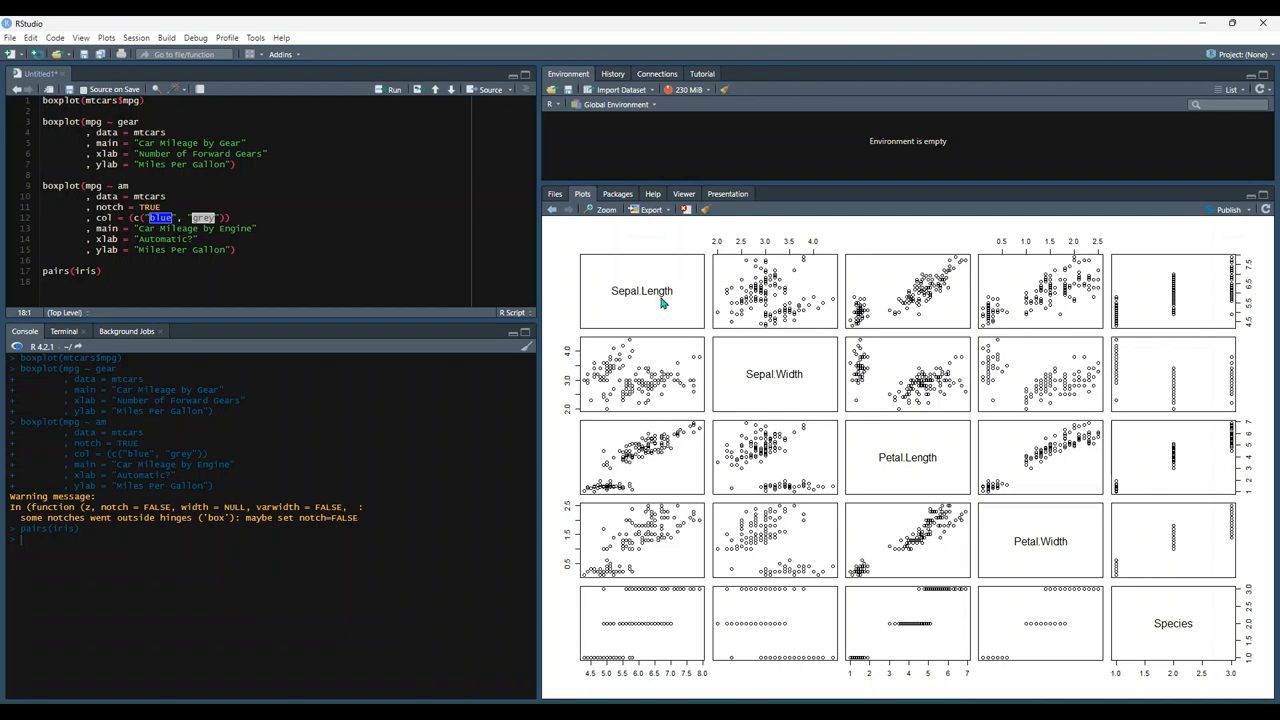
{"action": "mouse_move", "coordinate": [792, 396]}
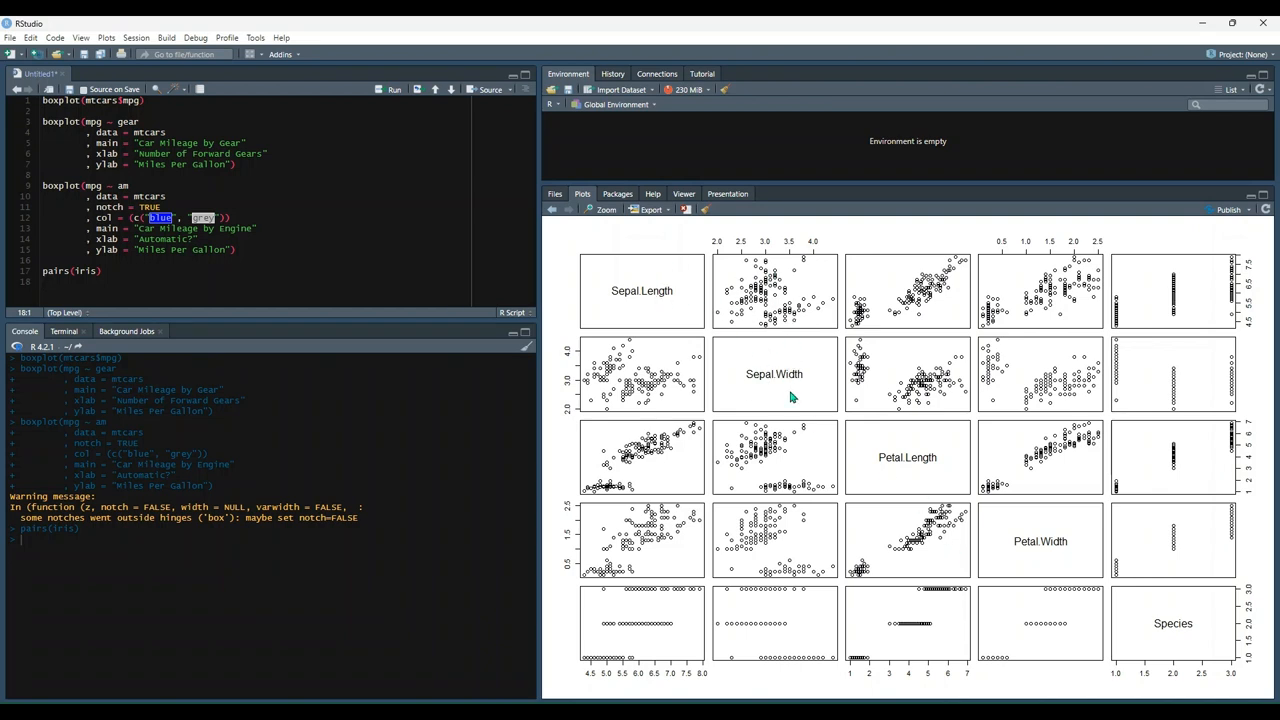
{"action": "mouse_move", "coordinate": [764, 276]}
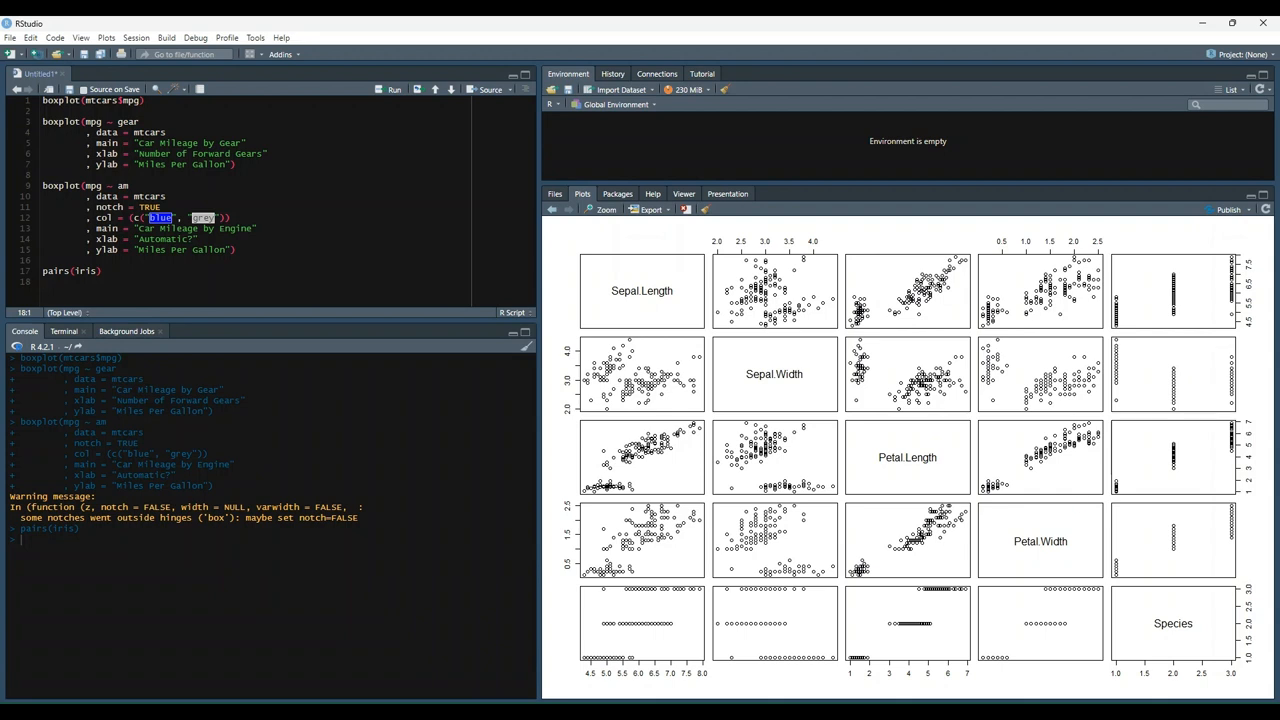
Step: Add pie(table(iris$Species)) on a new line and run it to chart the three species counts
{"action": "left_click", "coordinate": [44, 280]}
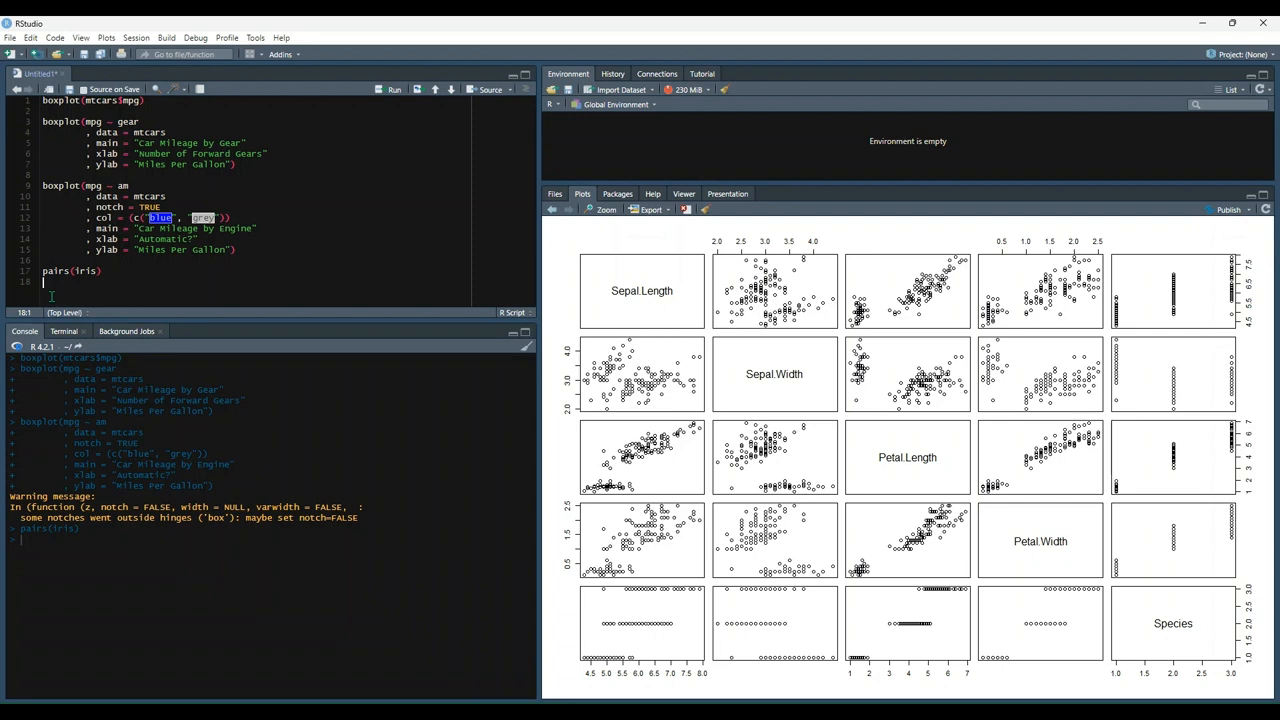
{"action": "type", "text": "pie(table(iris$Species))"}
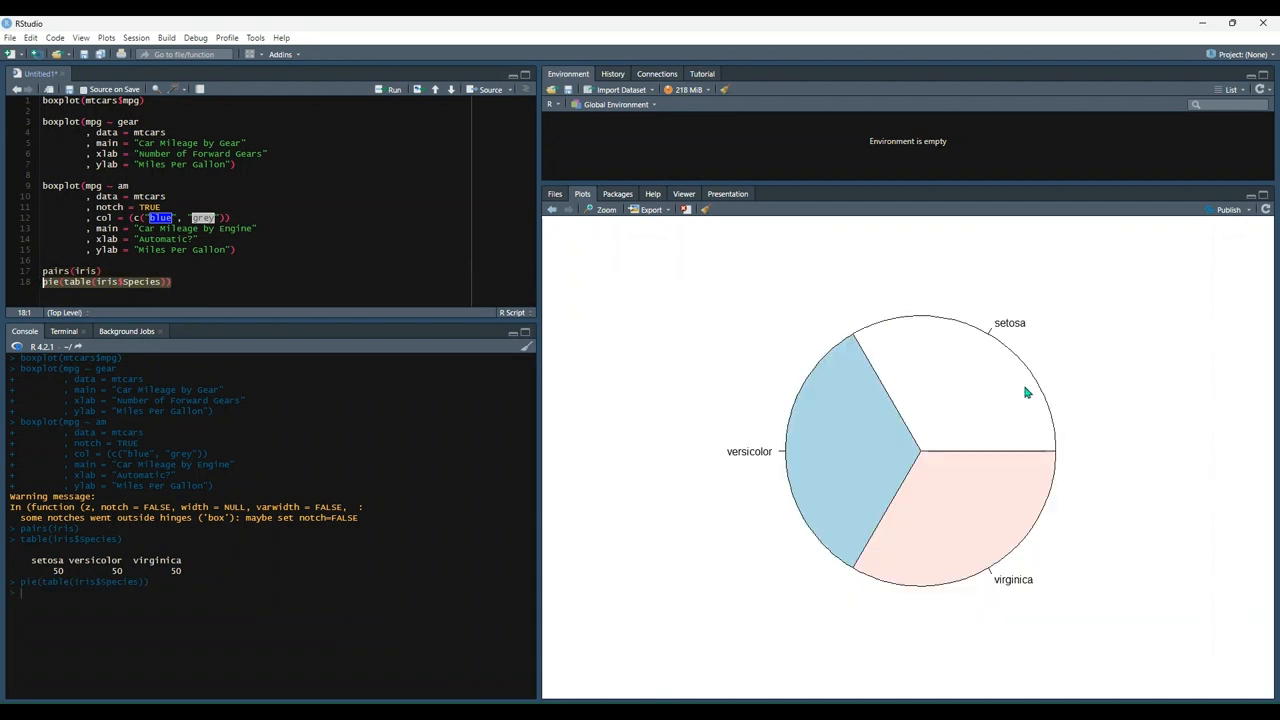
{"action": "mouse_move", "coordinate": [798, 442]}
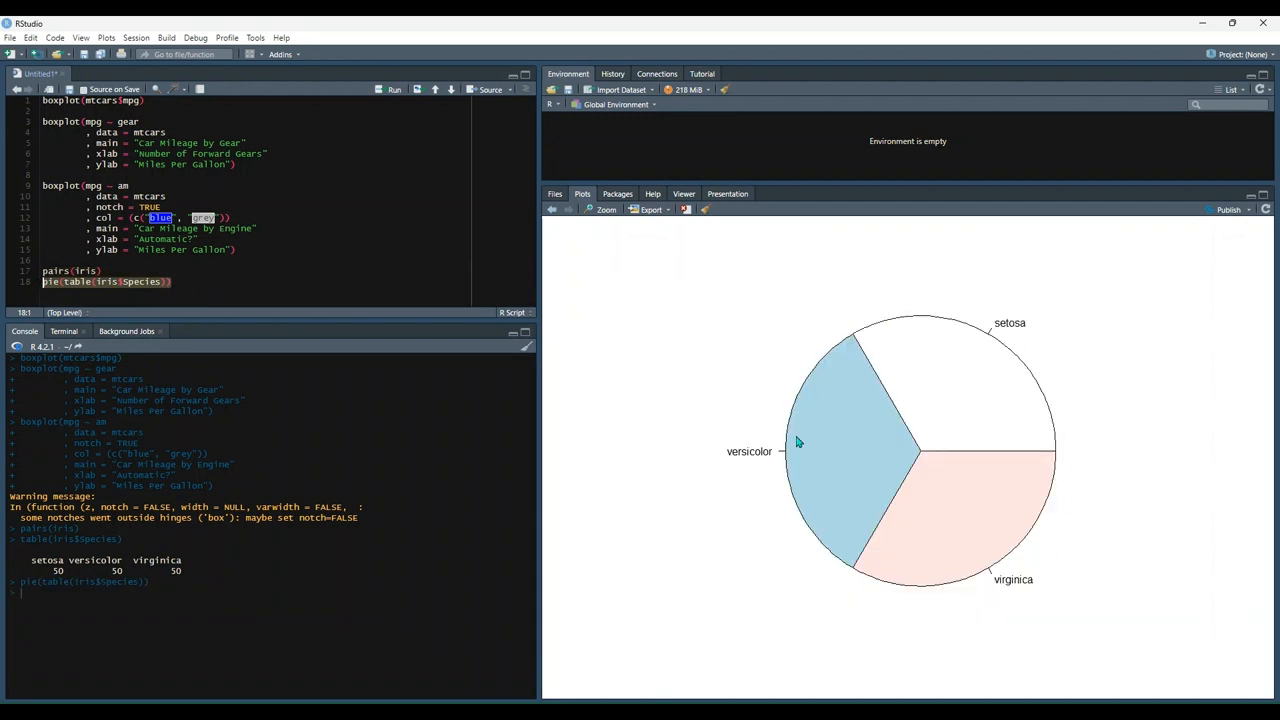
{"action": "mouse_move", "coordinate": [918, 392]}
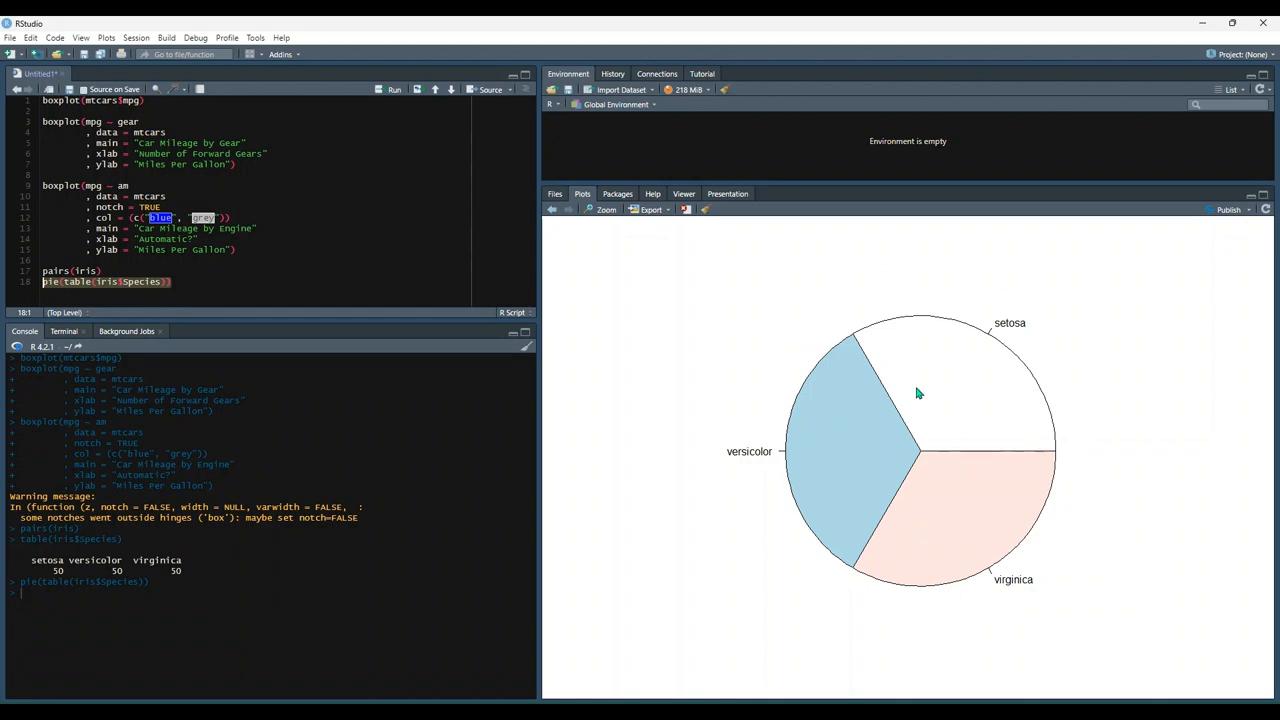
{"action": "mouse_move", "coordinate": [1186, 414]}
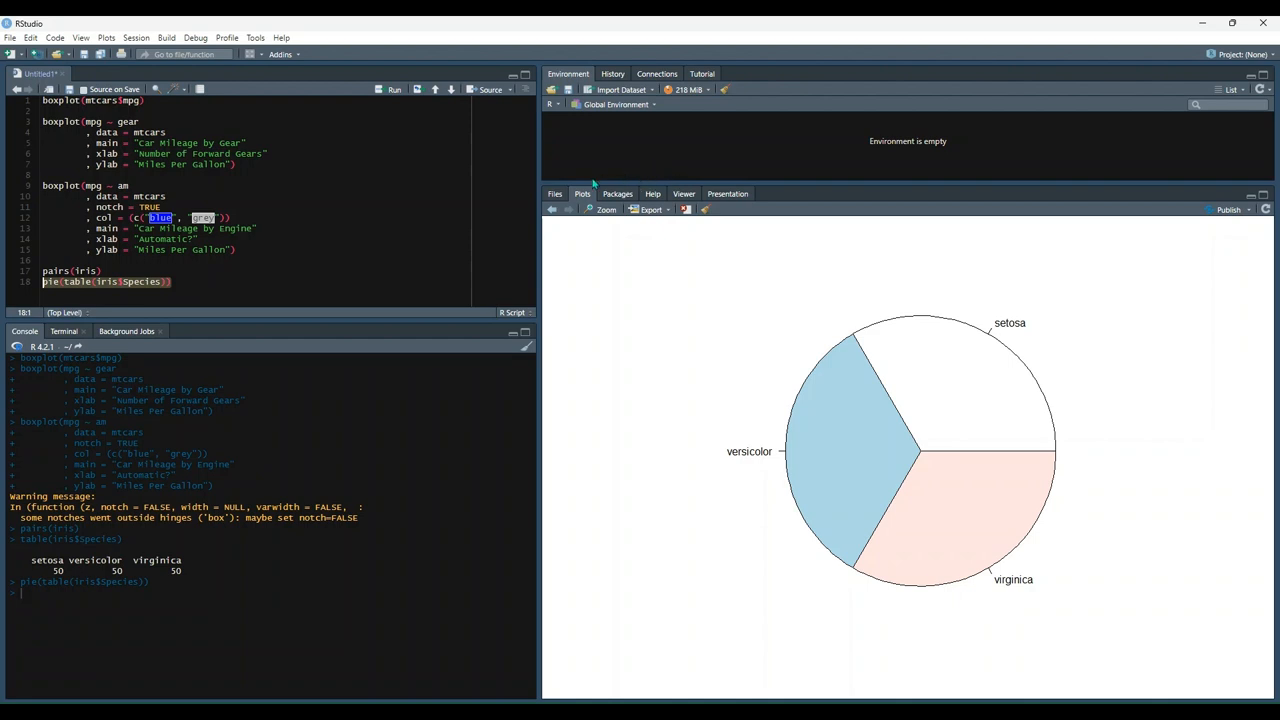
{"action": "mouse_move", "coordinate": [574, 240]}
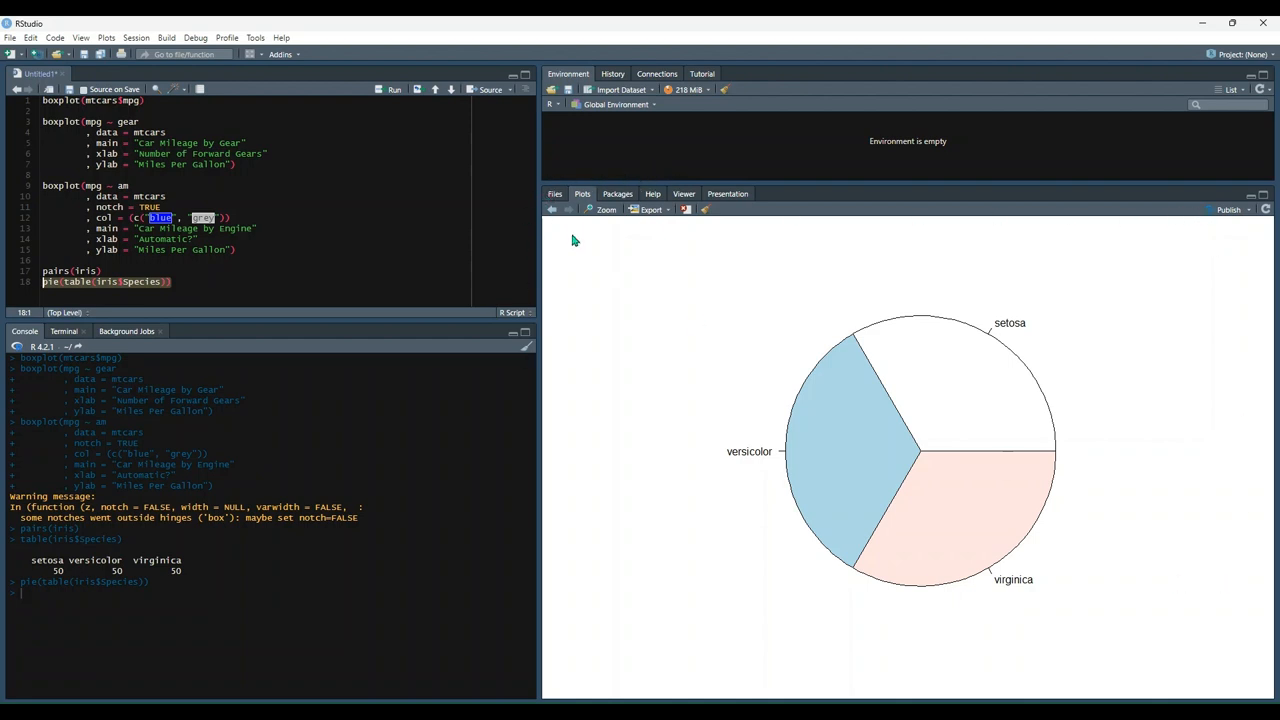
Step: Look up the pie() function's help page with its usage and arguments
{"action": "left_click", "coordinate": [652, 192]}
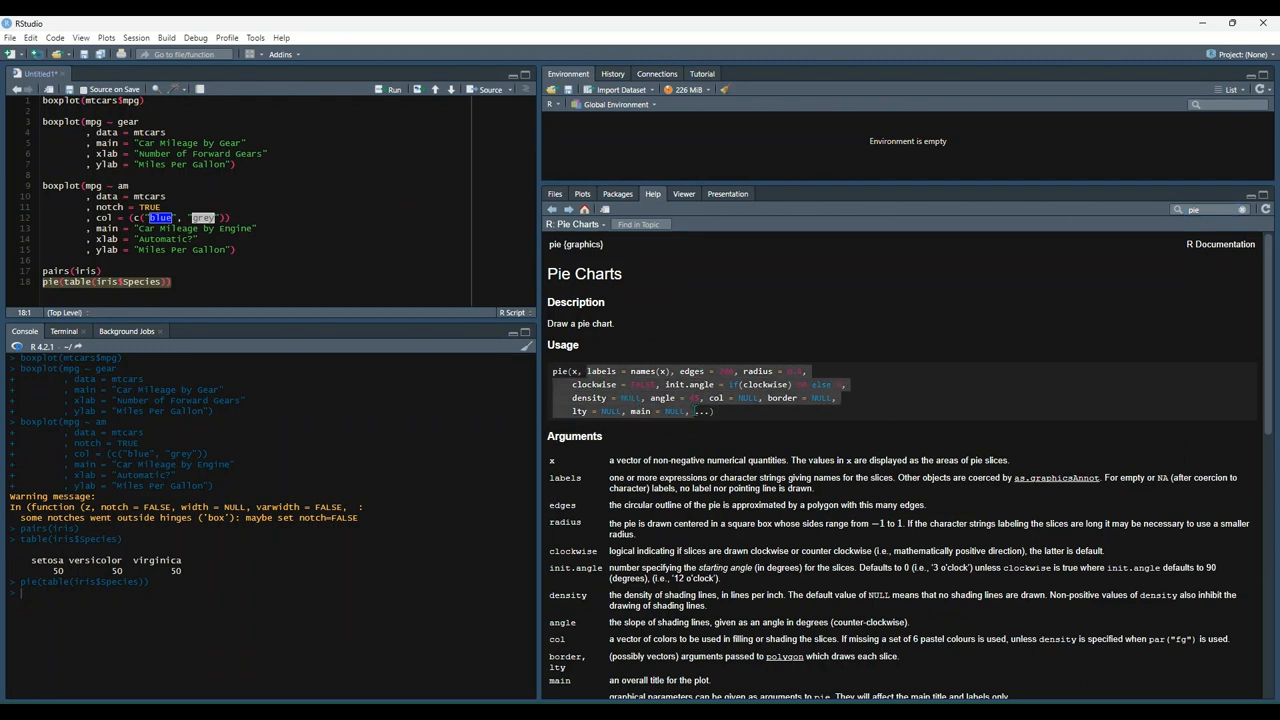
{"action": "mouse_move", "coordinate": [796, 410]}
{"action": "type", "text": "barplot(table(iris$Species))"}
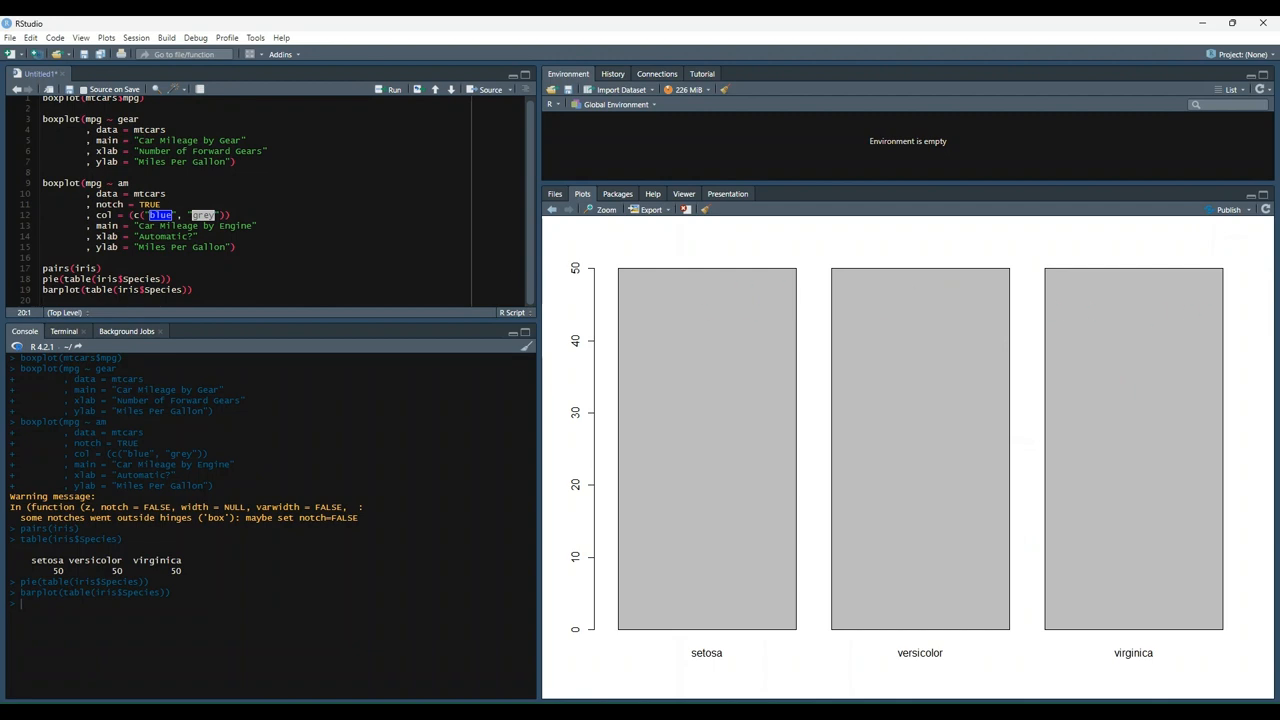
{"action": "mouse_move", "coordinate": [1032, 510]}
{"action": "type", "text": "hist(mtcars$mpg)"}
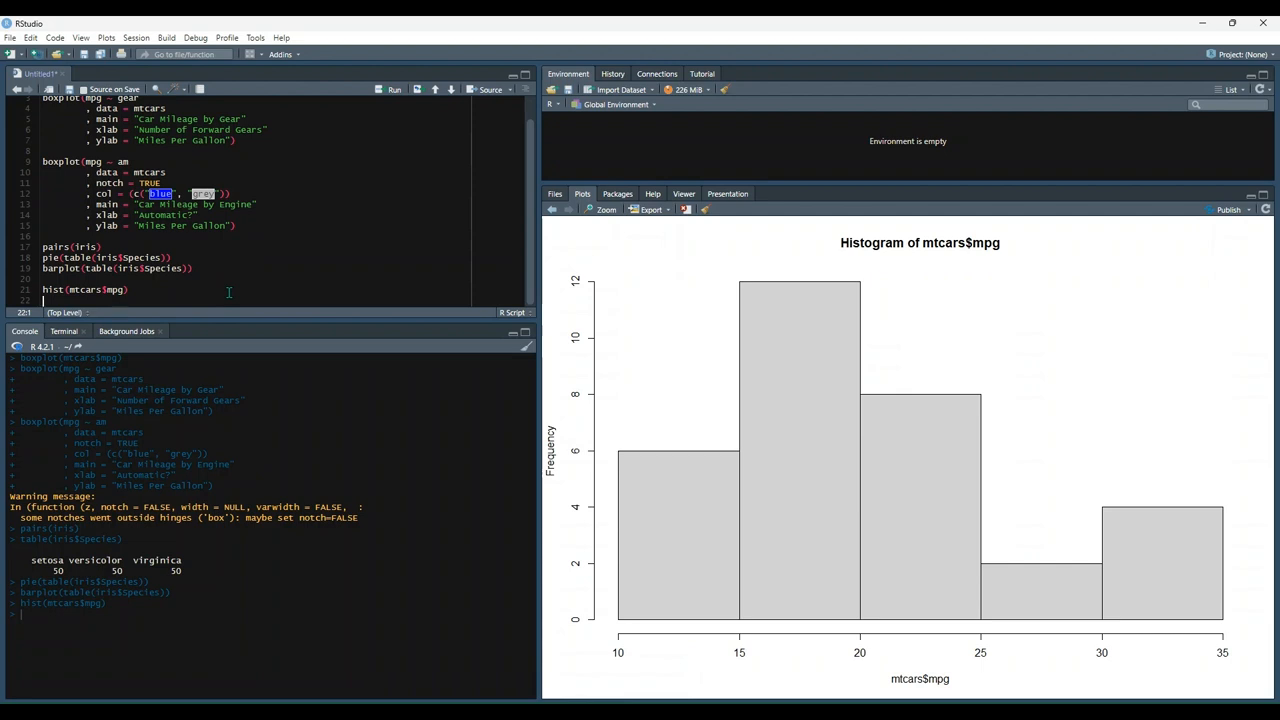
{"action": "mouse_move", "coordinate": [1146, 634]}
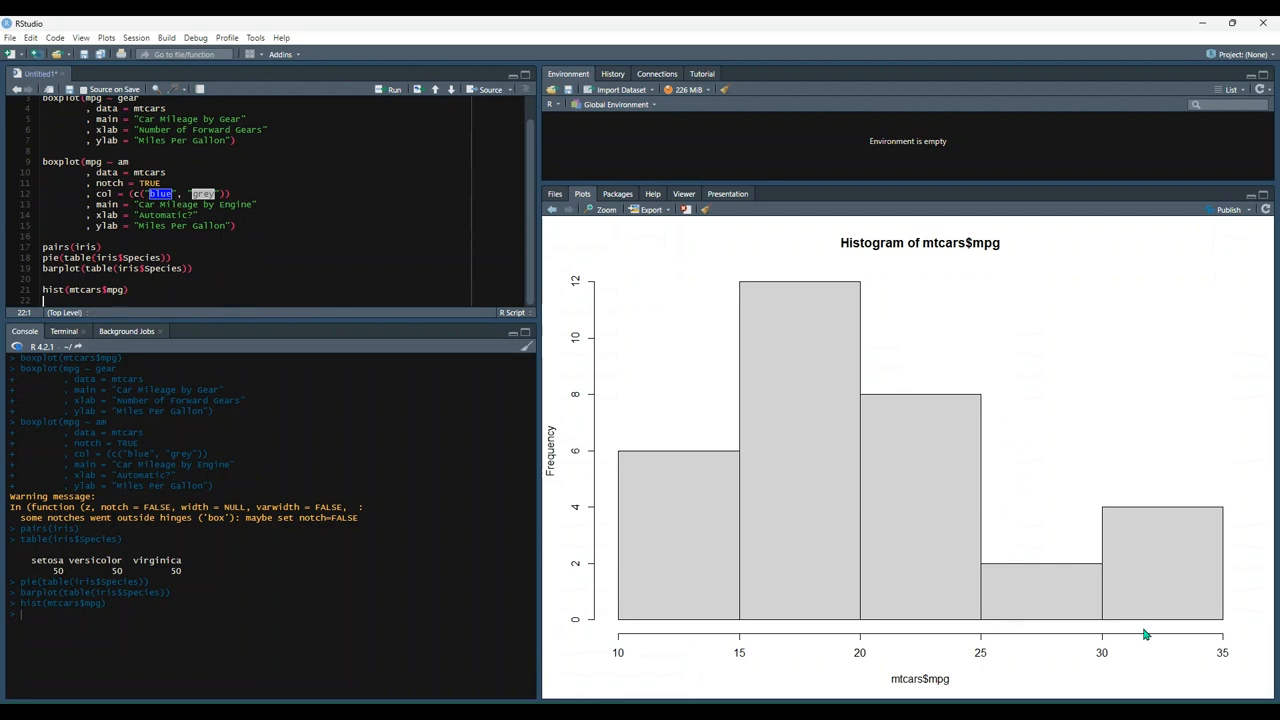
{"action": "mouse_move", "coordinate": [988, 632]}
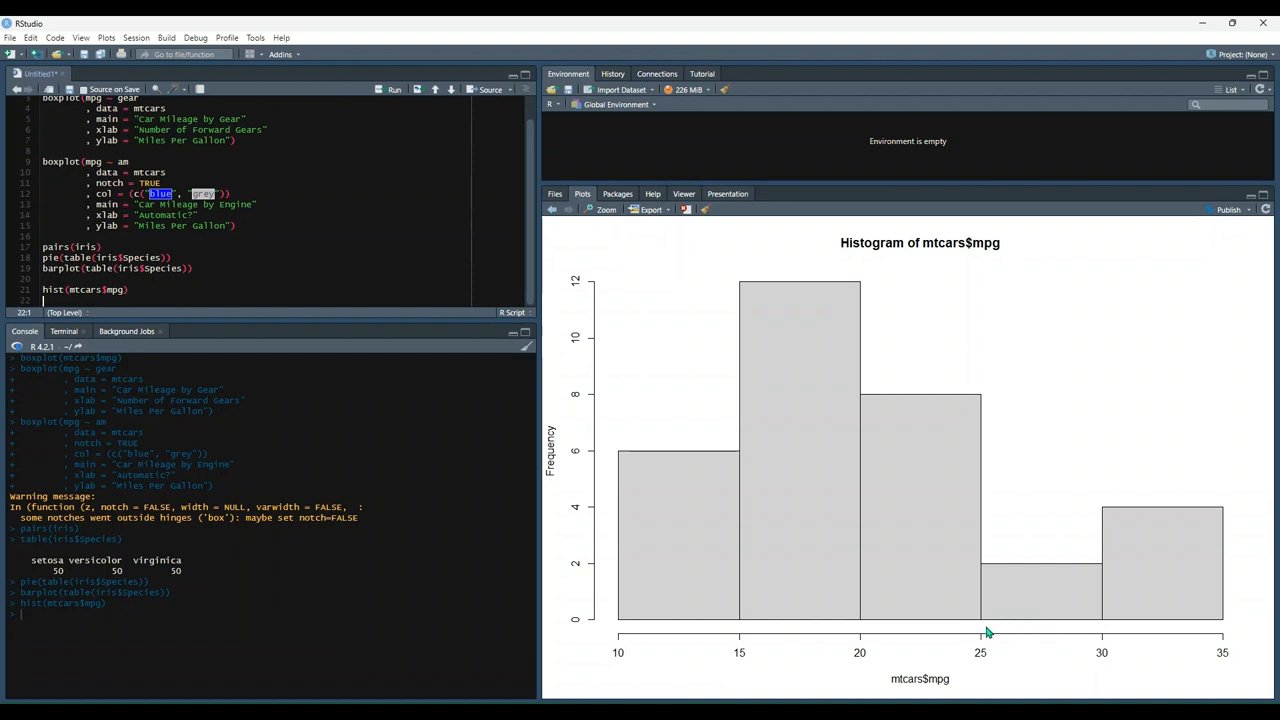
{"action": "mouse_move", "coordinate": [988, 644]}
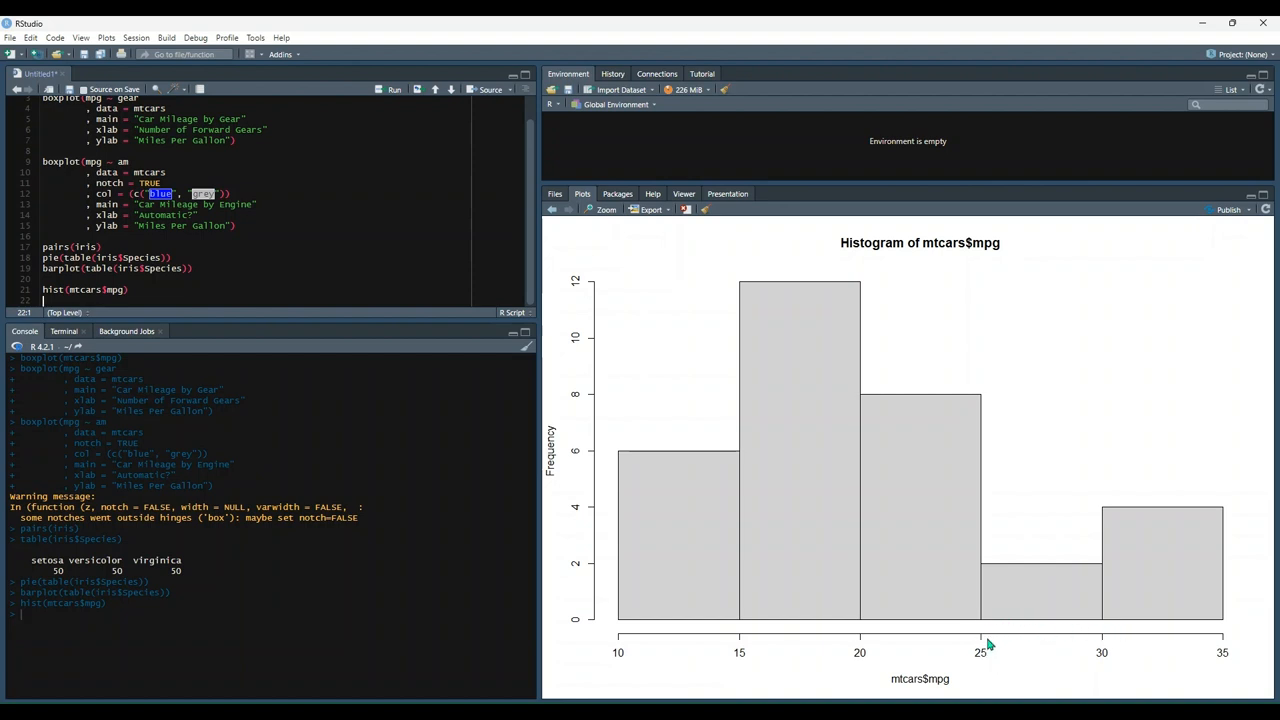
{"action": "mouse_move", "coordinate": [1080, 634]}
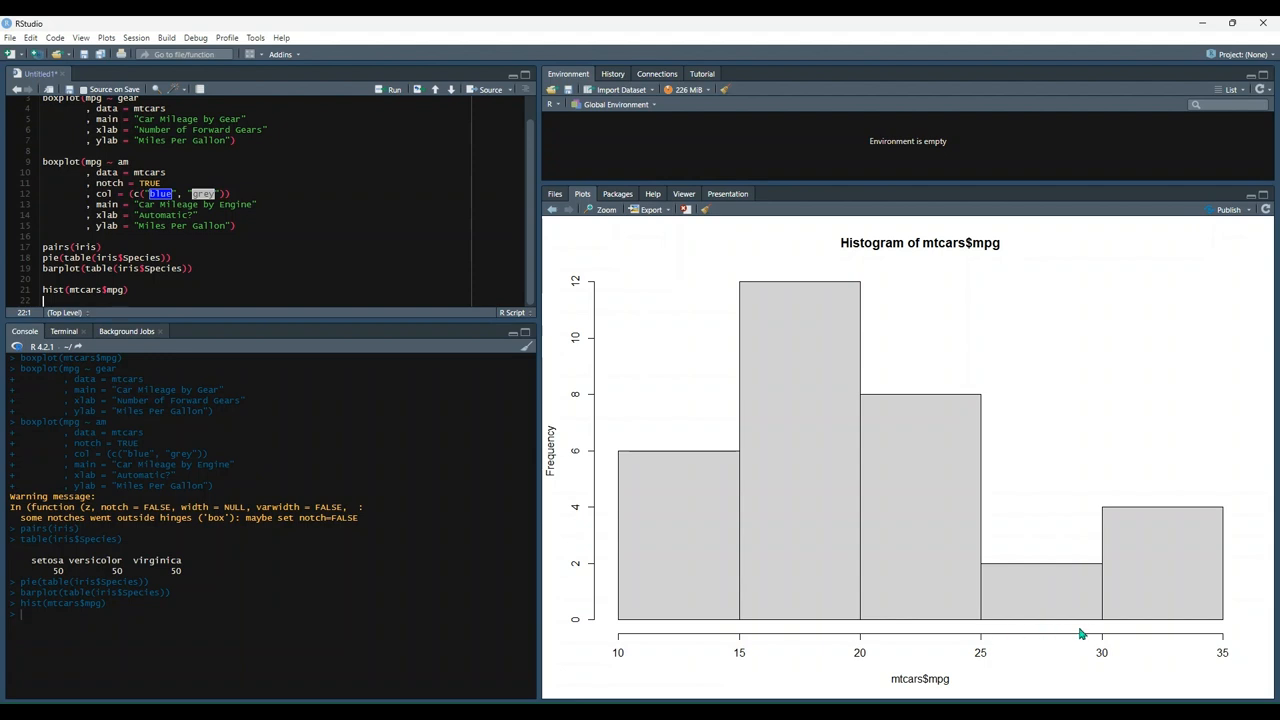
{"action": "mouse_move", "coordinate": [578, 576]}
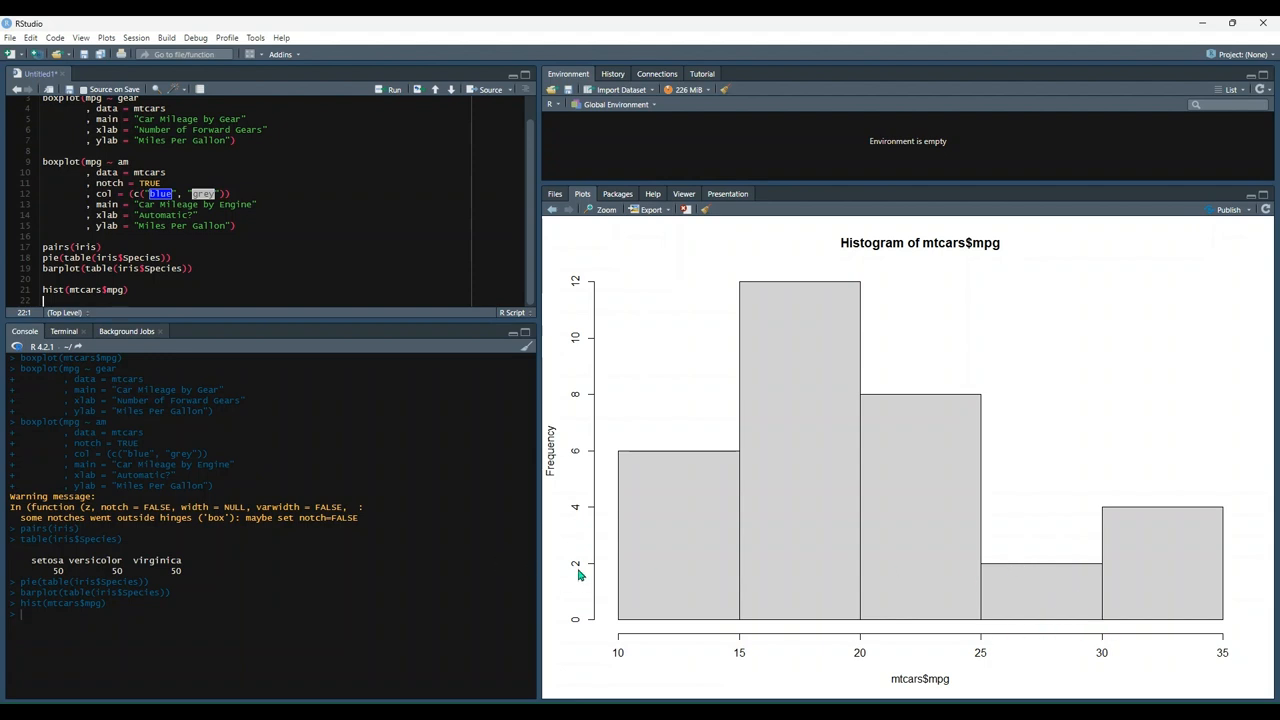
{"action": "mouse_move", "coordinate": [1156, 576]}
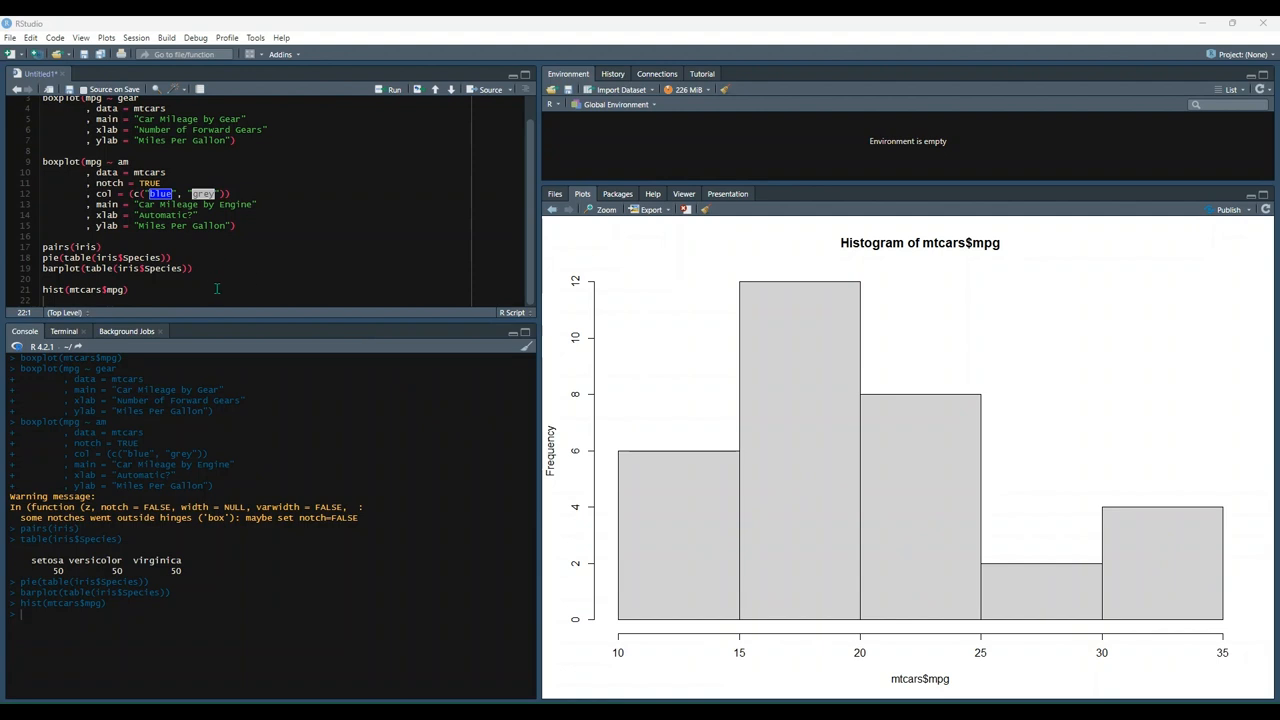
{"action": "type", "text": "plot(density(mtcars$mpg))"}
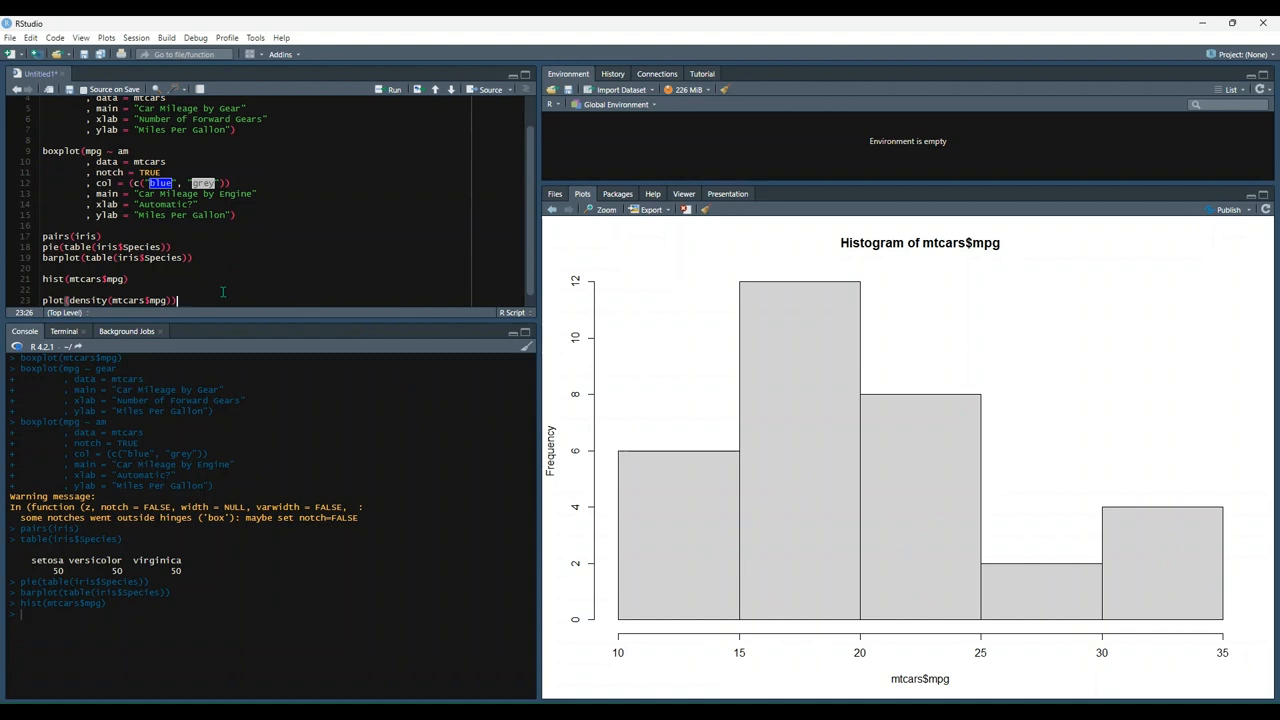
{"action": "left_click", "coordinate": [394, 88]}
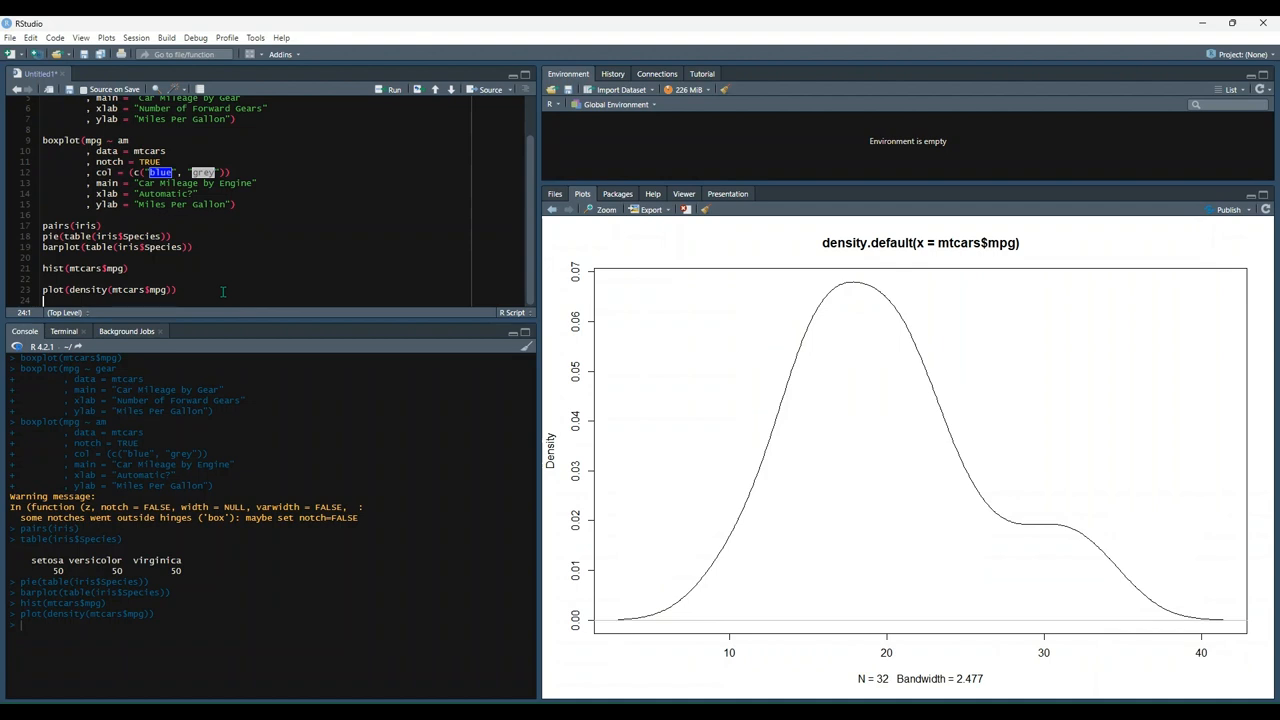
{"action": "mouse_move", "coordinate": [658, 614]}
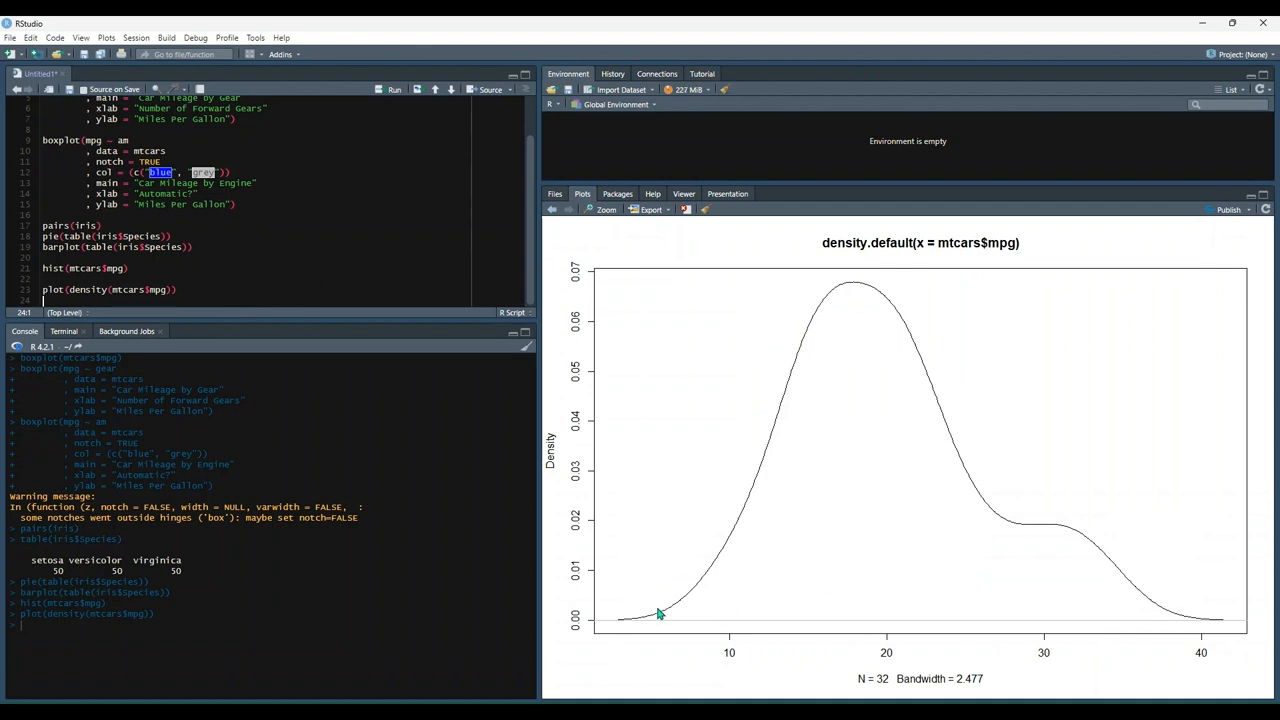
{"action": "mouse_move", "coordinate": [1020, 562]}
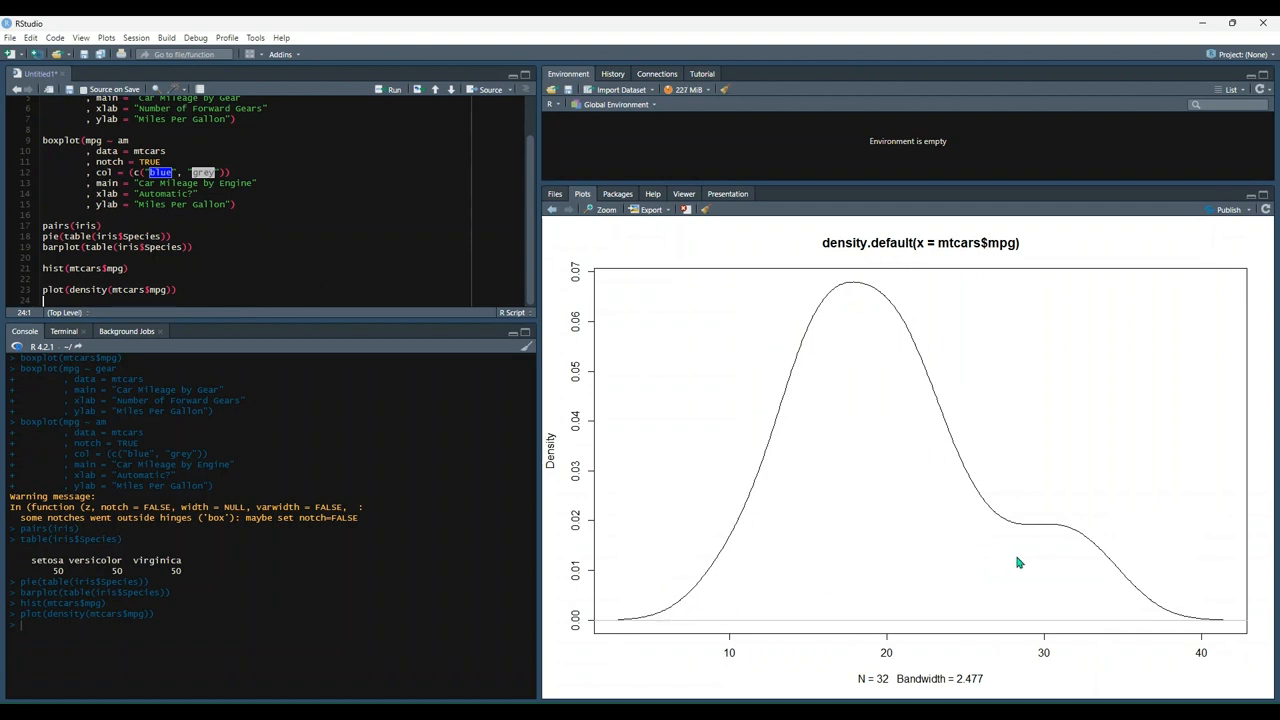
{"action": "mouse_move", "coordinate": [958, 540]}
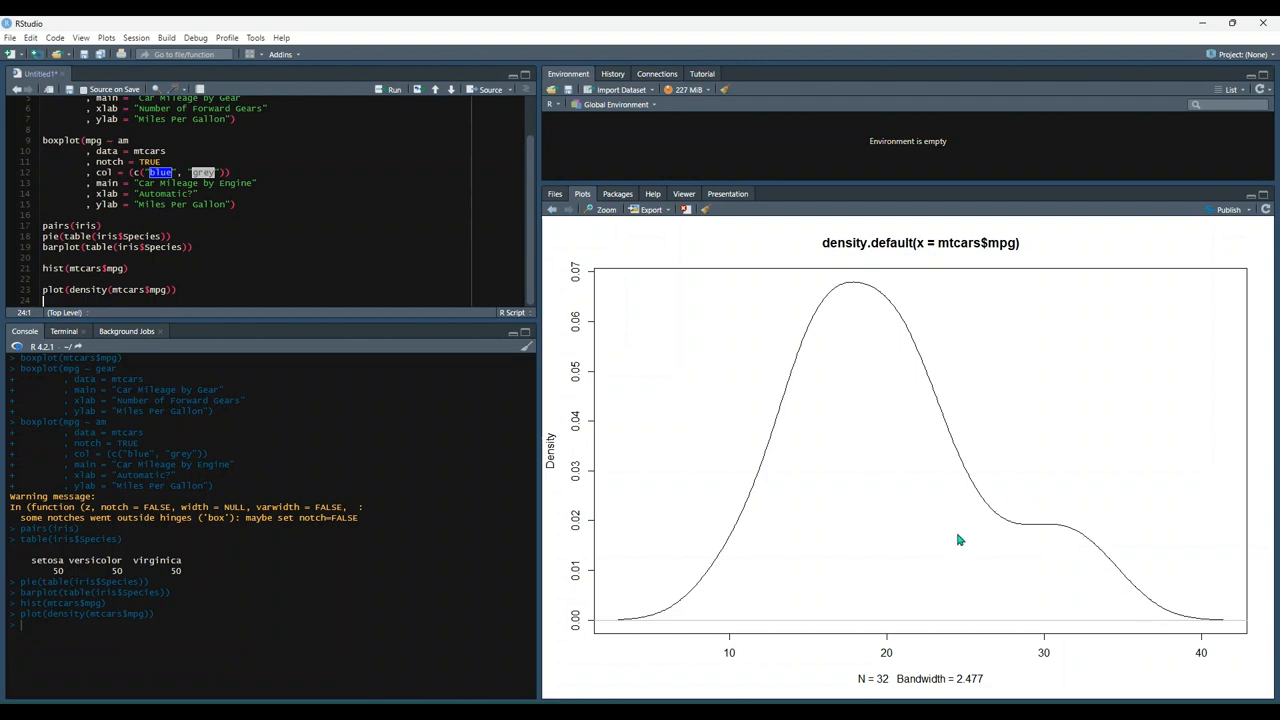
{"action": "mouse_move", "coordinate": [730, 528]}
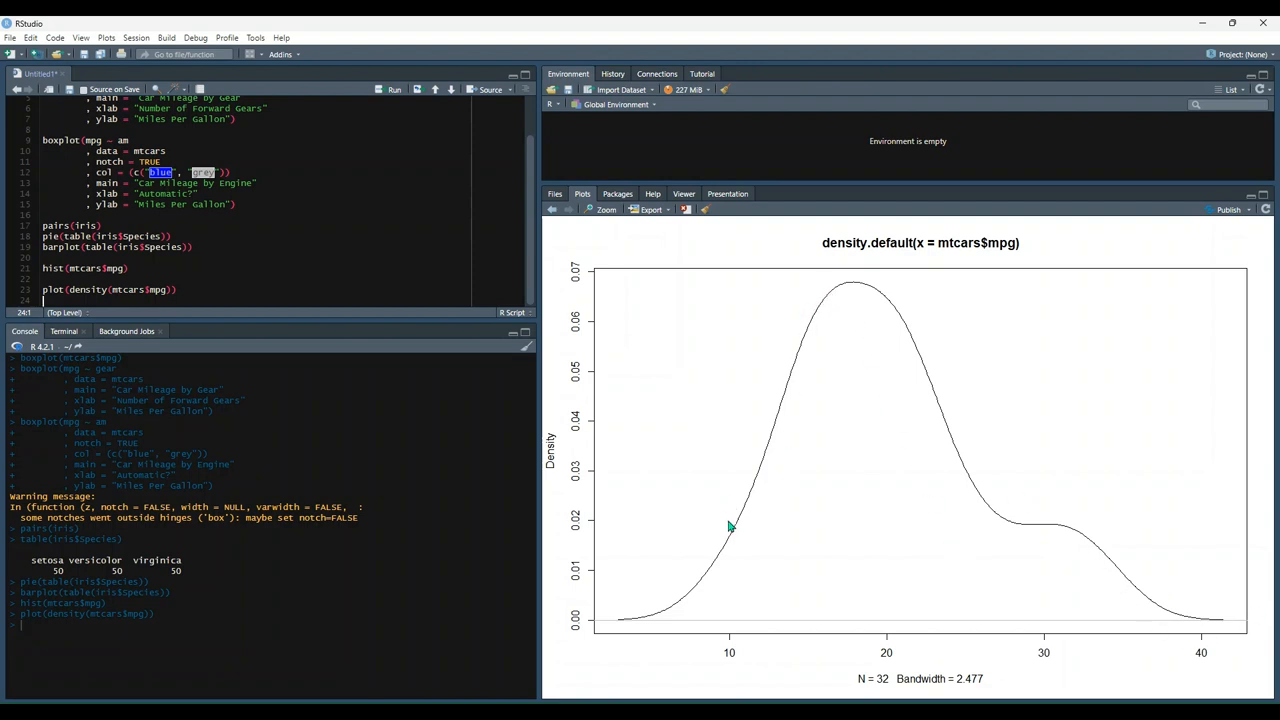
{"action": "left_click", "coordinate": [550, 210]}
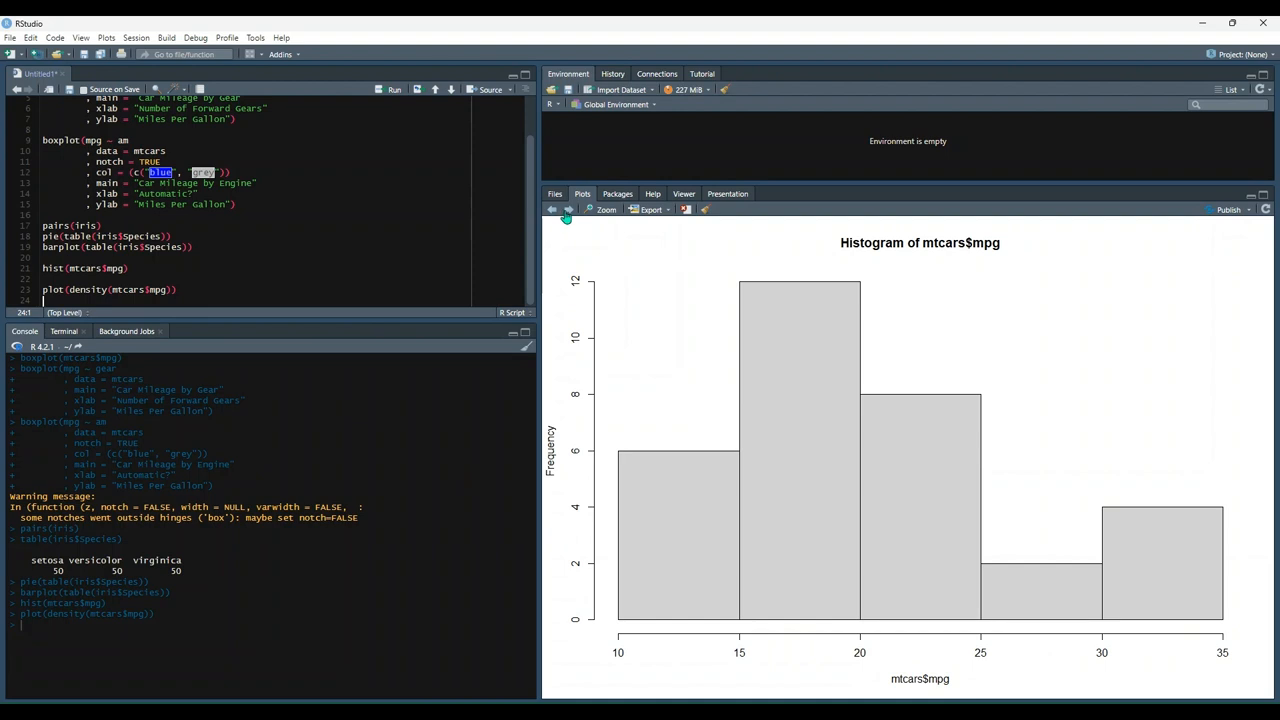
{"action": "left_click", "coordinate": [568, 210]}
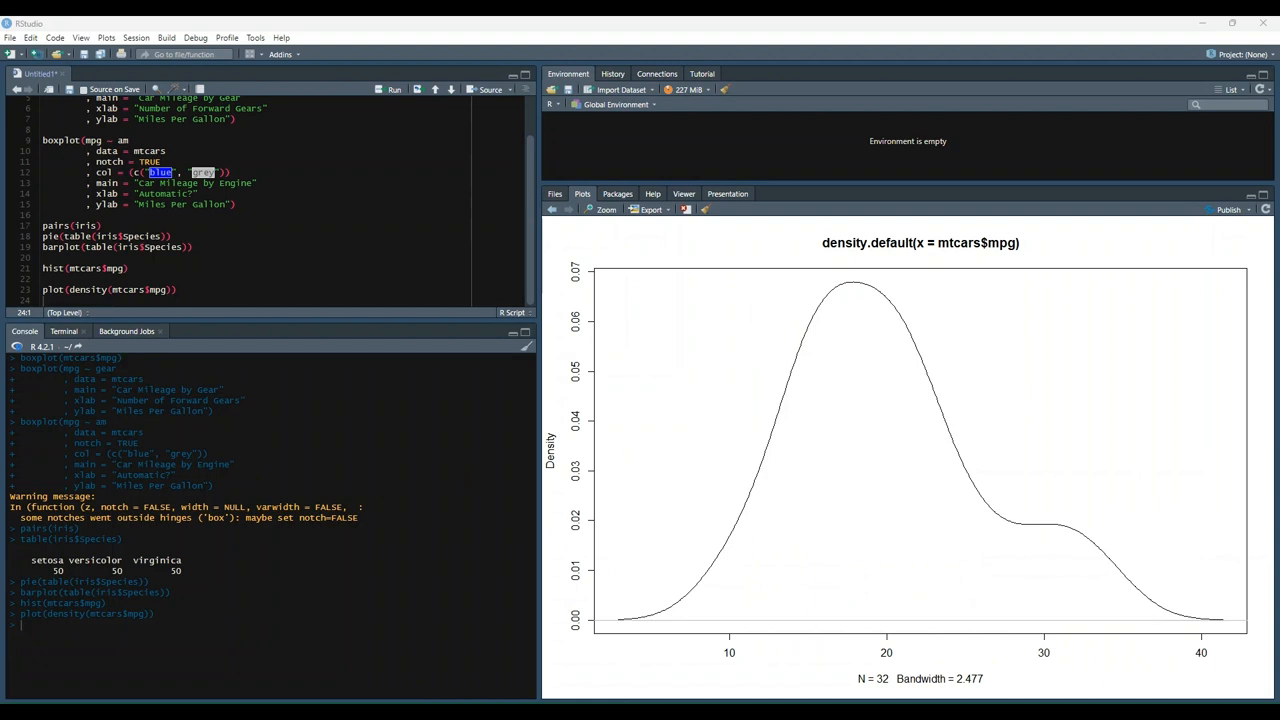
{"action": "mouse_move", "coordinate": [214, 290]}
{"action": "type", "text": "plot(mpg, main=\"MPG Distribution\")"}
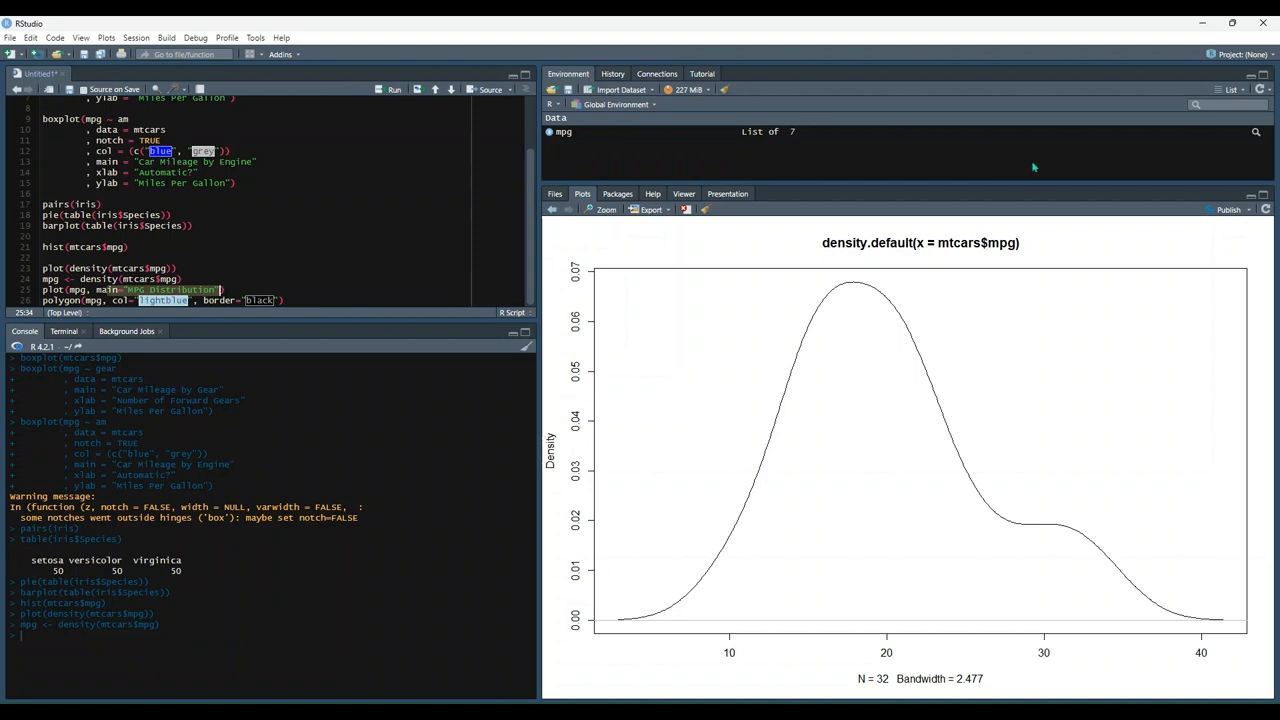
{"action": "mouse_move", "coordinate": [826, 248]}
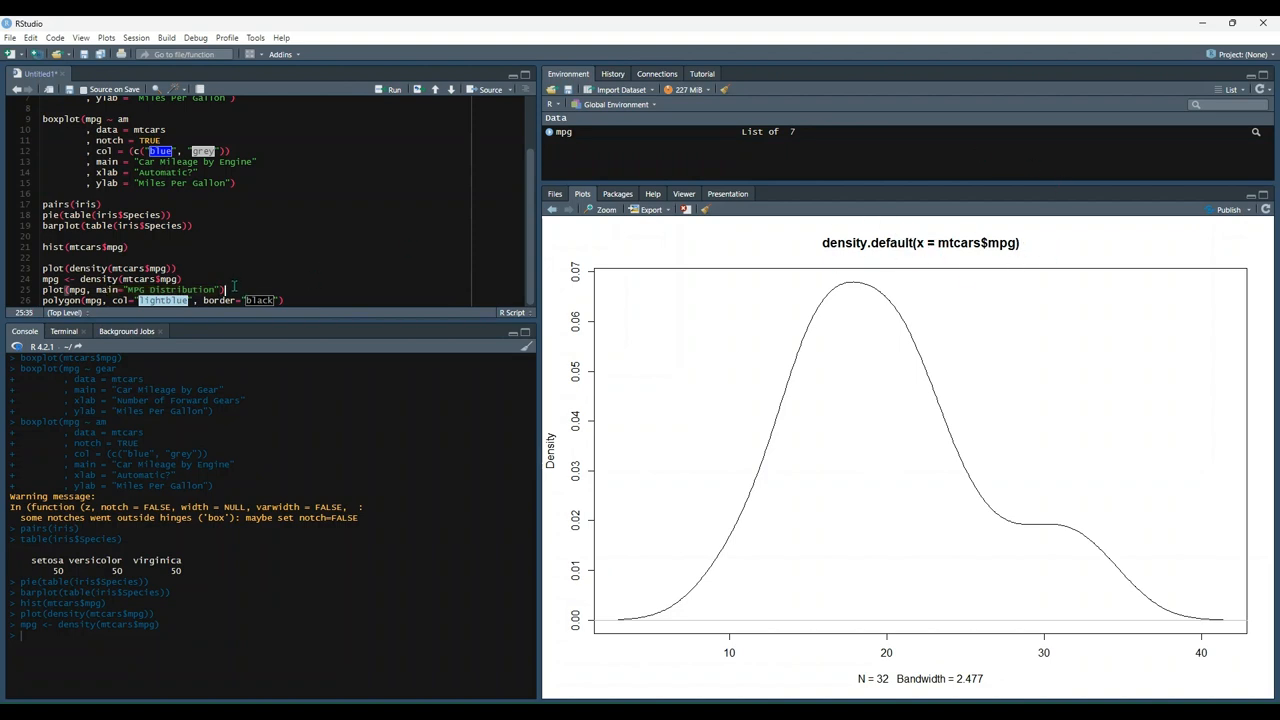
Step: Run the plot line titled 'MPG Distribution' and the polygon line filling it lightblue with a black border
{"action": "left_click", "coordinate": [394, 88]}
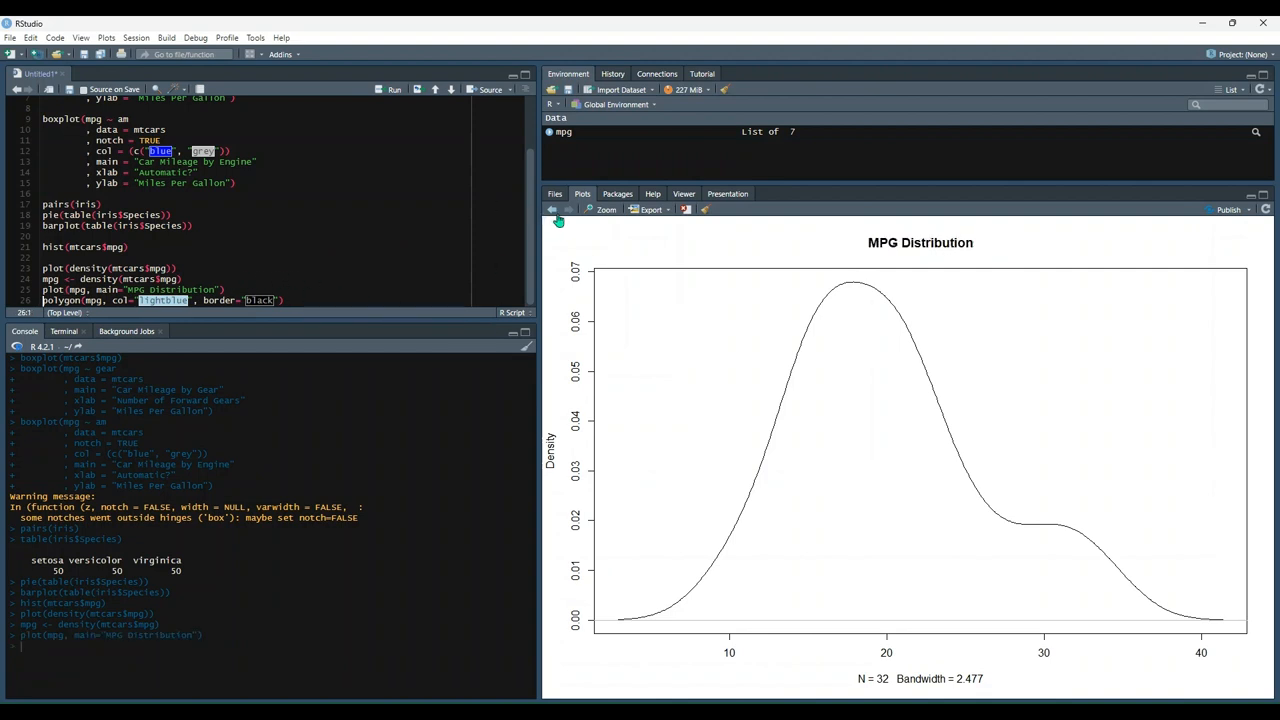
{"action": "left_click", "coordinate": [284, 300]}
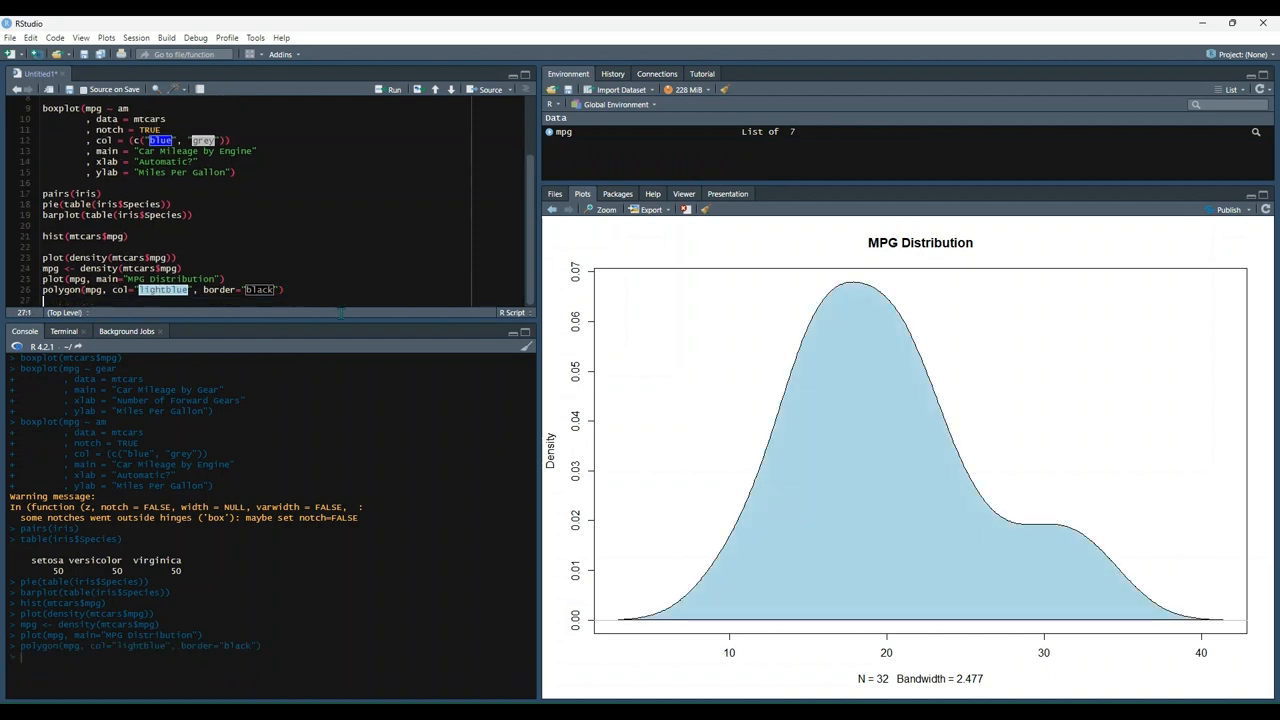
{"action": "mouse_move", "coordinate": [810, 330]}
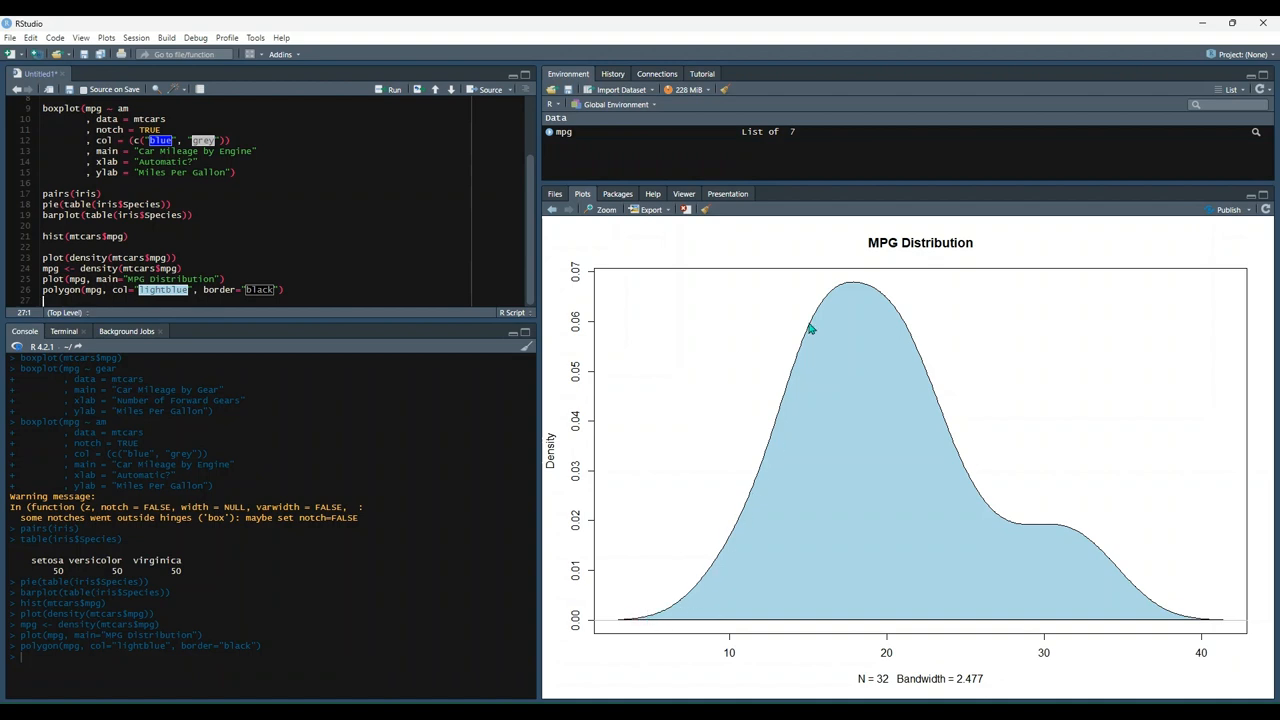
{"action": "mouse_move", "coordinate": [810, 330]}
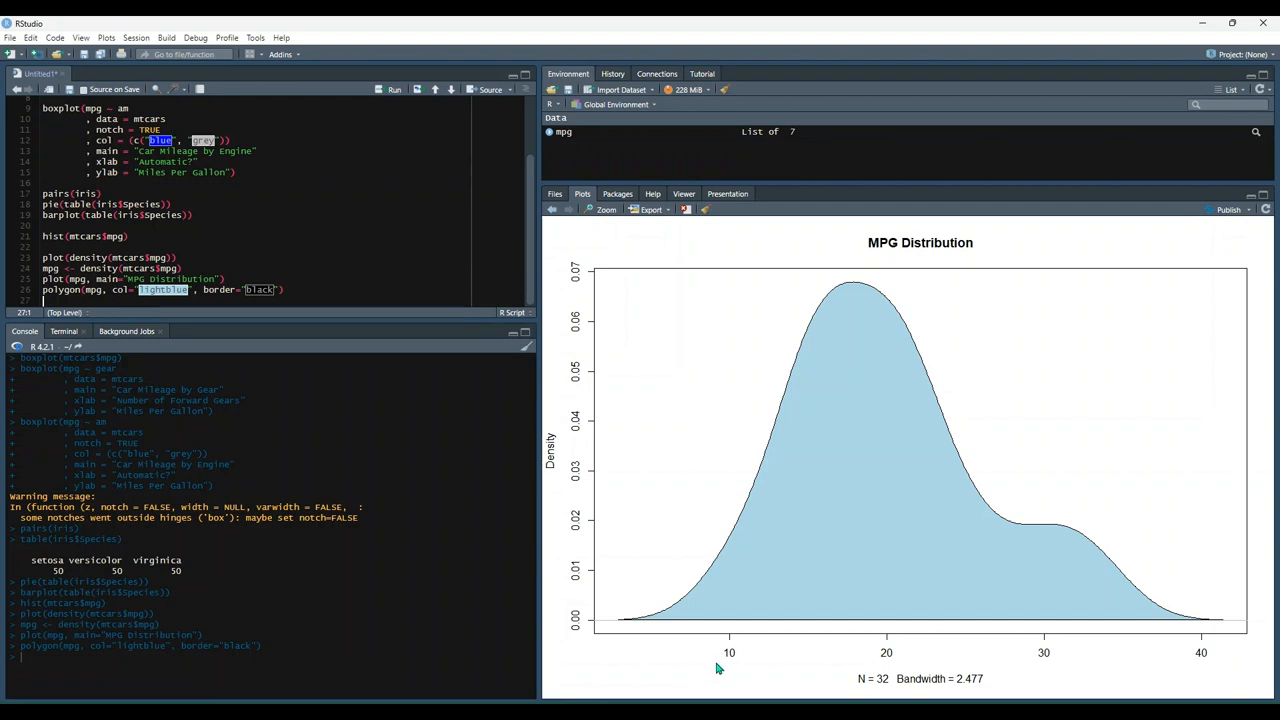
{"action": "mouse_move", "coordinate": [420, 228]}
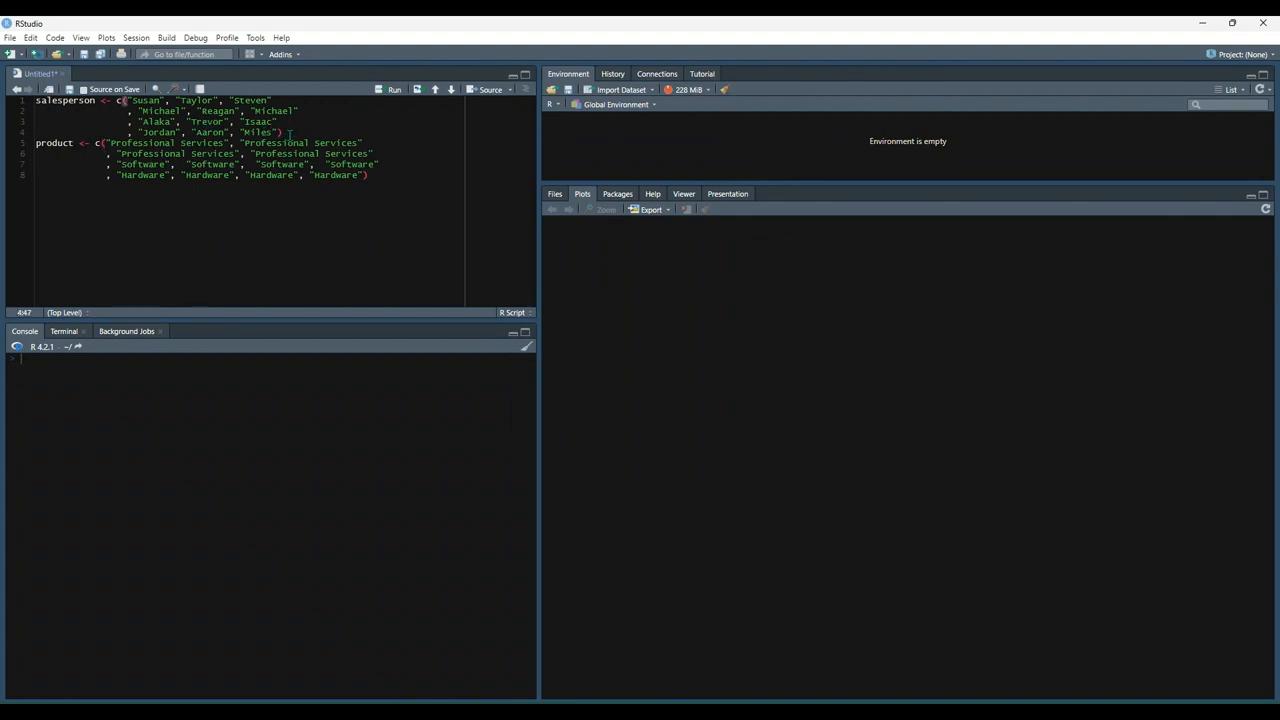
Step: After the salesperson and product vectors, add sales <- c(10, 7, 13, 18, 12, 19, 14, 16, 21, 9, 17, 19)
{"action": "left_click", "coordinate": [270, 132]}
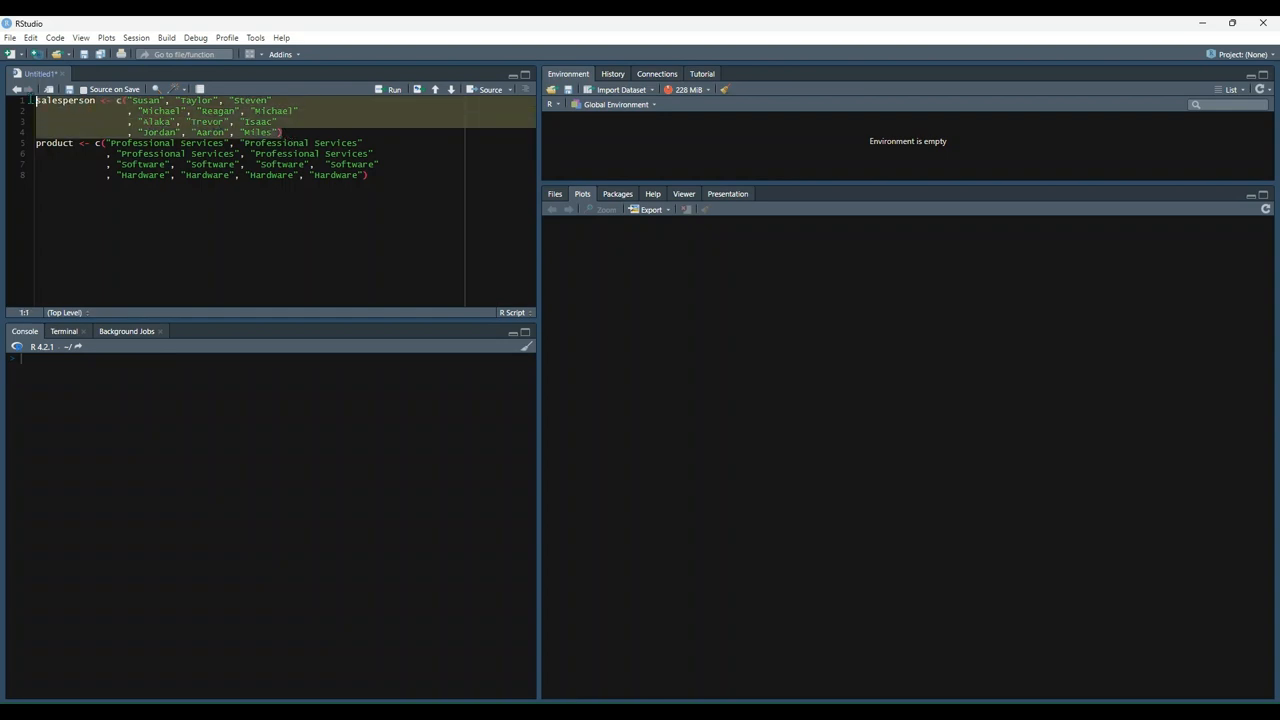
{"action": "left_click", "coordinate": [244, 152]}
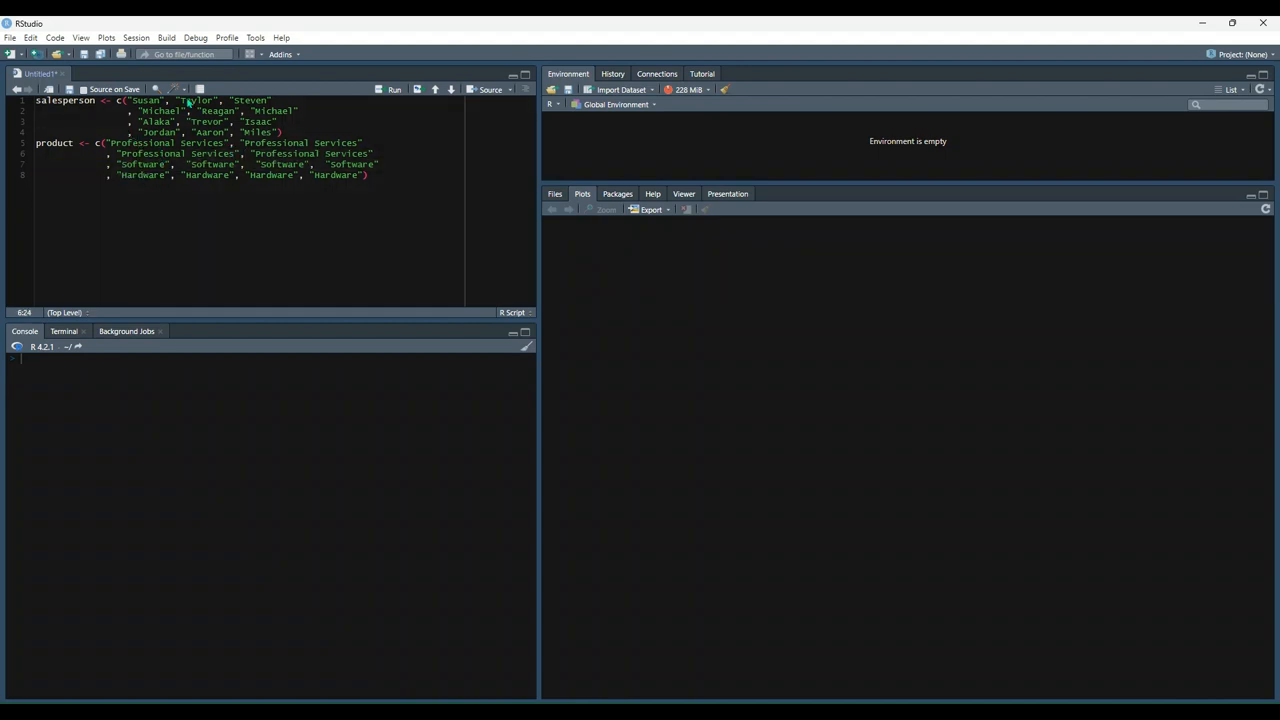
{"action": "left_click", "coordinate": [266, 132]}
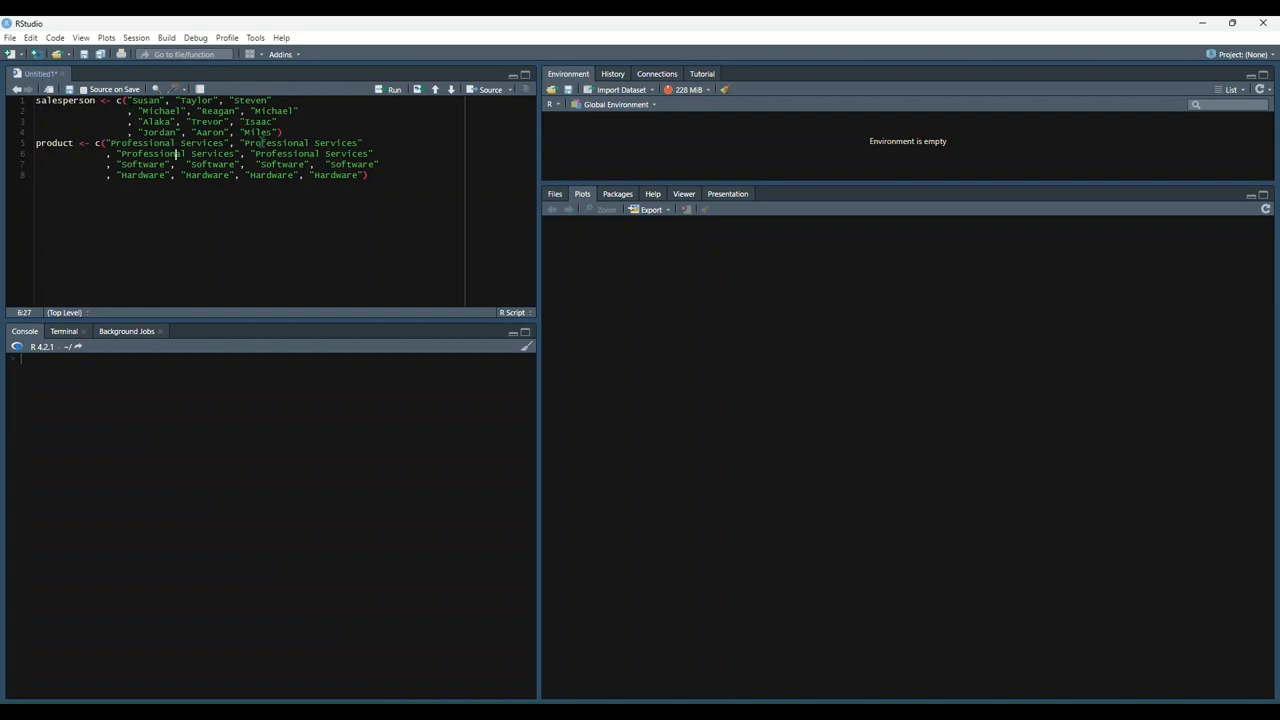
{"action": "left_click", "coordinate": [150, 176]}
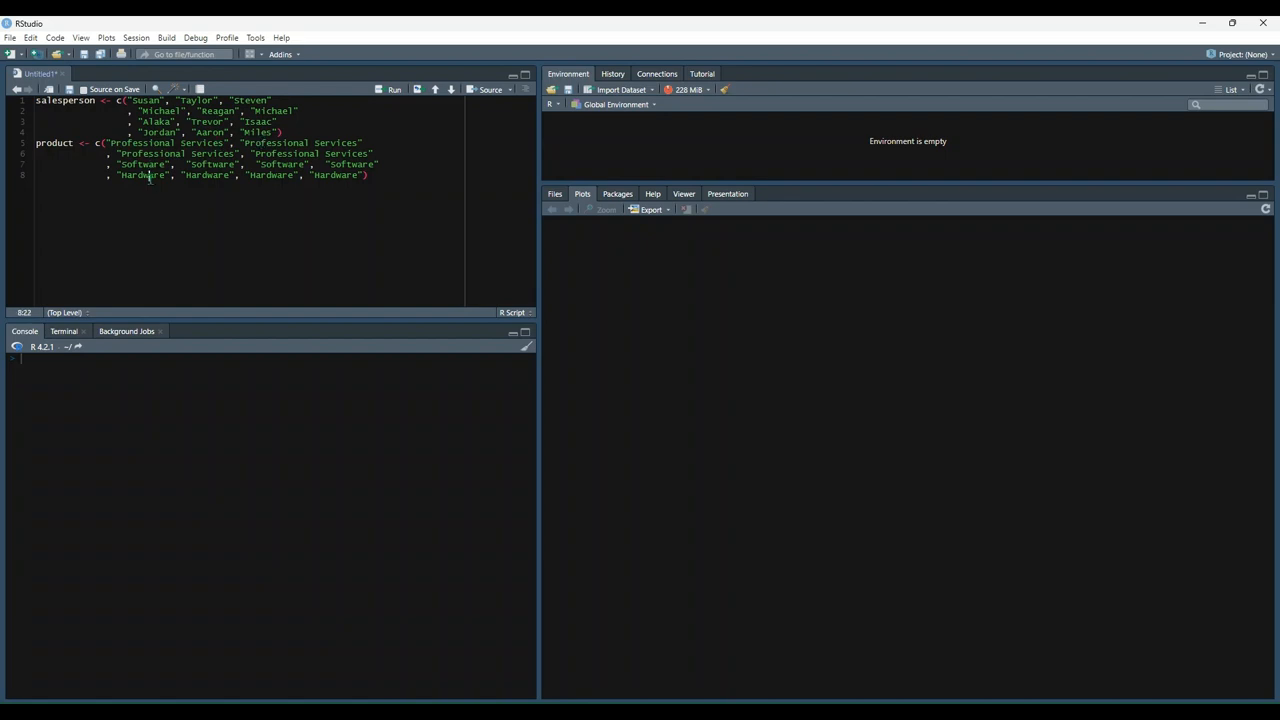
{"action": "left_click", "coordinate": [228, 176]}
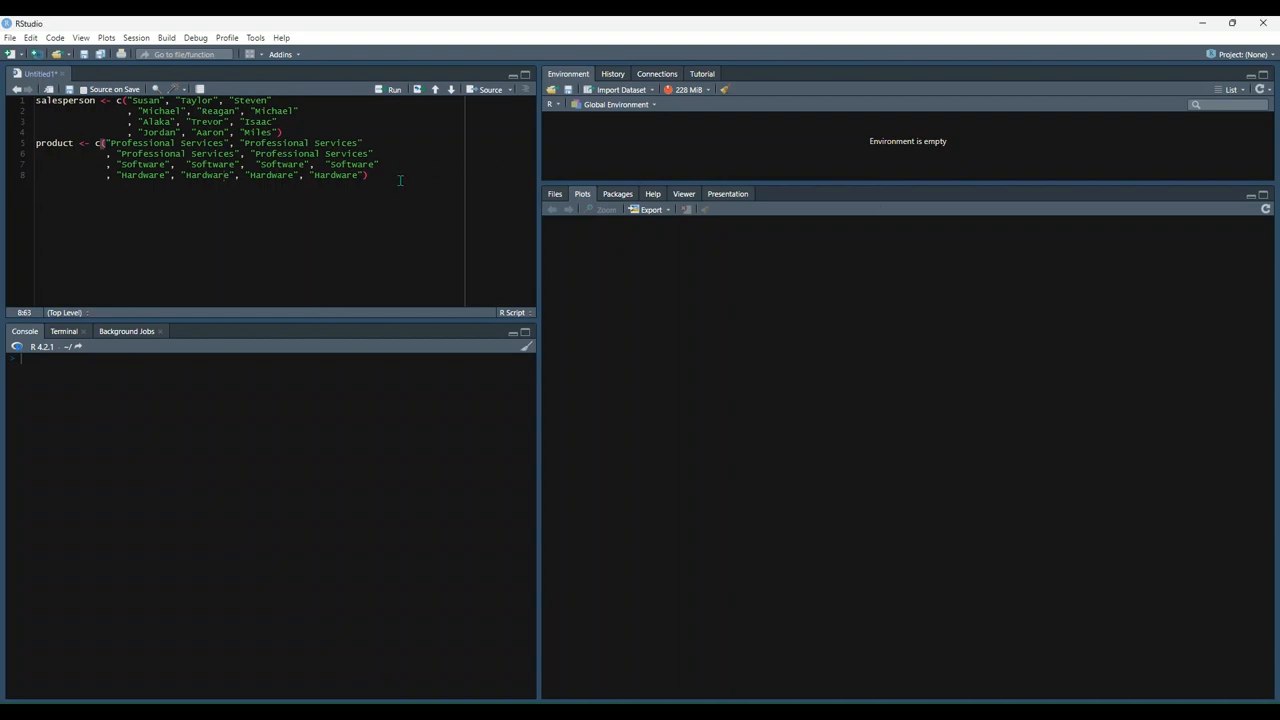
{"action": "type", "text": "sales <- c(10, 7, 13, 18, 12, 19, 14, 16, 21, 9, 17, 19)"}
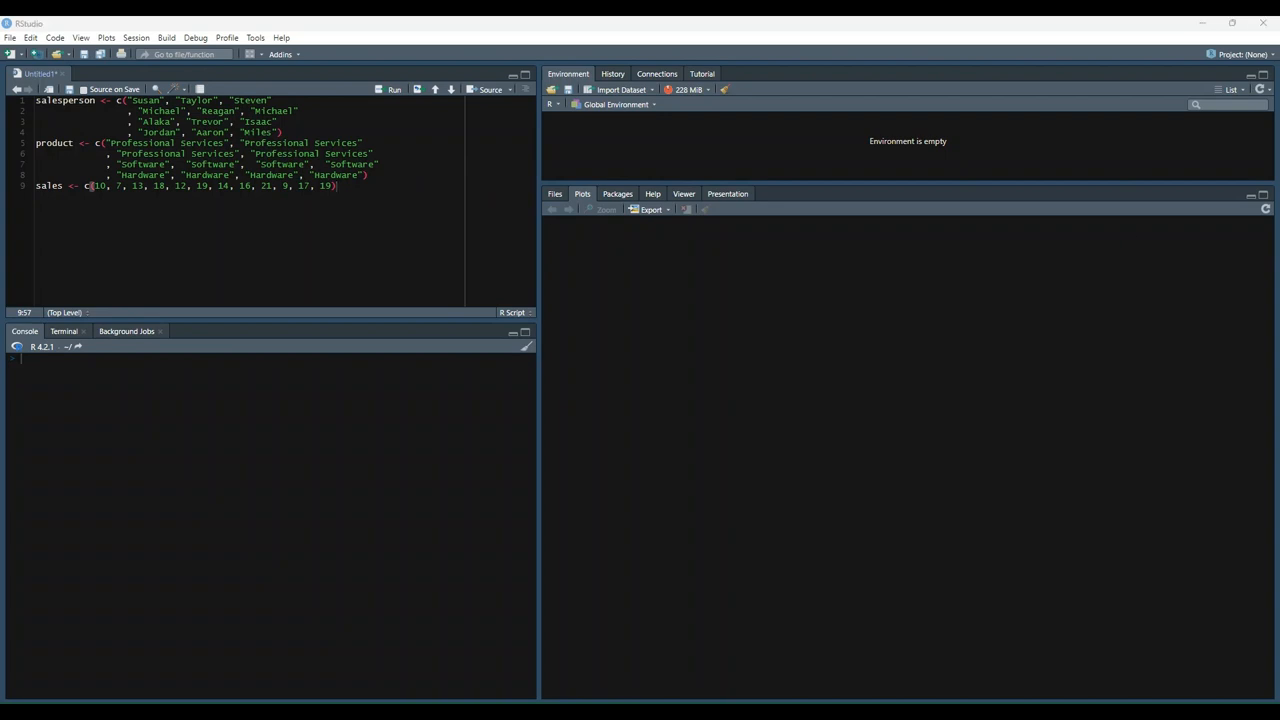
{"action": "key", "text": "Return"}
{"action": "type", "text": "print(df"}
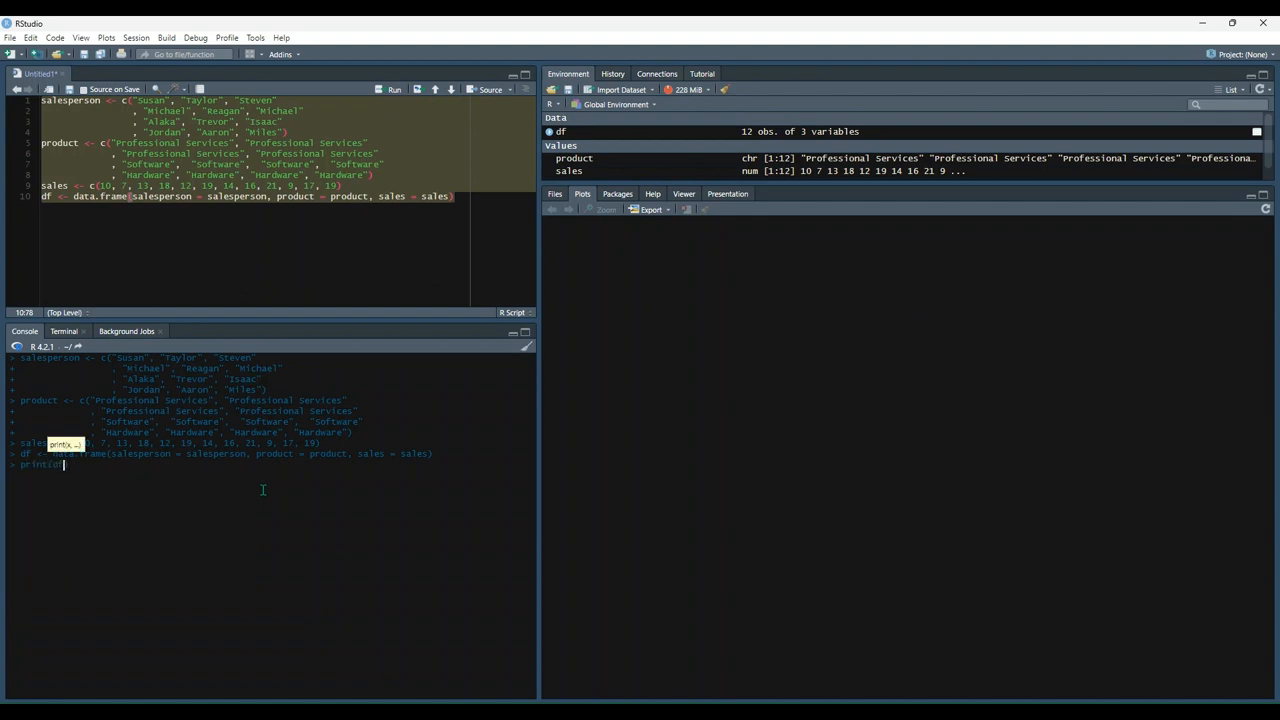
Step: Run all script lines to build df from salesperson, product and sales, then return to the script
{"action": "key", "text": "Return"}
{"action": "type", "text": "View(df)"}
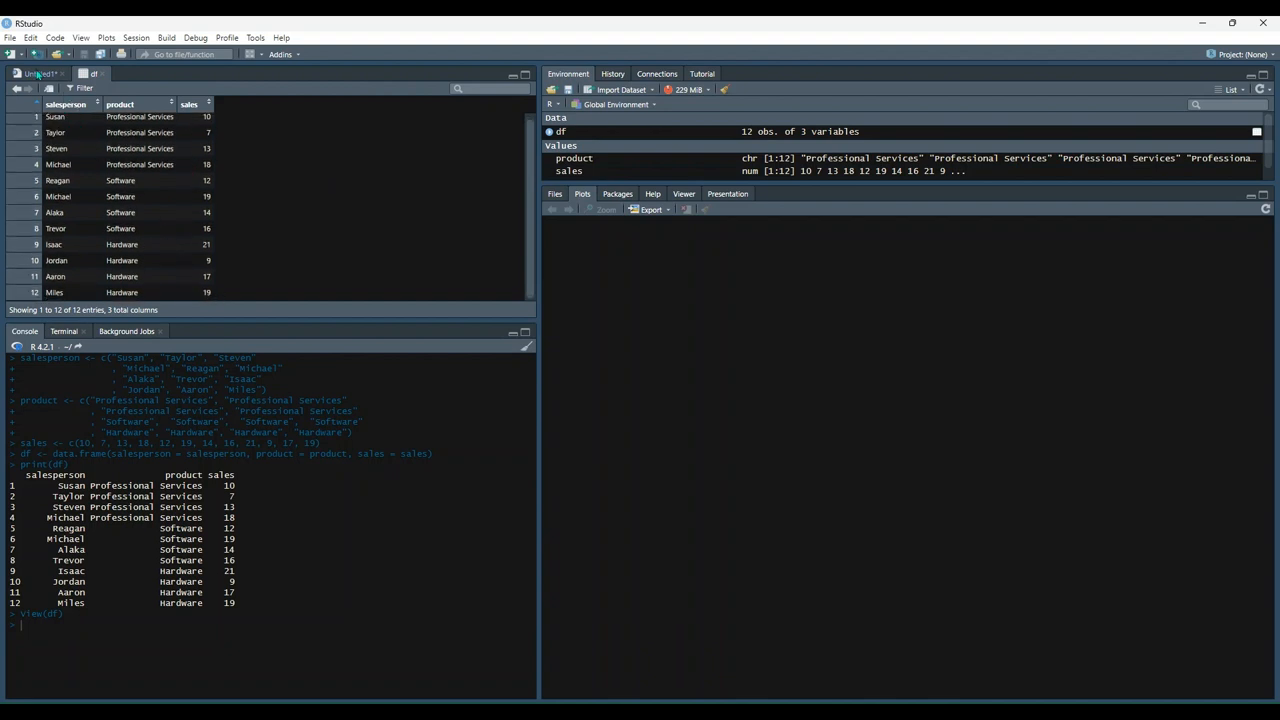
{"action": "left_click", "coordinate": [40, 72]}
{"action": "type", "text": "dotchart(df$sales)"}
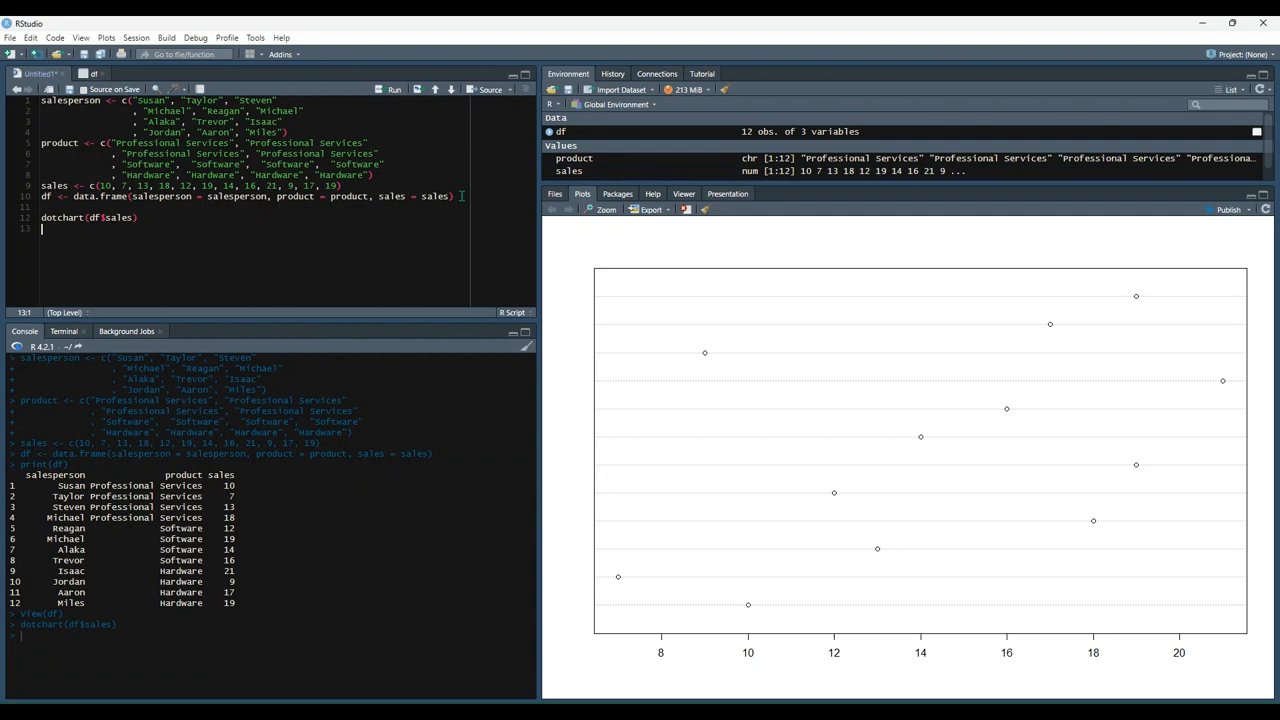
{"action": "mouse_move", "coordinate": [1156, 520]}
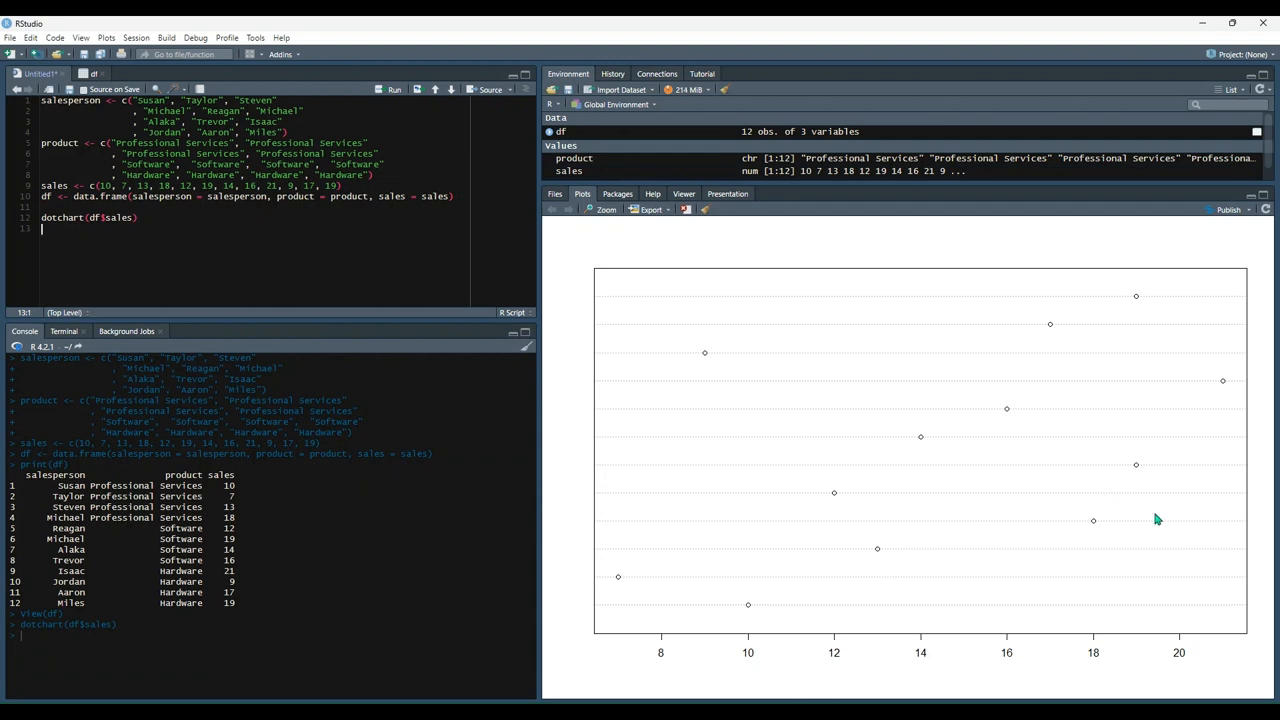
{"action": "mouse_move", "coordinate": [1004, 548]}
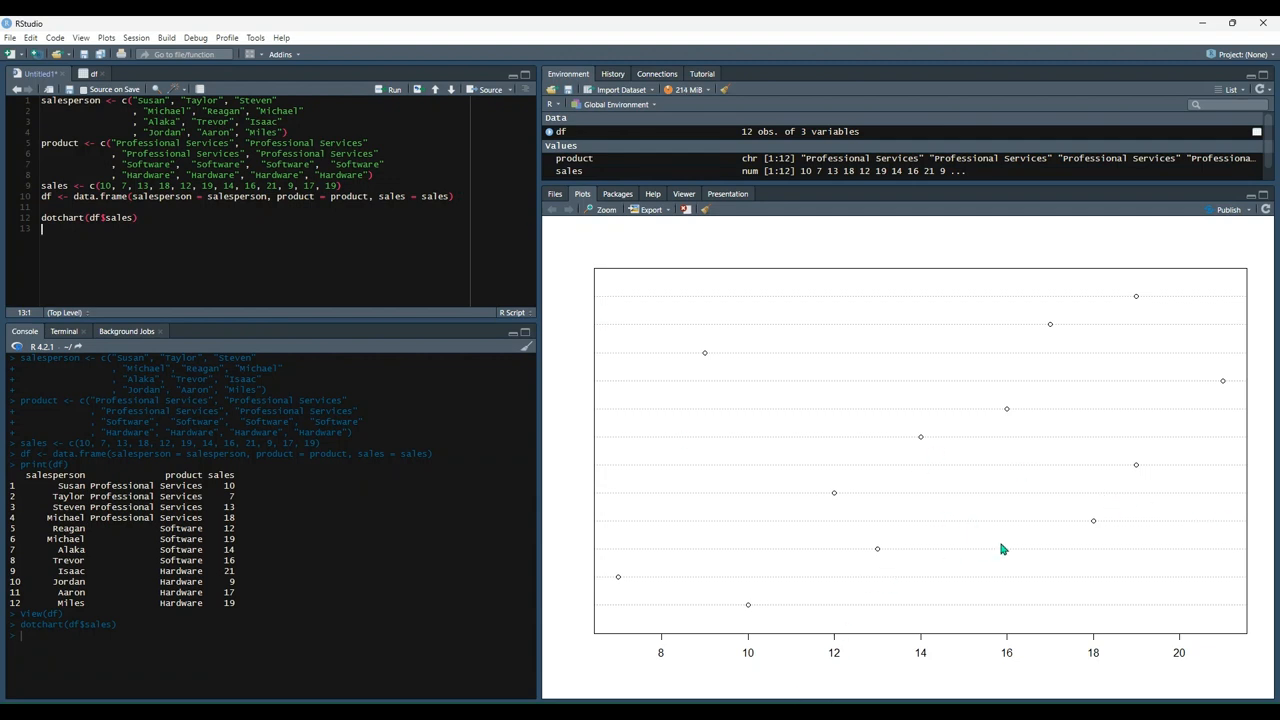
{"action": "mouse_move", "coordinate": [1080, 532]}
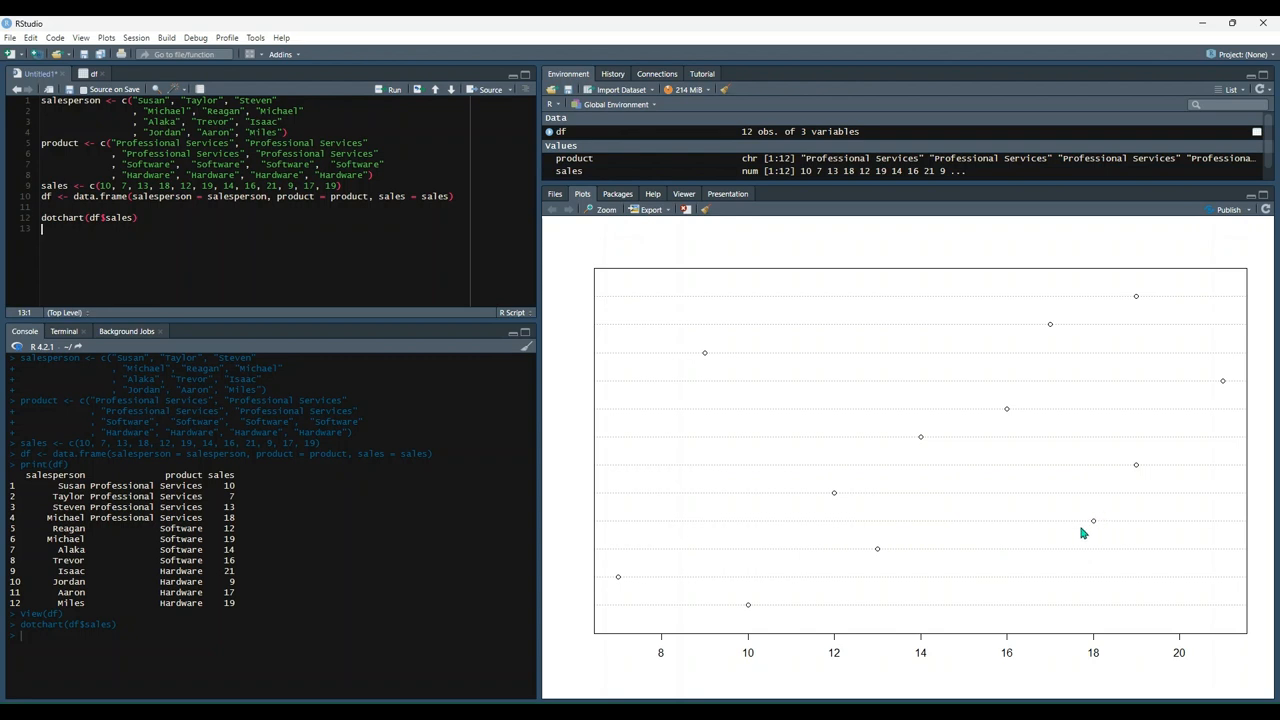
{"action": "mouse_move", "coordinate": [1150, 456]}
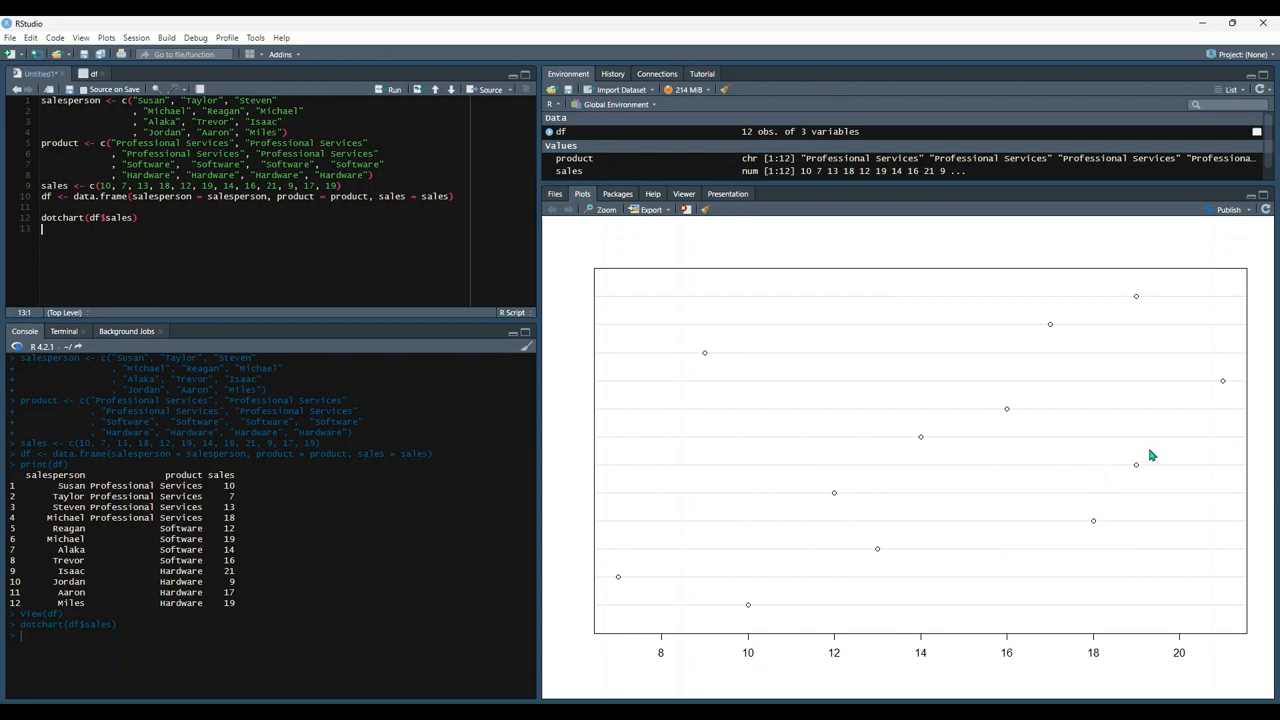
{"action": "mouse_move", "coordinate": [996, 432]}
{"action": "type", "text": "dotchart(df$sales, labels = df$salesperson)"}
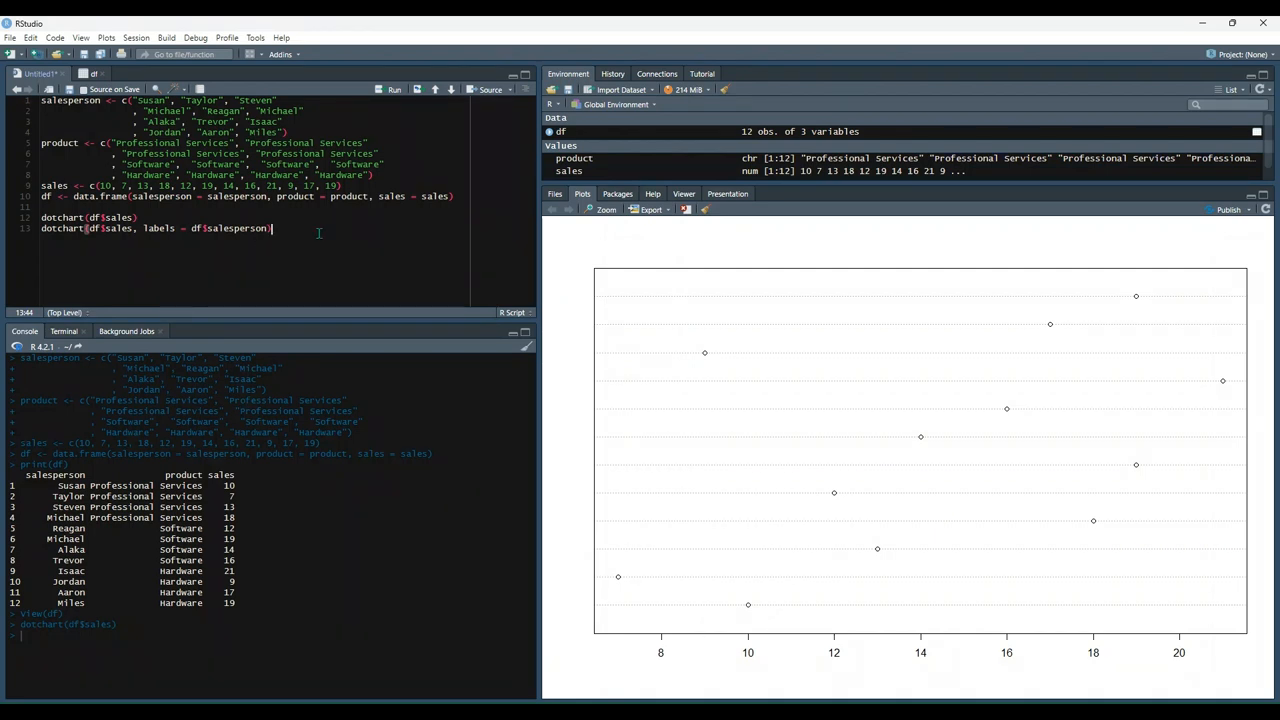
Step: Run dotchart(df$sales, labels = df$salesperson) and check Trevor's row in the printed df
{"action": "key", "text": "Return"}
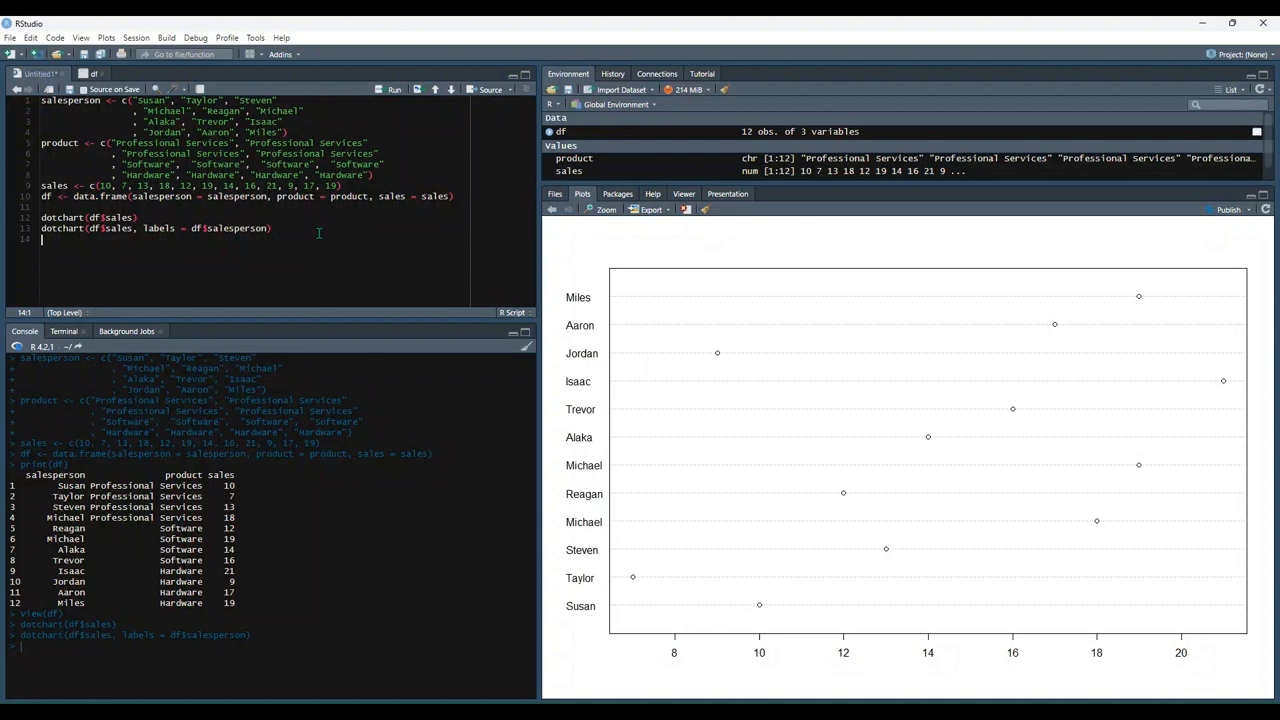
{"action": "mouse_move", "coordinate": [764, 618]}
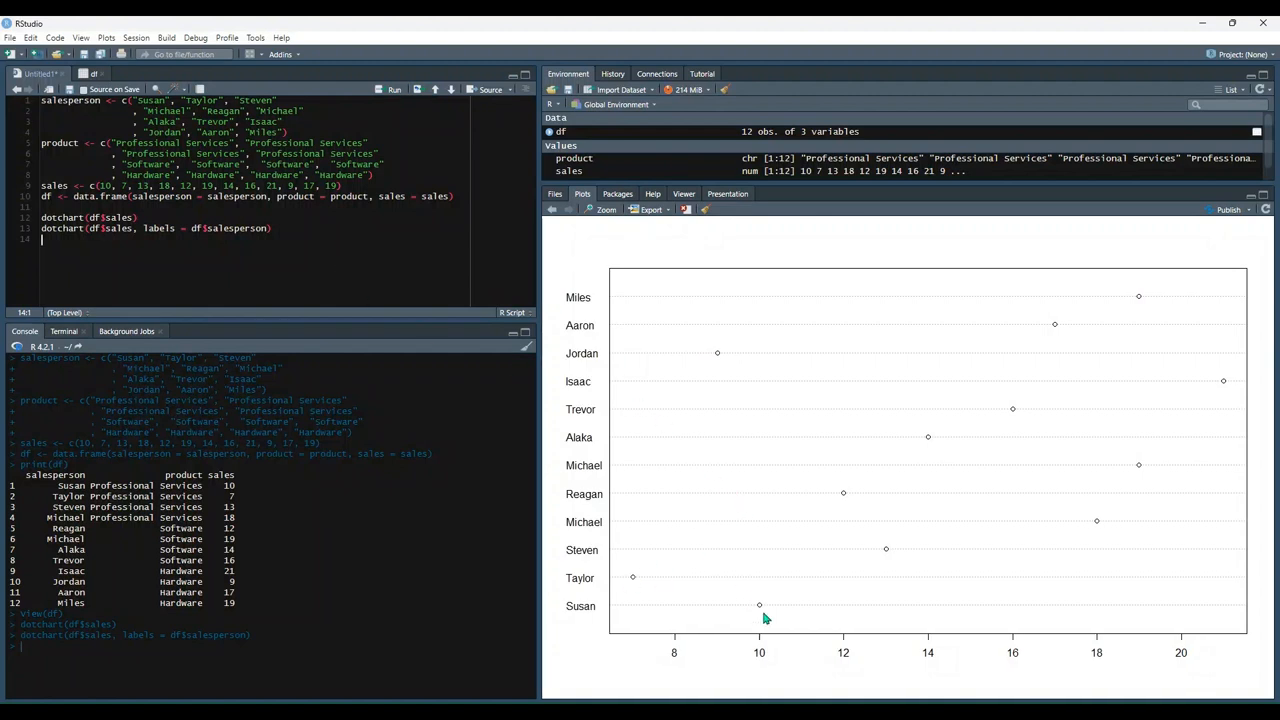
{"action": "mouse_move", "coordinate": [572, 412]}
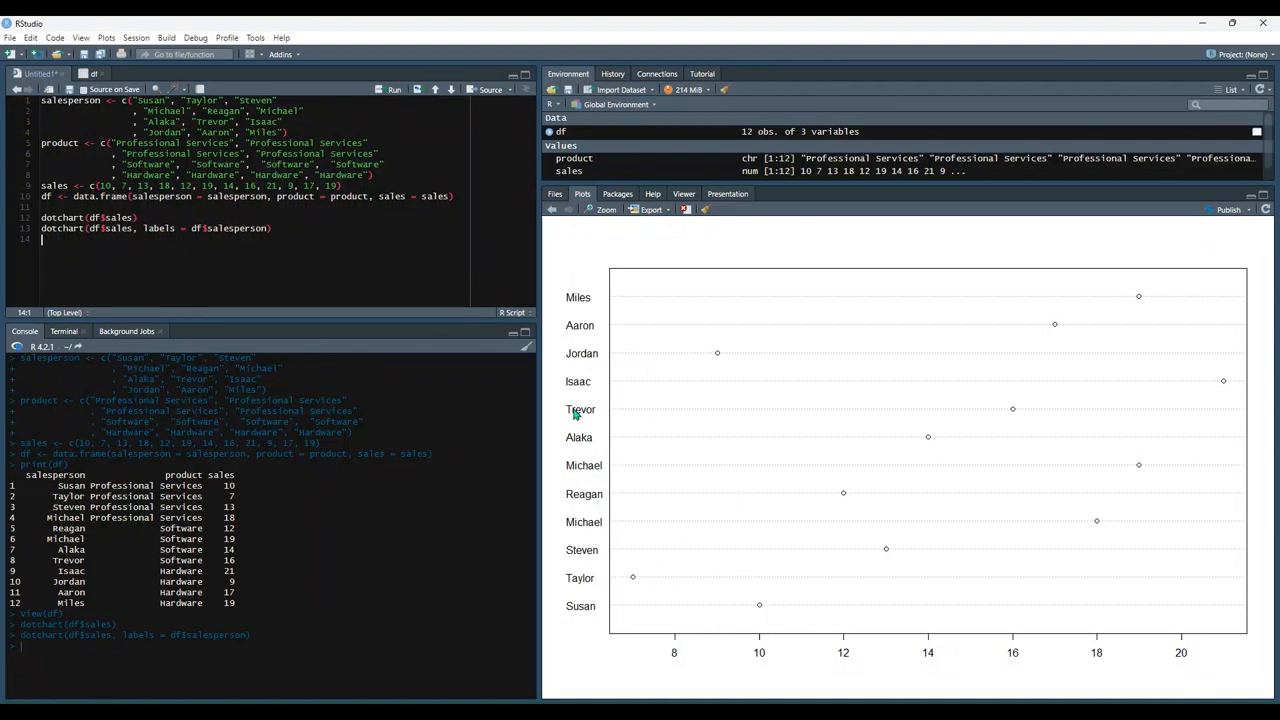
{"action": "mouse_move", "coordinate": [1012, 418]}
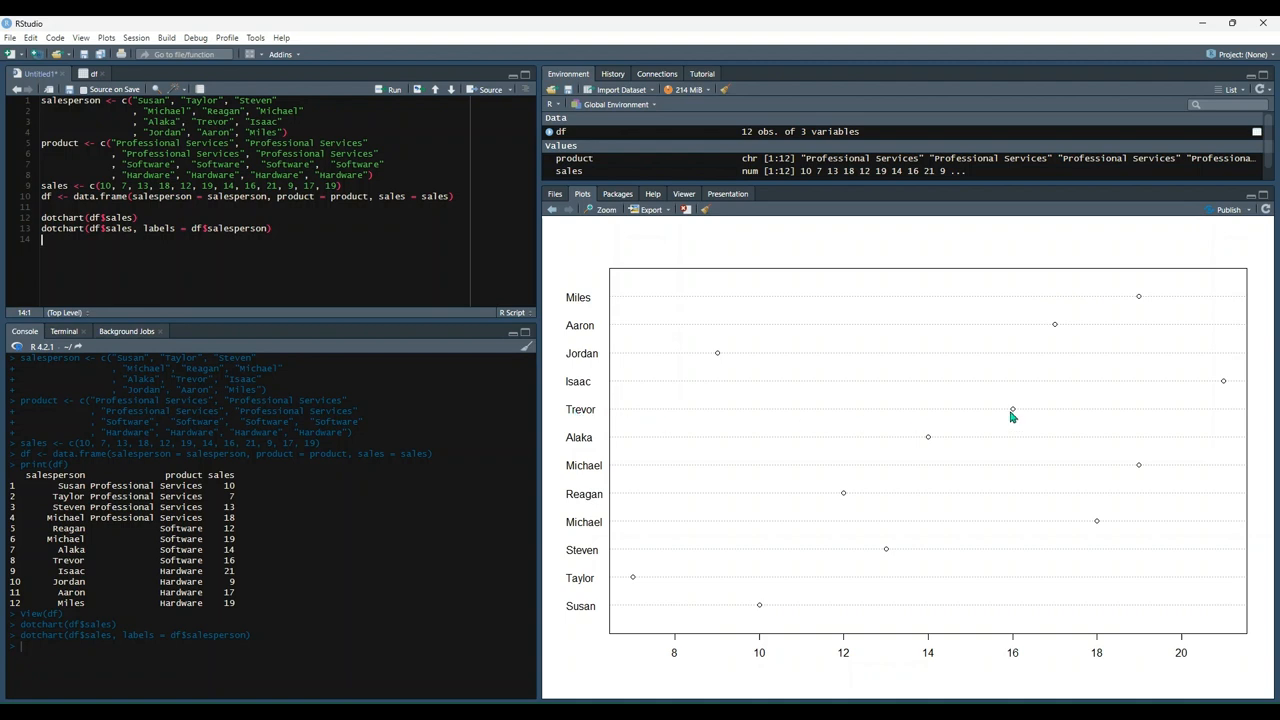
{"action": "mouse_move", "coordinate": [1018, 636]}
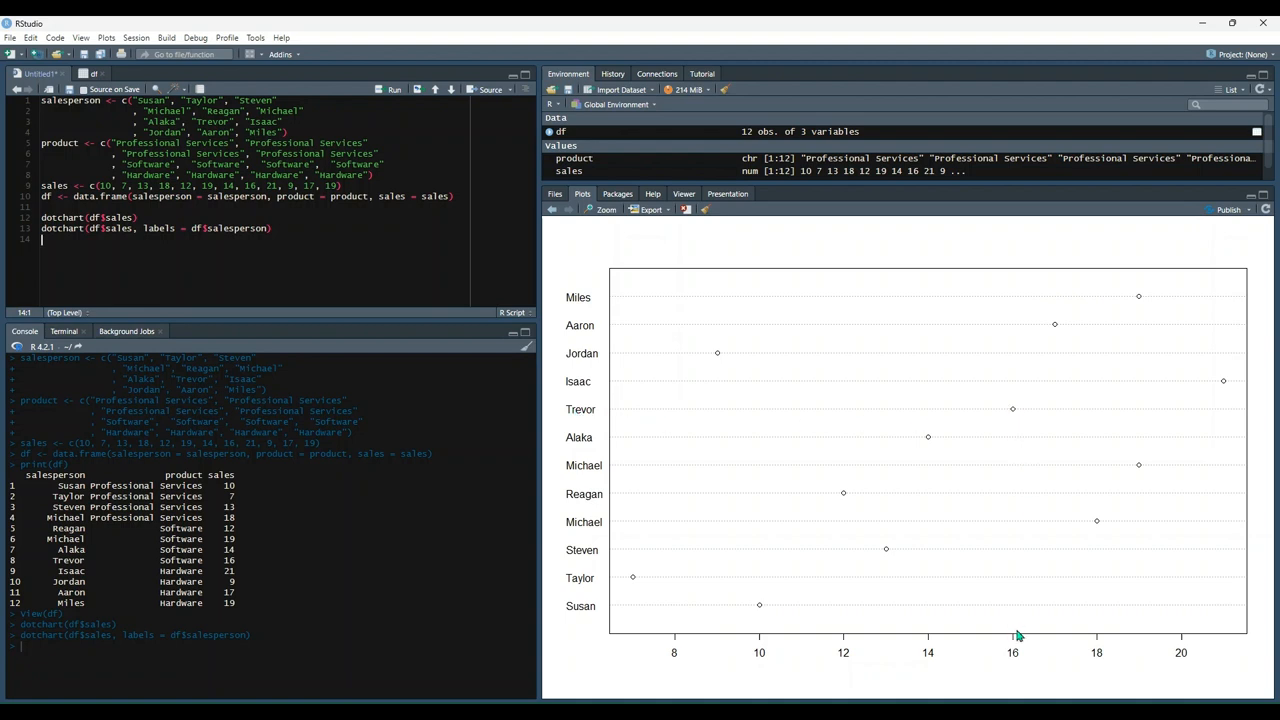
{"action": "mouse_move", "coordinate": [1014, 506]}
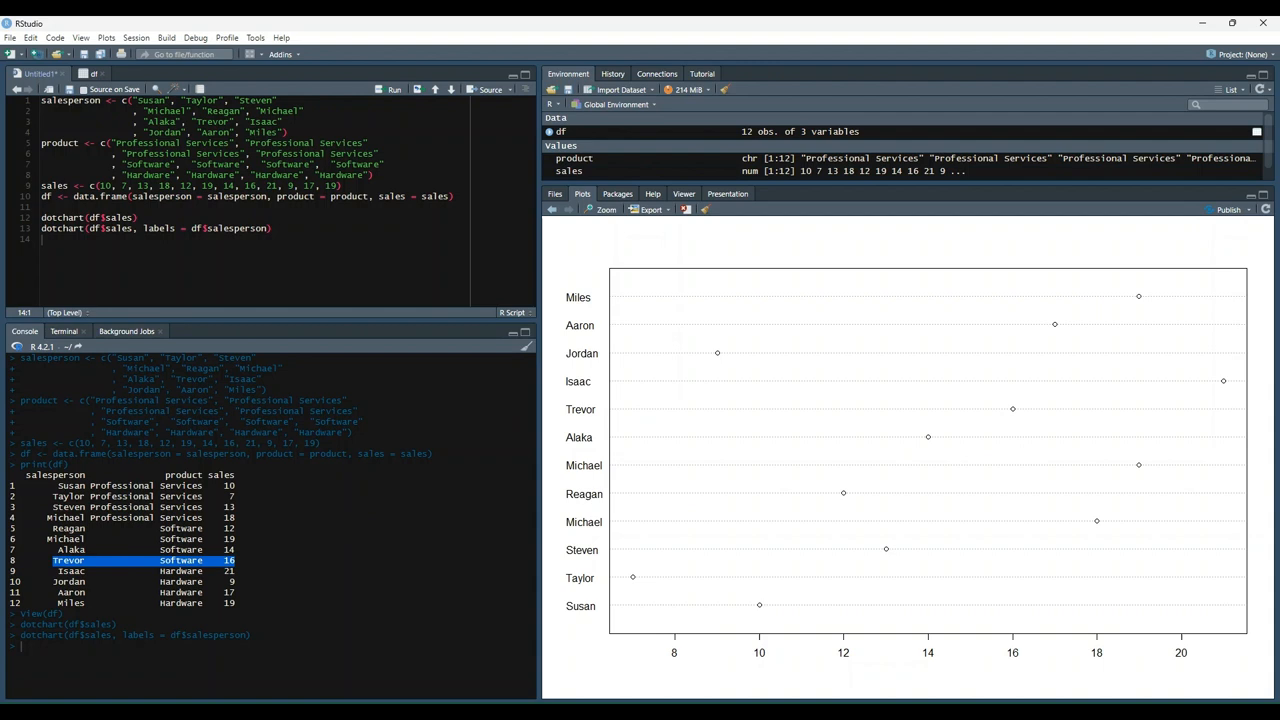
{"action": "left_click", "coordinate": [288, 254]}
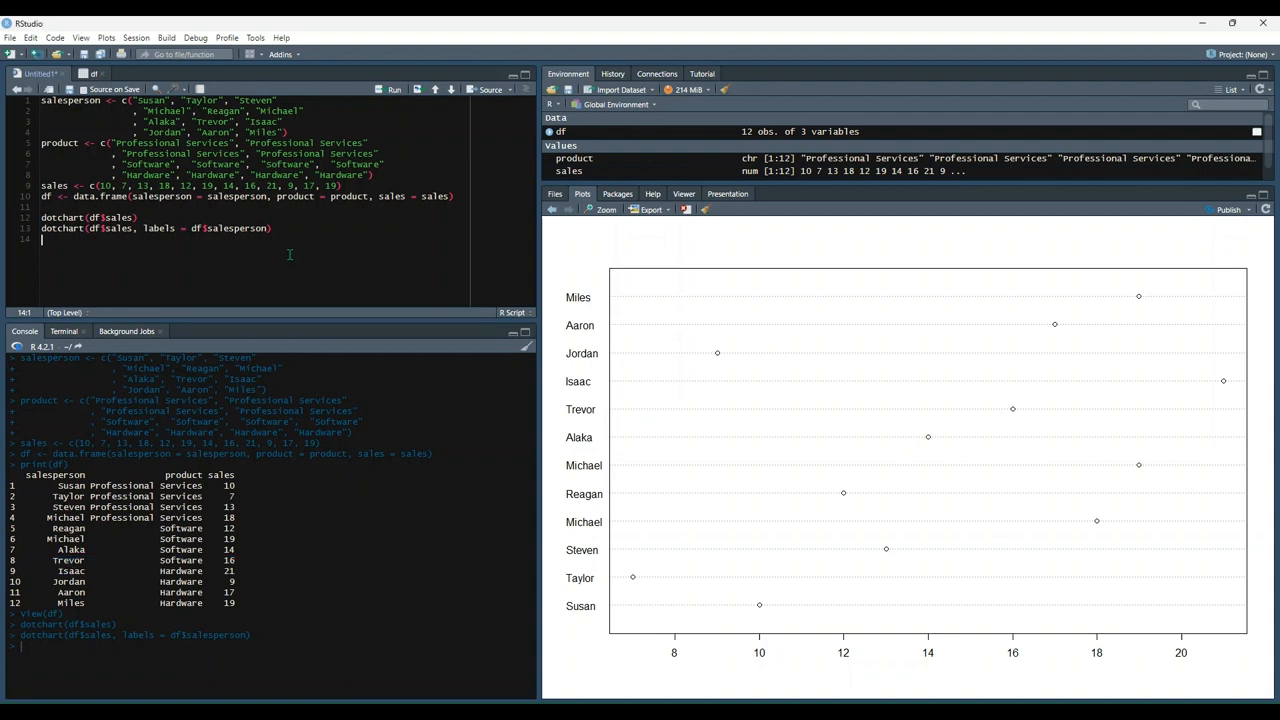
Step: Define groups <- as.factor(df$product) and redraw the dot chart grouped into the three products
{"action": "type", "text": "groups <- as.factor(df$product)"}
{"action": "left_click", "coordinate": [202, 260]}
{"action": "type", "text": "dotchart(df$sales, labels = df$salesperson, groups = groups)"}
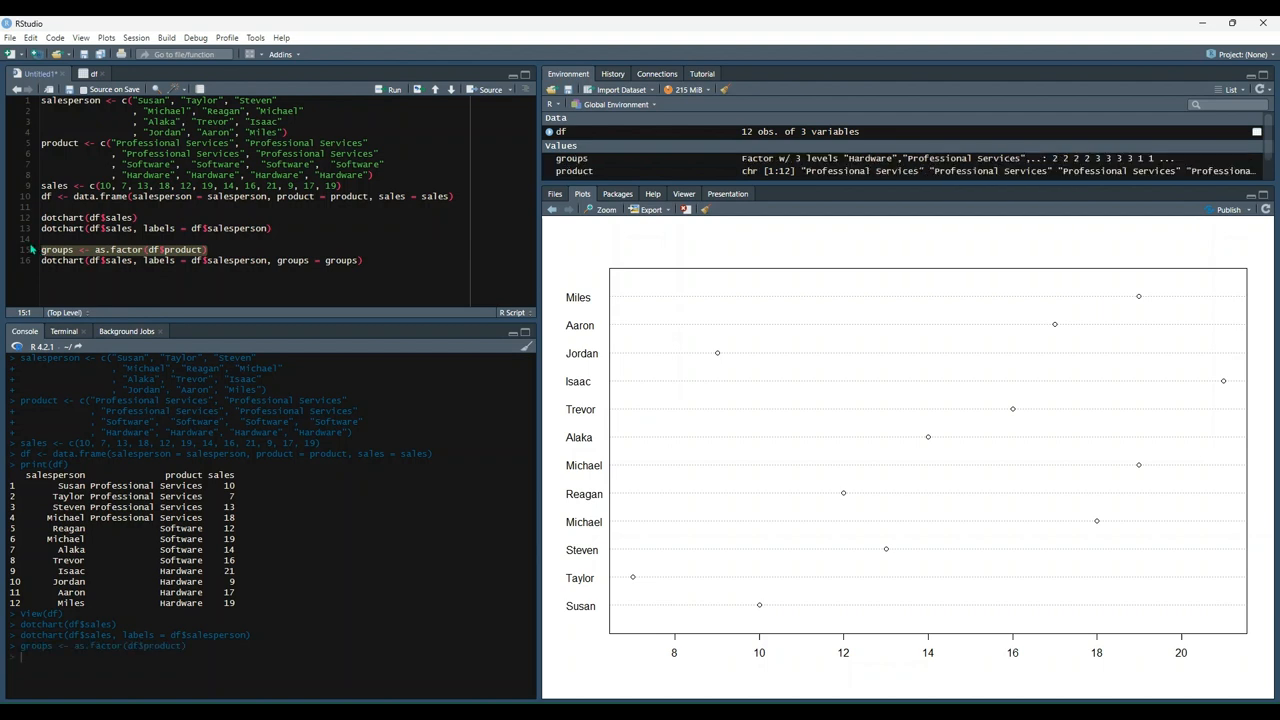
{"action": "left_click", "coordinate": [244, 260]}
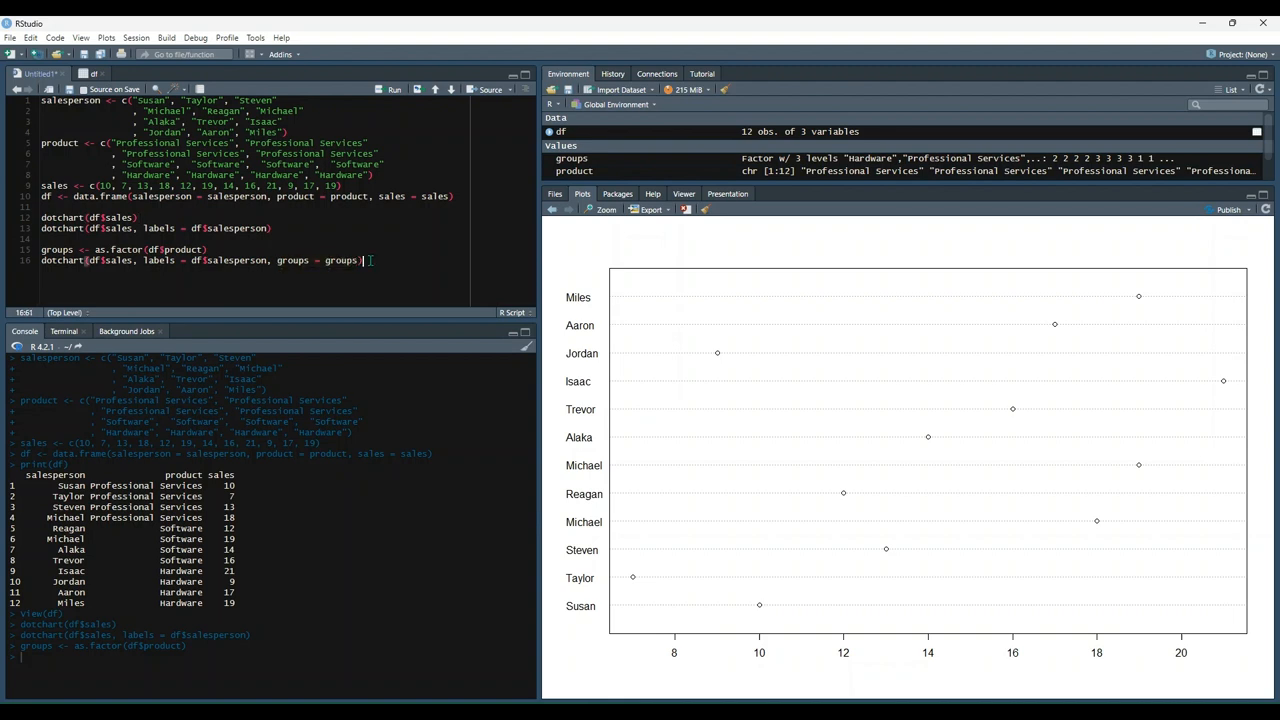
{"action": "left_click", "coordinate": [394, 88]}
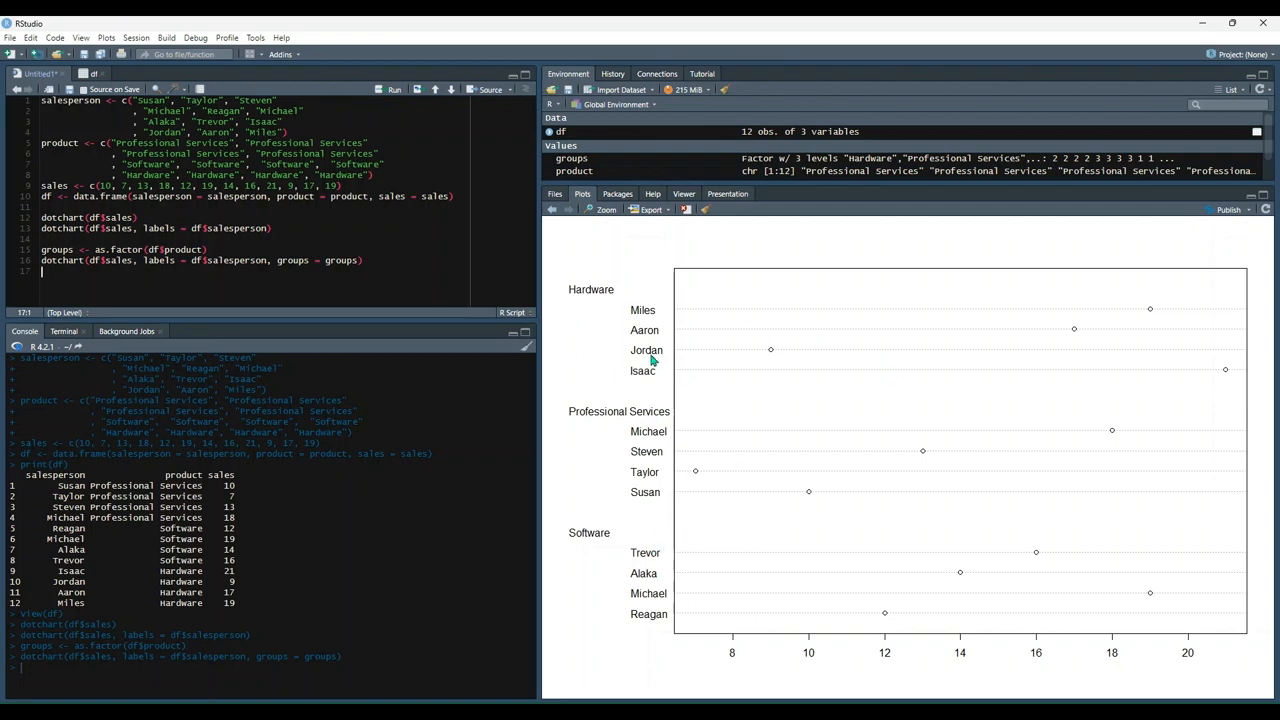
{"action": "mouse_move", "coordinate": [638, 396]}
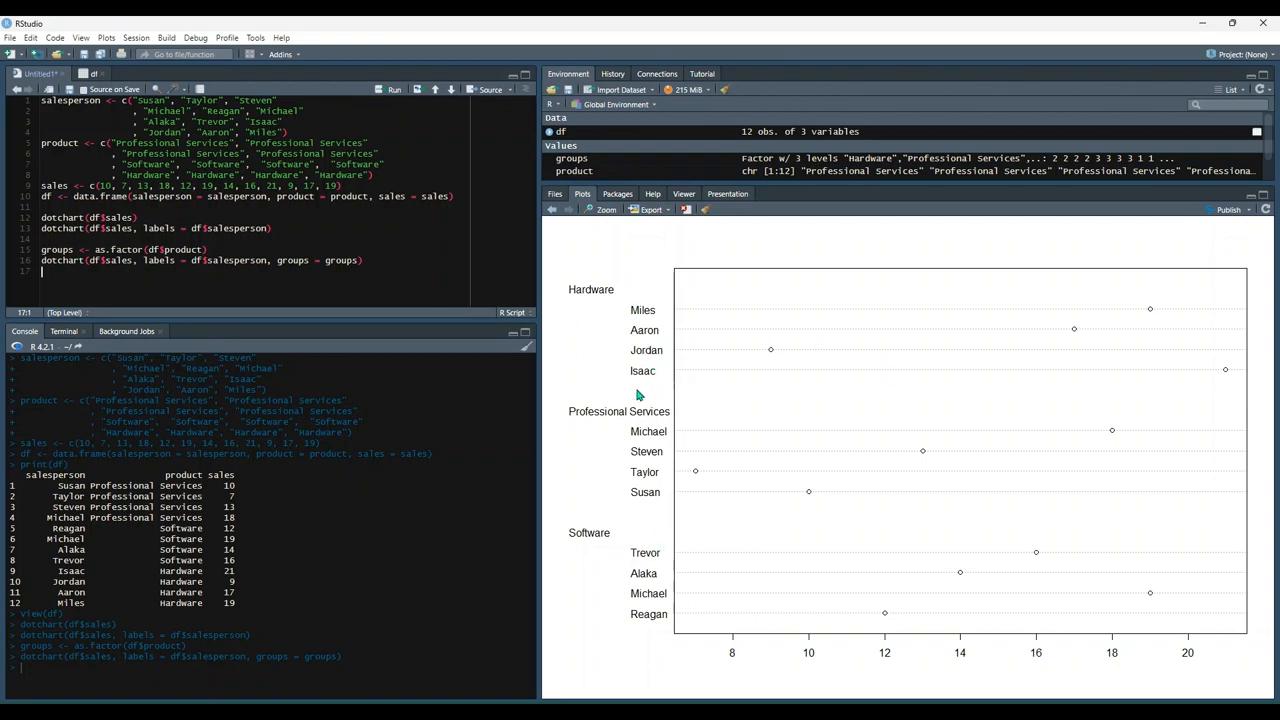
{"action": "mouse_move", "coordinate": [604, 548]}
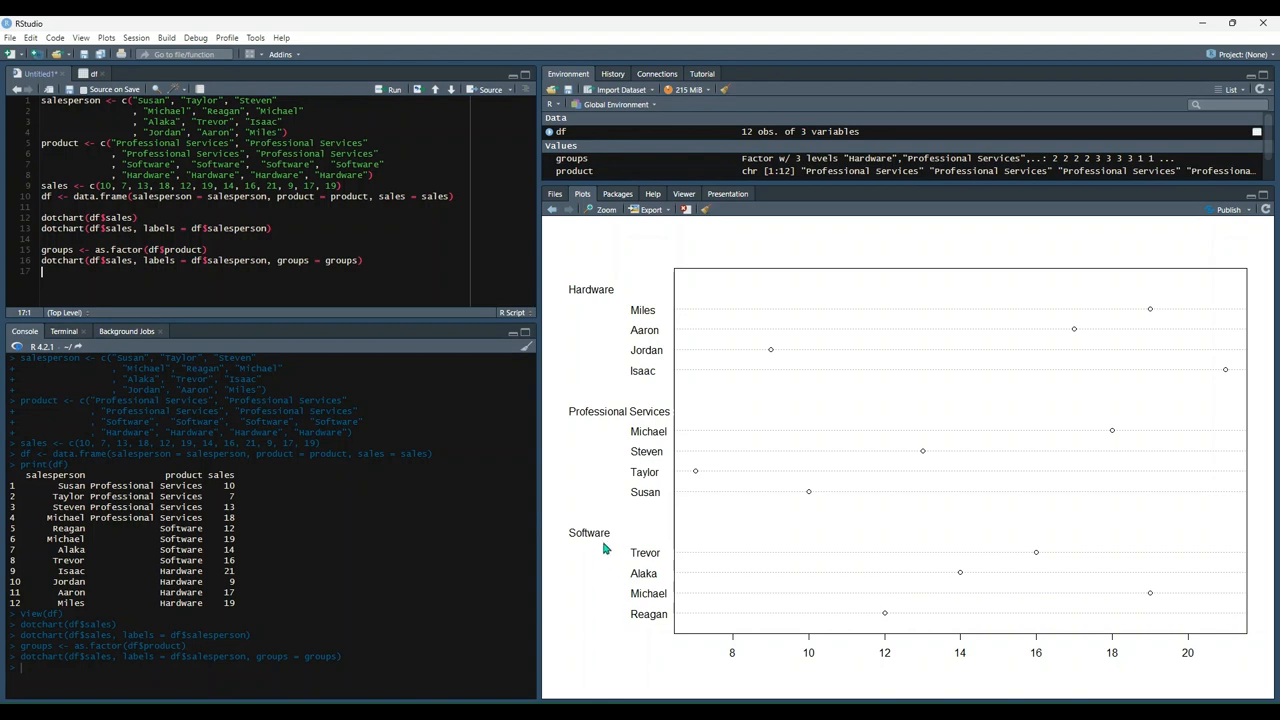
{"action": "mouse_move", "coordinate": [616, 252]}
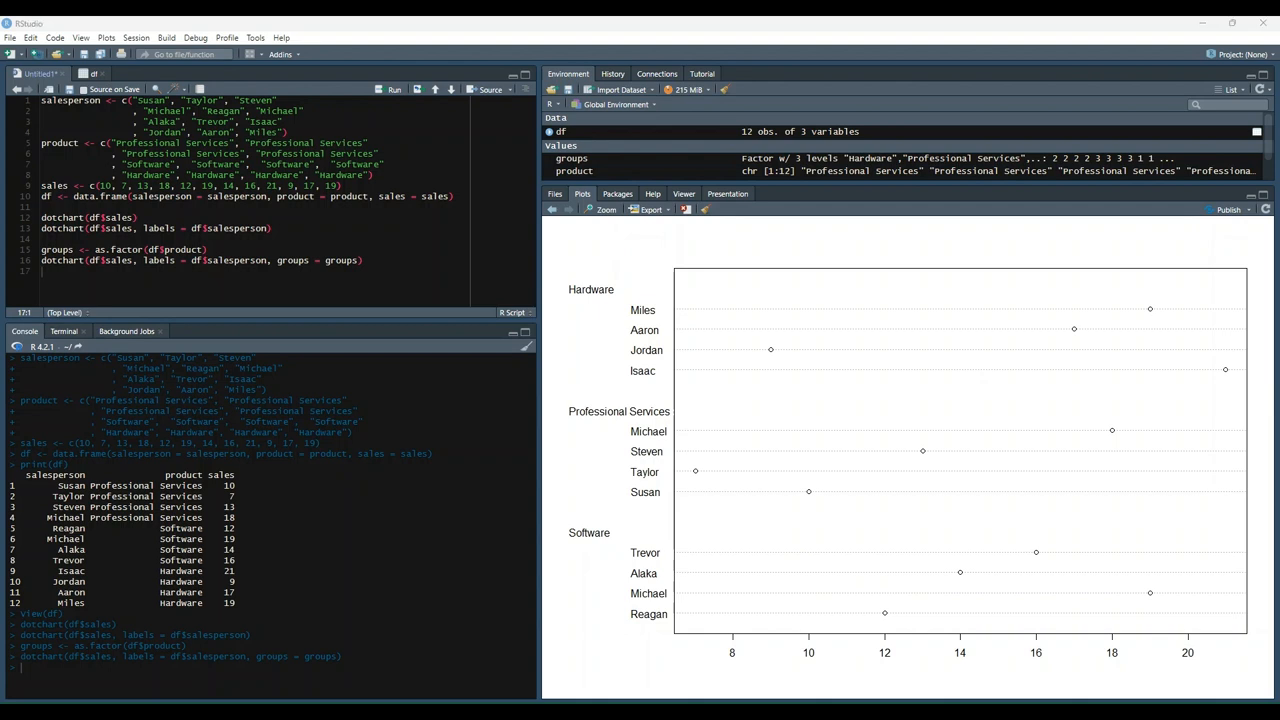
Step: Add group_colors <- c("blue","darkred","darkgreen") and pass it as gcolor to the dot chart
{"action": "left_click", "coordinate": [366, 260]}
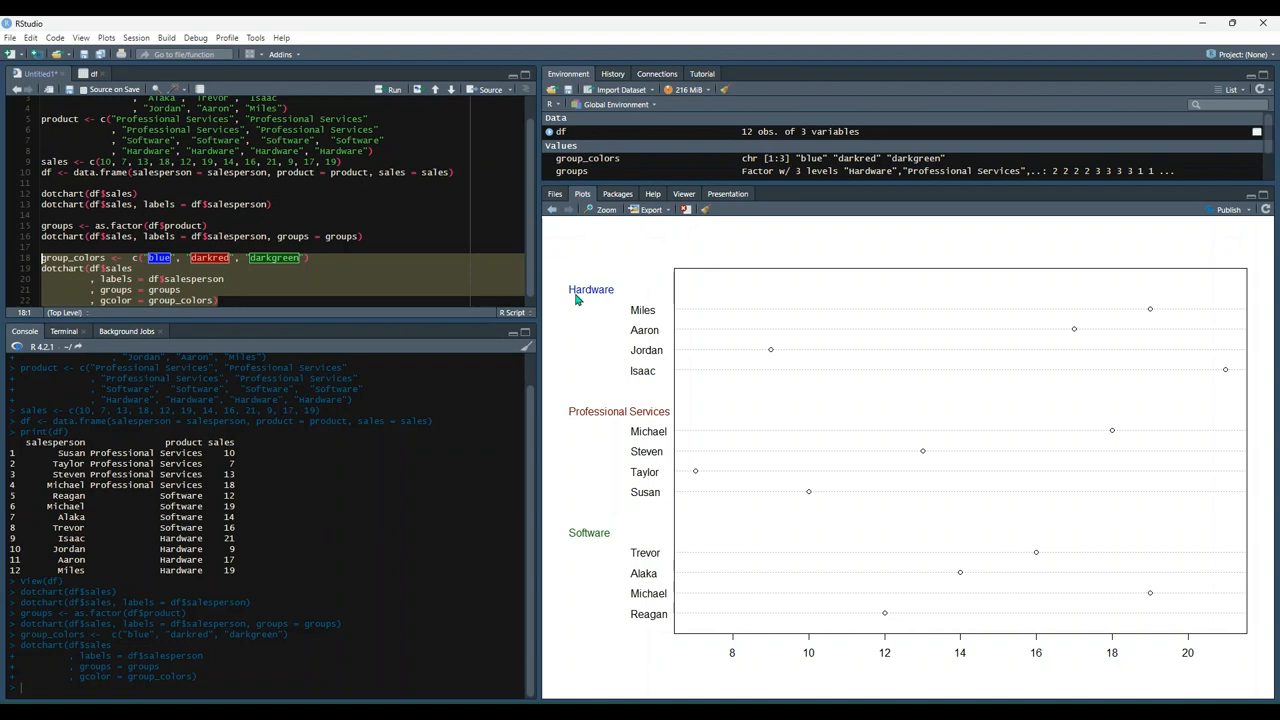
{"action": "mouse_move", "coordinate": [640, 308]}
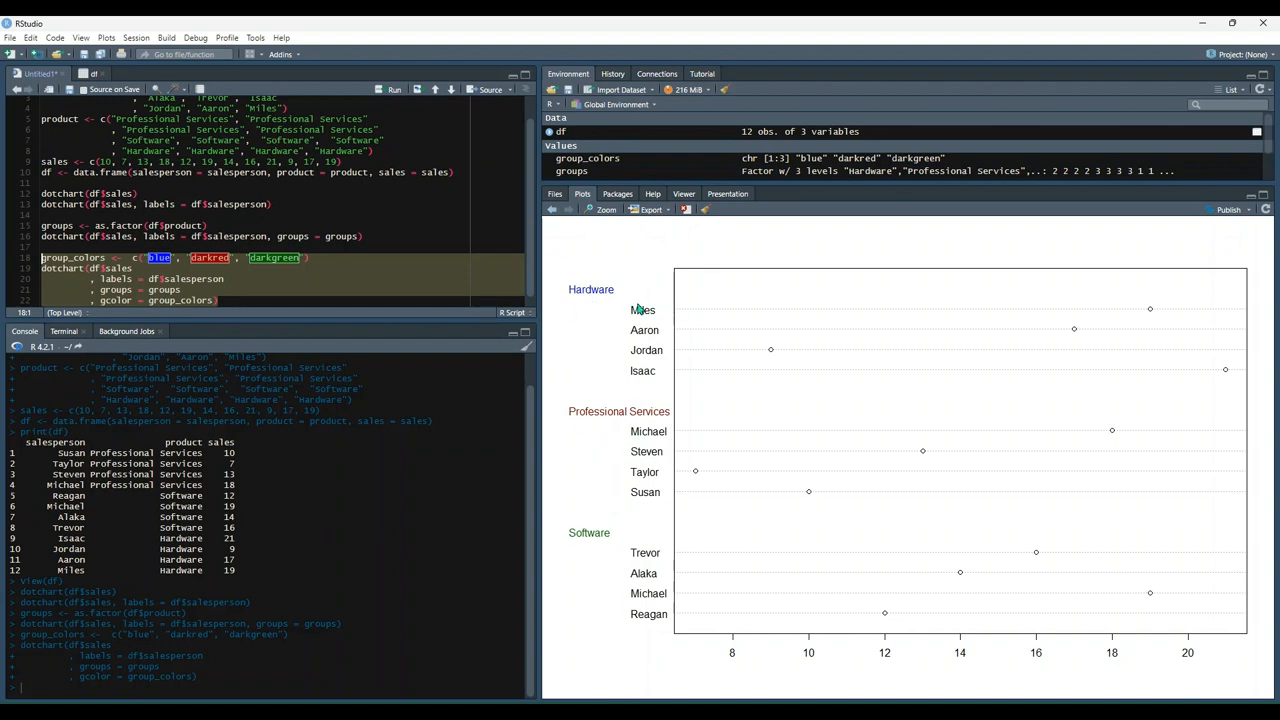
{"action": "mouse_move", "coordinate": [640, 308]}
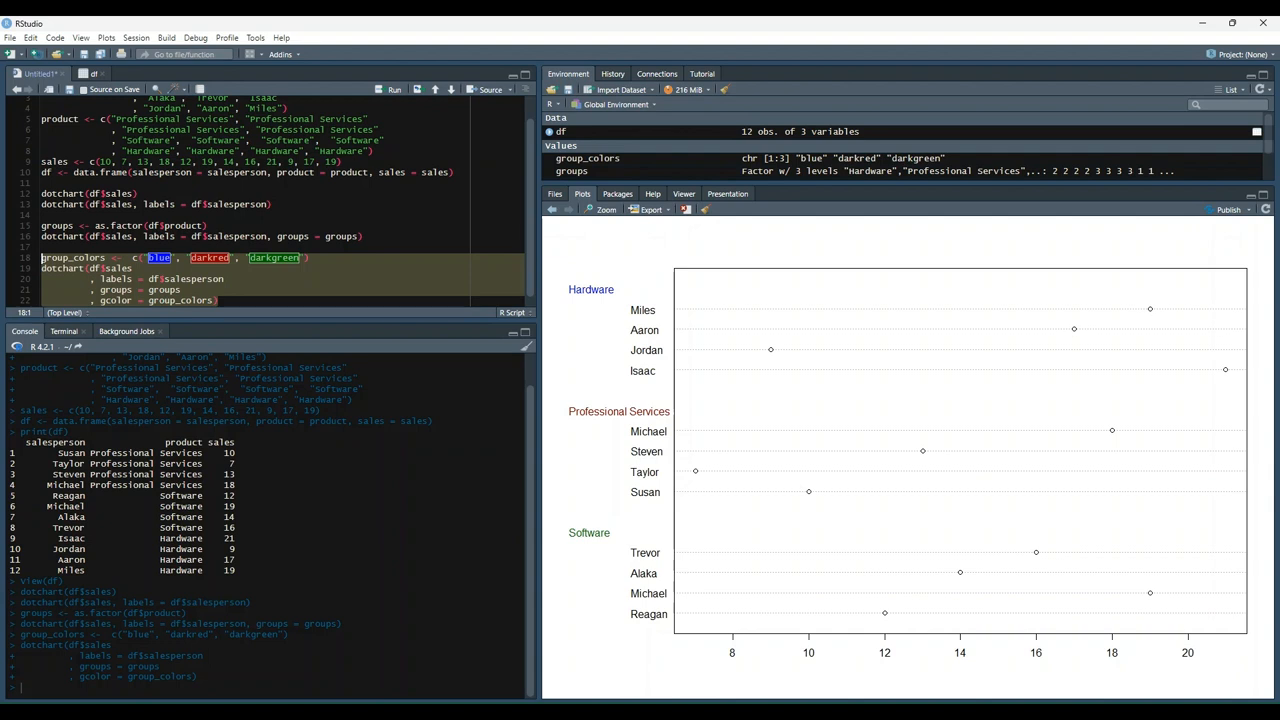
{"action": "mouse_move", "coordinate": [634, 310]}
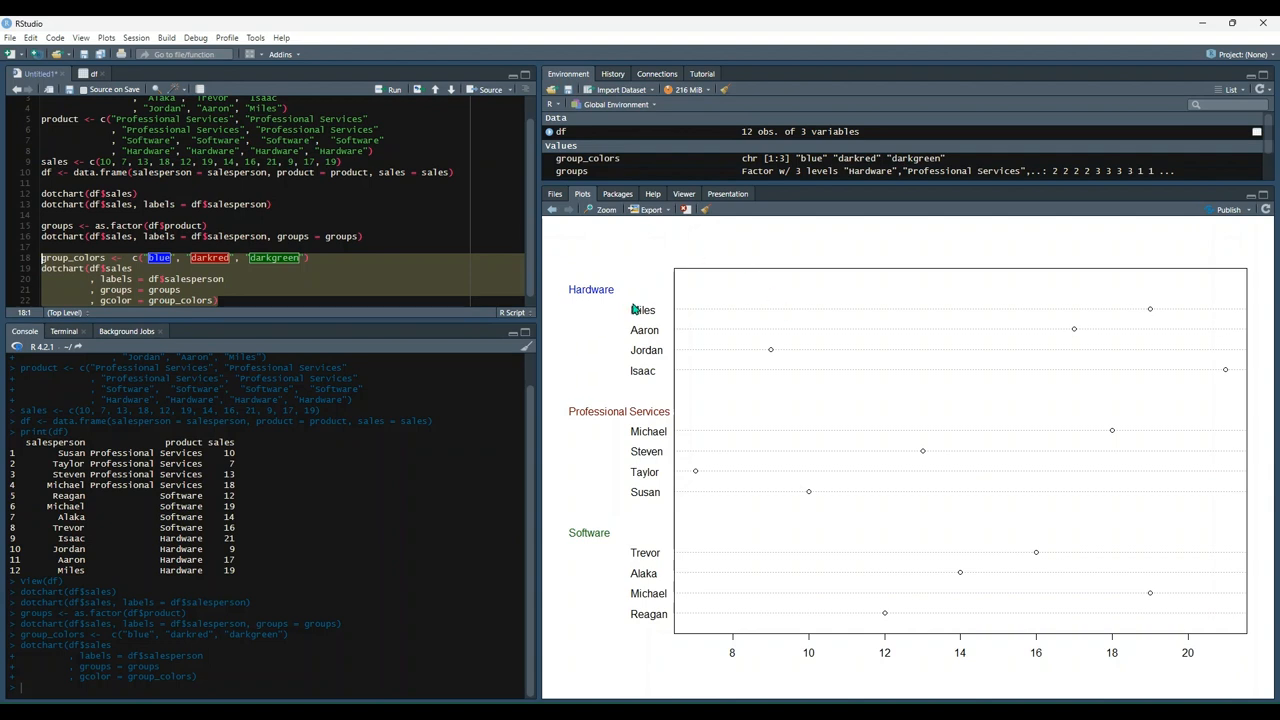
{"action": "mouse_move", "coordinate": [768, 358]}
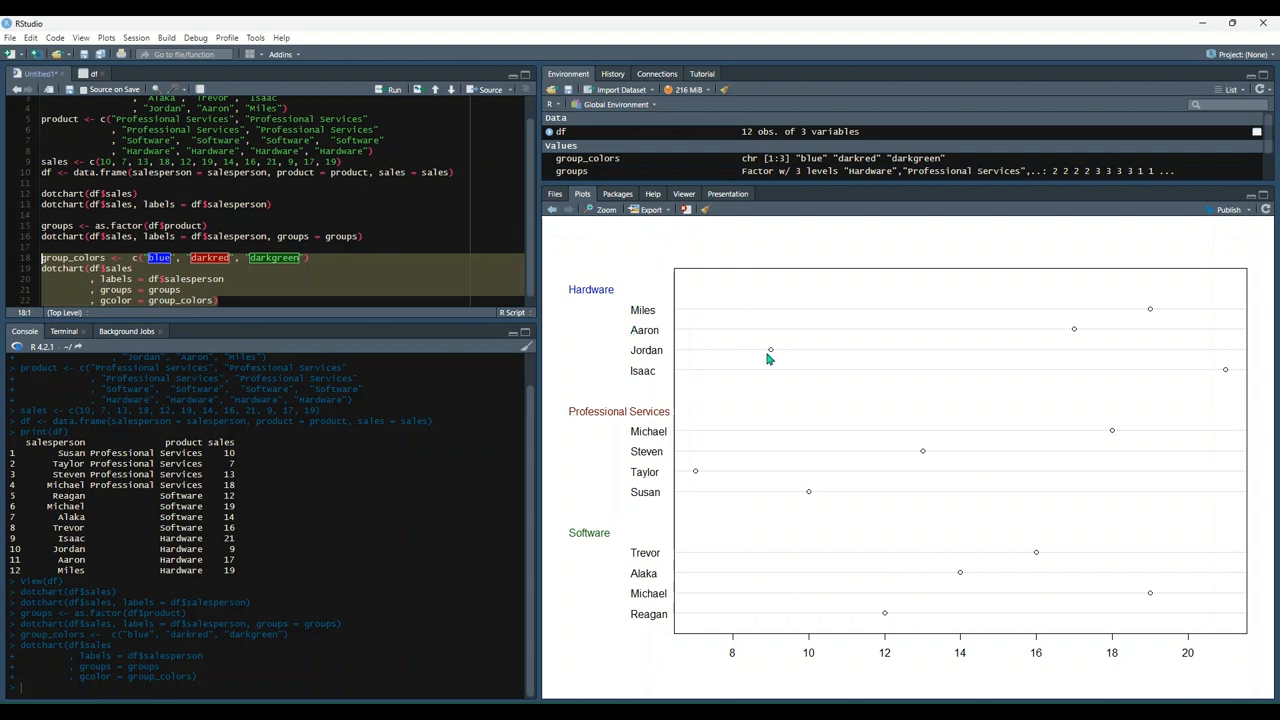
{"action": "mouse_move", "coordinate": [720, 352]}
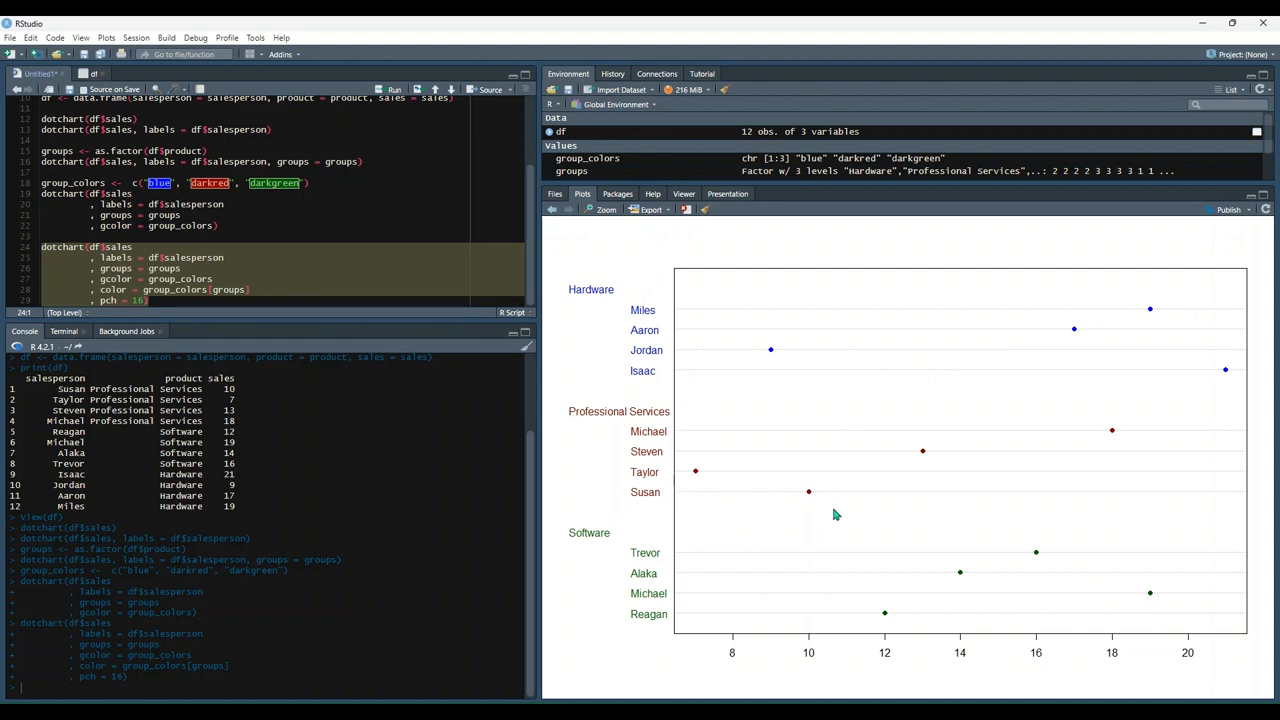
{"action": "mouse_move", "coordinate": [660, 586]}
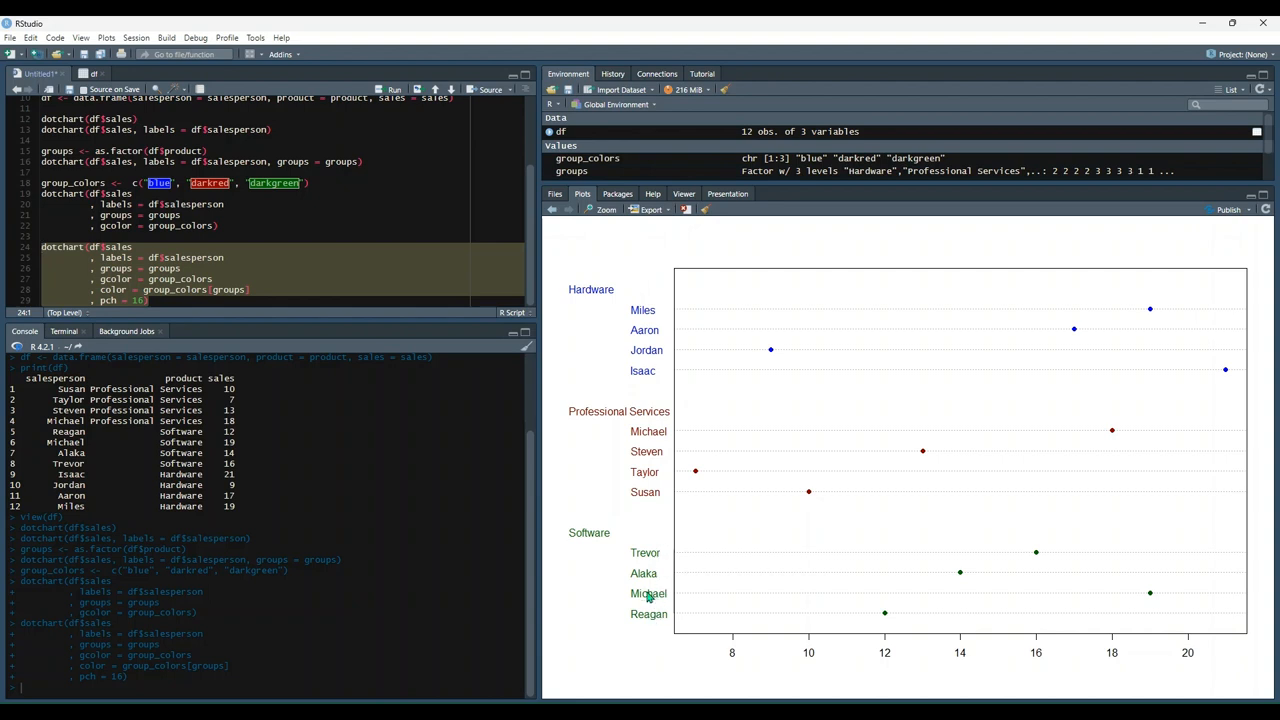
{"action": "mouse_move", "coordinate": [616, 374]}
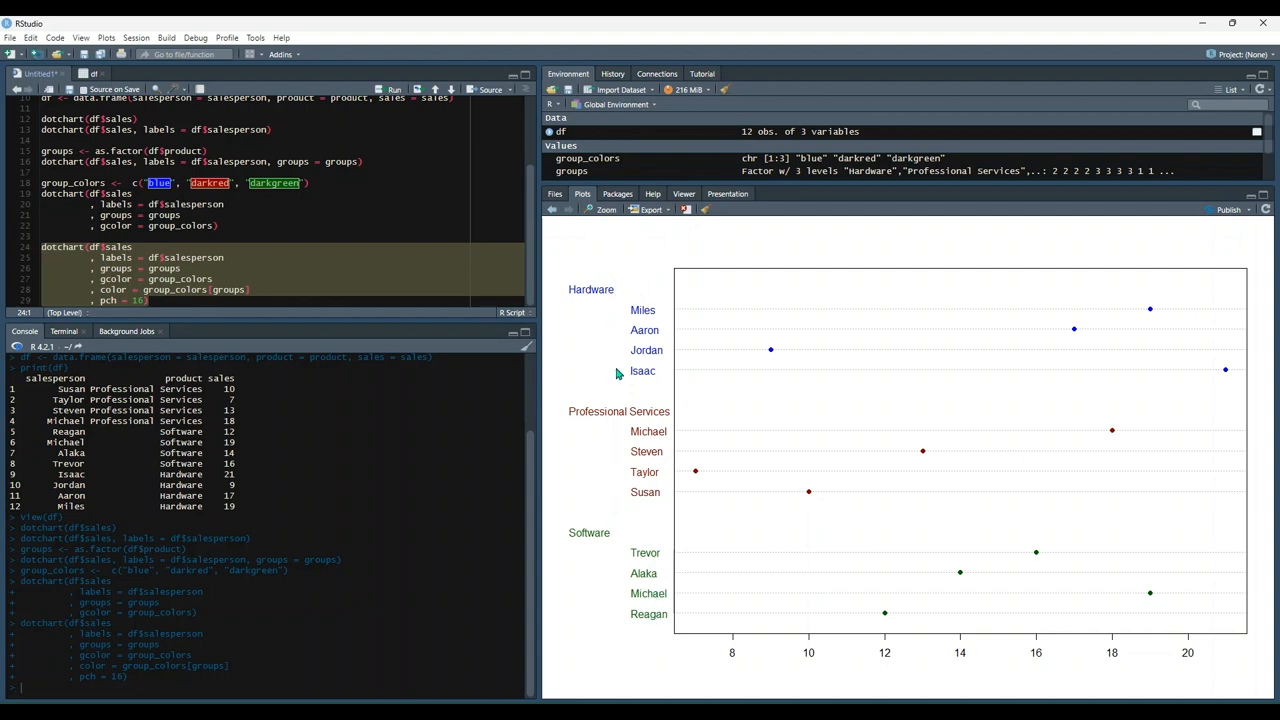
{"action": "mouse_move", "coordinate": [844, 430]}
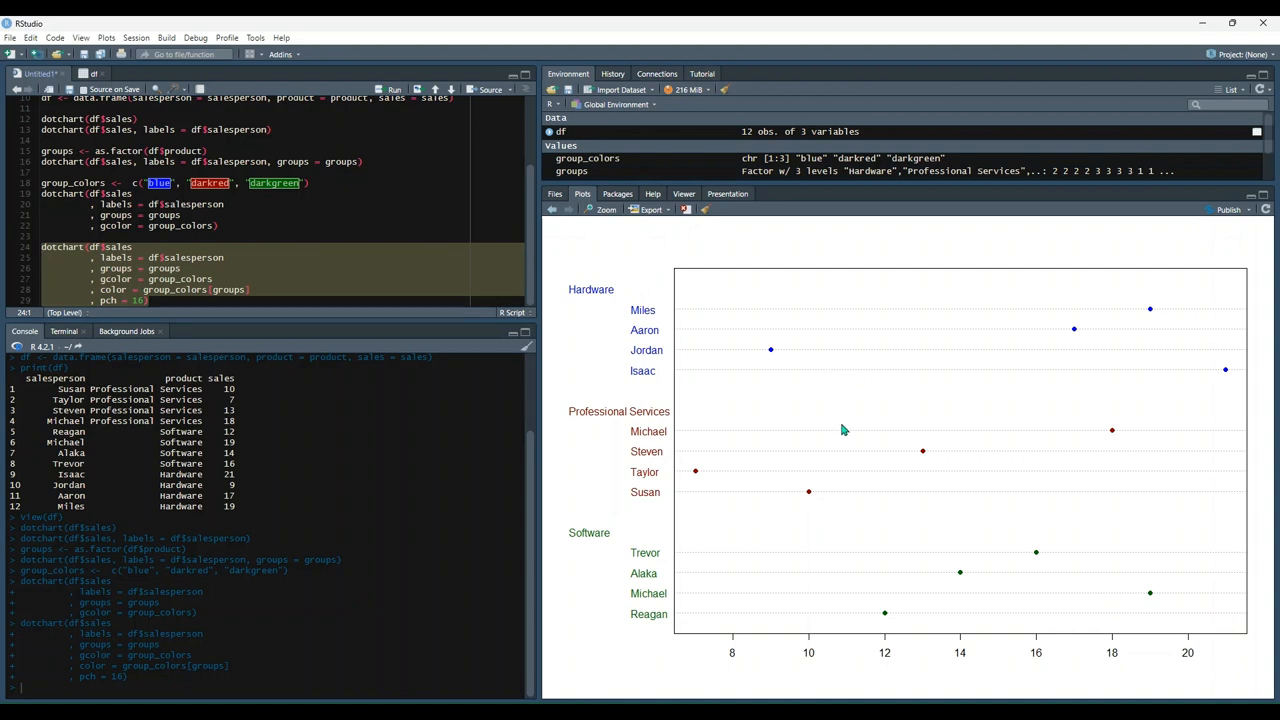
{"action": "mouse_move", "coordinate": [922, 456]}
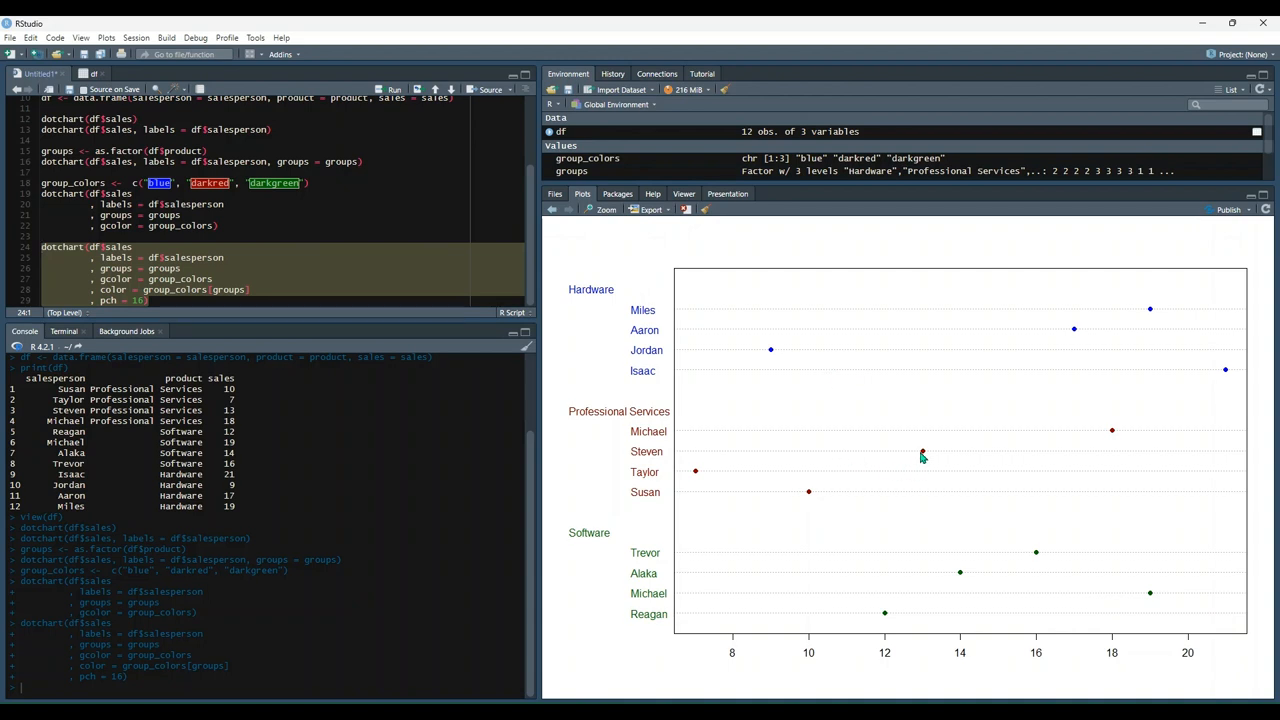
{"action": "mouse_move", "coordinate": [992, 454]}
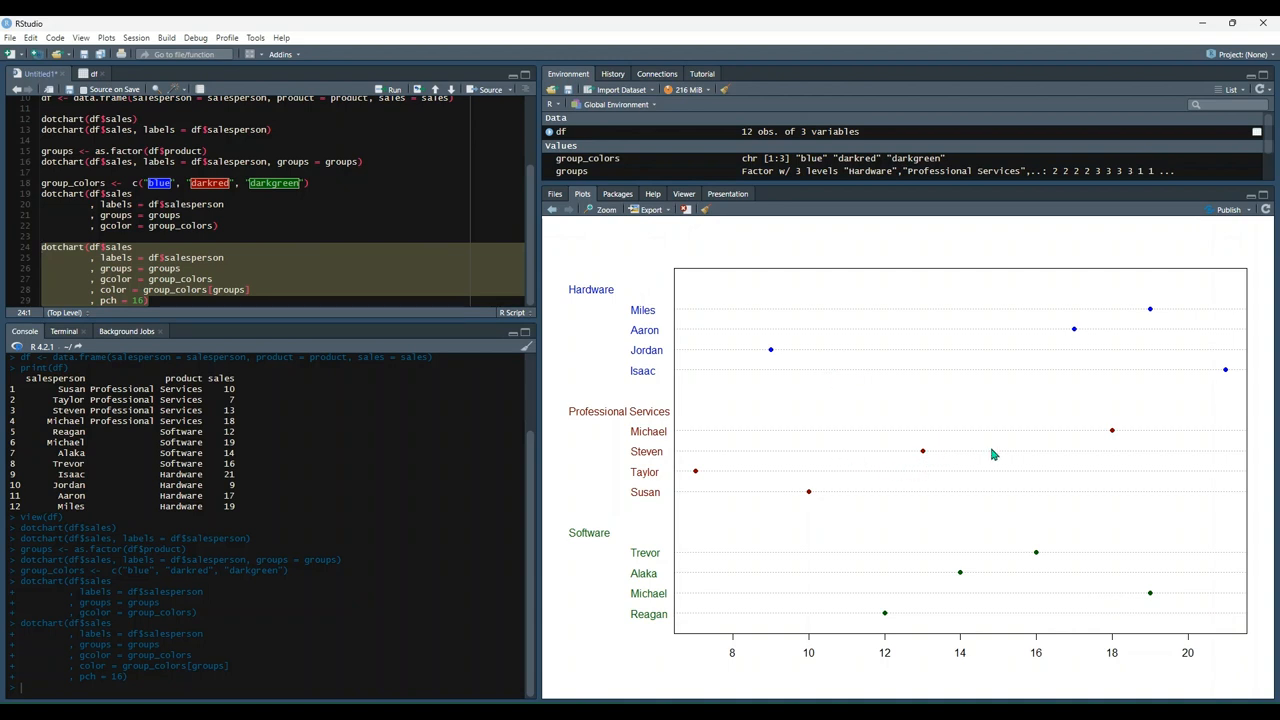
{"action": "mouse_move", "coordinate": [980, 464]}
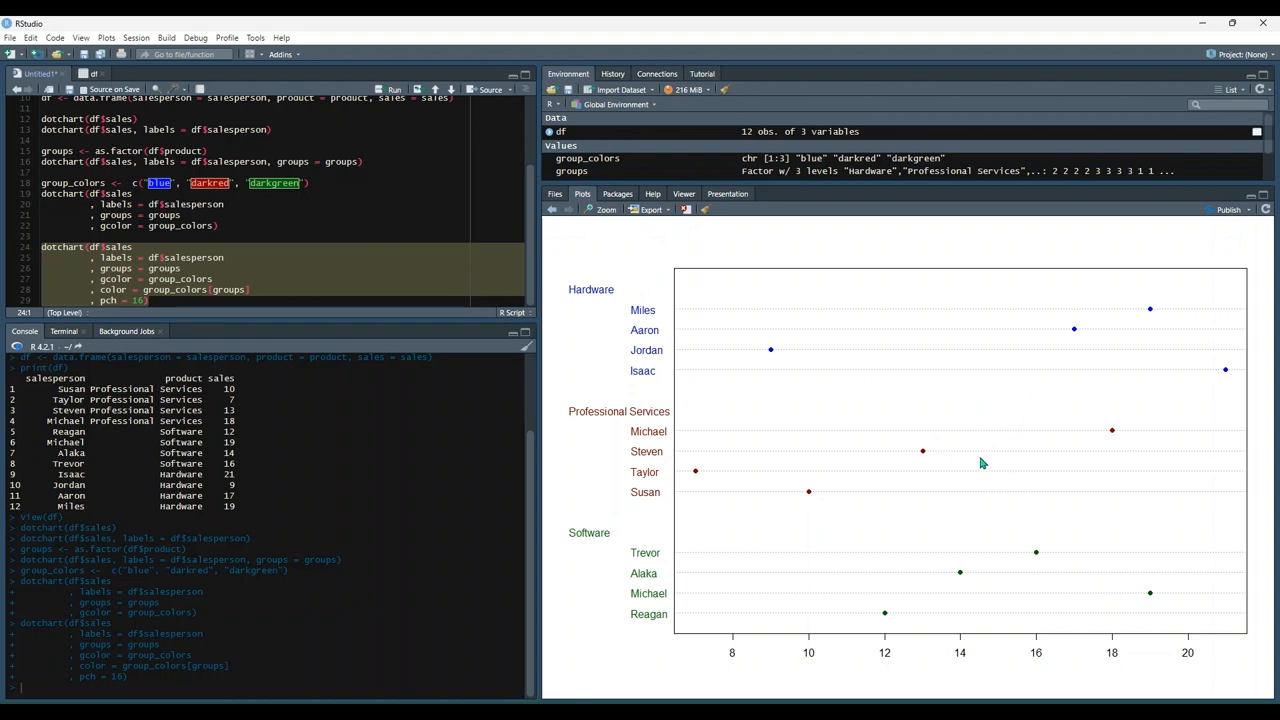
{"action": "mouse_move", "coordinate": [1048, 408]}
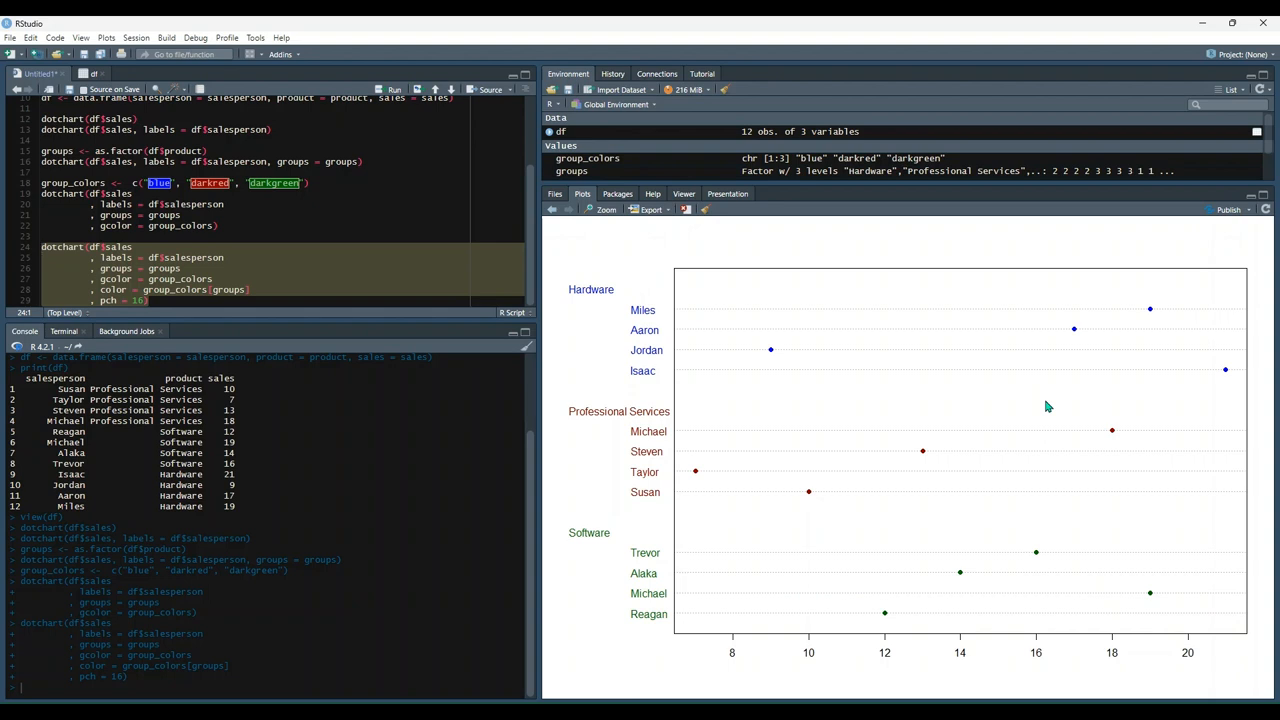
{"action": "mouse_move", "coordinate": [1062, 392]}
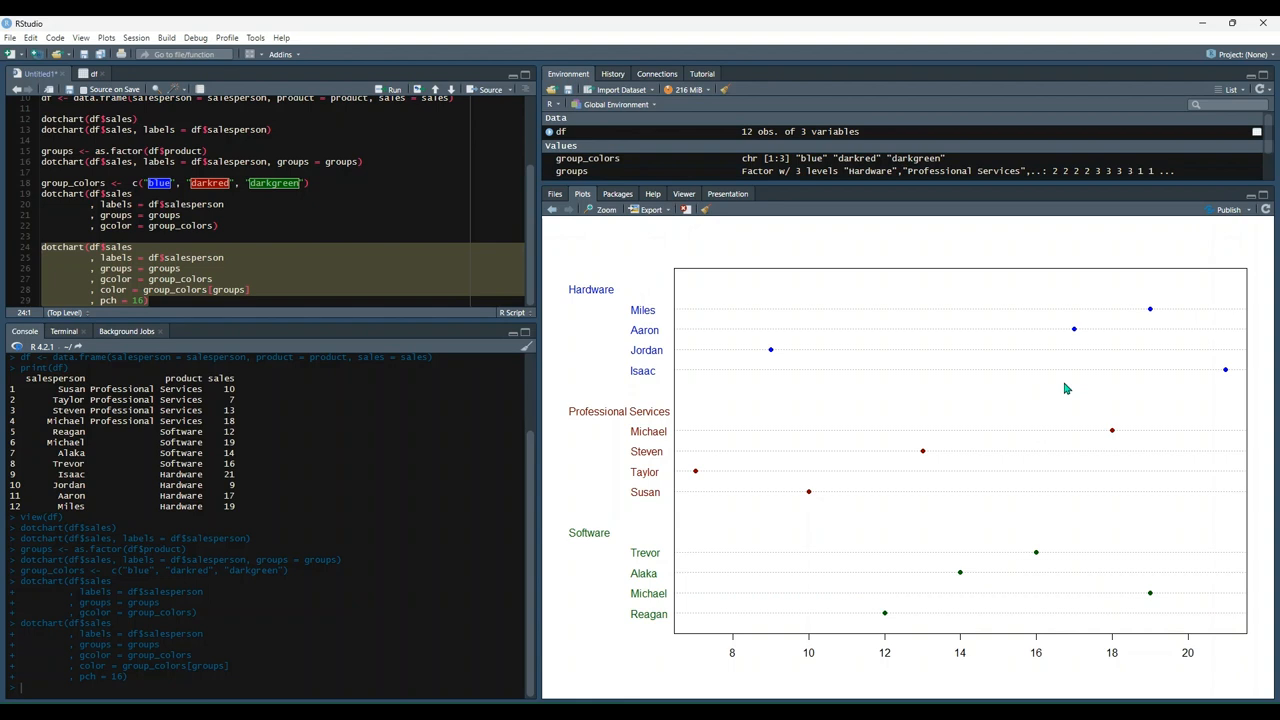
{"action": "mouse_move", "coordinate": [928, 278]}
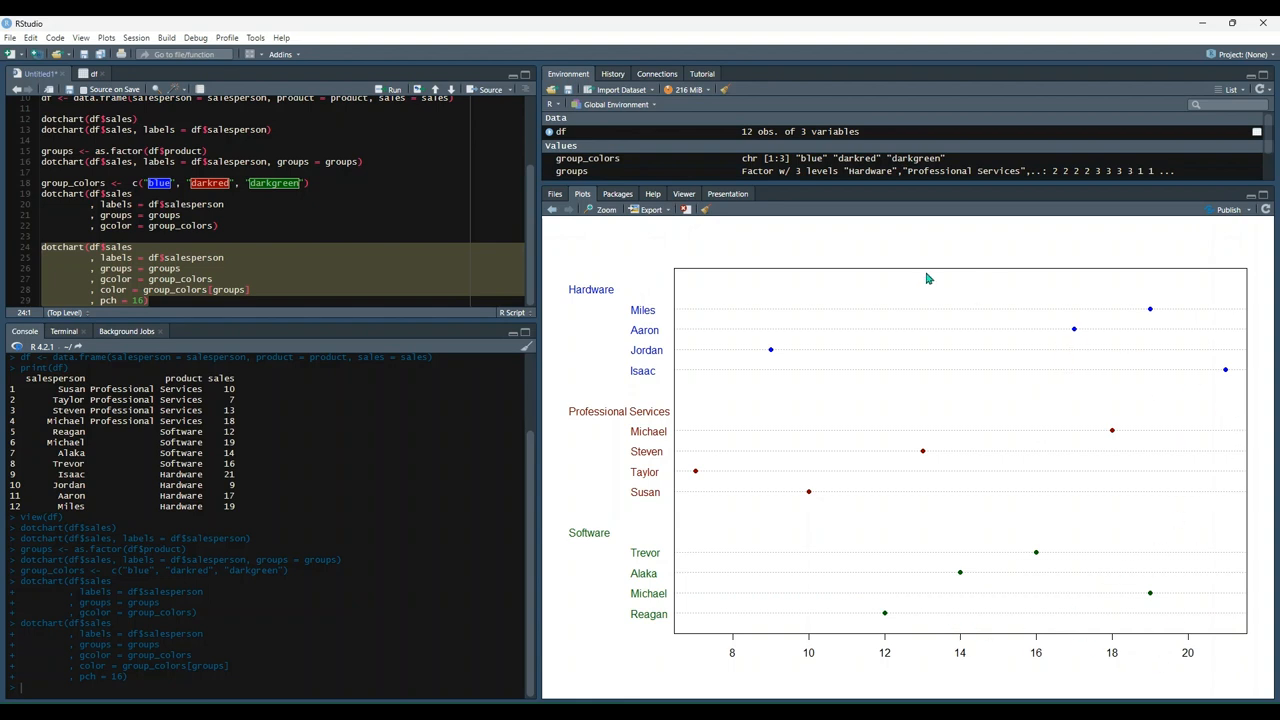
{"action": "mouse_move", "coordinate": [690, 638]}
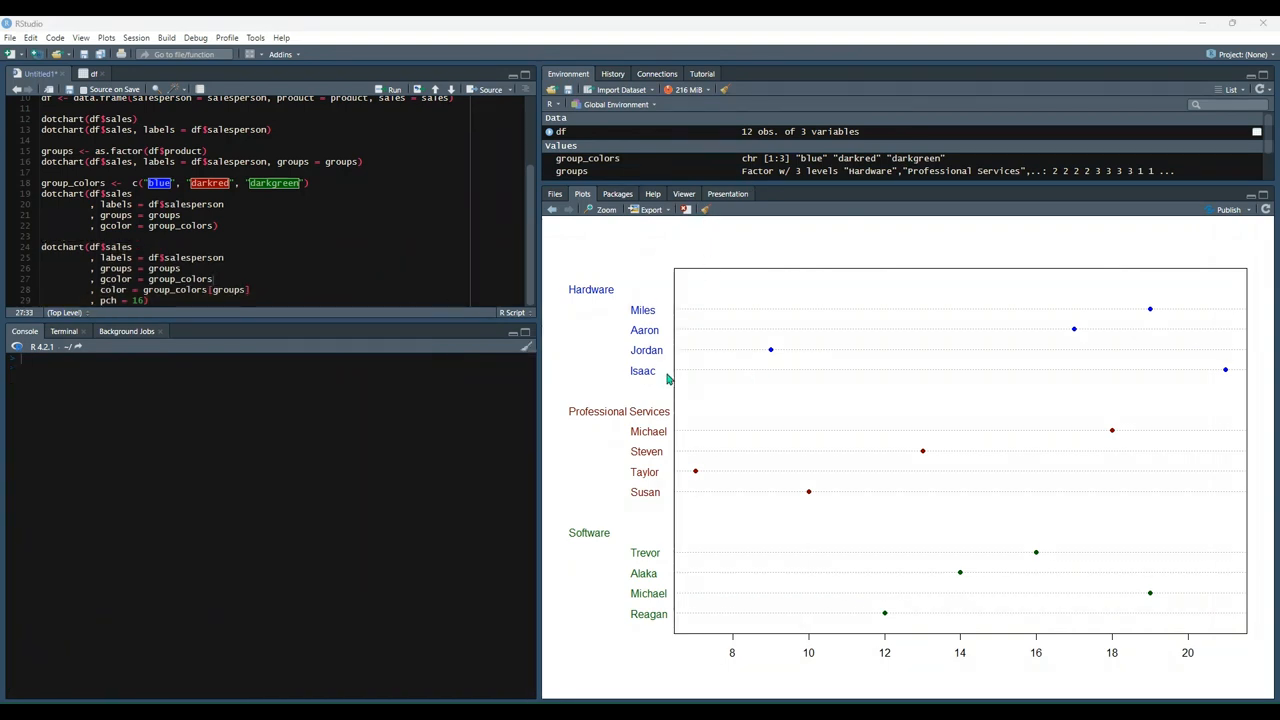
Step: Remove all objects from the environment with the broom icon and confirm Yes
{"action": "left_click", "coordinate": [724, 90]}
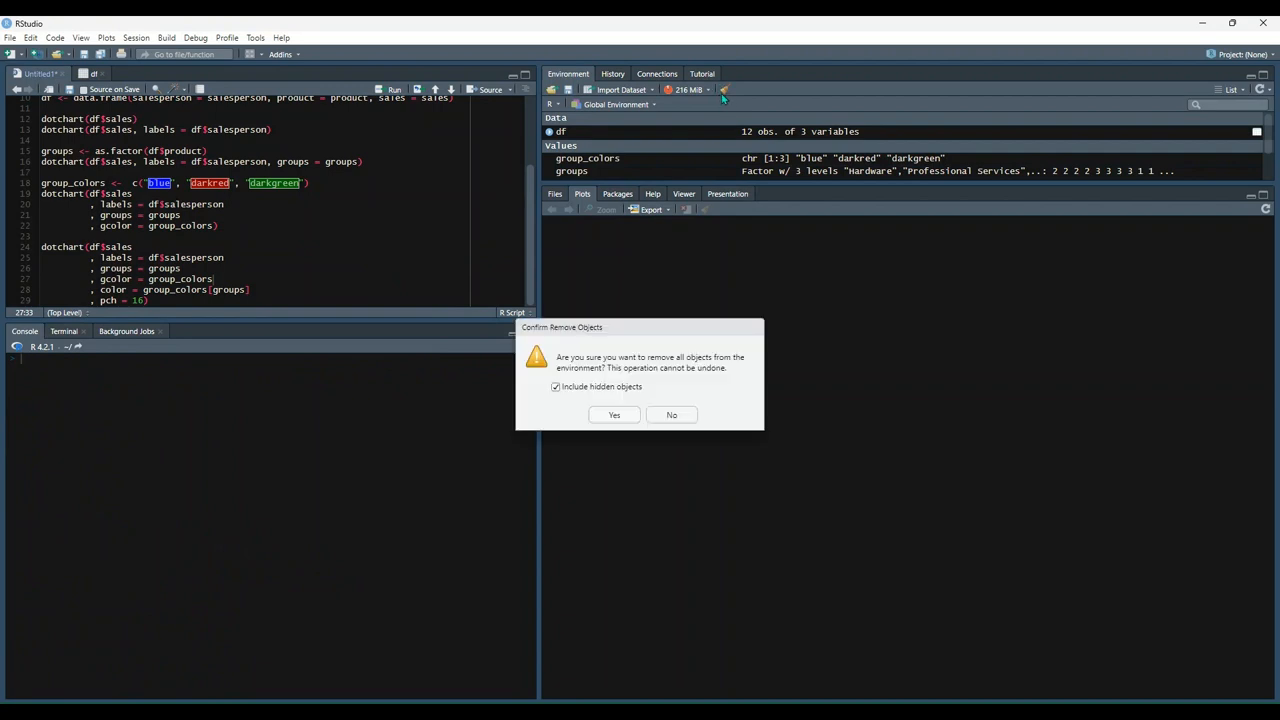
{"action": "left_click", "coordinate": [612, 414]}
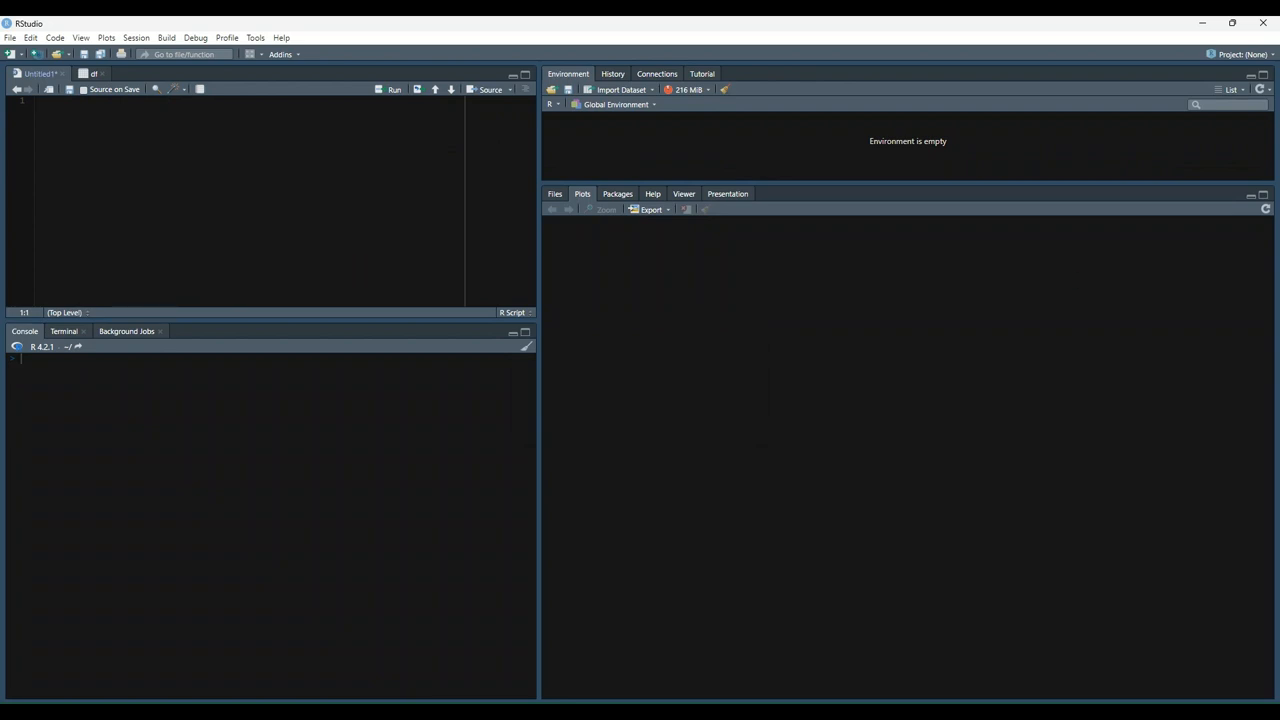
{"action": "type", "text": "ggplot2 documentation: https://ggplot2.tidyverse.org/"}
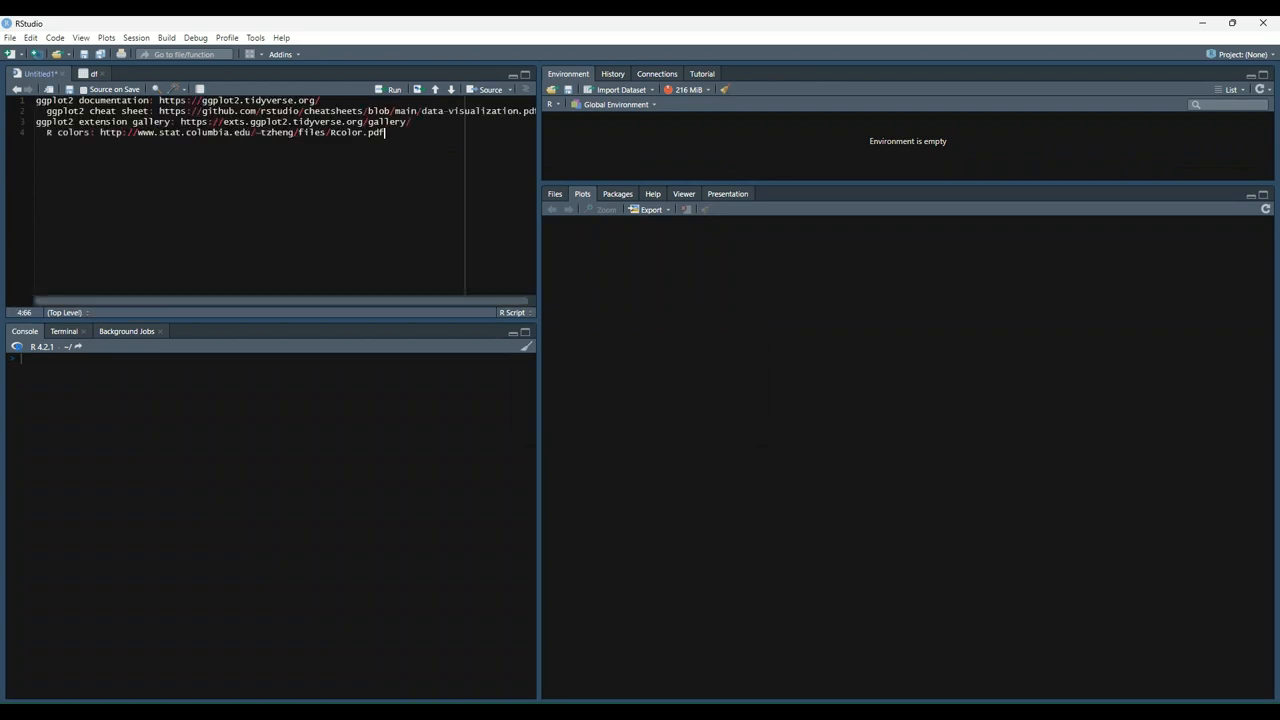
{"action": "left_click_drag", "start_coordinate": [540, 200], "coordinate": [684, 200]}
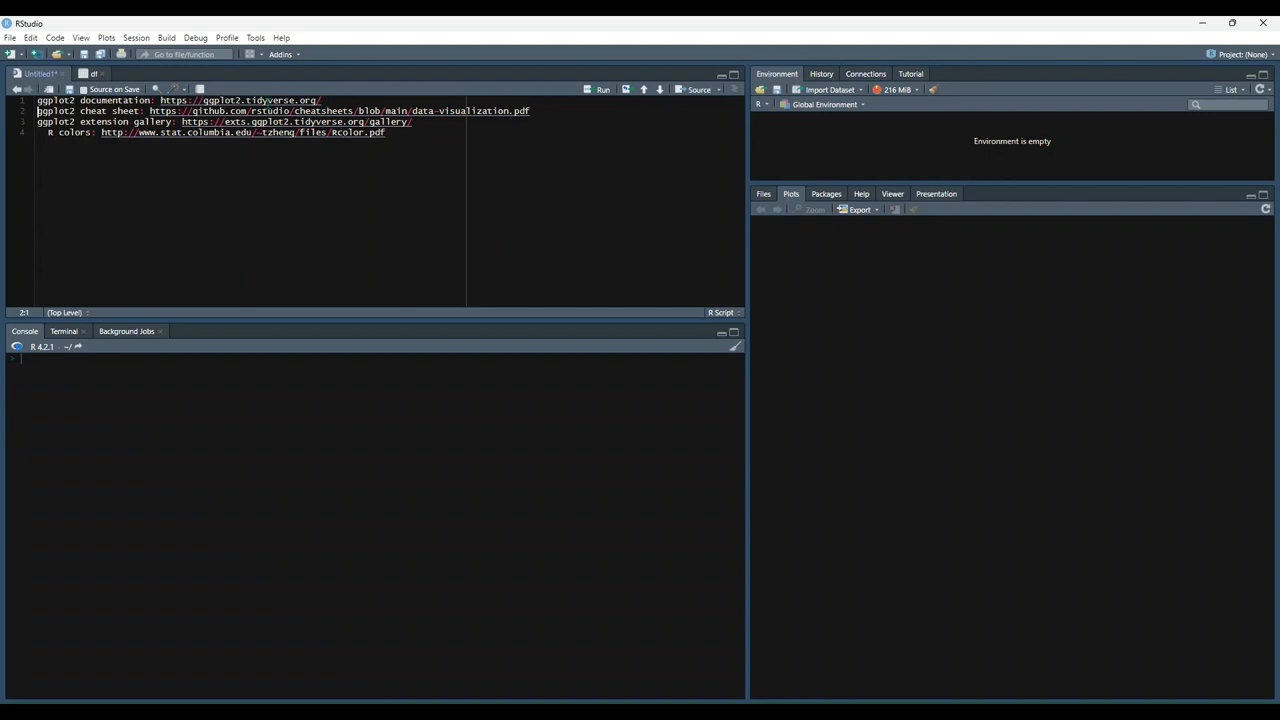
{"action": "left_click", "coordinate": [322, 100]}
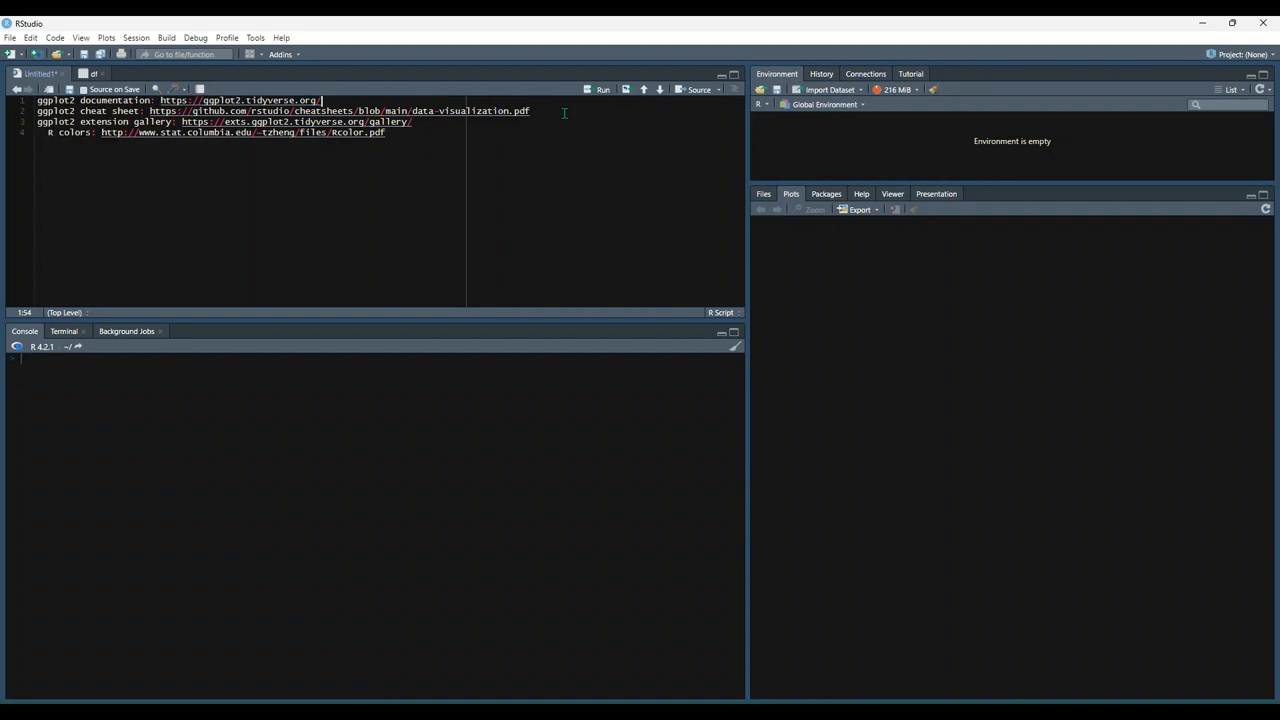
{"action": "left_click", "coordinate": [532, 112]}
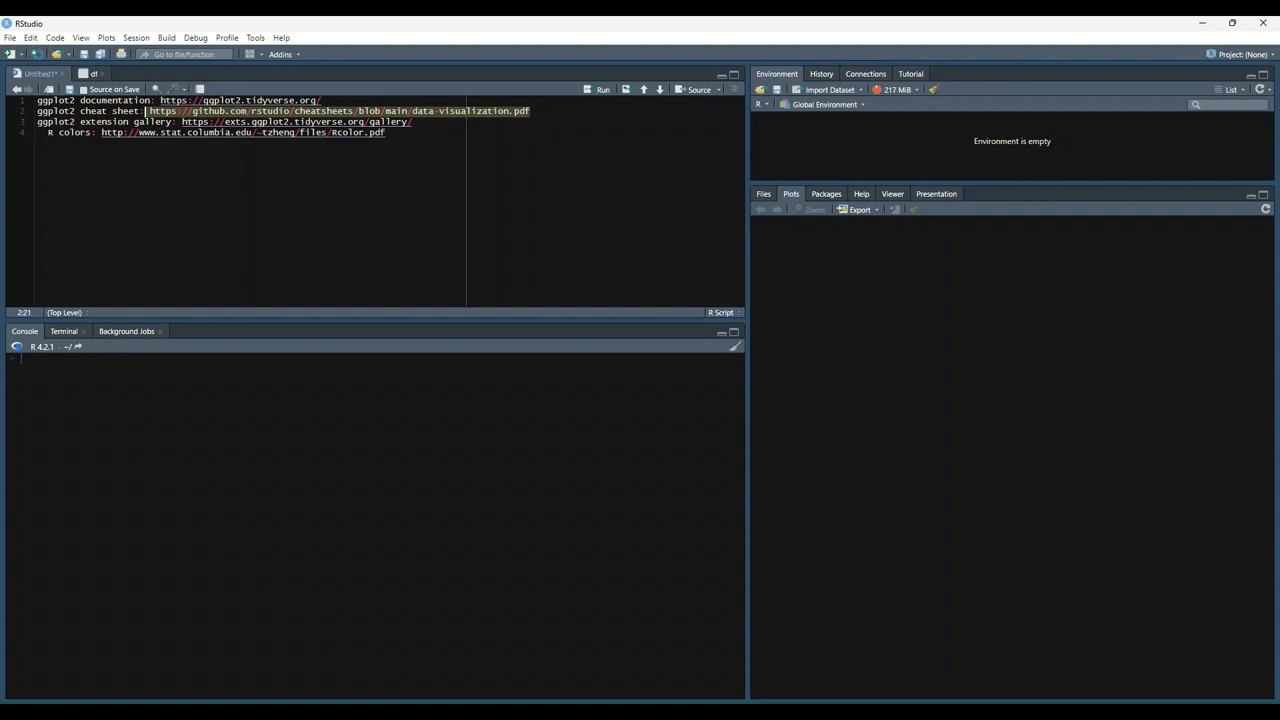
{"action": "left_click", "coordinate": [138, 122]}
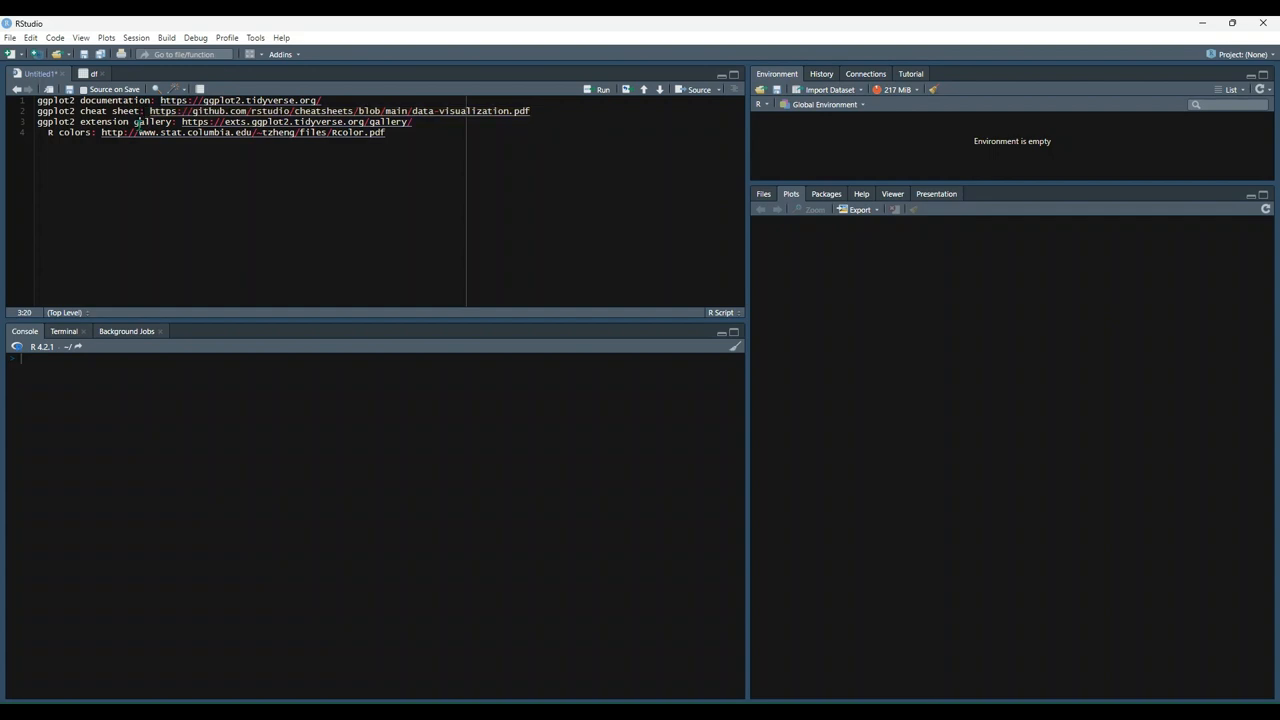